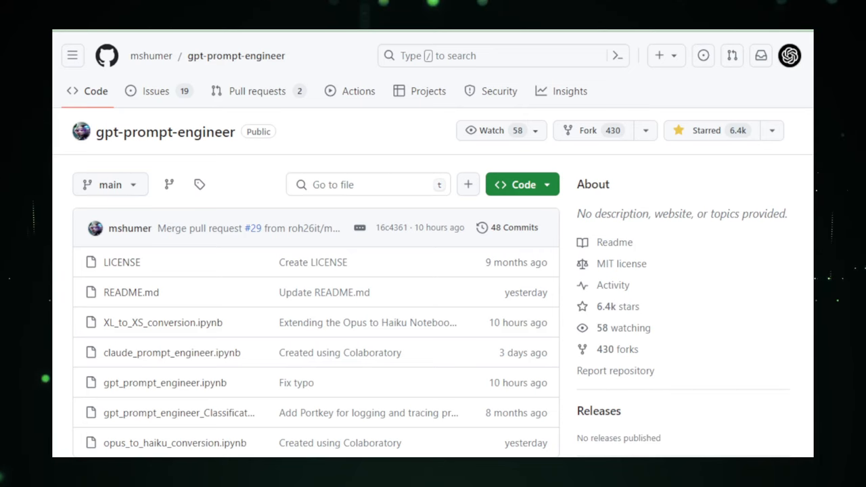
pyautogui.scroll(-3)
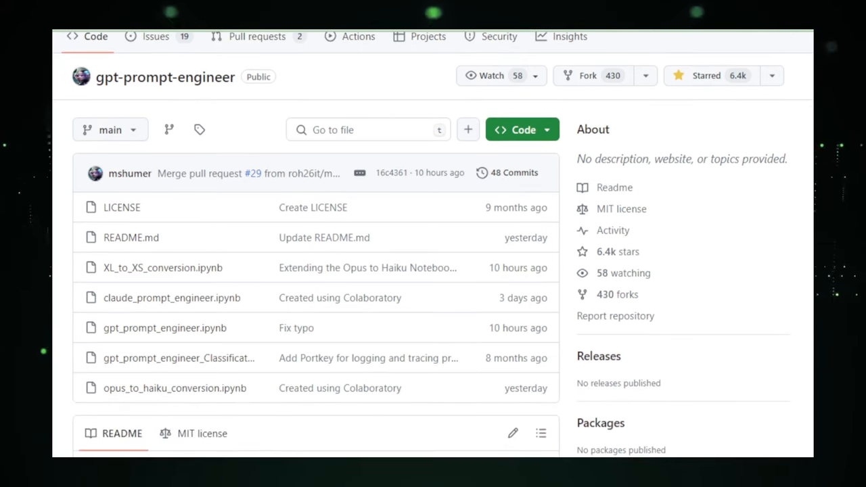
pyautogui.scroll(-3)
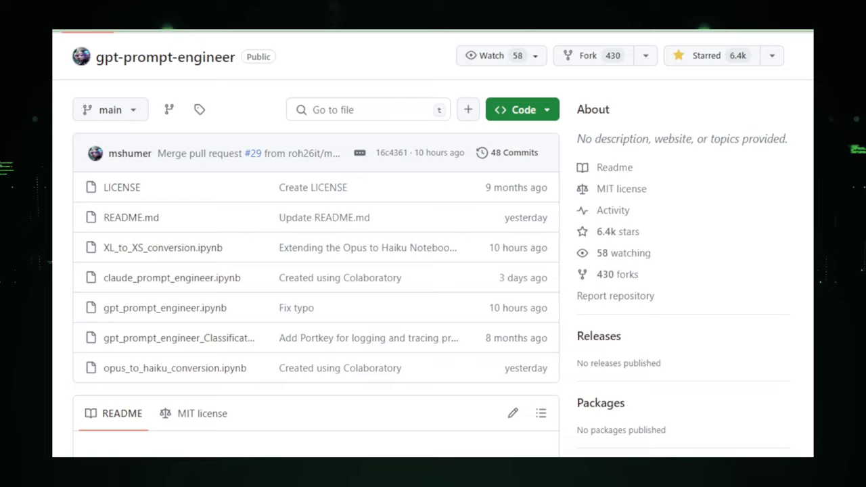
pyautogui.scroll(-3)
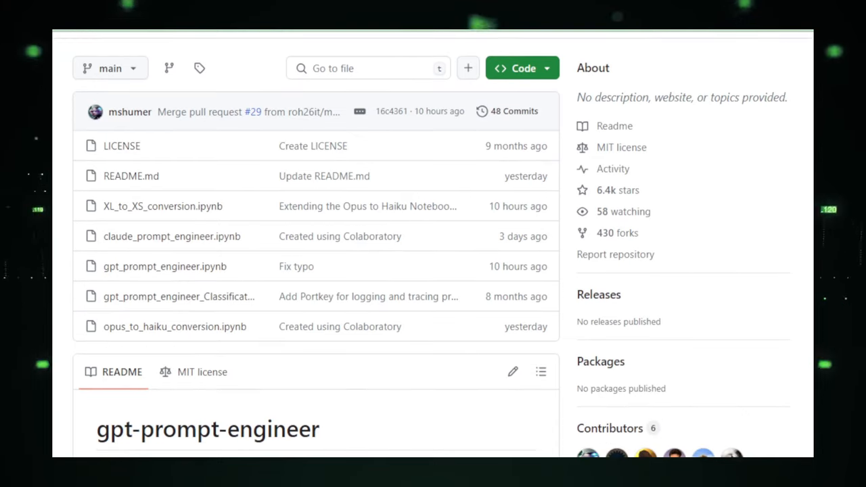
pyautogui.scroll(-3)
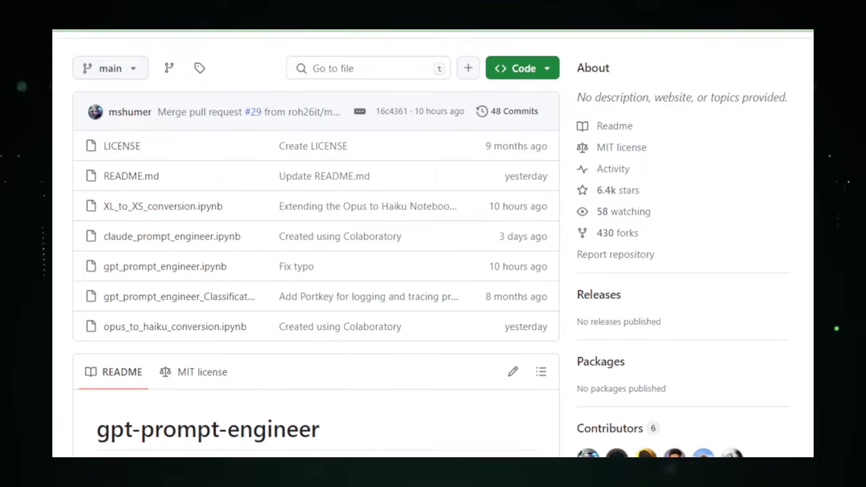
pyautogui.scroll(-3)
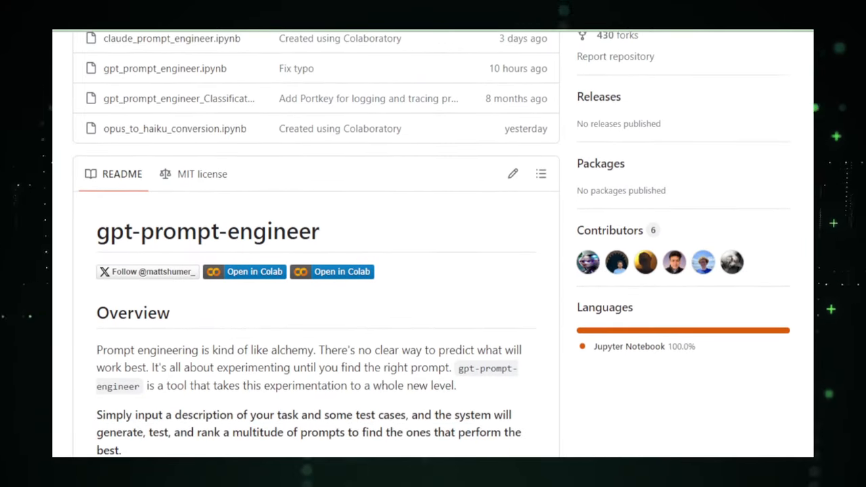
pyautogui.scroll(-3)
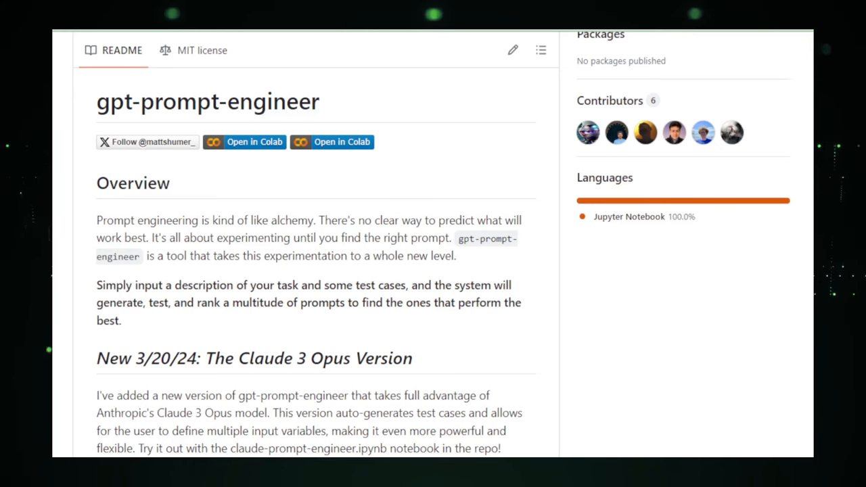
pyautogui.scroll(-3)
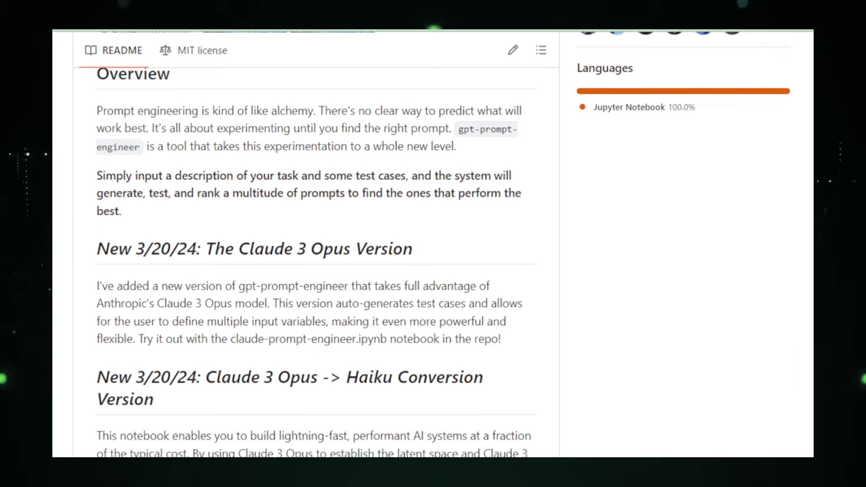
pyautogui.scroll(-3)
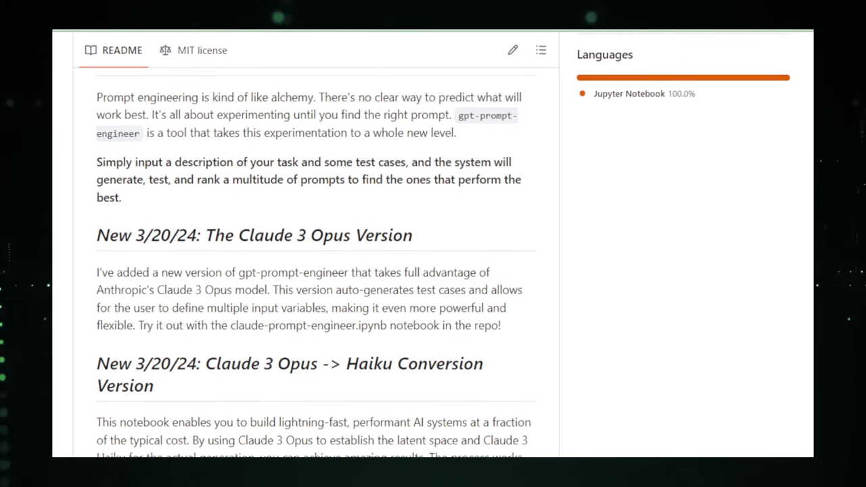
pyautogui.scroll(-3)
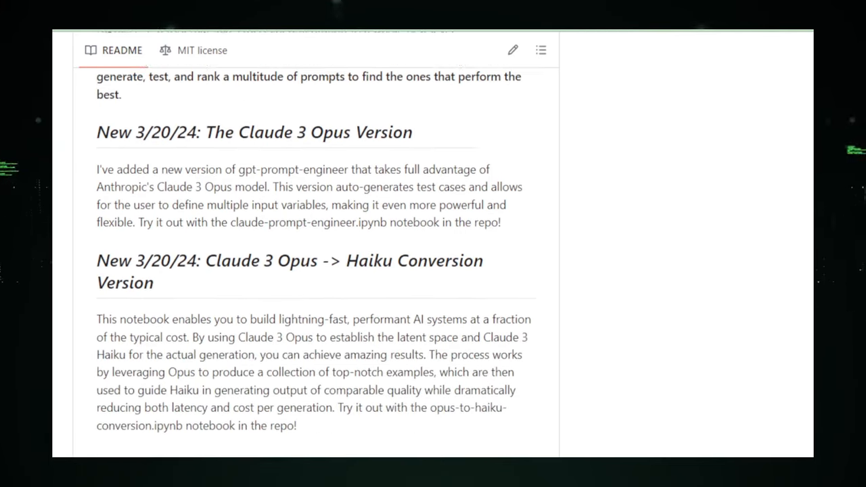
pyautogui.scroll(-3)
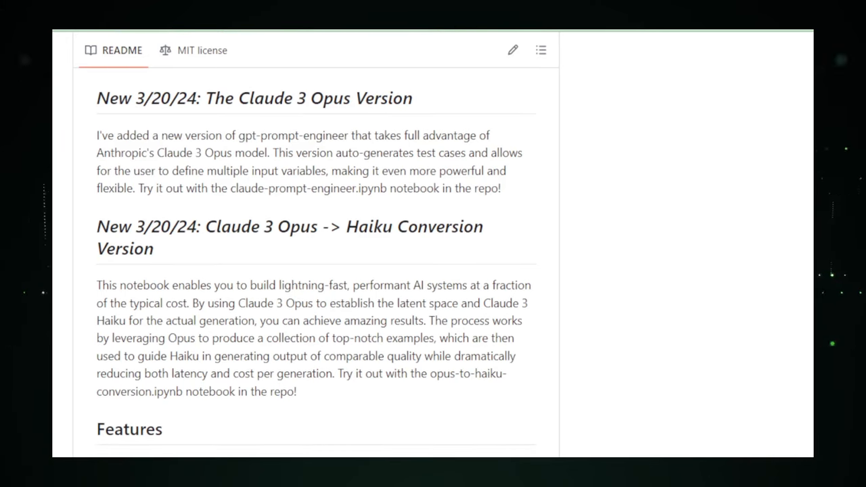
pyautogui.scroll(-3)
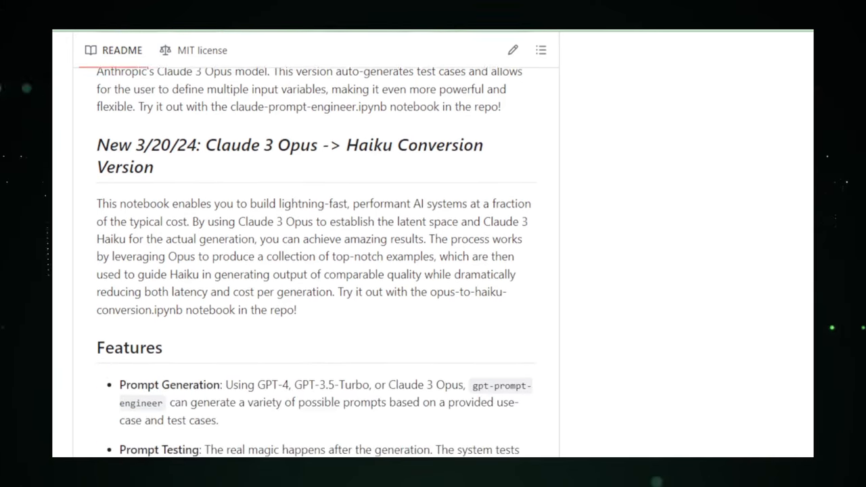
pyautogui.scroll(-3)
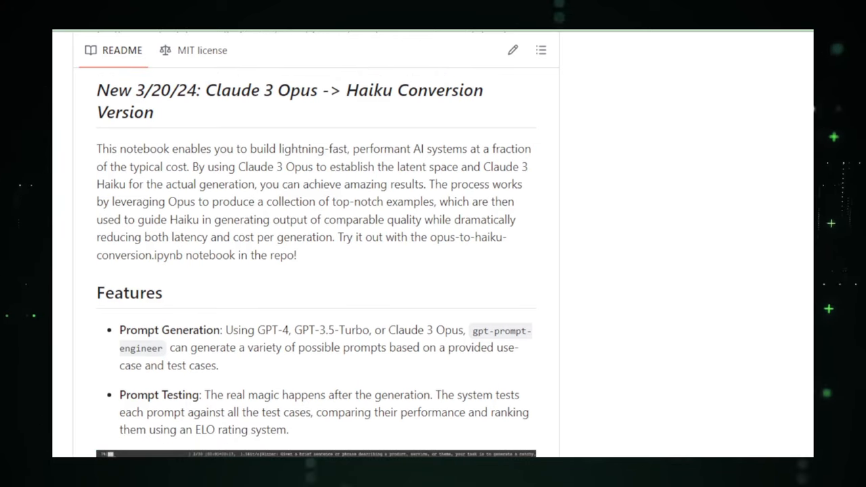
pyautogui.scroll(-3)
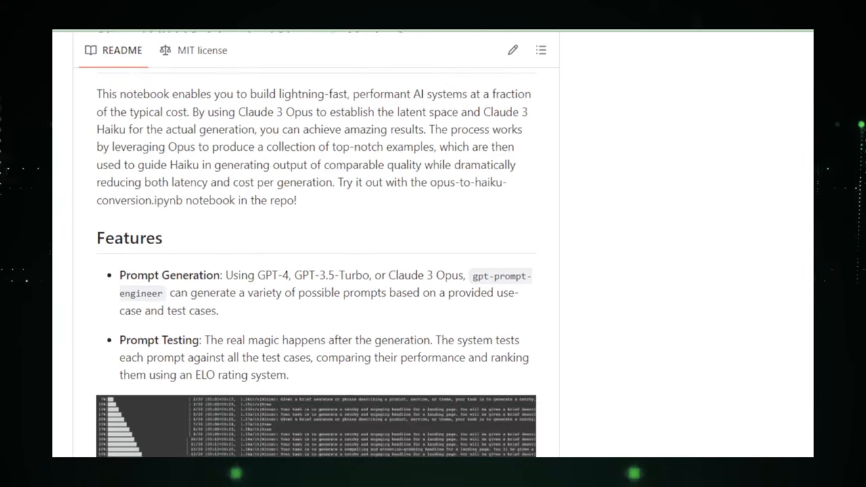
pyautogui.scroll(-3)
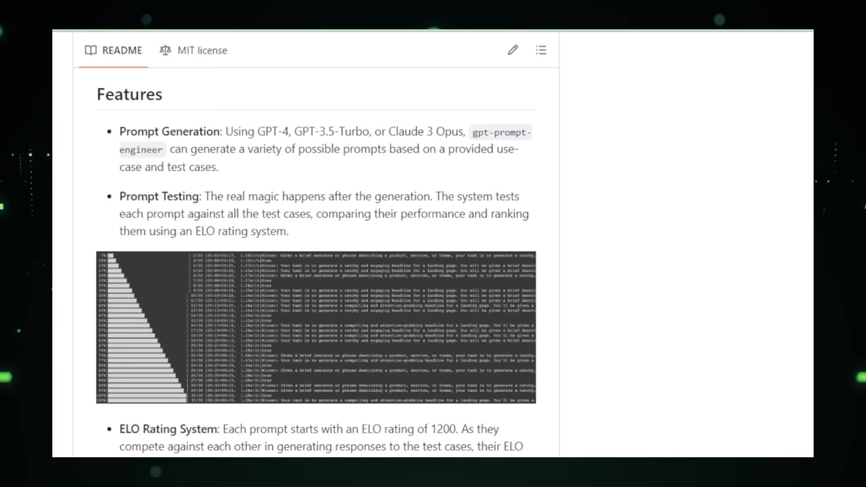
pyautogui.scroll(-3)
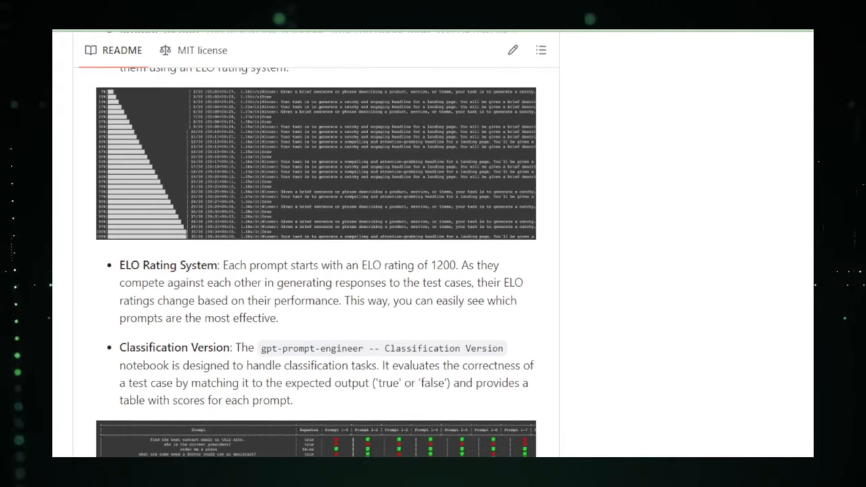
pyautogui.scroll(-3)
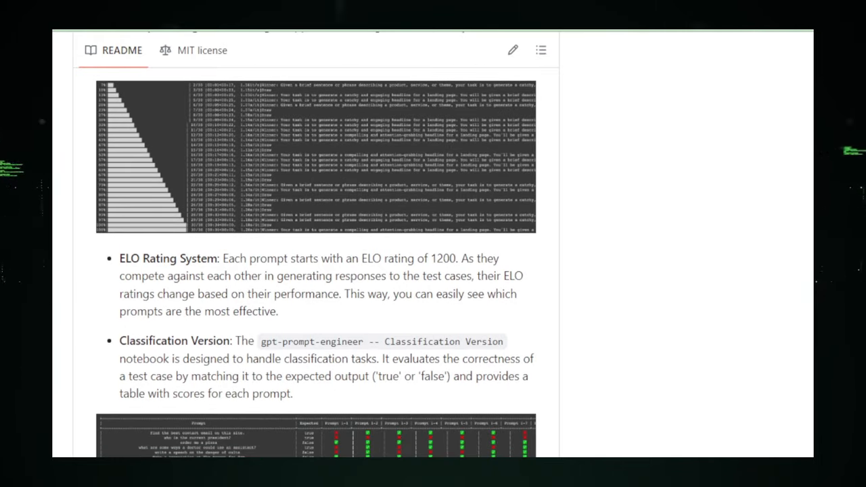
pyautogui.scroll(-3)
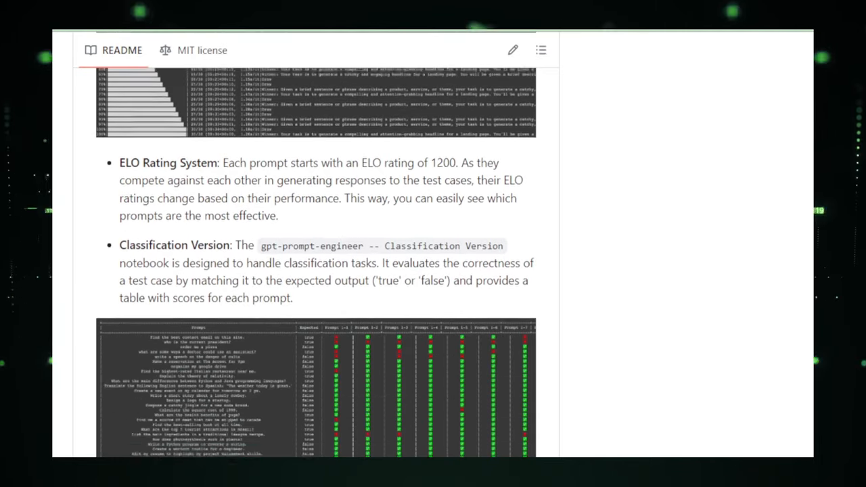
pyautogui.scroll(-3)
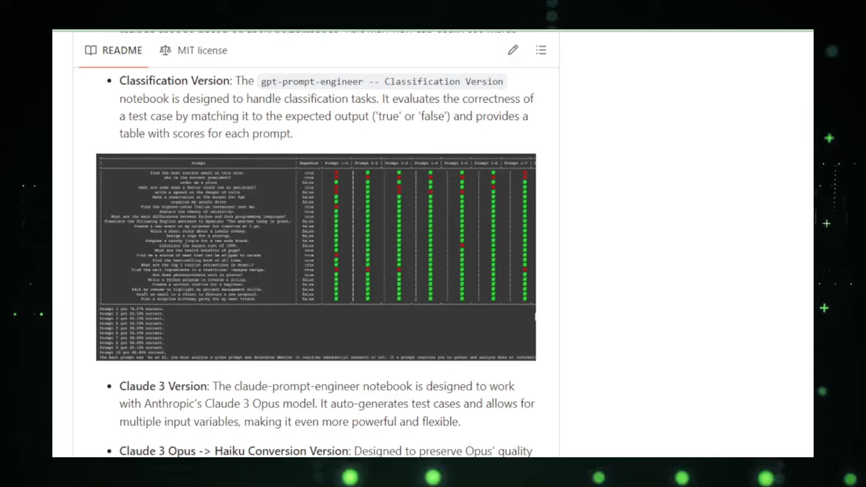
pyautogui.scroll(-3)
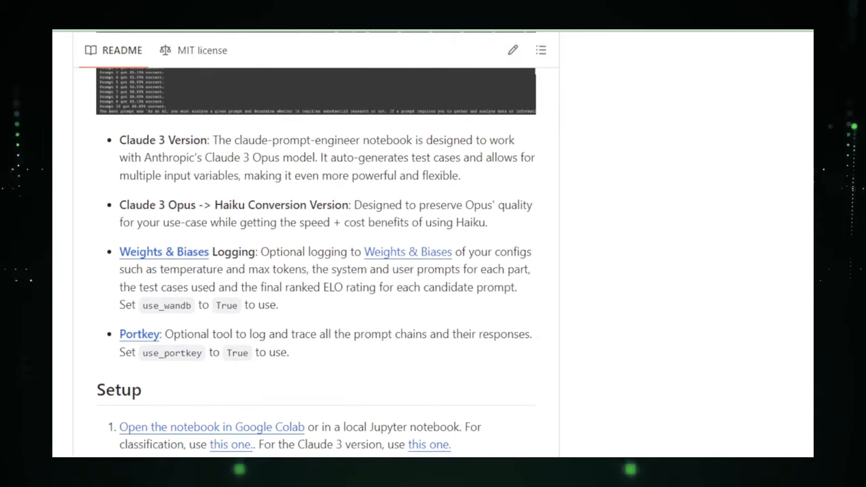
pyautogui.scroll(-3)
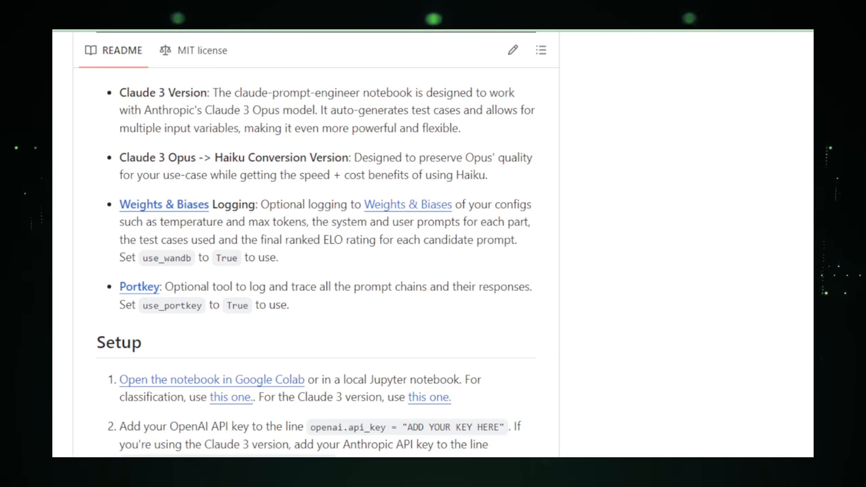
pyautogui.scroll(-3)
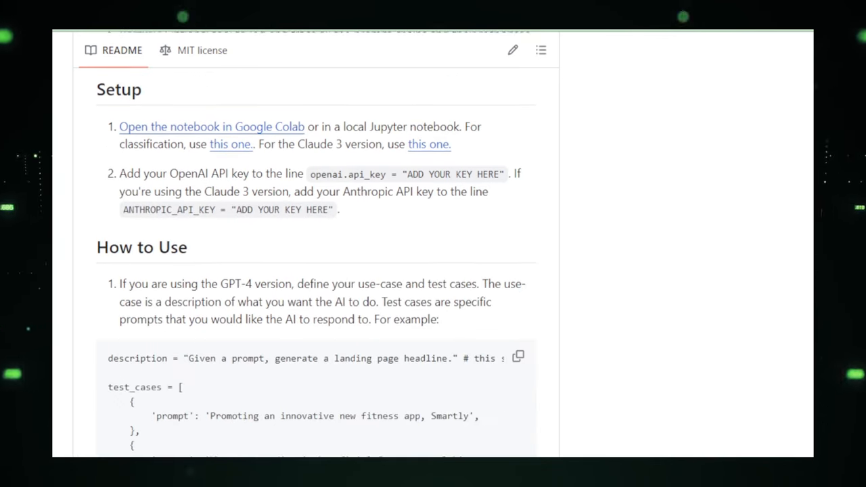
pyautogui.scroll(-3)
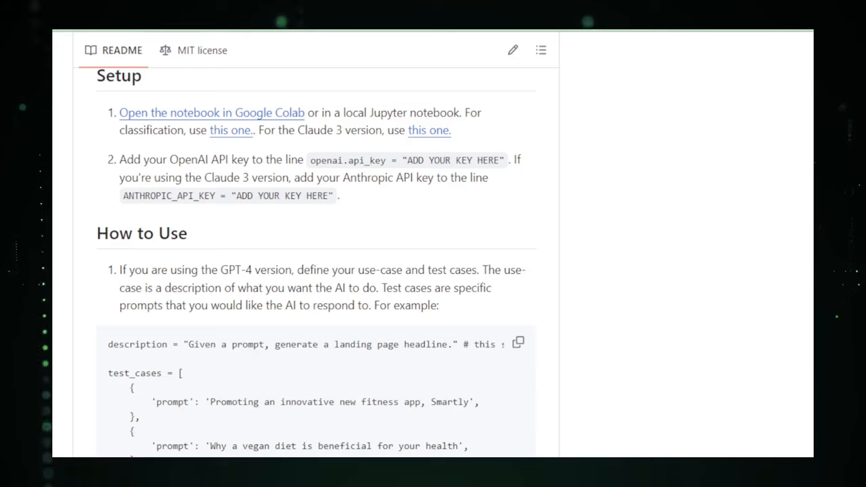
pyautogui.scroll(-3)
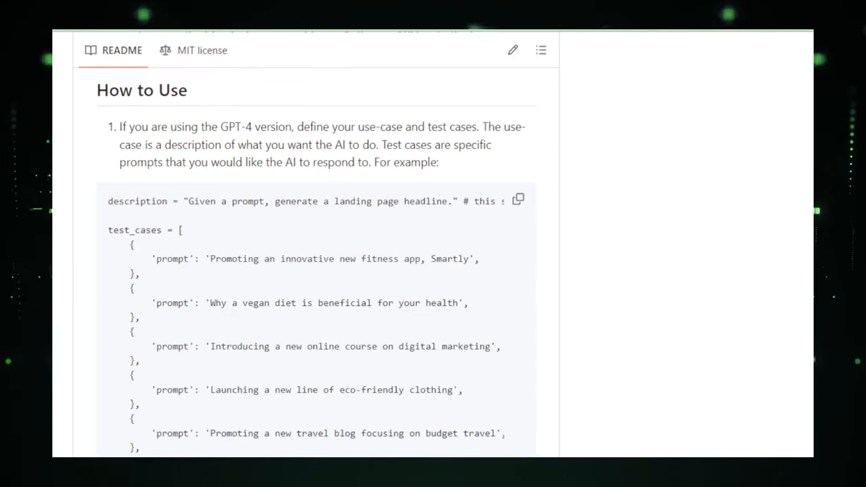
pyautogui.scroll(-3)
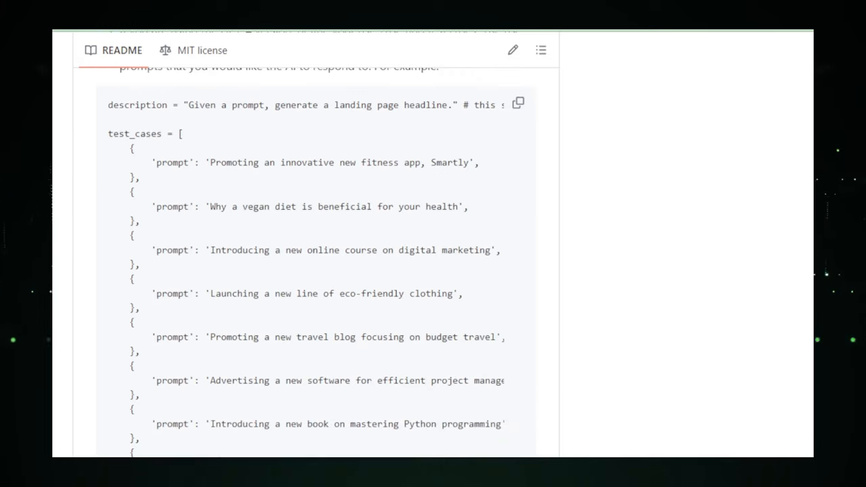
pyautogui.scroll(-3)
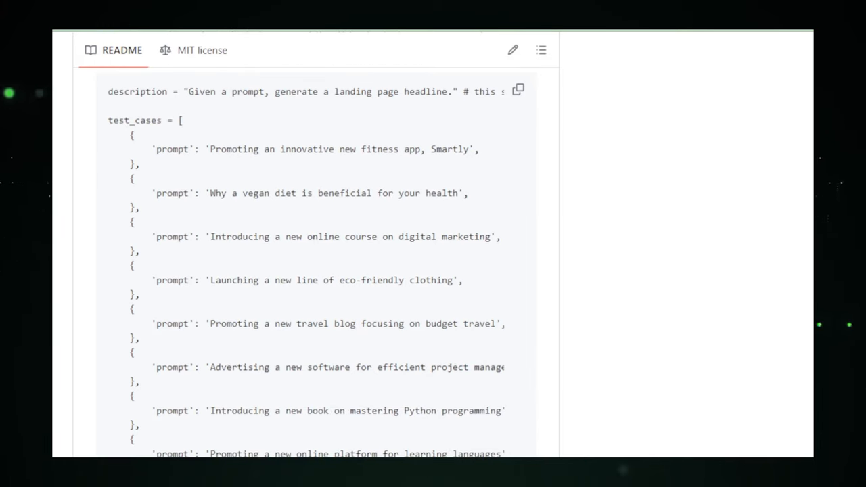
pyautogui.scroll(-3)
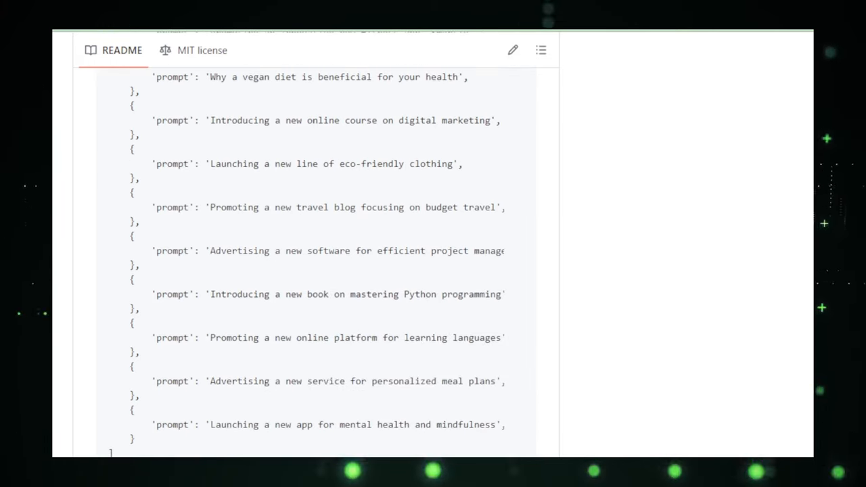
pyautogui.scroll(-3)
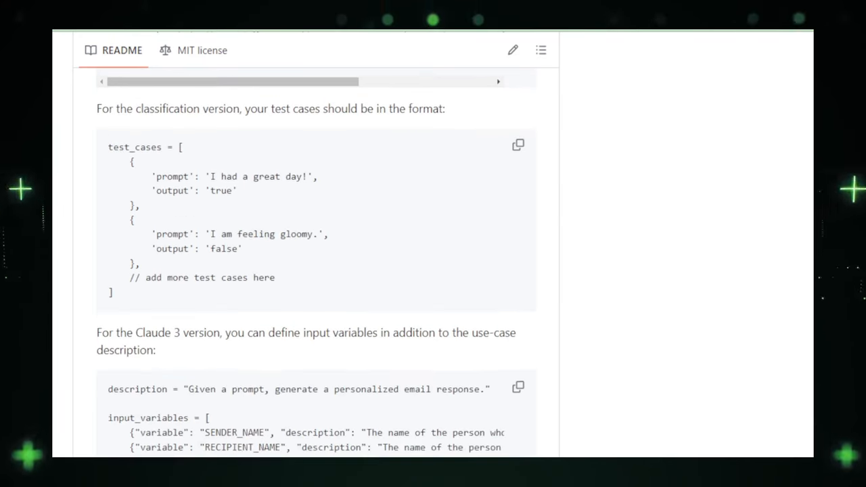
pyautogui.scroll(-3)
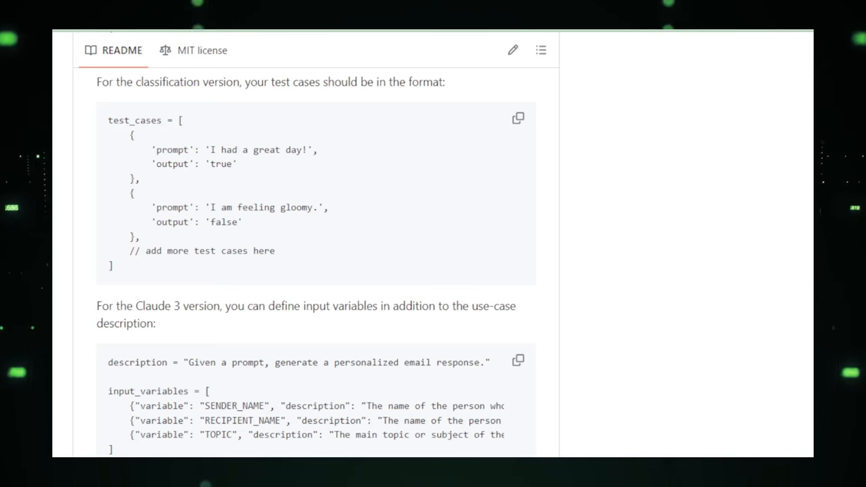
pyautogui.scroll(-3)
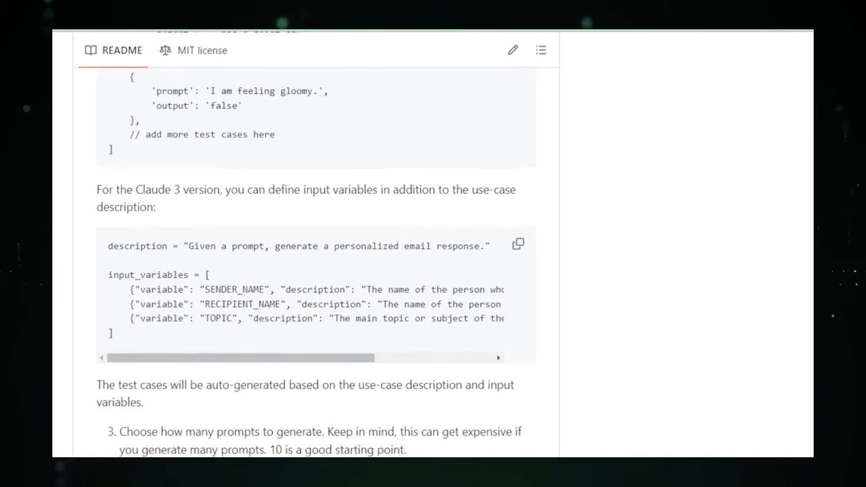
pyautogui.scroll(-3)
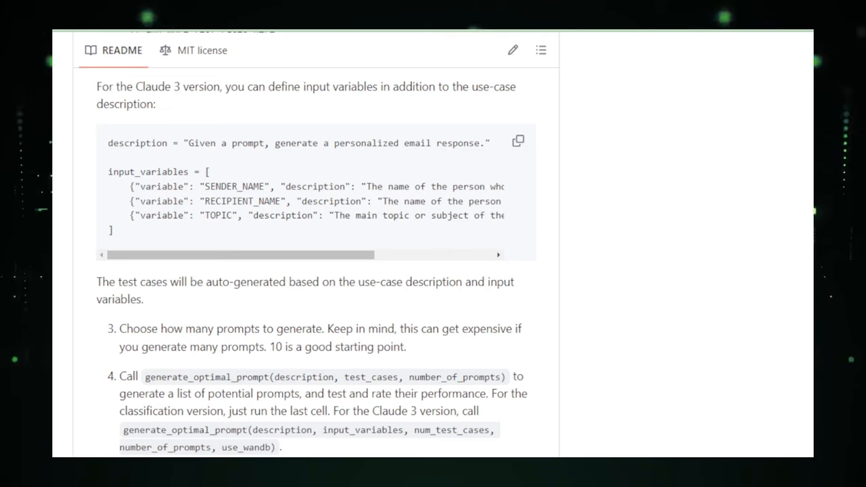
pyautogui.scroll(-3)
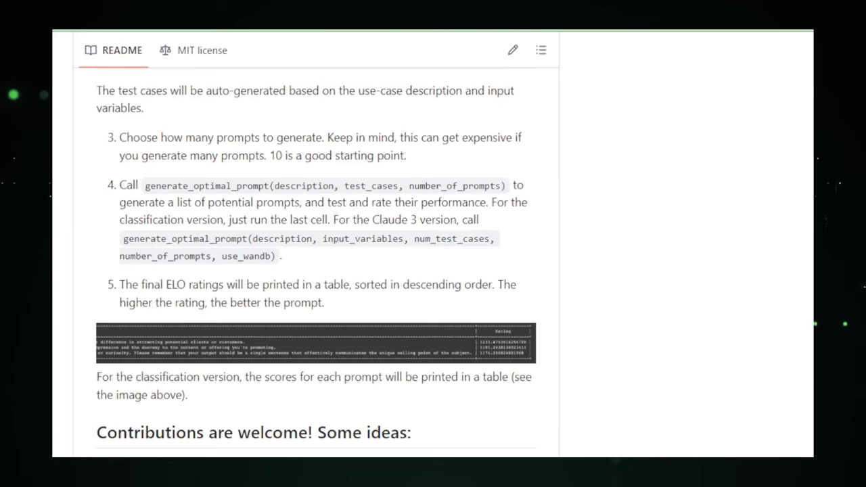
pyautogui.scroll(-3)
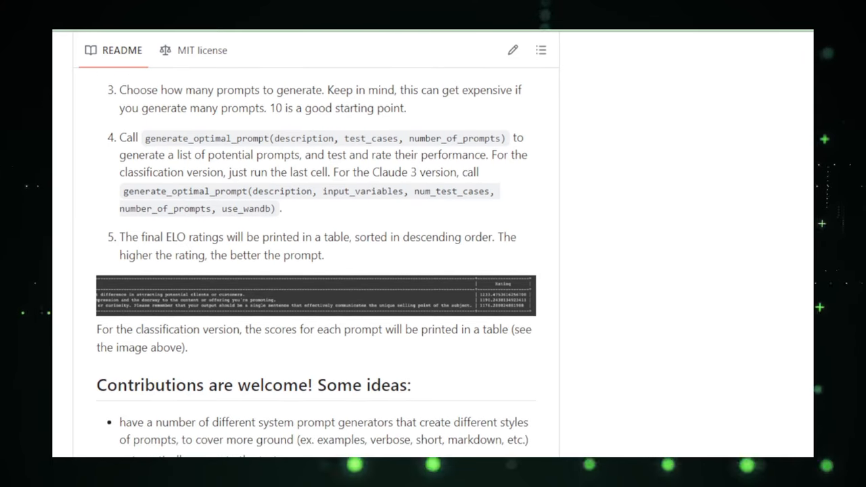
pyautogui.scroll(-3)
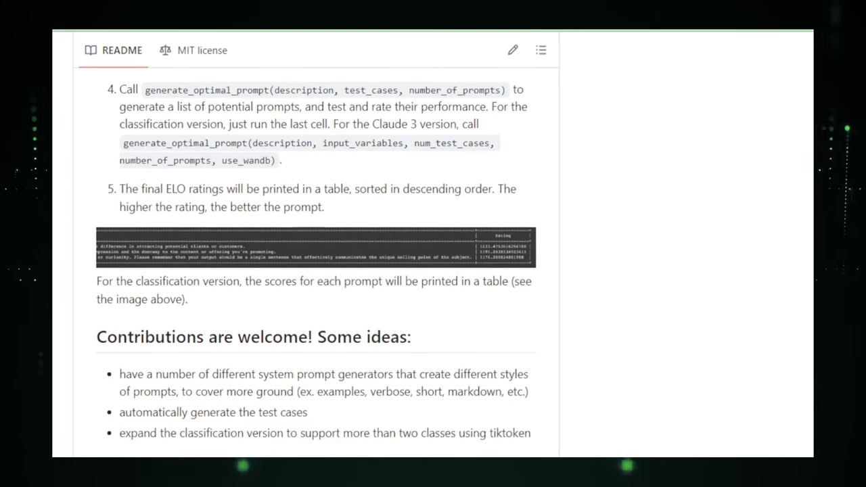
pyautogui.scroll(-3)
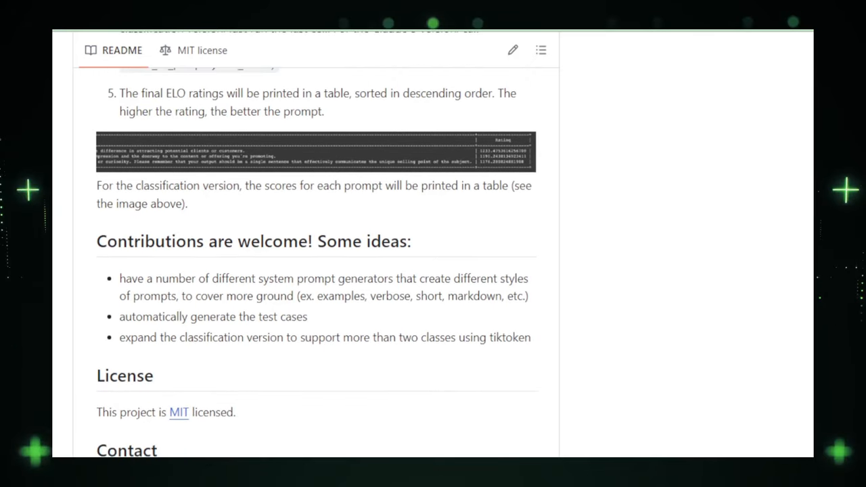
pyautogui.scroll(-3)
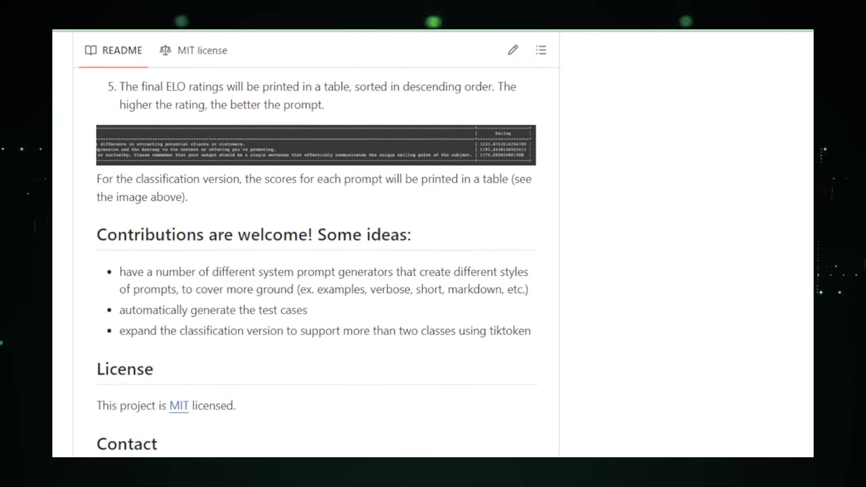
pyautogui.scroll(-3)
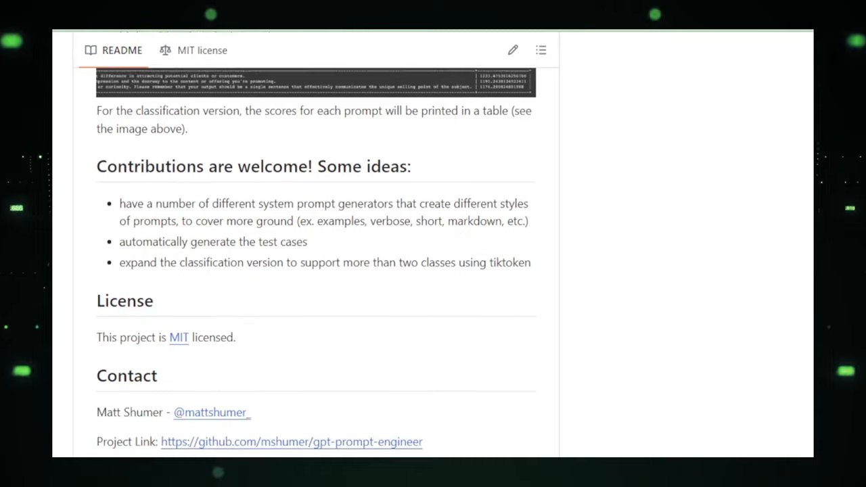
pyautogui.scroll(-3)
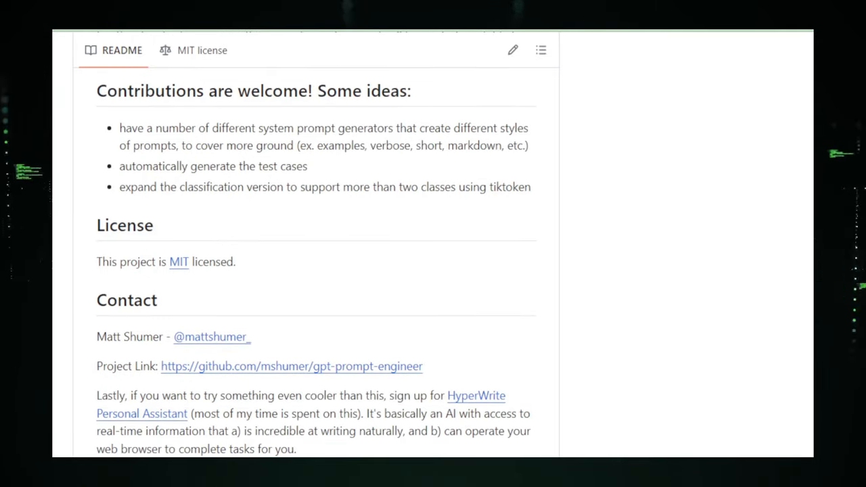
pyautogui.scroll(-3)
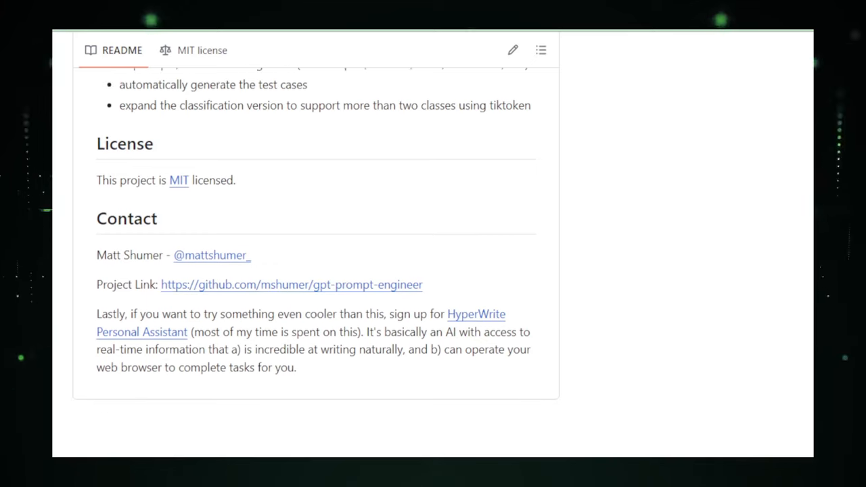
pyautogui.scroll(-3)
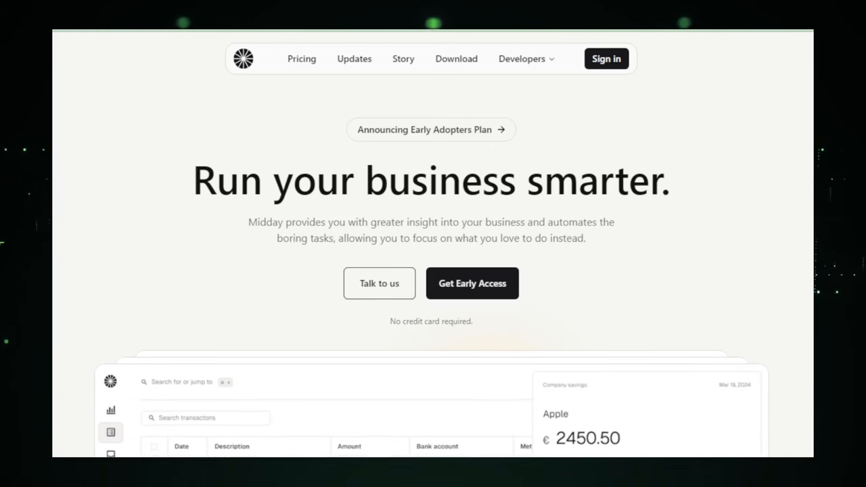
pyautogui.scroll(-3)
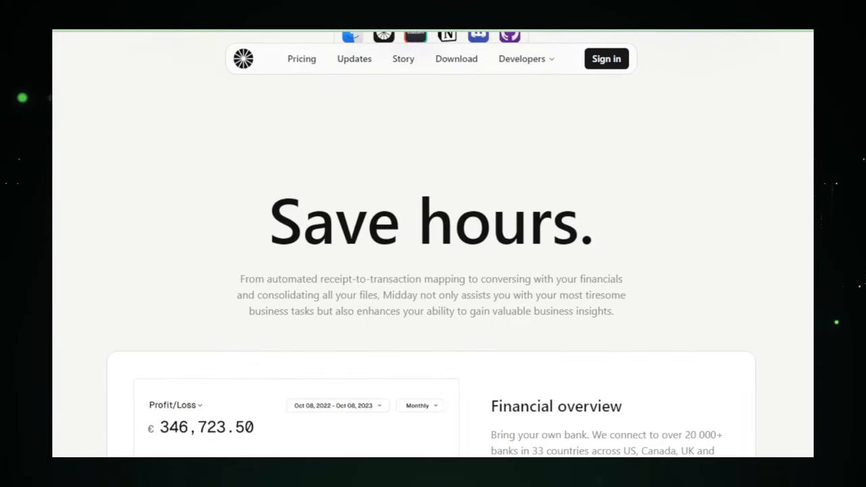
pyautogui.scroll(-3)
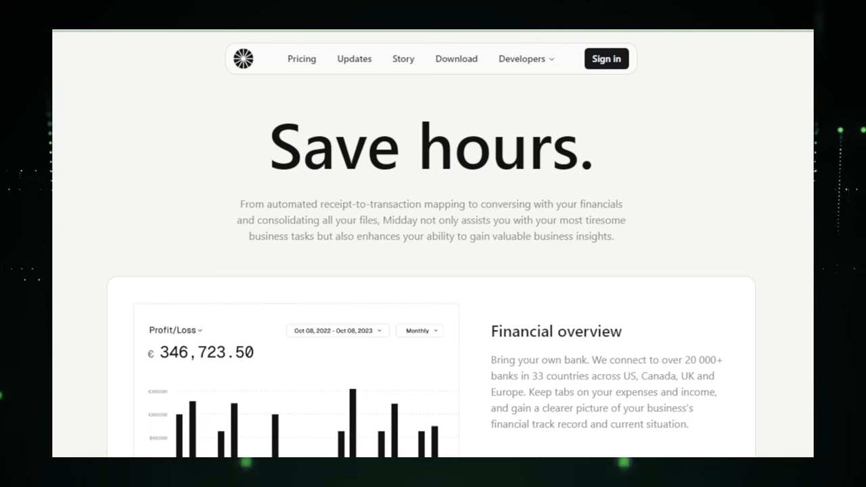
pyautogui.scroll(-3)
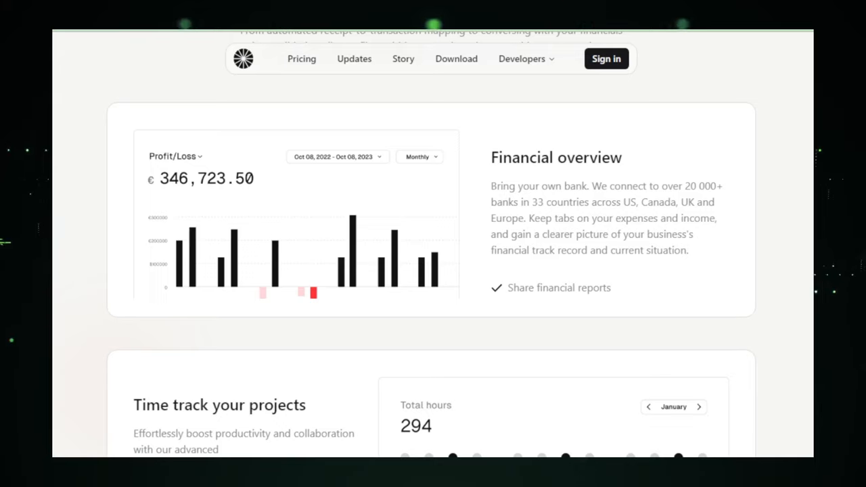
pyautogui.scroll(-3)
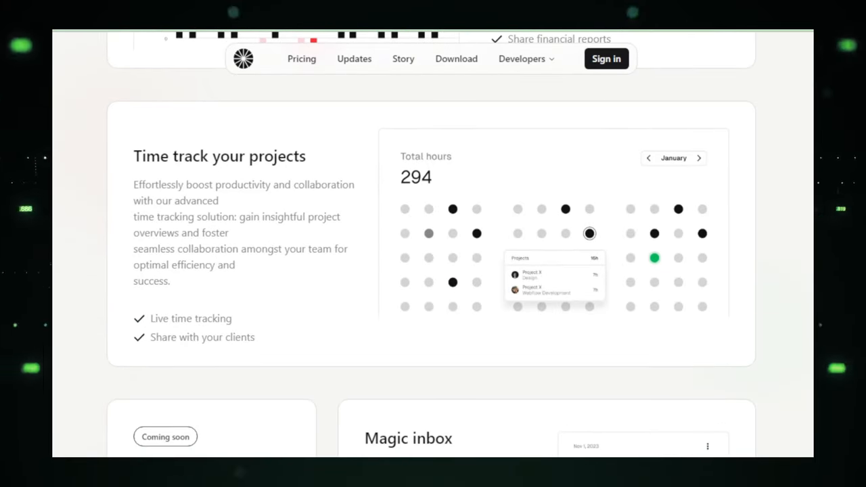
pyautogui.scroll(-3)
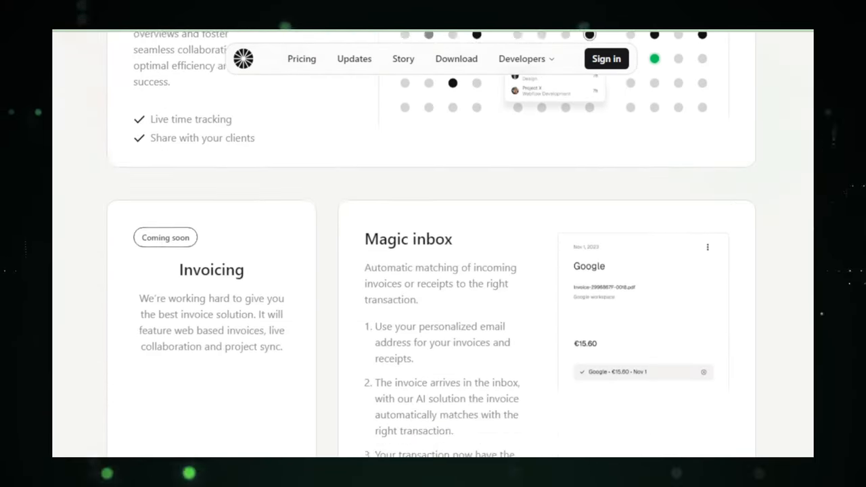
pyautogui.scroll(-3)
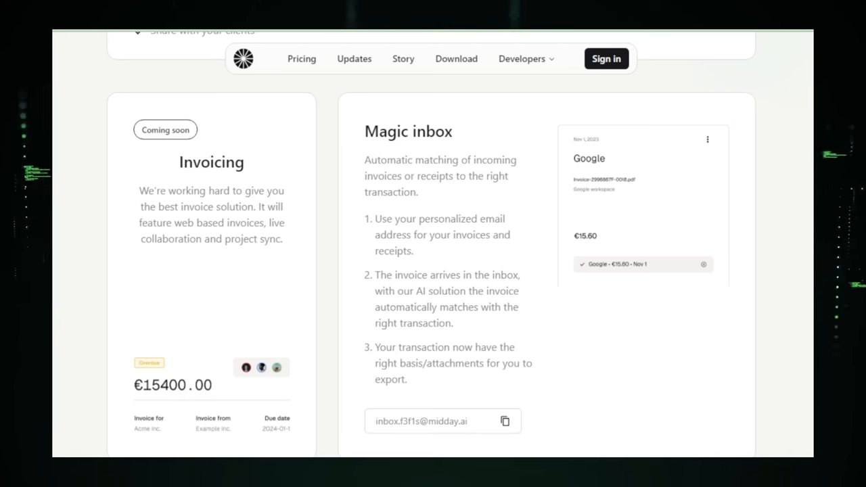
pyautogui.scroll(-3)
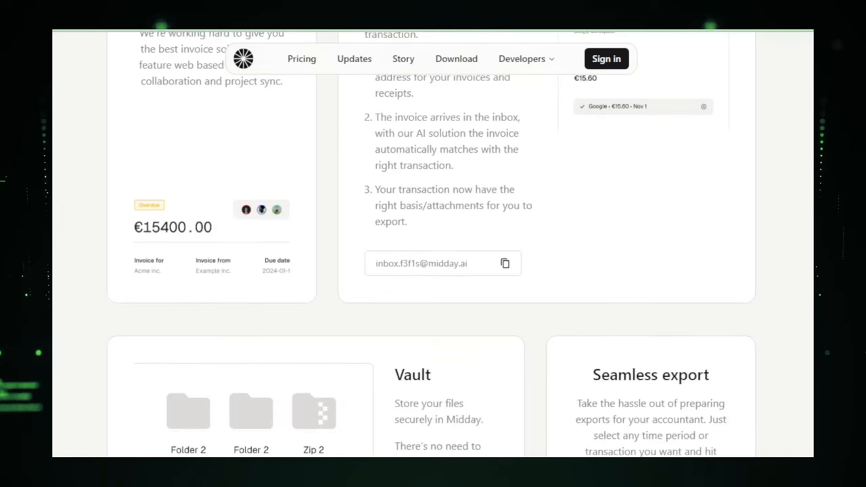
pyautogui.scroll(-3)
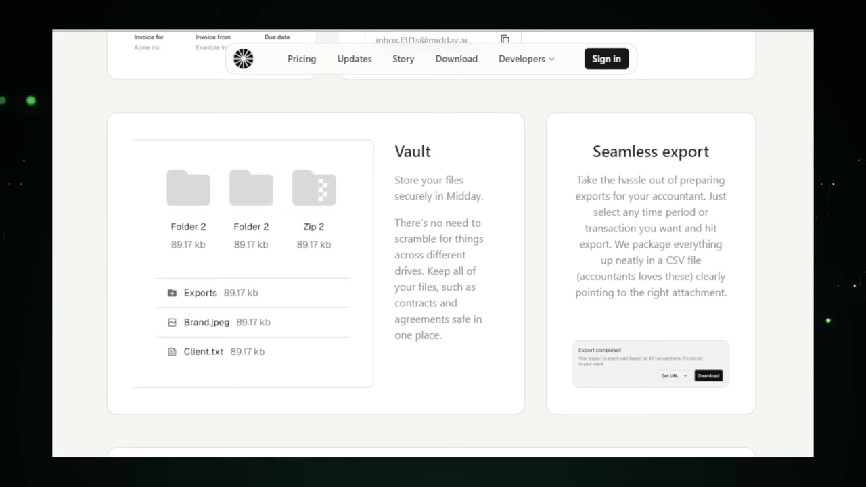
pyautogui.scroll(-3)
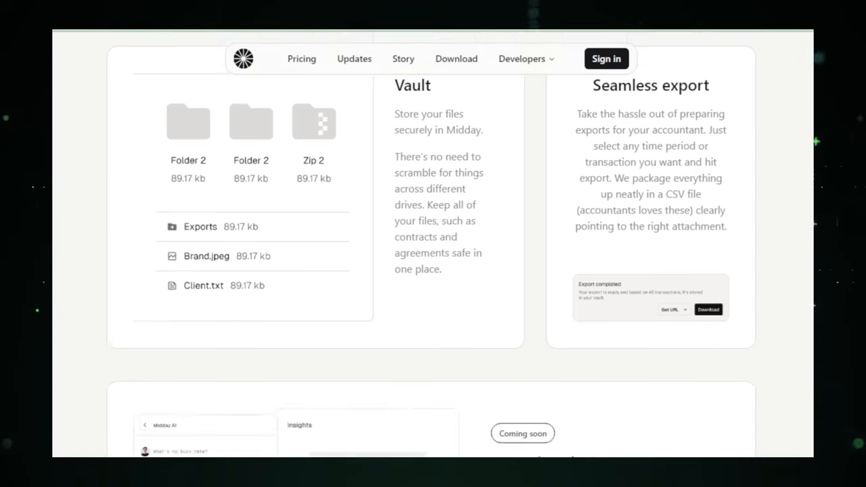
pyautogui.scroll(-3)
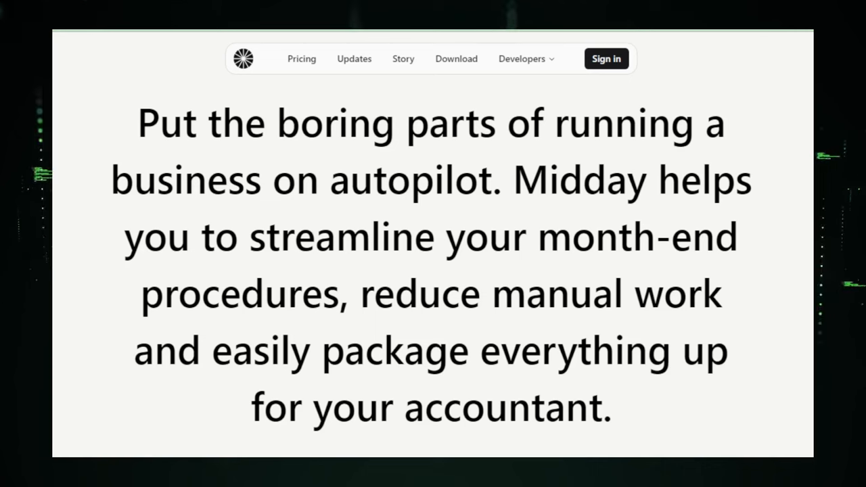
pyautogui.scroll(-3)
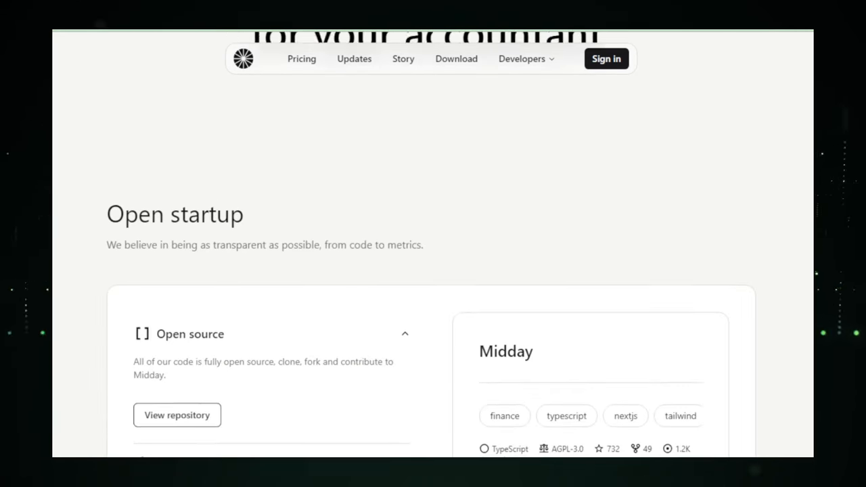
pyautogui.scroll(-3)
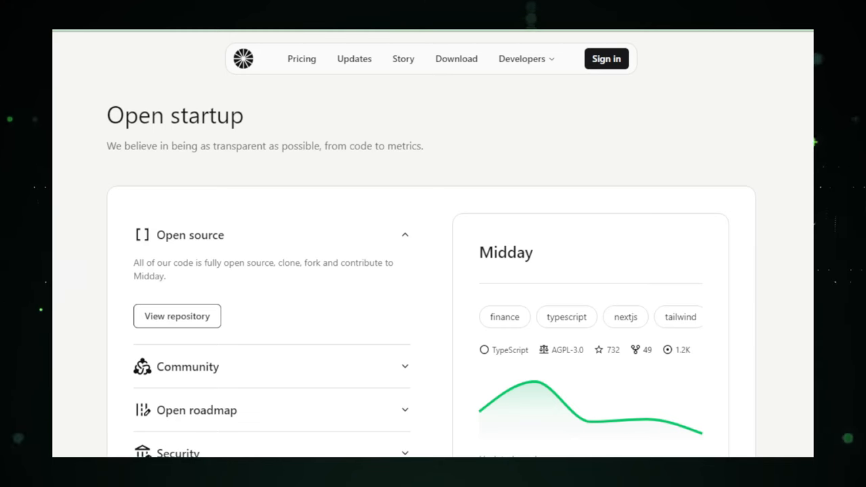
pyautogui.scroll(-3)
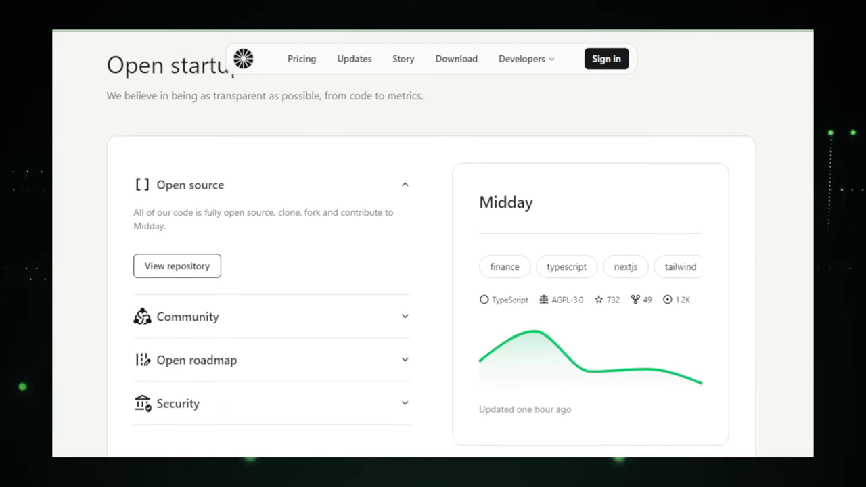
pyautogui.scroll(-3)
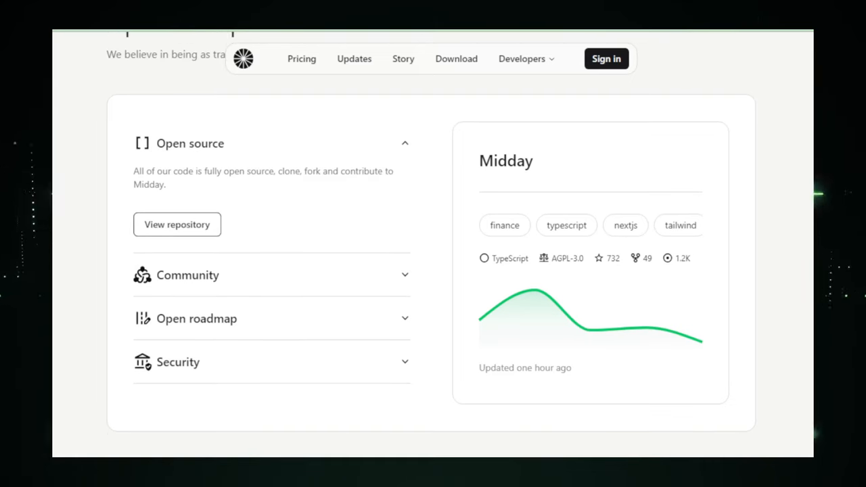
pyautogui.scroll(-3)
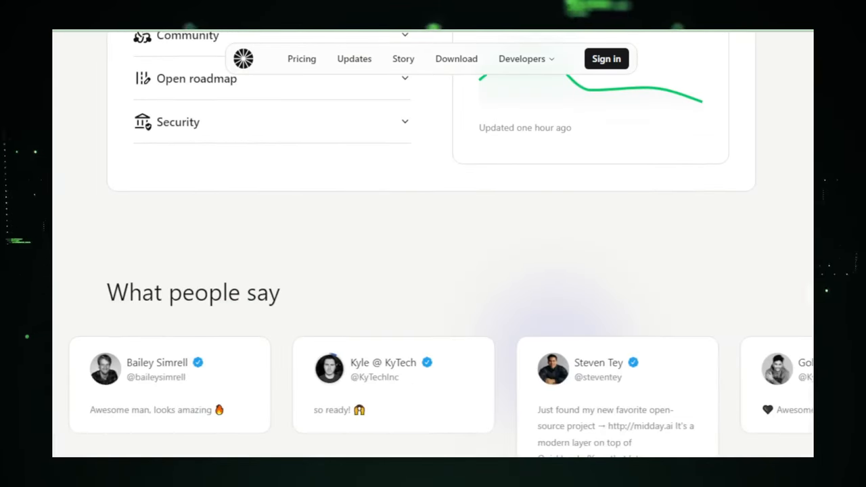
pyautogui.scroll(-3)
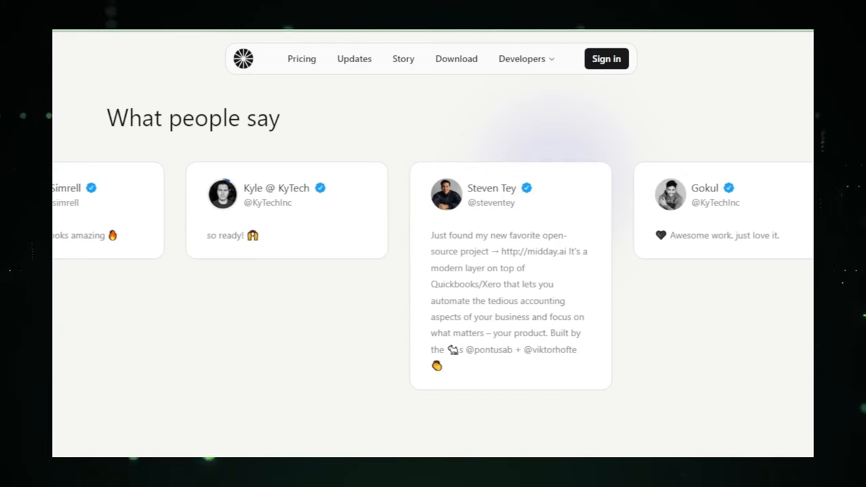
pyautogui.scroll(-3)
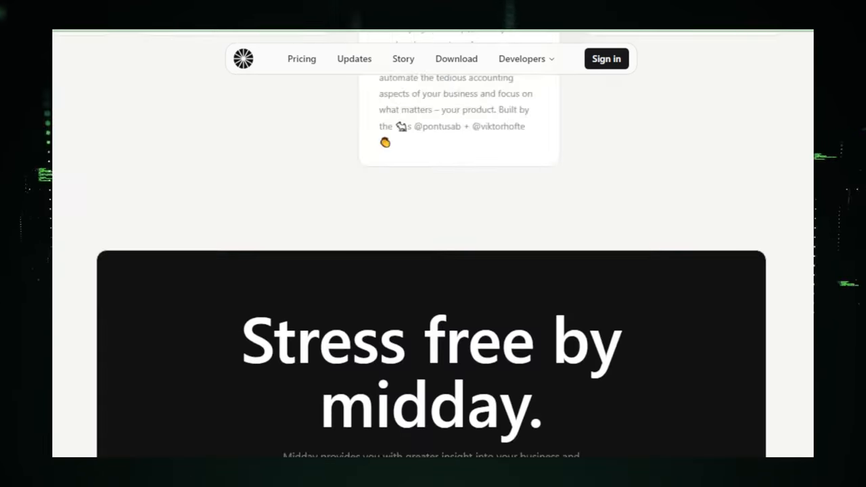
pyautogui.scroll(-3)
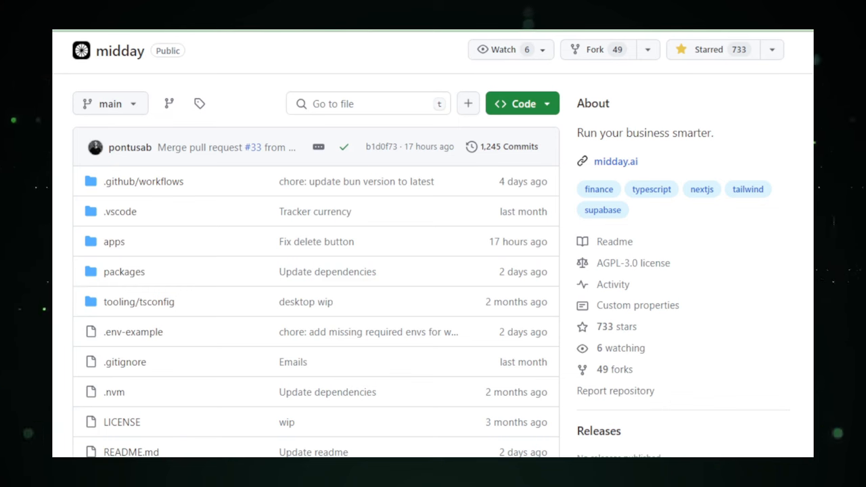
pyautogui.scroll(-3)
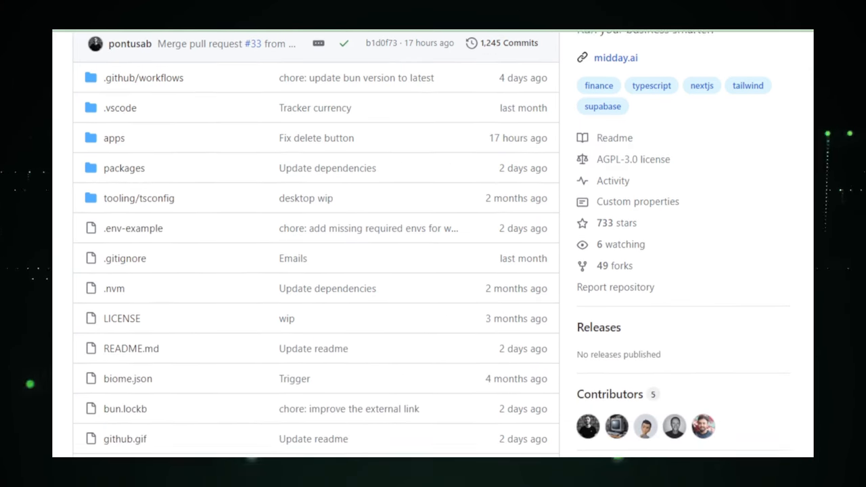
pyautogui.scroll(-3)
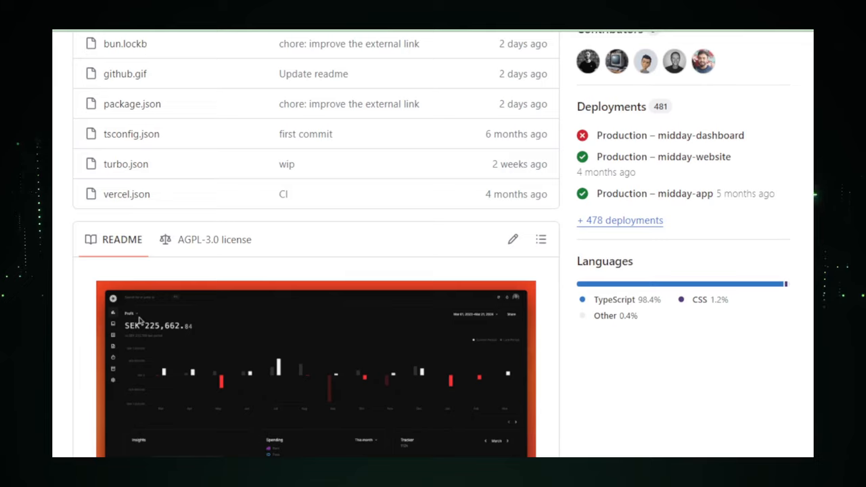
pyautogui.scroll(-3)
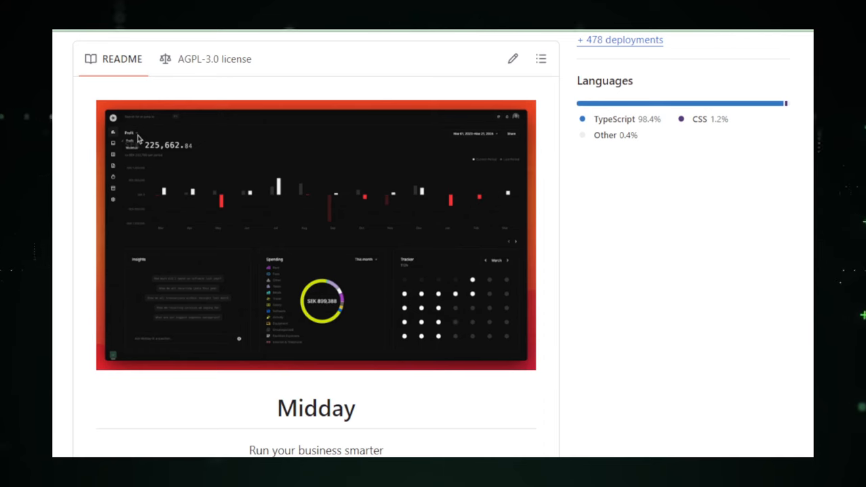
pyautogui.scroll(-3)
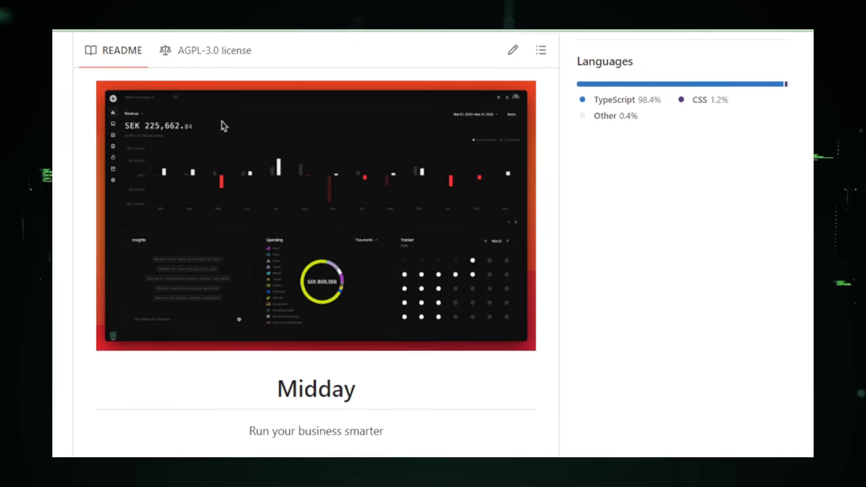
pyautogui.scroll(-3)
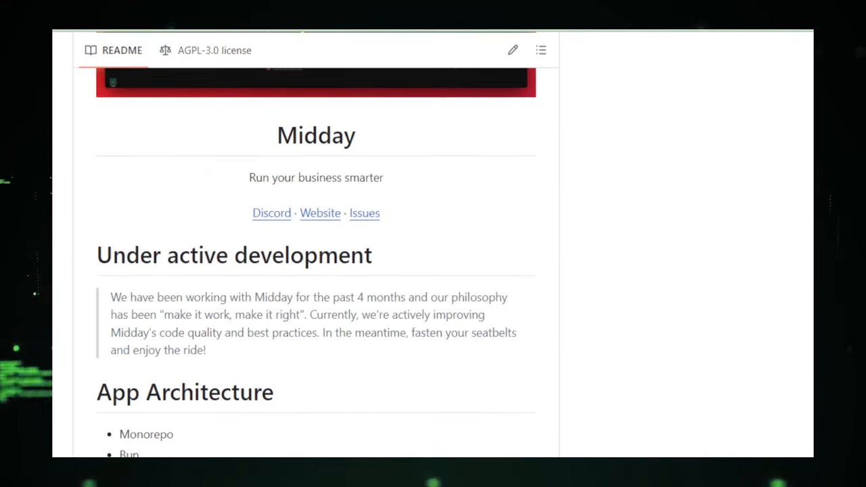
pyautogui.scroll(-3)
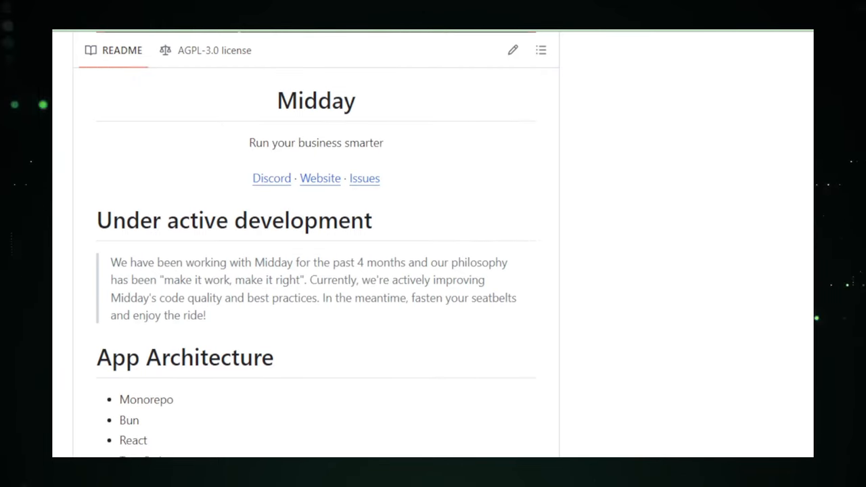
pyautogui.scroll(-3)
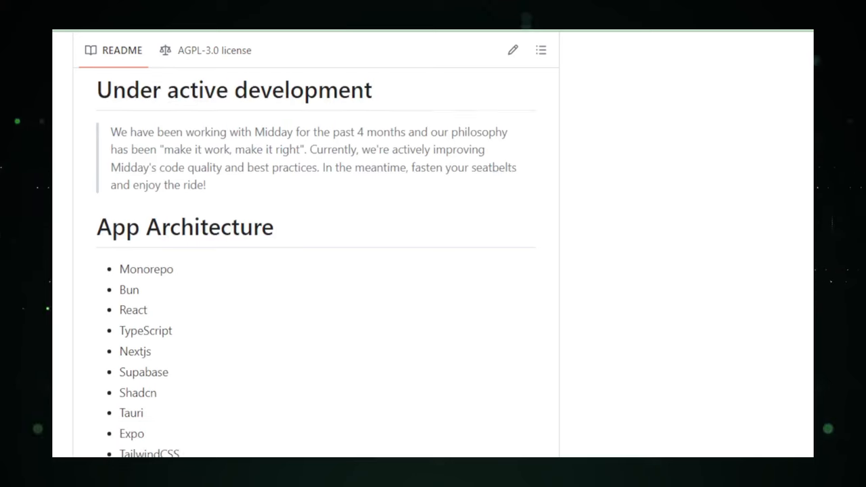
pyautogui.scroll(-3)
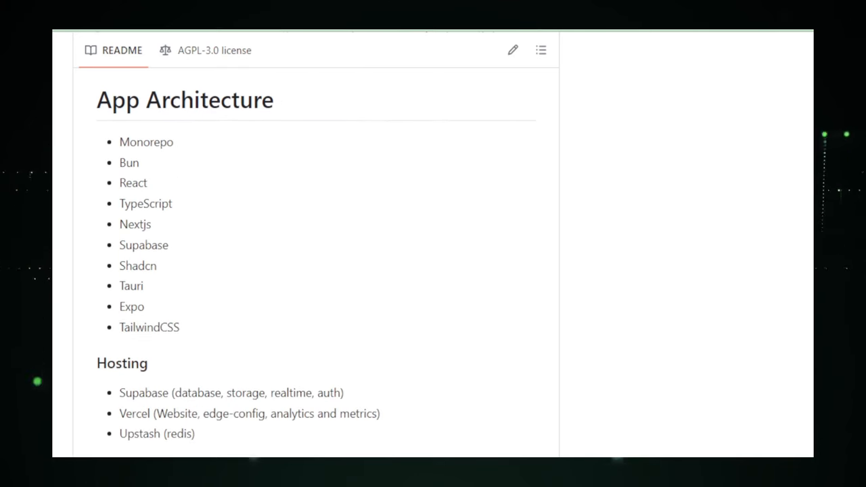
pyautogui.scroll(-3)
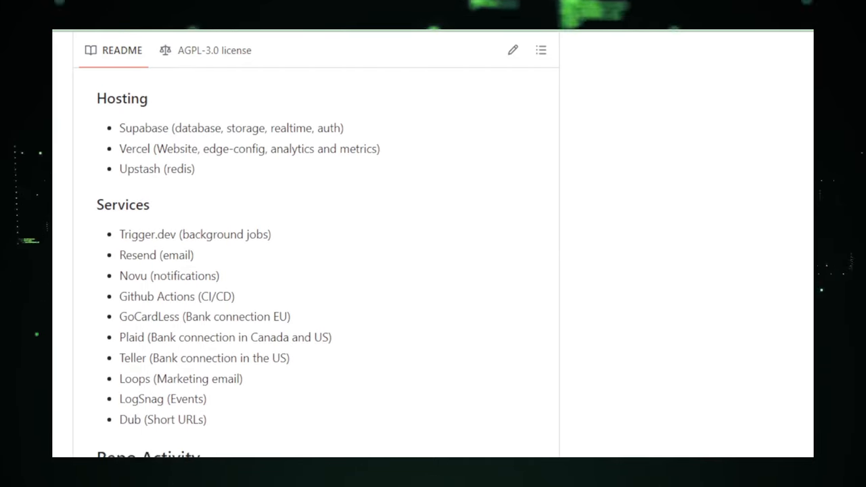
pyautogui.scroll(-3)
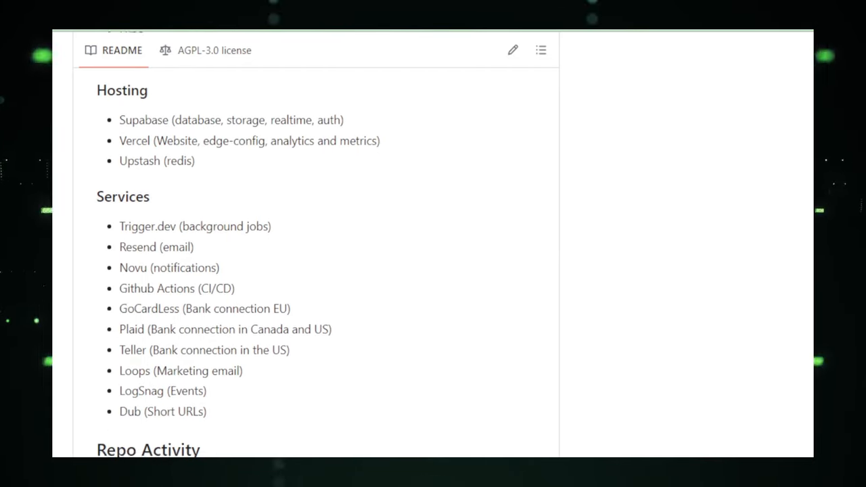
pyautogui.scroll(-3)
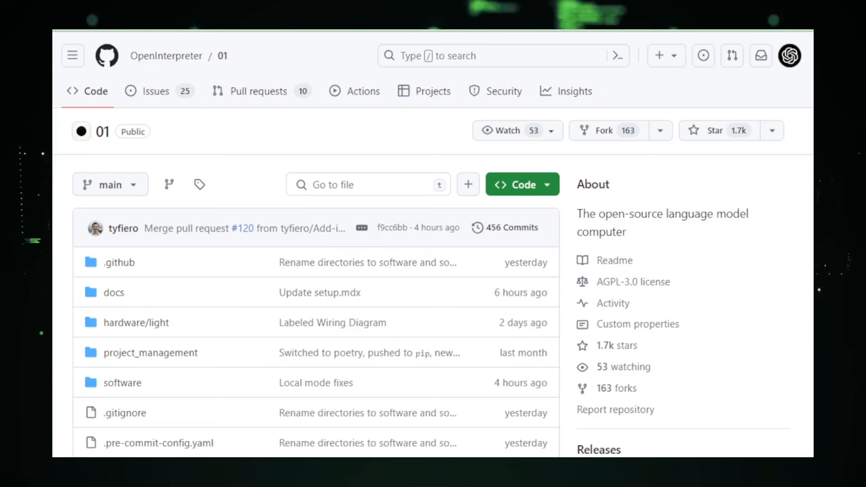
pyautogui.scroll(-3)
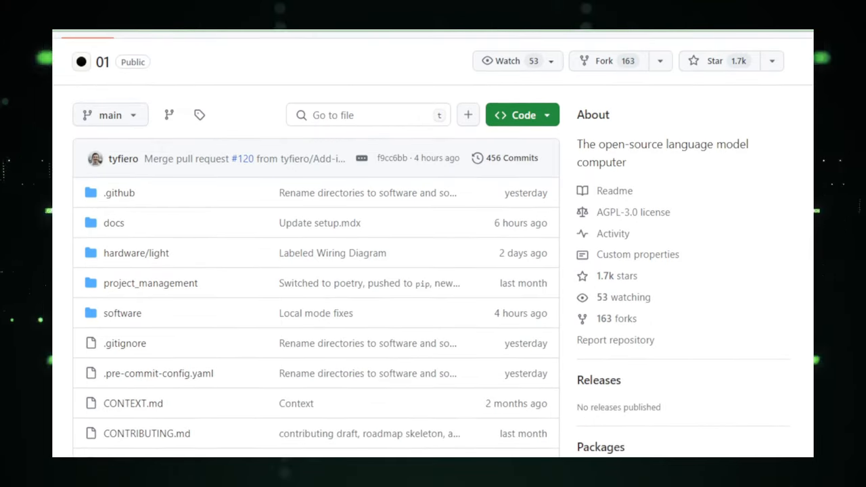
pyautogui.scroll(-3)
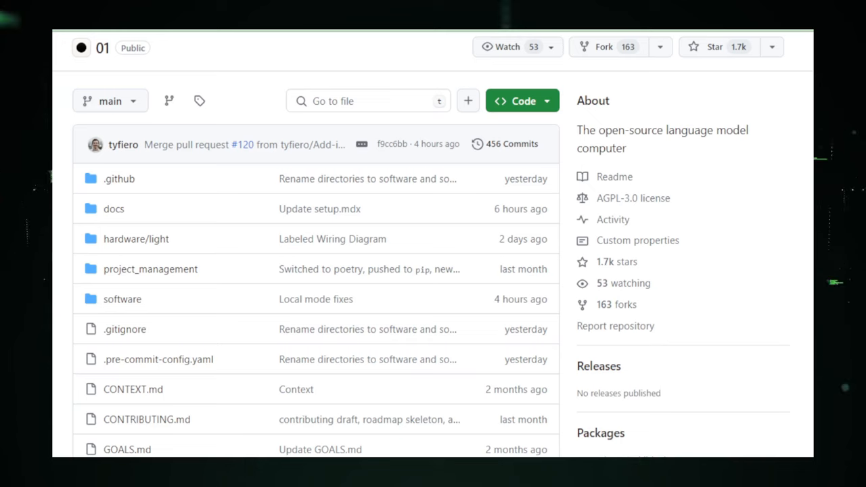
pyautogui.scroll(-3)
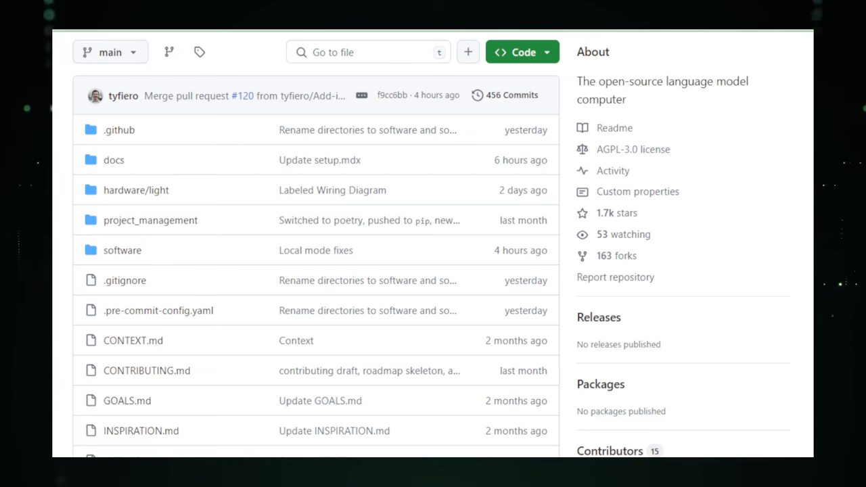
pyautogui.scroll(-3)
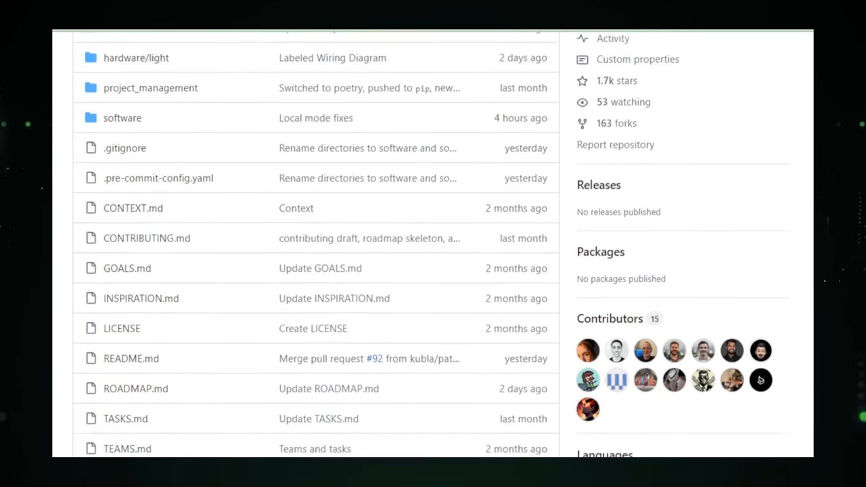
pyautogui.scroll(-3)
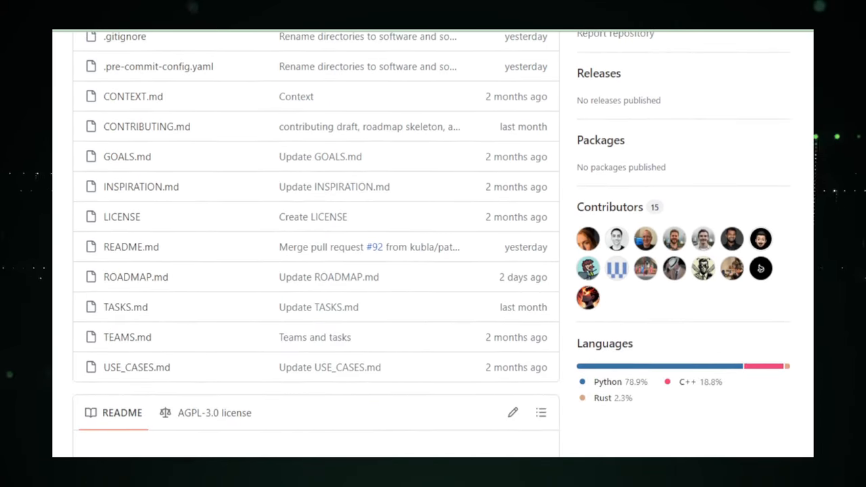
pyautogui.scroll(-3)
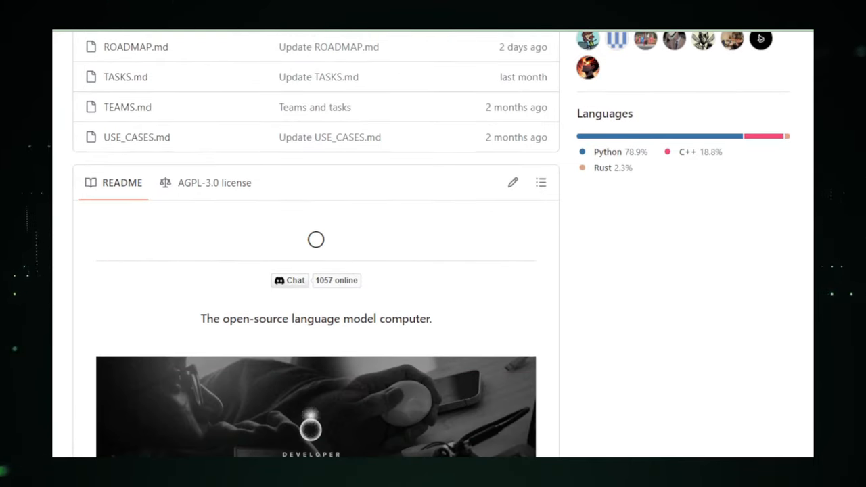
pyautogui.scroll(-3)
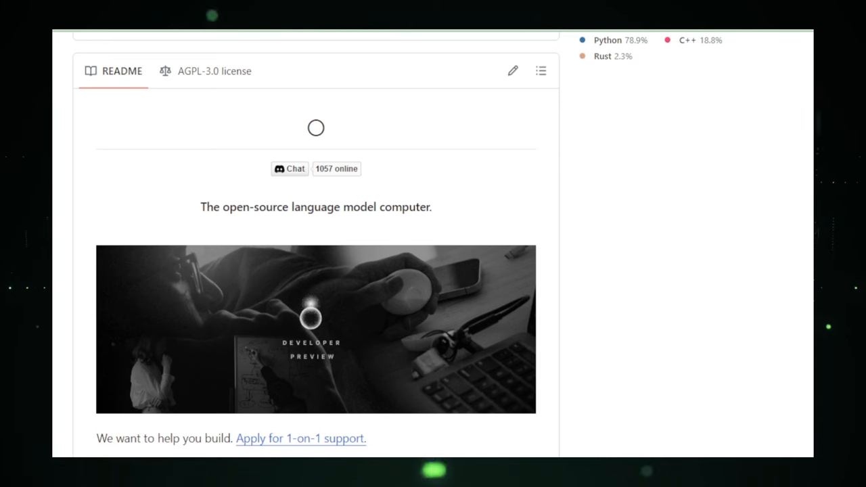
pyautogui.scroll(-3)
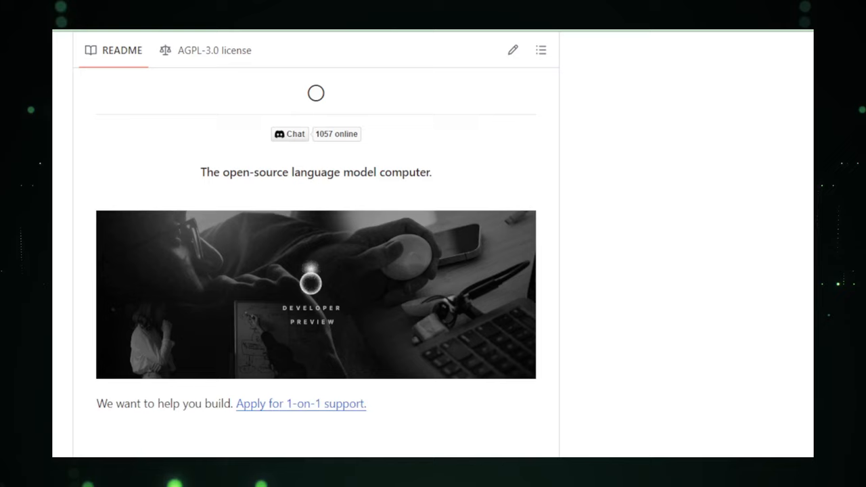
pyautogui.scroll(-3)
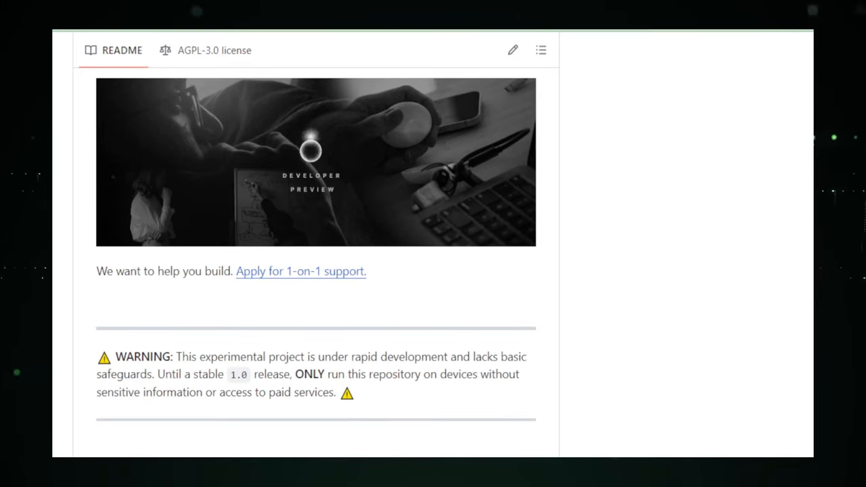
pyautogui.scroll(-3)
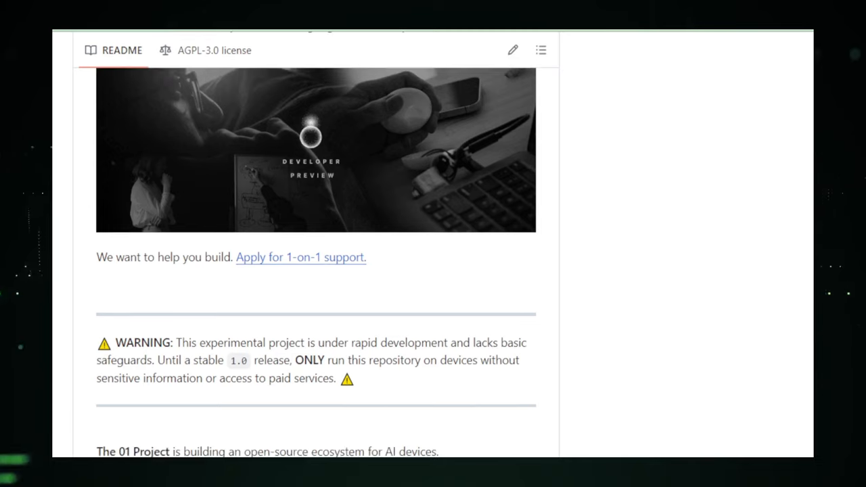
pyautogui.scroll(-3)
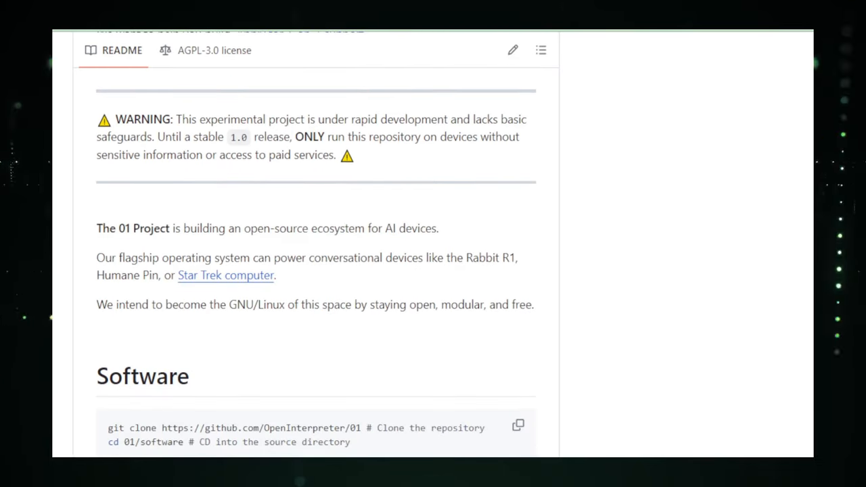
pyautogui.scroll(-3)
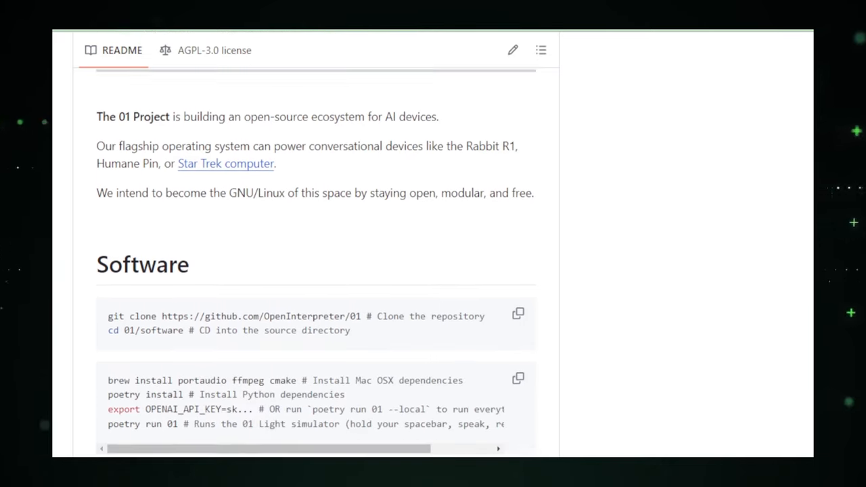
pyautogui.scroll(-3)
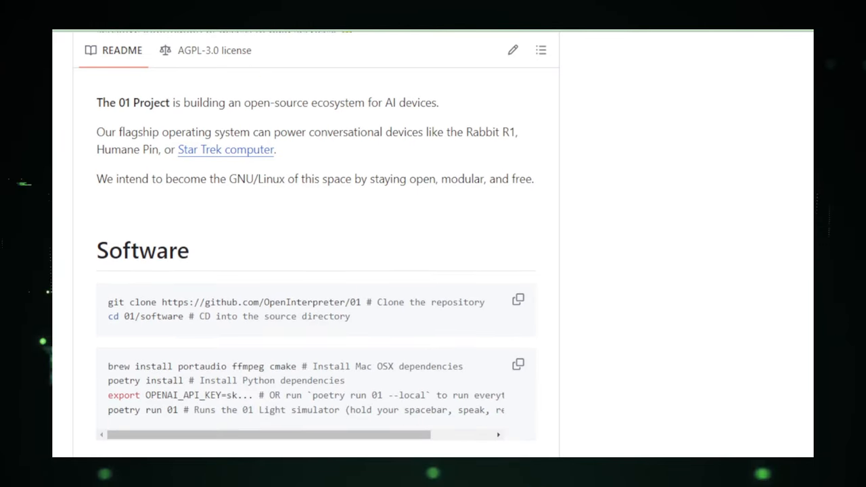
pyautogui.scroll(-3)
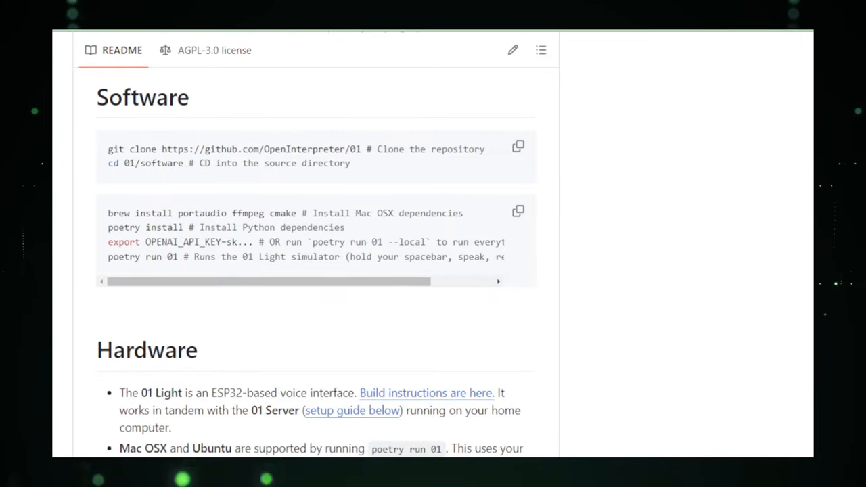
pyautogui.scroll(-3)
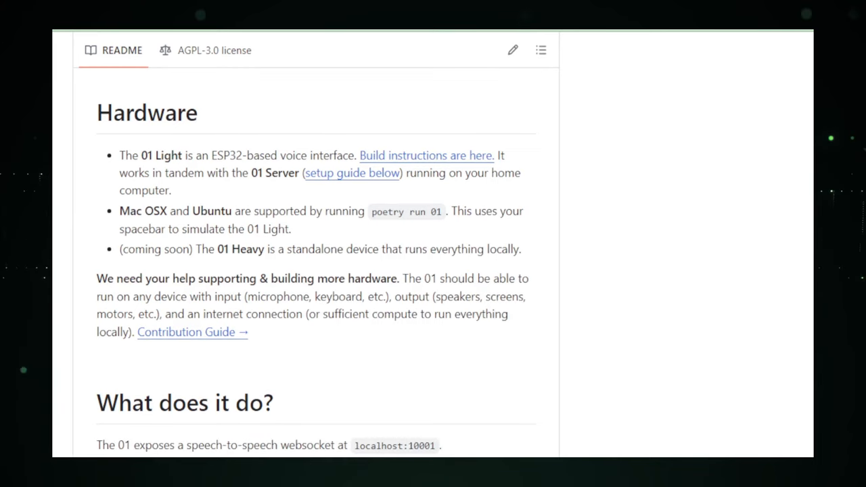
pyautogui.scroll(-3)
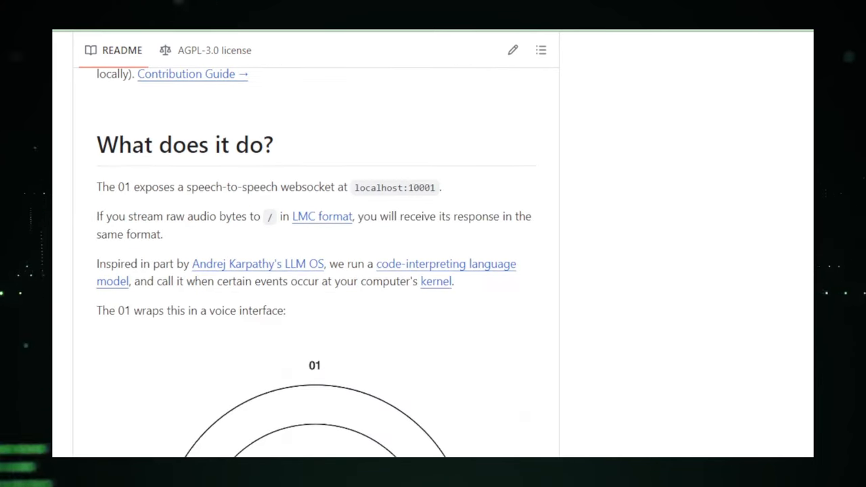
pyautogui.scroll(-3)
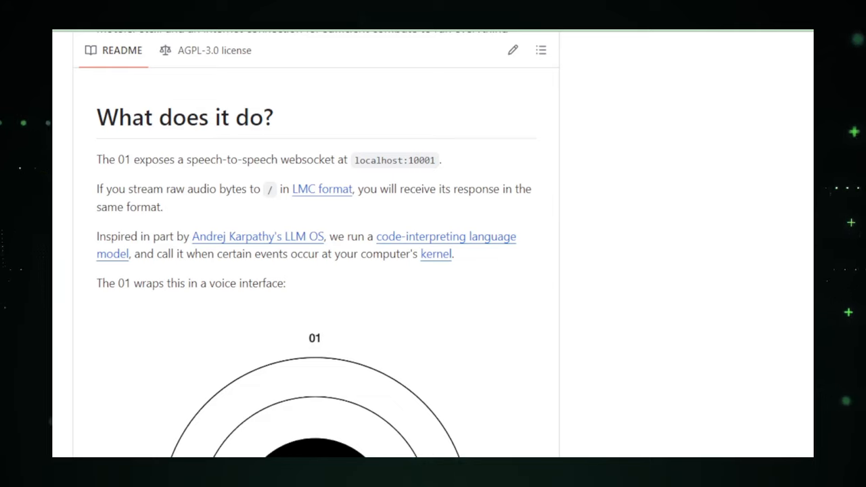
pyautogui.scroll(-3)
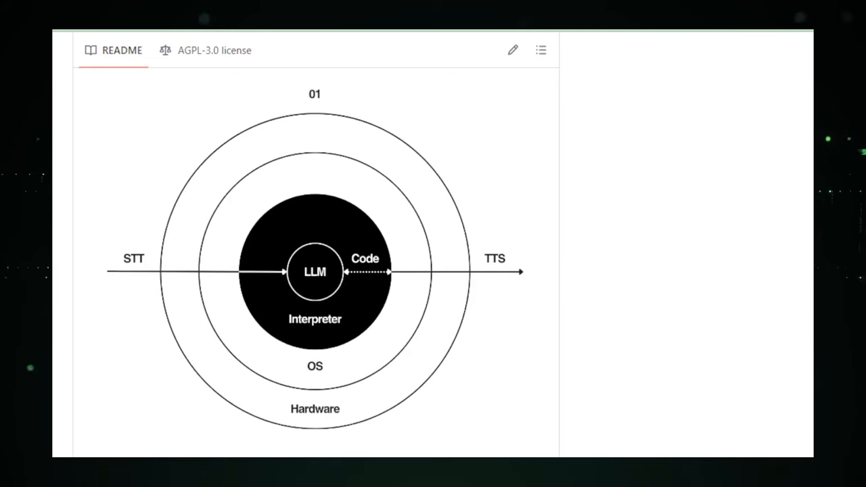
pyautogui.scroll(-3)
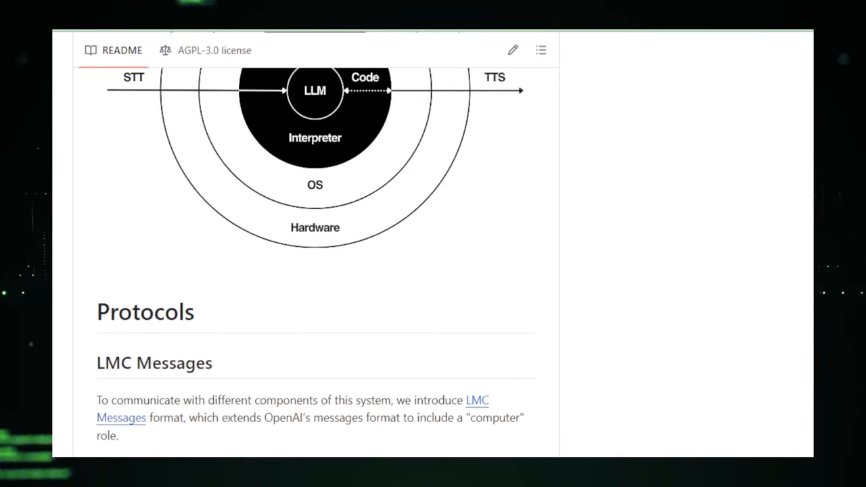
pyautogui.scroll(-3)
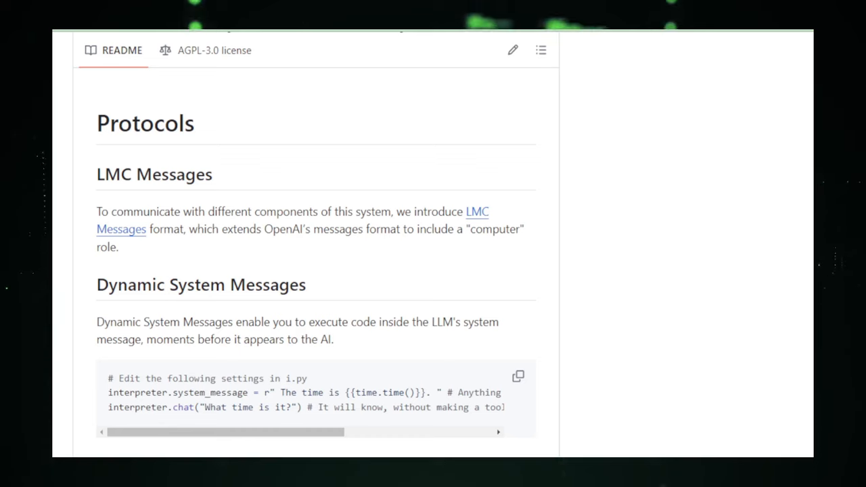
pyautogui.scroll(-3)
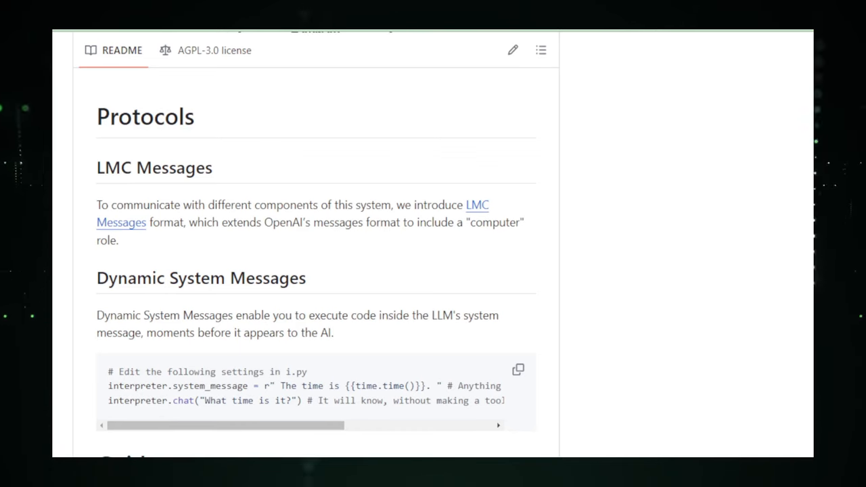
pyautogui.scroll(-3)
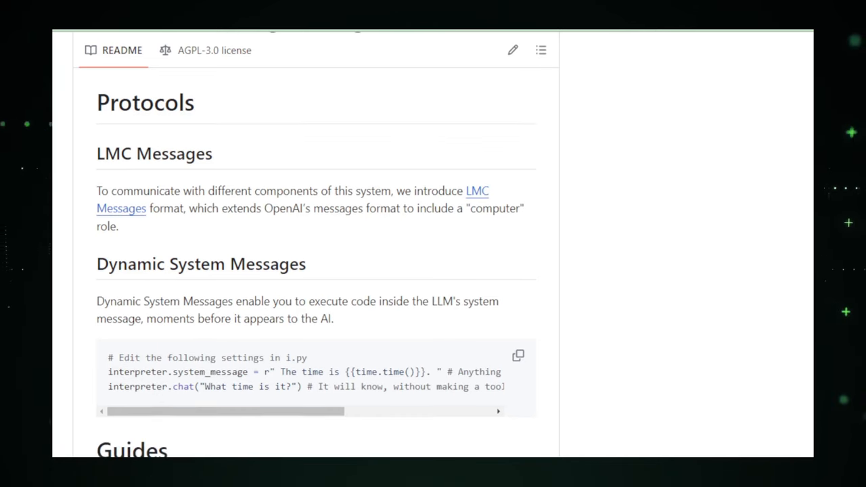
pyautogui.scroll(-3)
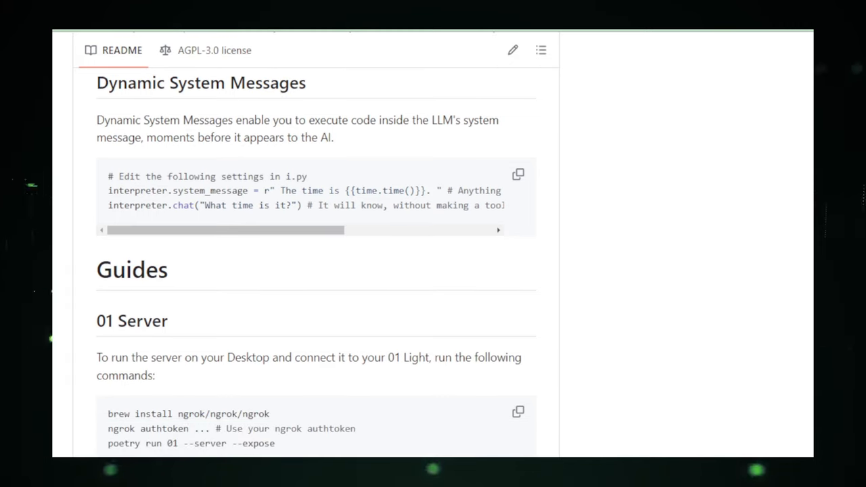
pyautogui.scroll(-3)
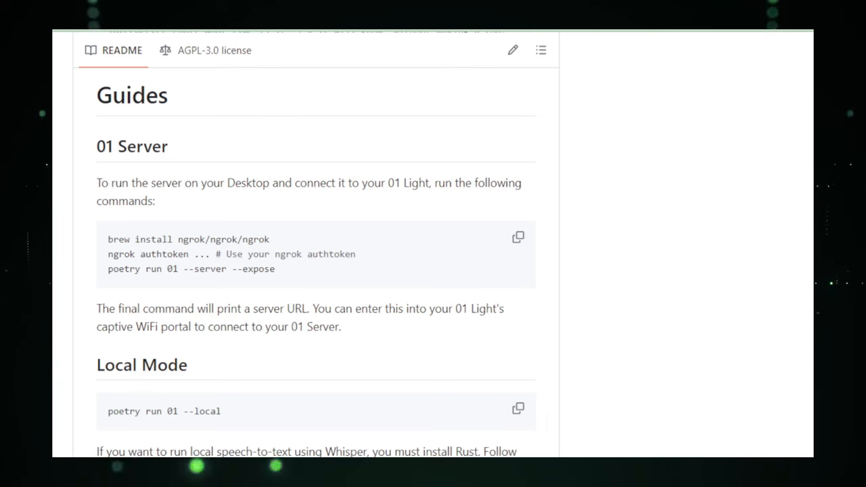
pyautogui.scroll(-3)
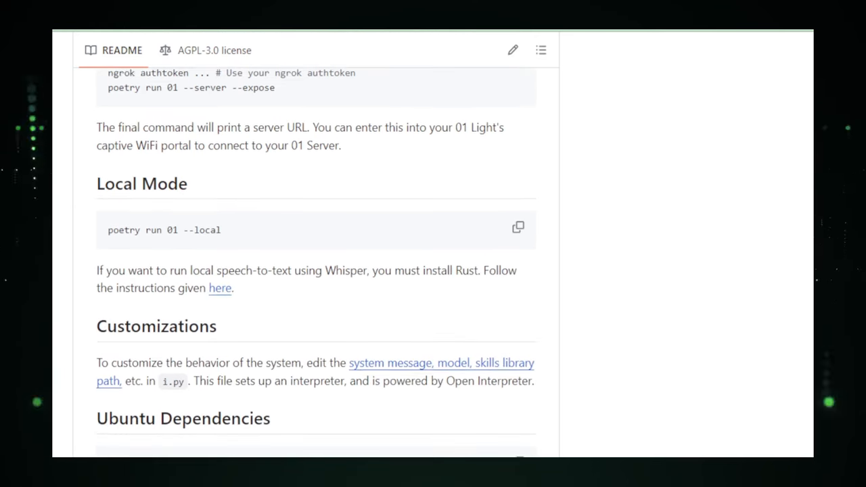
pyautogui.scroll(-3)
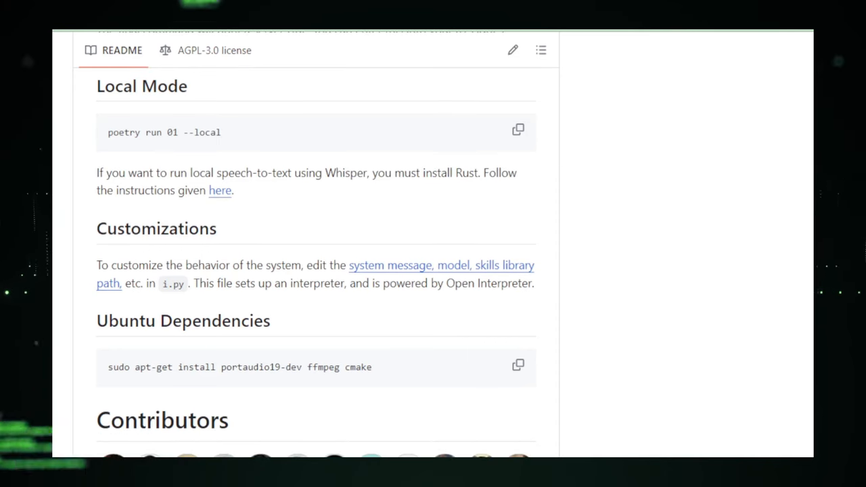
pyautogui.scroll(3)
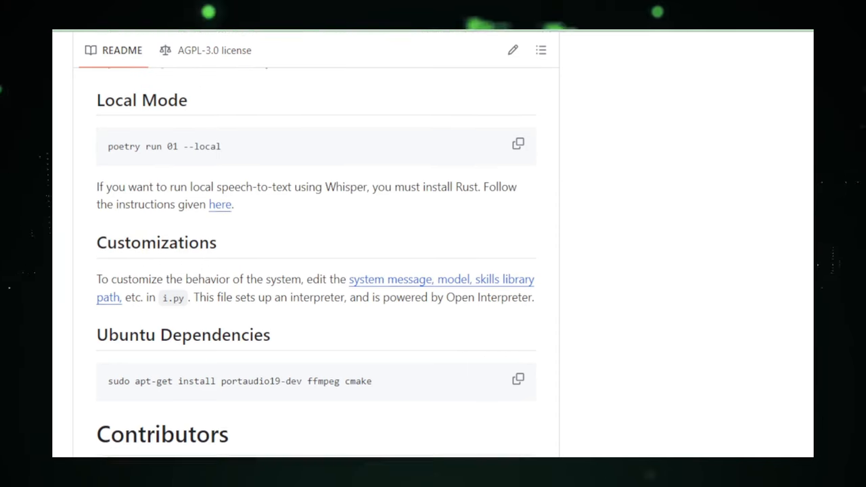
pyautogui.scroll(-3)
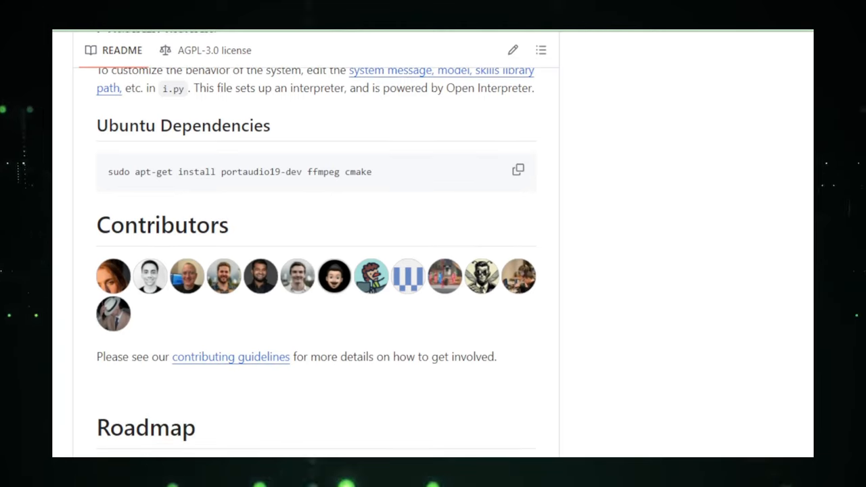
pyautogui.scroll(-3)
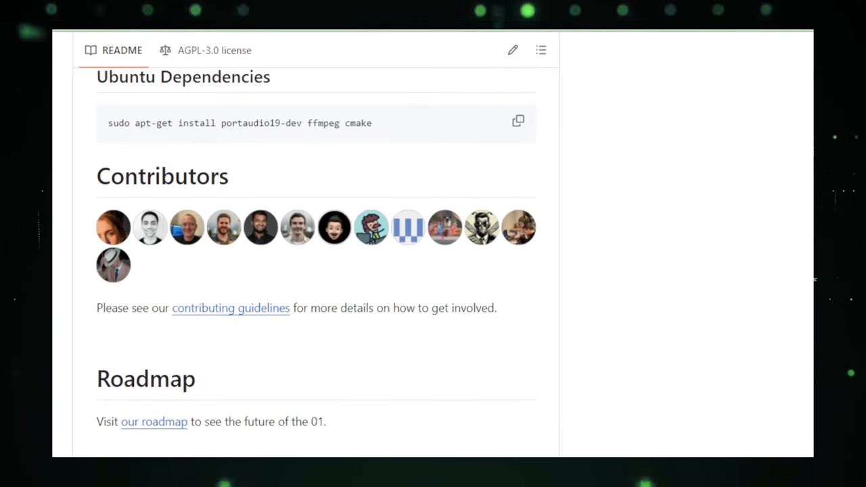
pyautogui.scroll(-3)
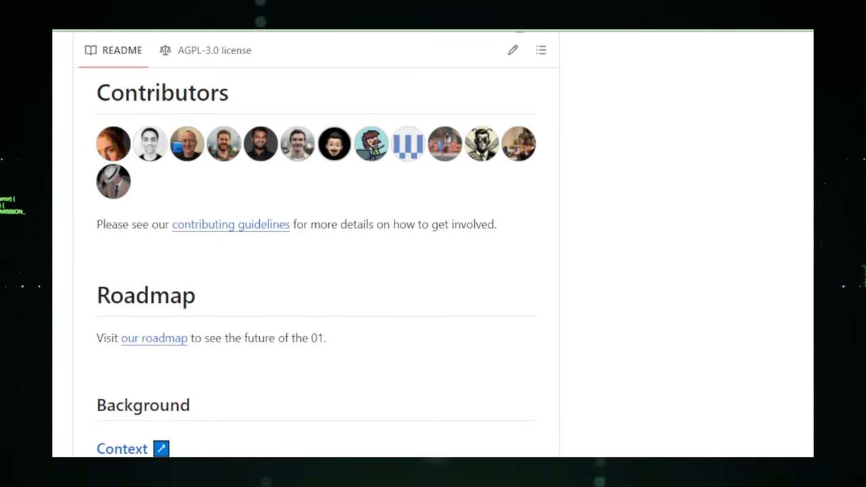
pyautogui.scroll(-3)
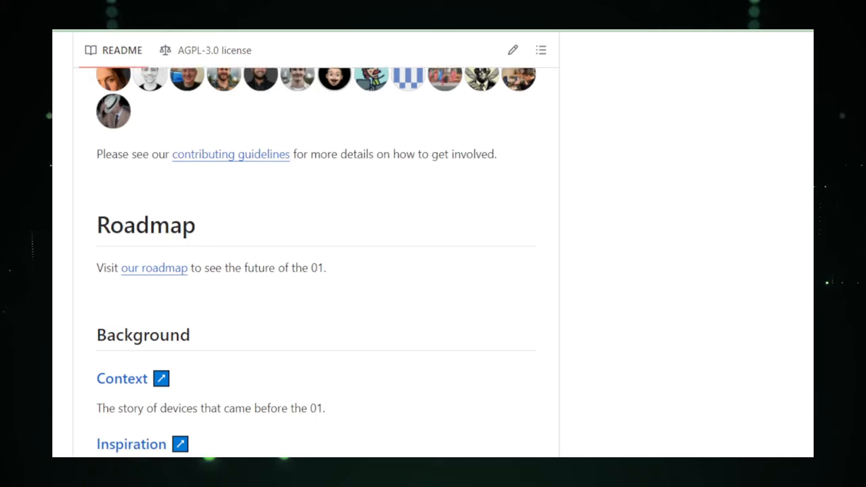
pyautogui.scroll(-3)
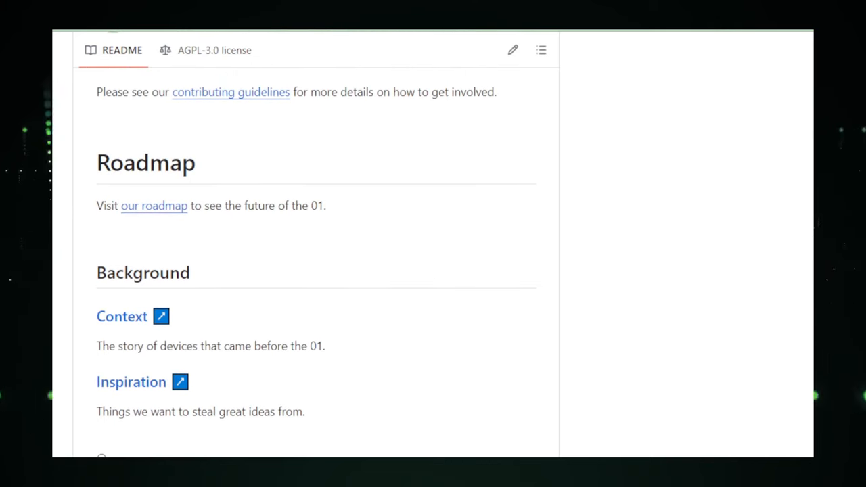
pyautogui.scroll(-3)
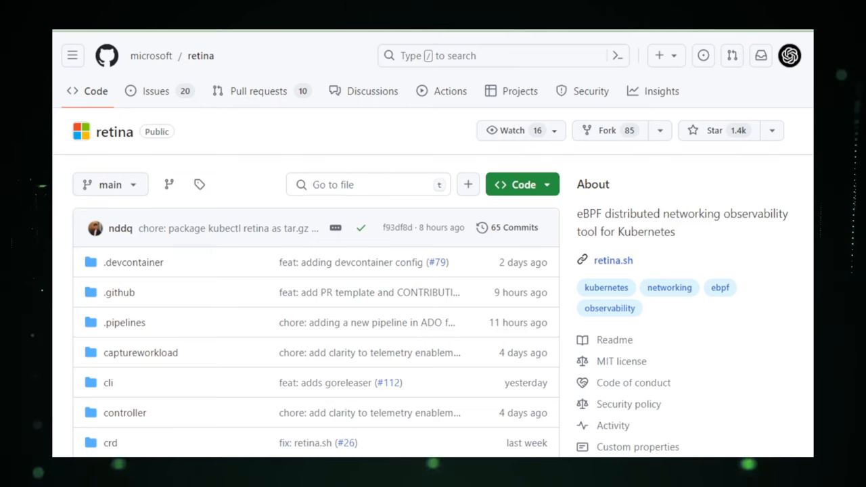
pyautogui.scroll(-3)
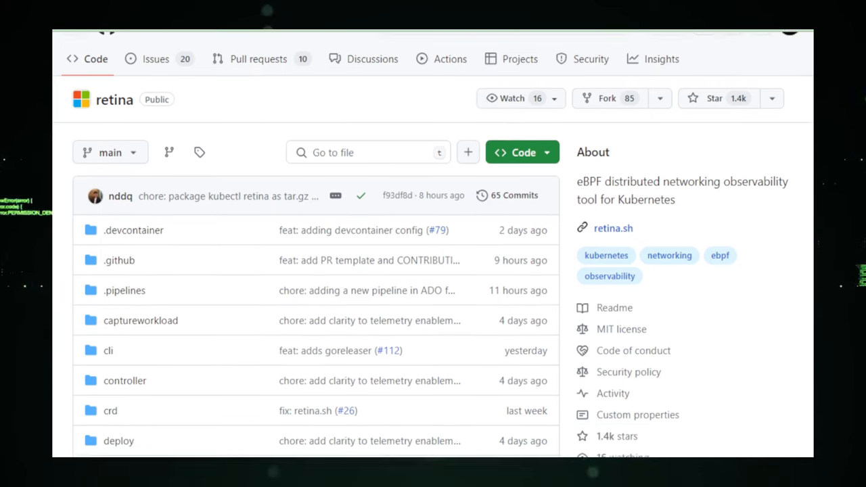
pyautogui.scroll(-3)
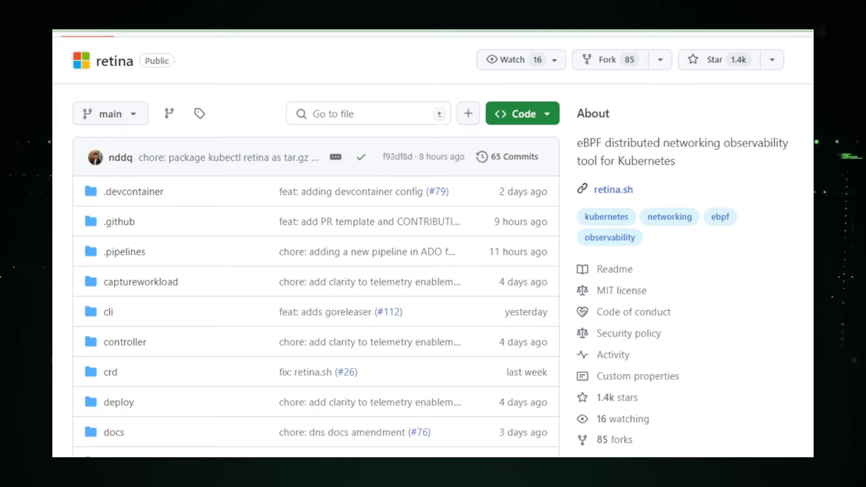
pyautogui.scroll(-3)
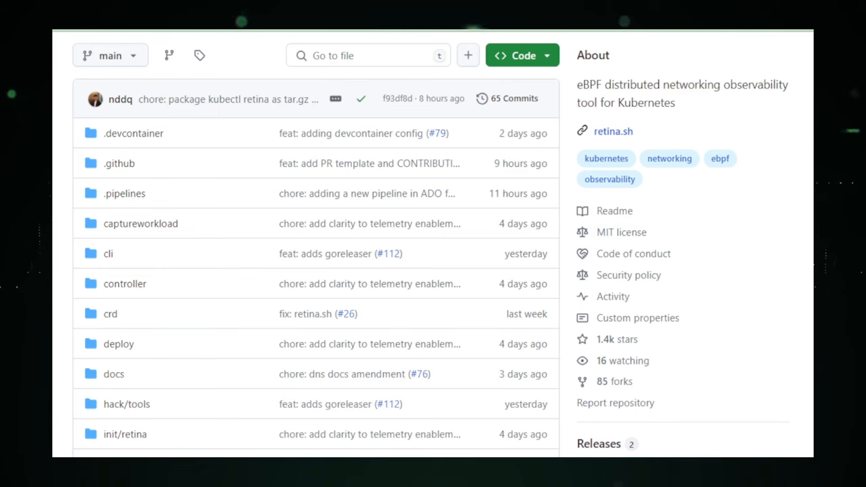
pyautogui.scroll(-3)
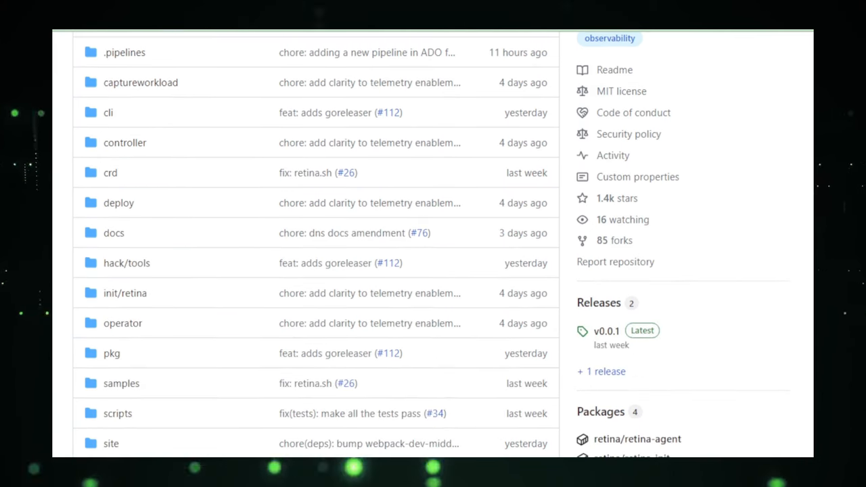
pyautogui.scroll(-3)
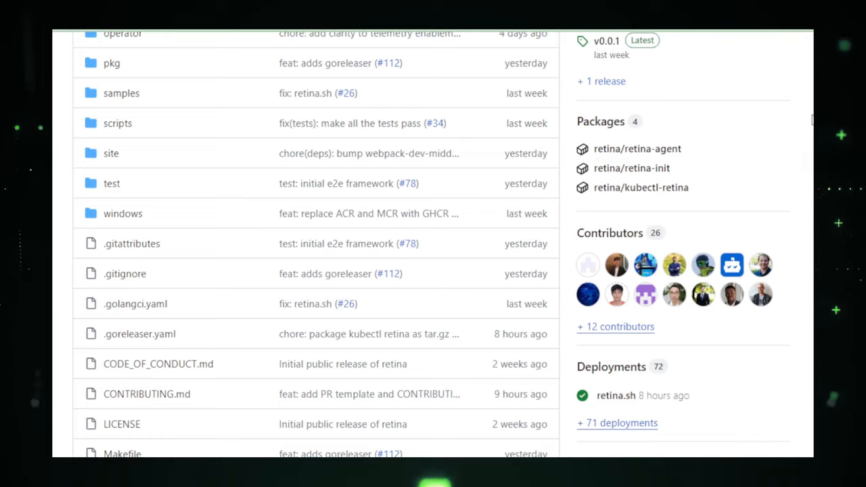
pyautogui.scroll(-3)
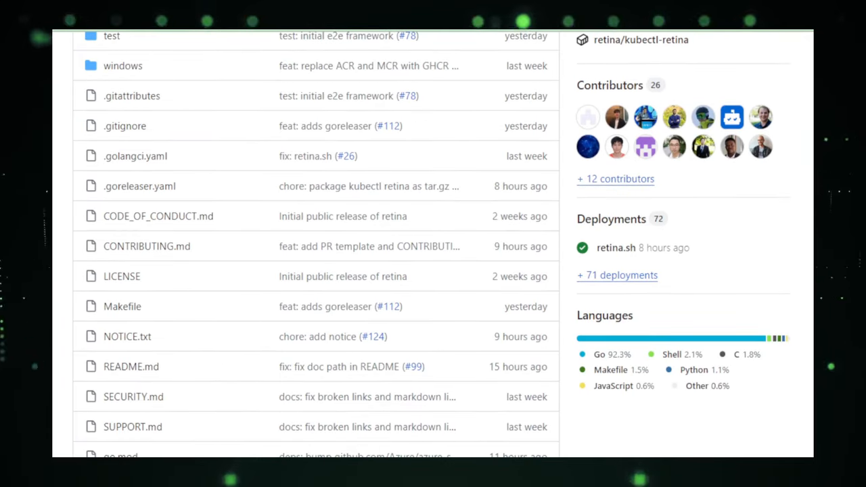
pyautogui.scroll(-3)
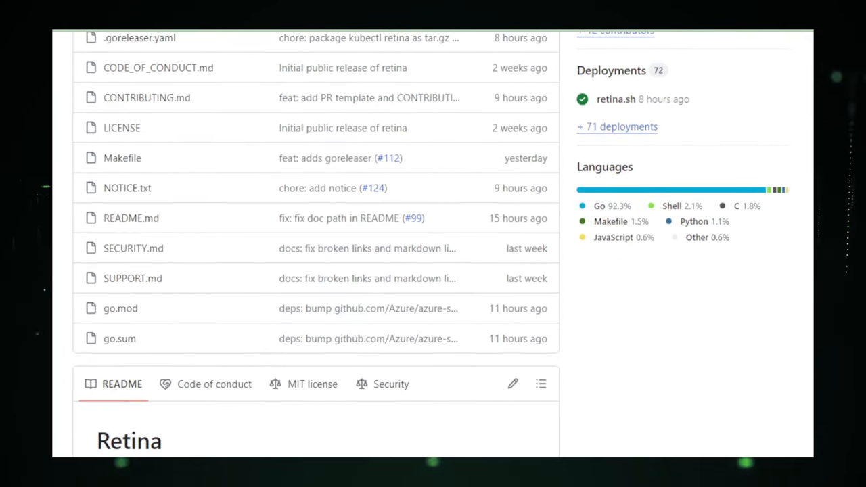
pyautogui.scroll(-3)
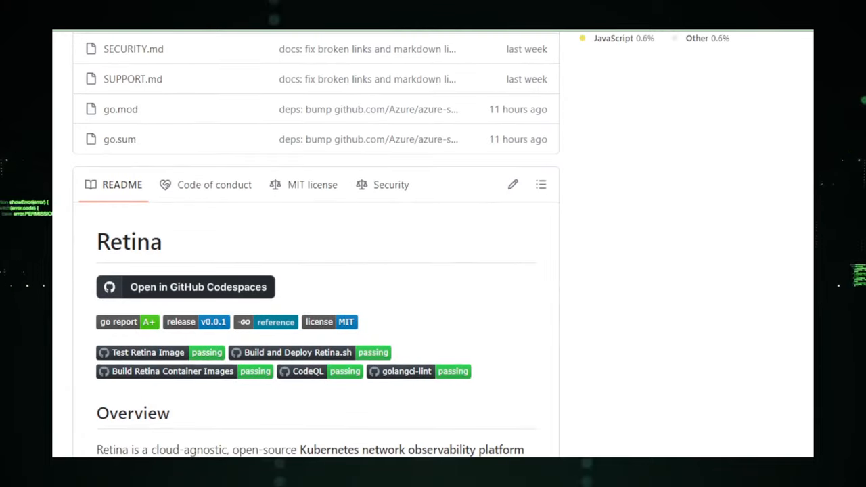
pyautogui.scroll(-3)
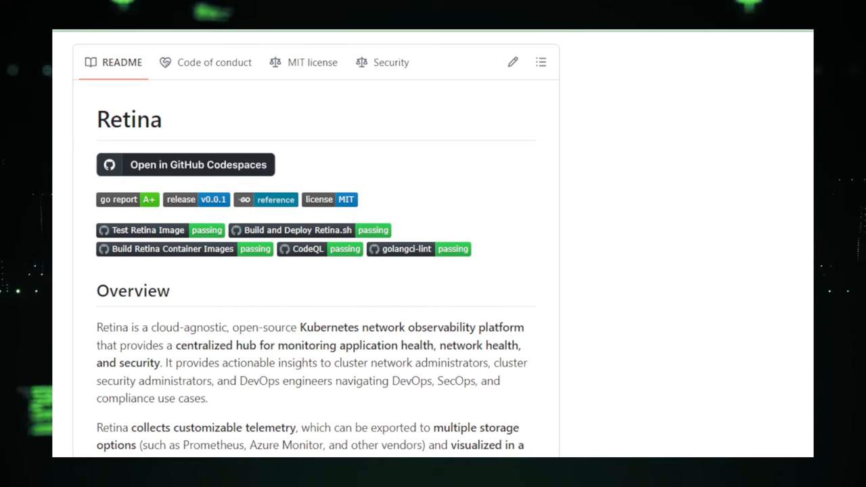
pyautogui.scroll(-3)
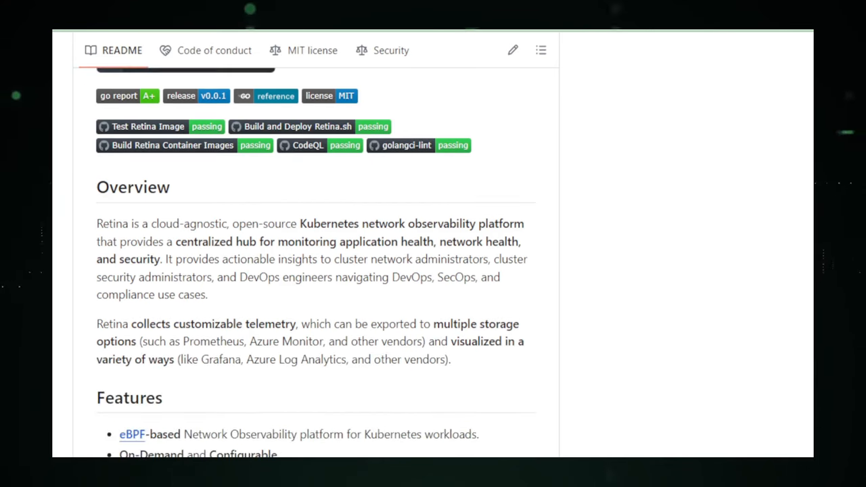
pyautogui.scroll(-3)
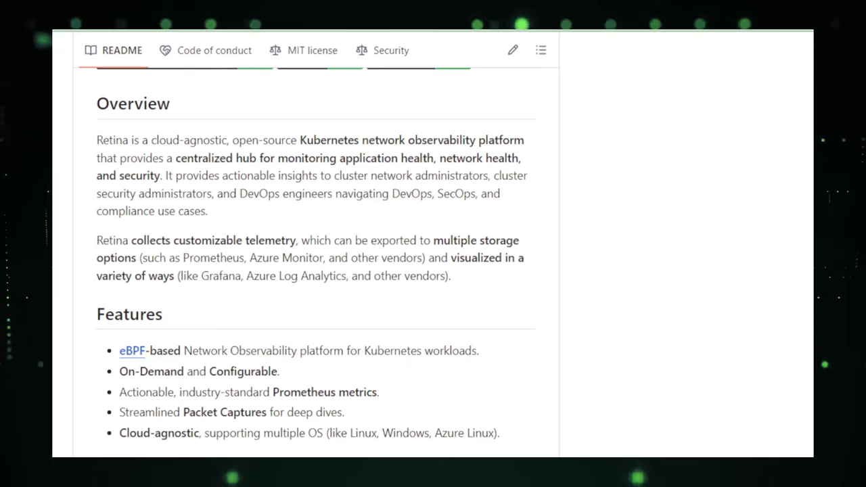
pyautogui.scroll(-3)
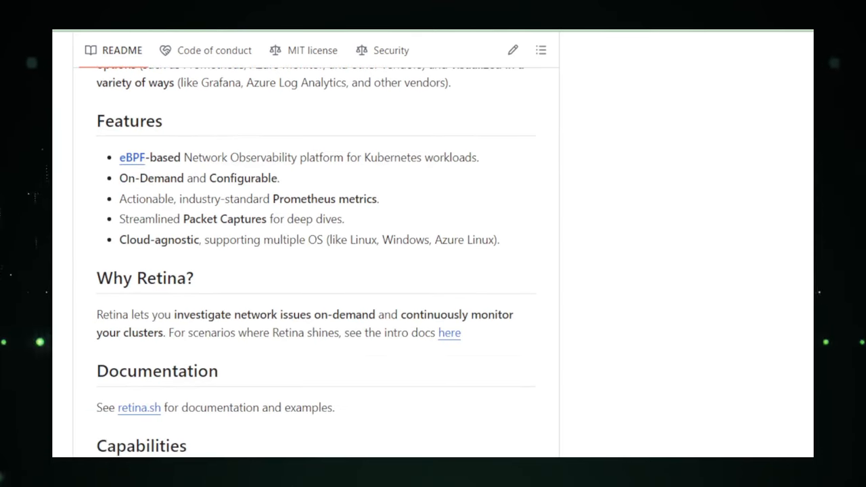
pyautogui.scroll(-3)
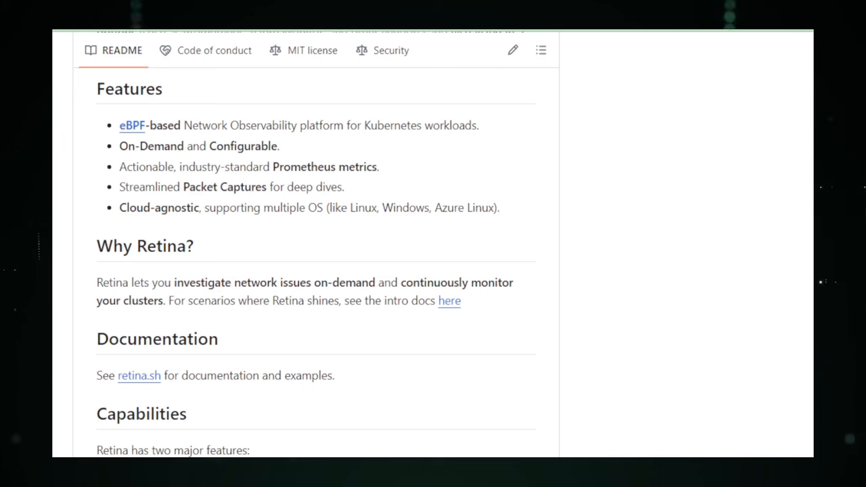
pyautogui.scroll(-3)
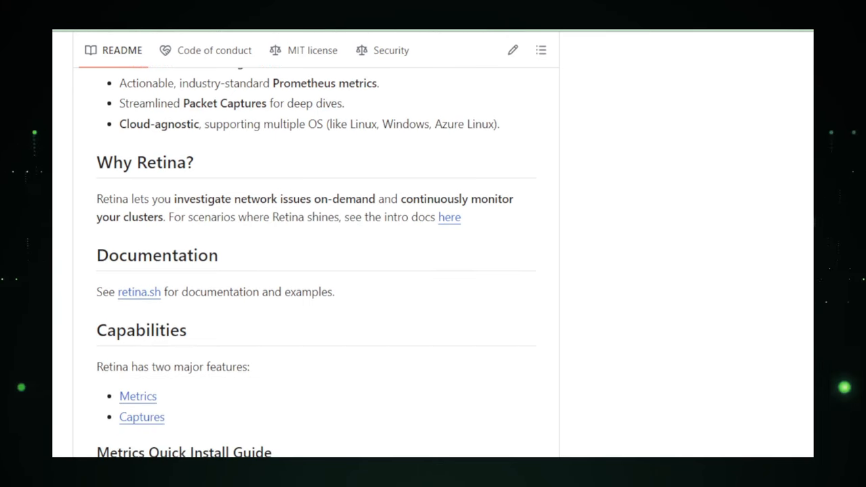
pyautogui.scroll(-3)
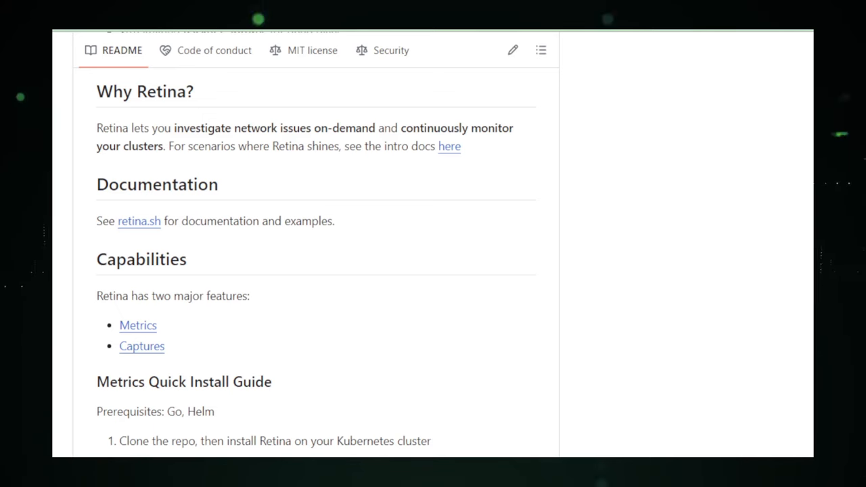
pyautogui.scroll(-3)
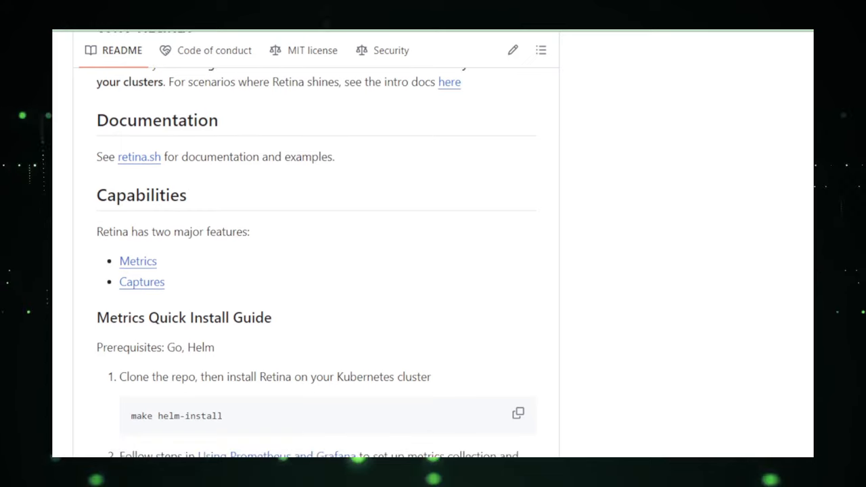
pyautogui.scroll(-3)
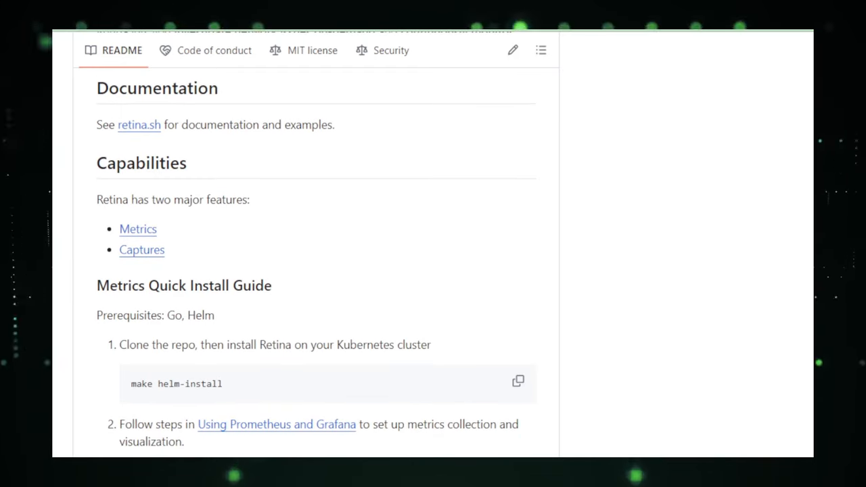
pyautogui.scroll(-3)
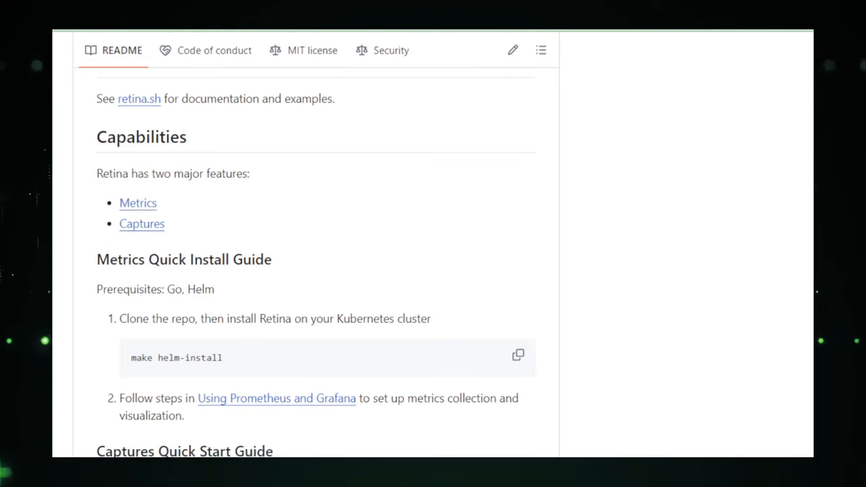
pyautogui.scroll(-3)
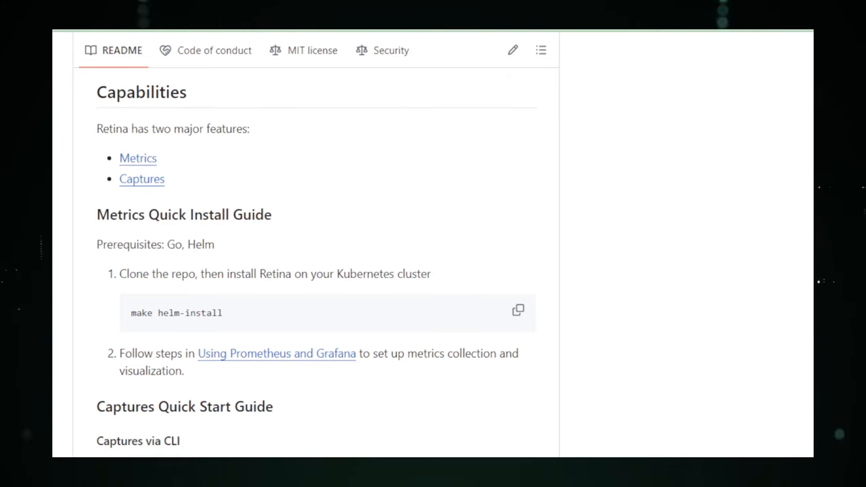
pyautogui.scroll(-3)
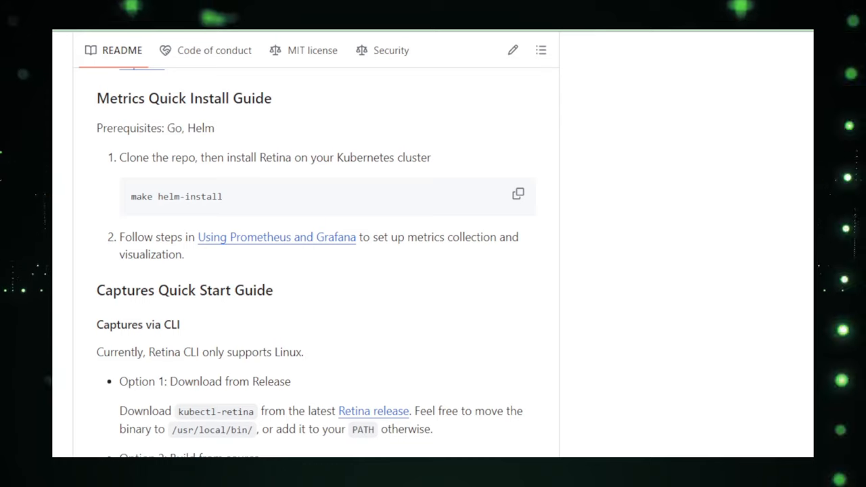
pyautogui.scroll(-3)
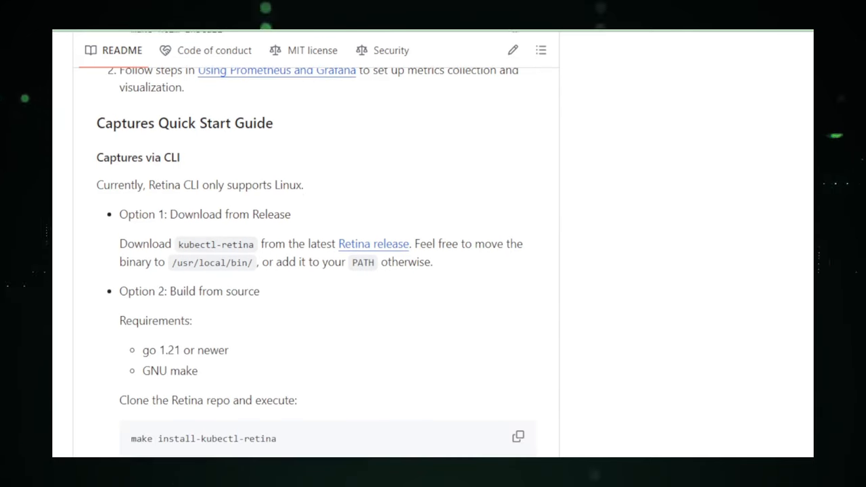
pyautogui.scroll(-3)
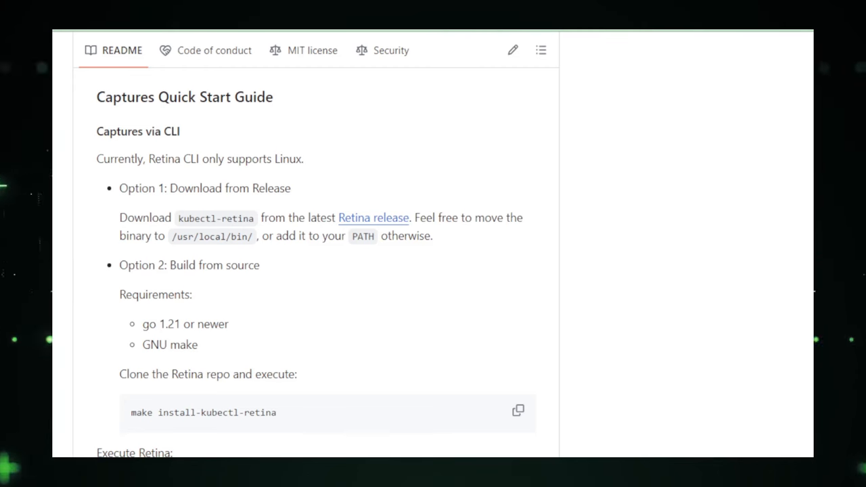
pyautogui.scroll(-3)
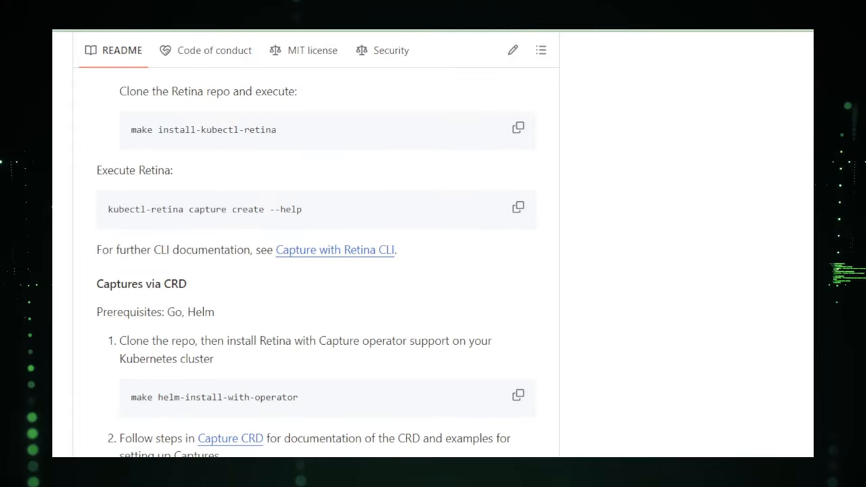
pyautogui.scroll(-3)
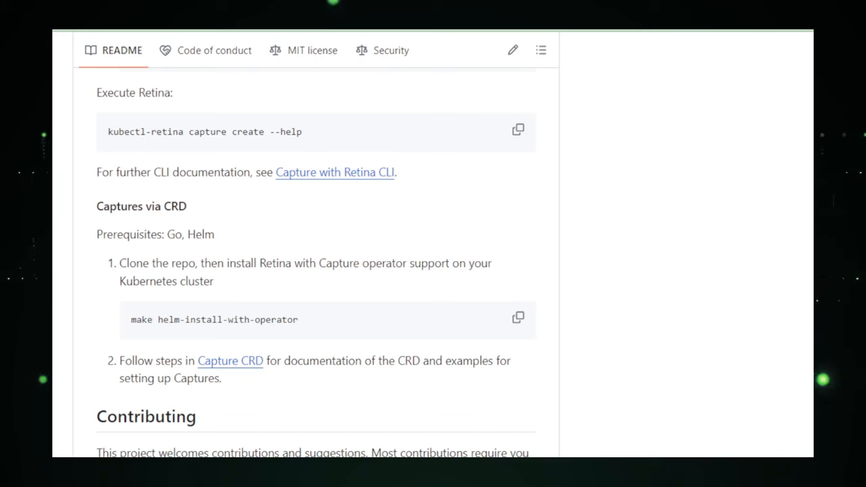
pyautogui.scroll(-3)
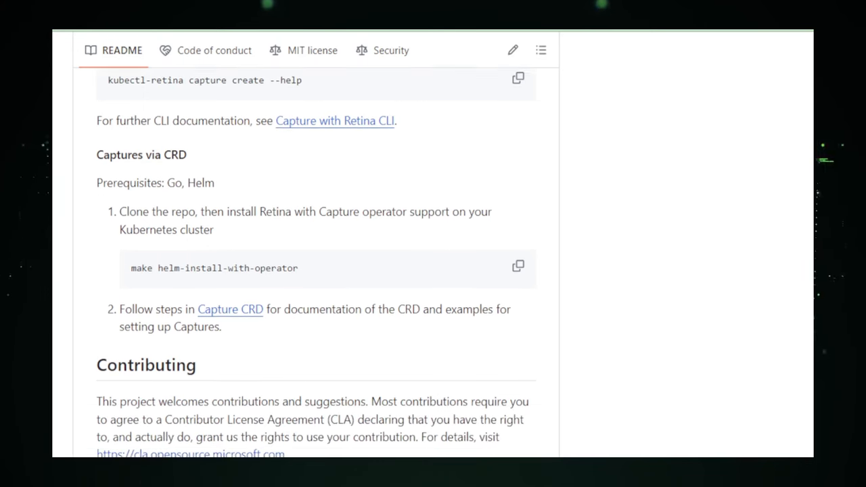
pyautogui.scroll(-3)
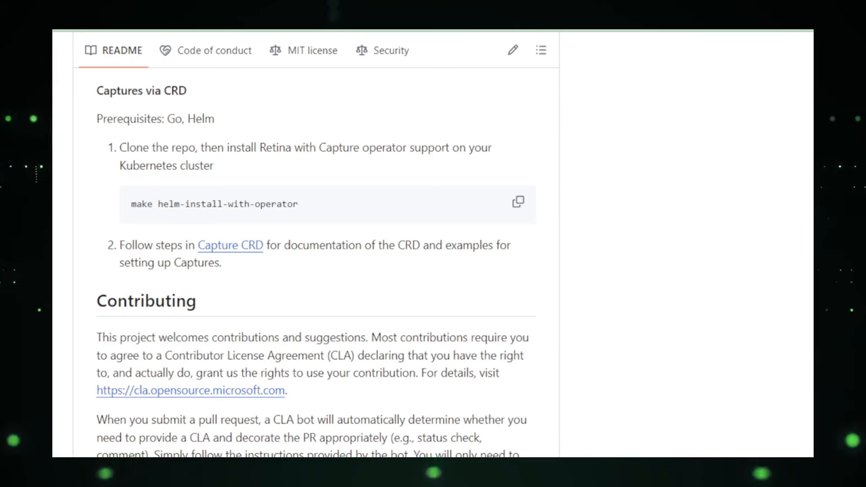
pyautogui.scroll(-3)
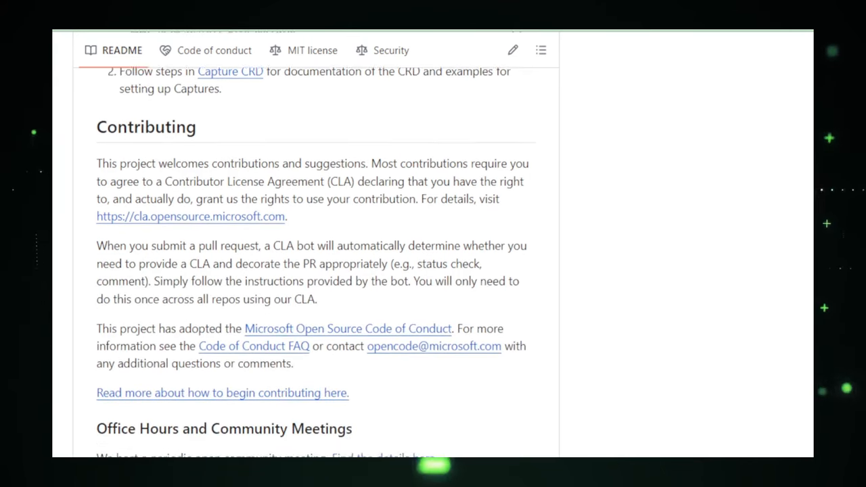
pyautogui.scroll(-3)
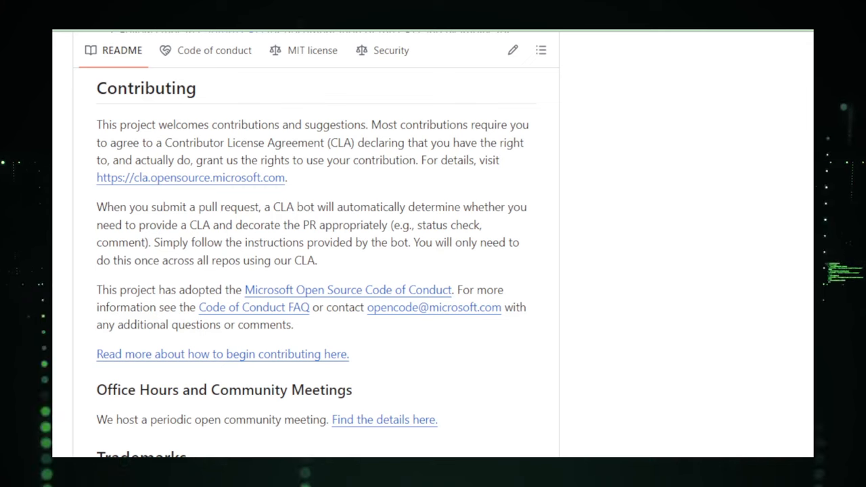
pyautogui.scroll(-3)
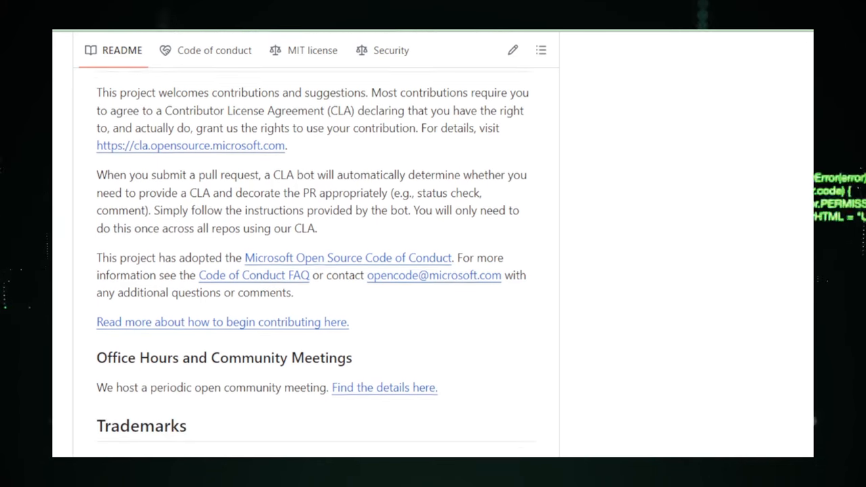
pyautogui.scroll(-3)
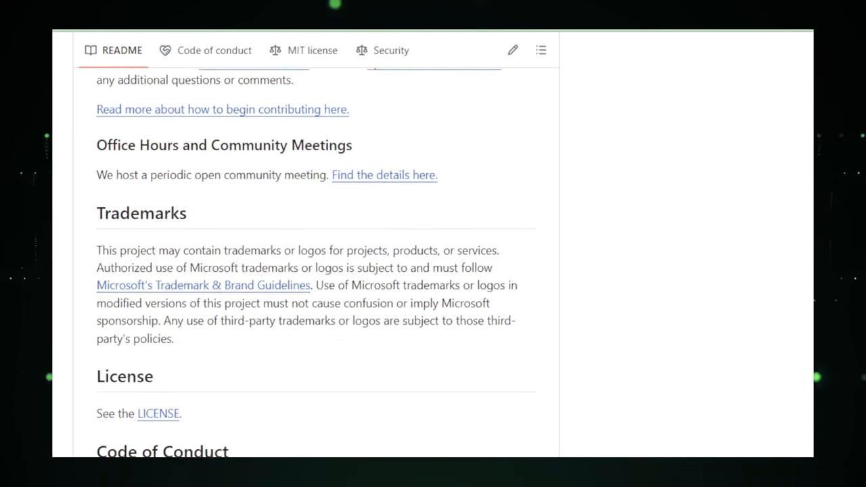
pyautogui.scroll(-3)
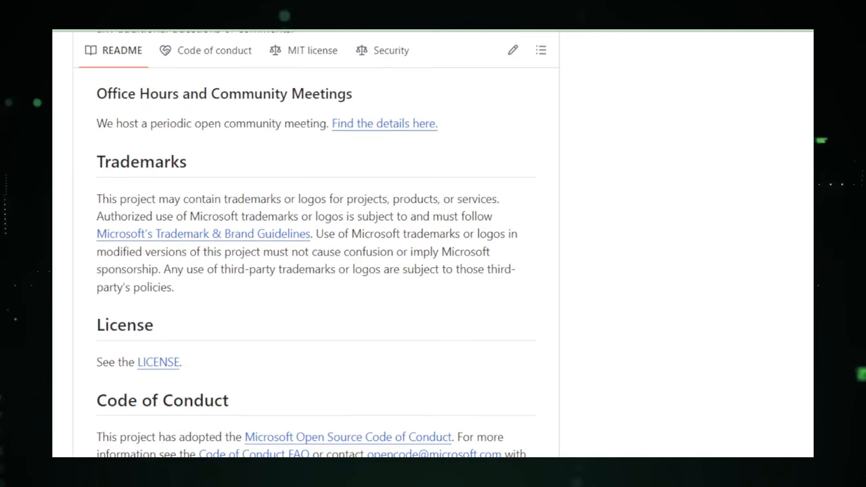
pyautogui.scroll(-3)
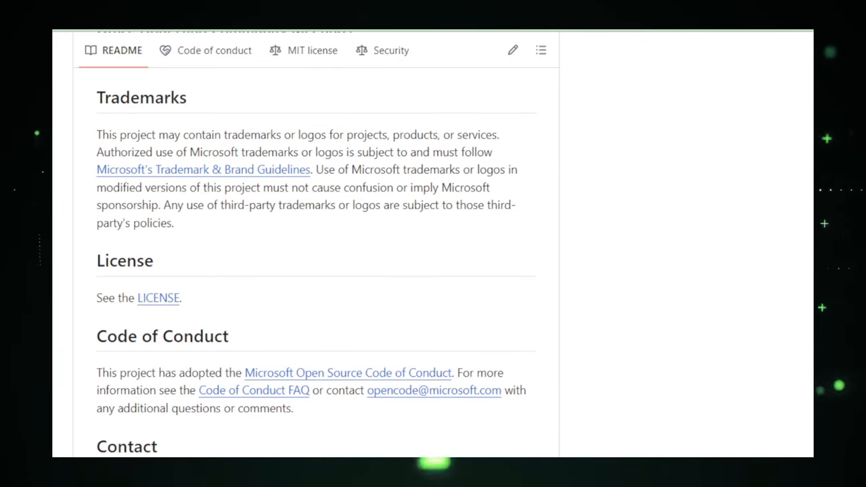
pyautogui.scroll(-3)
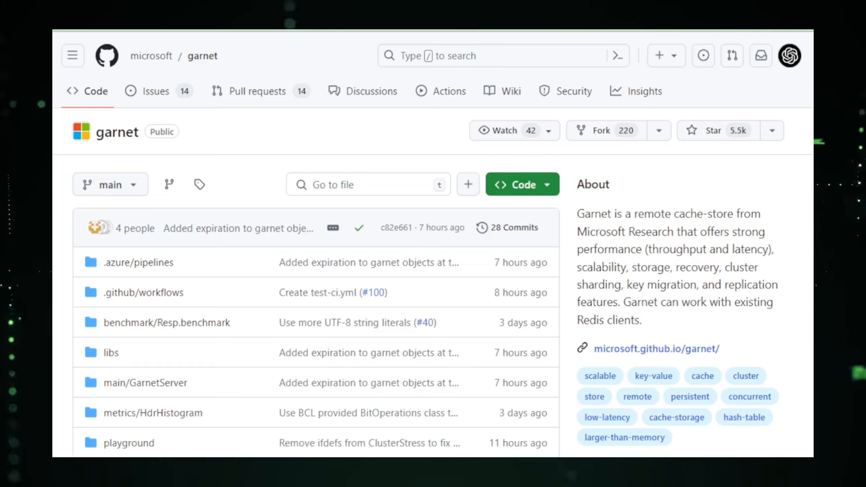
pyautogui.scroll(-3)
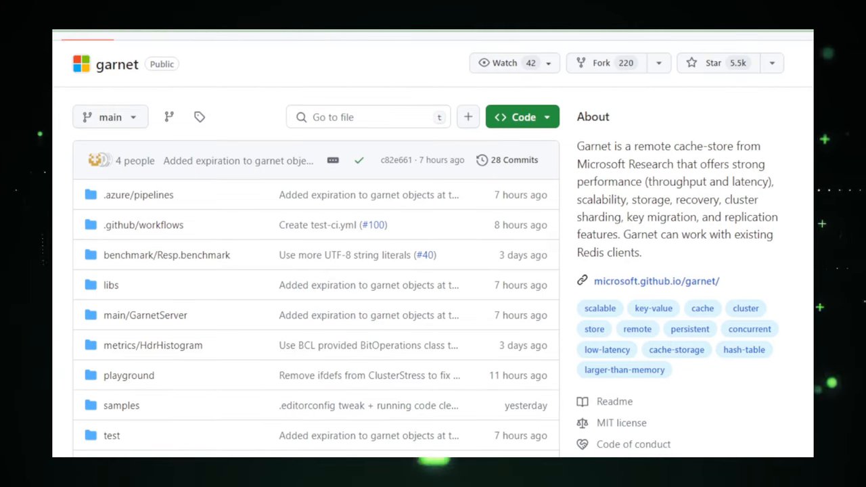
pyautogui.scroll(-3)
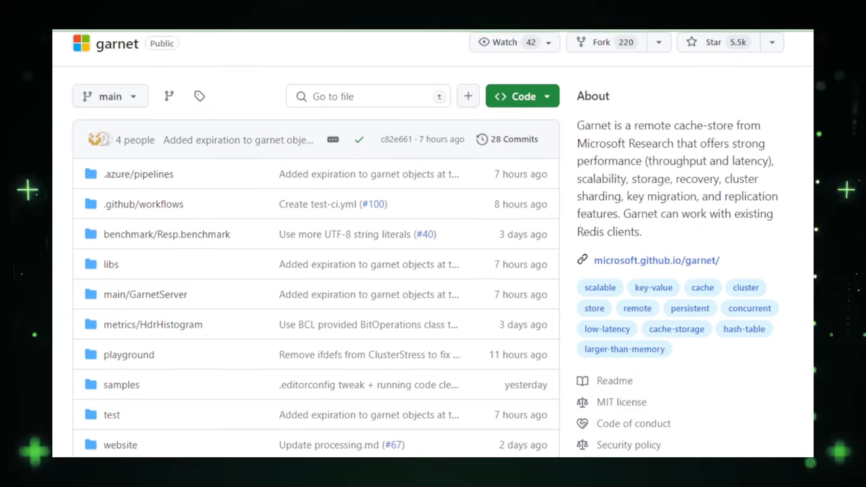
pyautogui.scroll(-3)
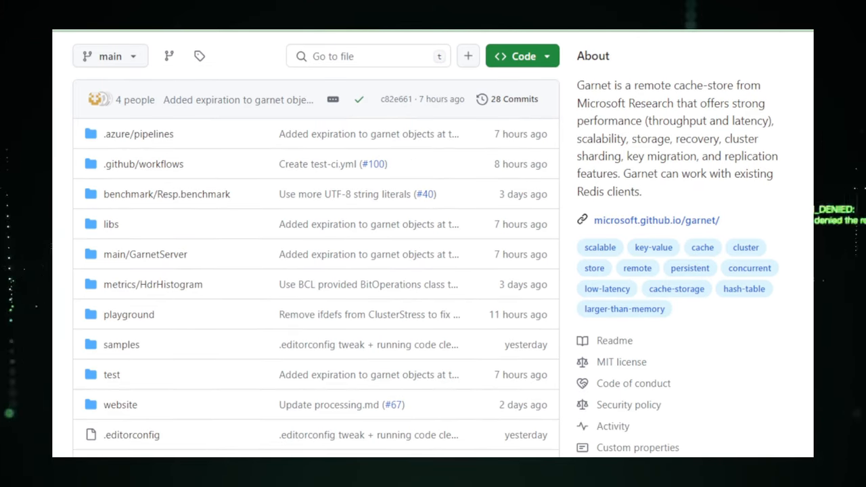
pyautogui.scroll(-3)
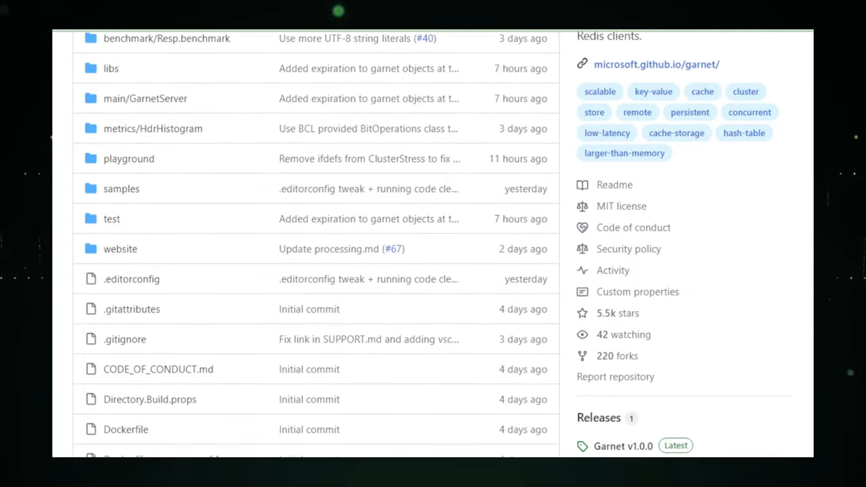
pyautogui.scroll(-3)
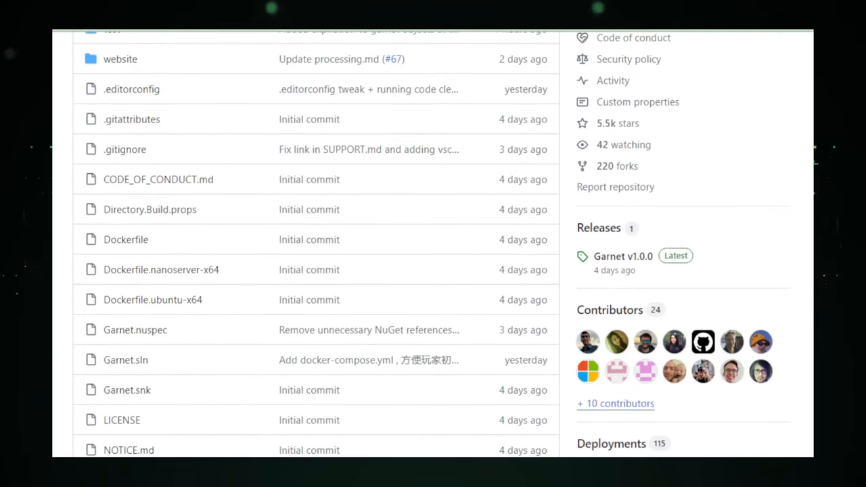
pyautogui.scroll(-3)
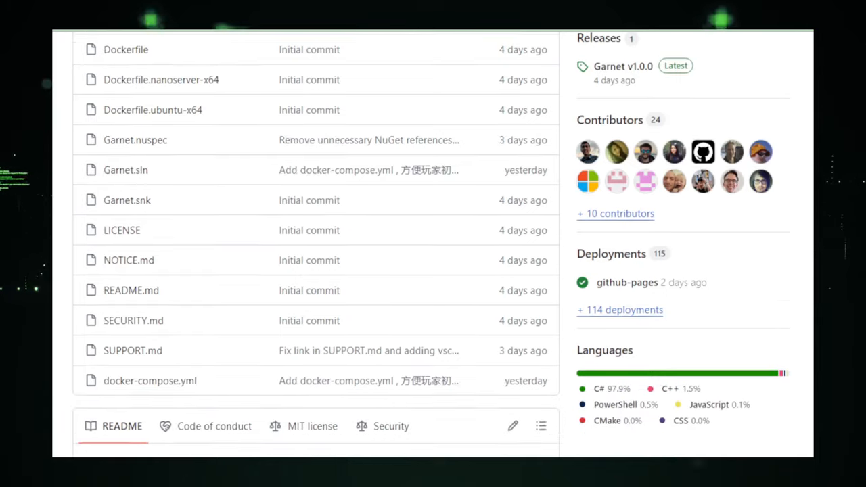
pyautogui.scroll(-3)
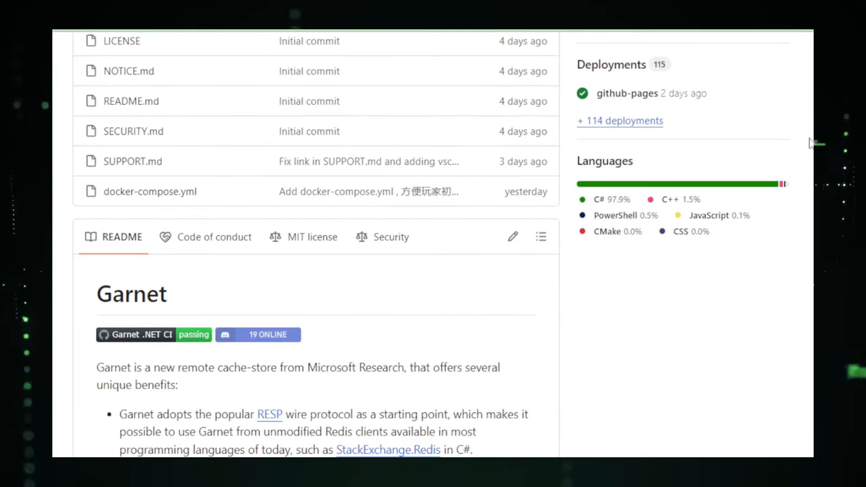
pyautogui.scroll(-3)
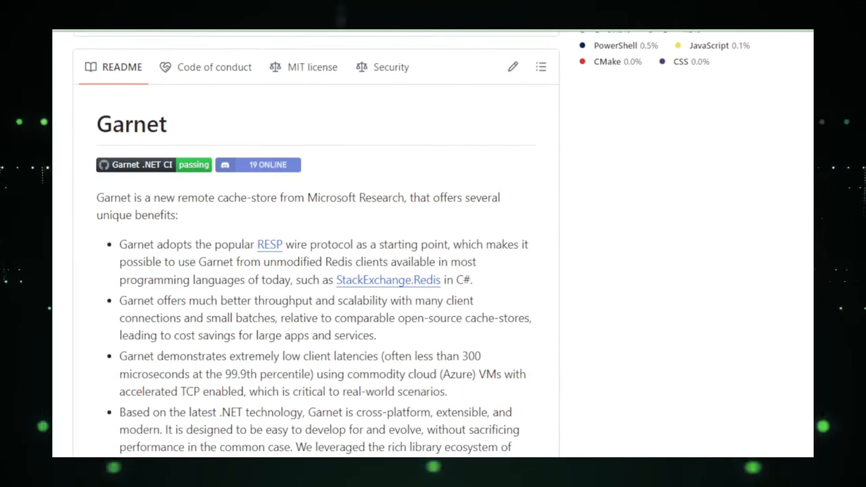
pyautogui.scroll(-3)
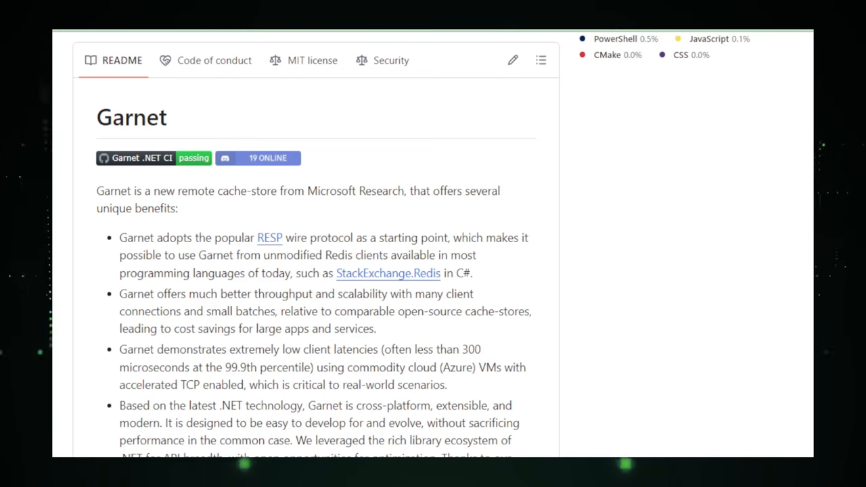
pyautogui.scroll(-3)
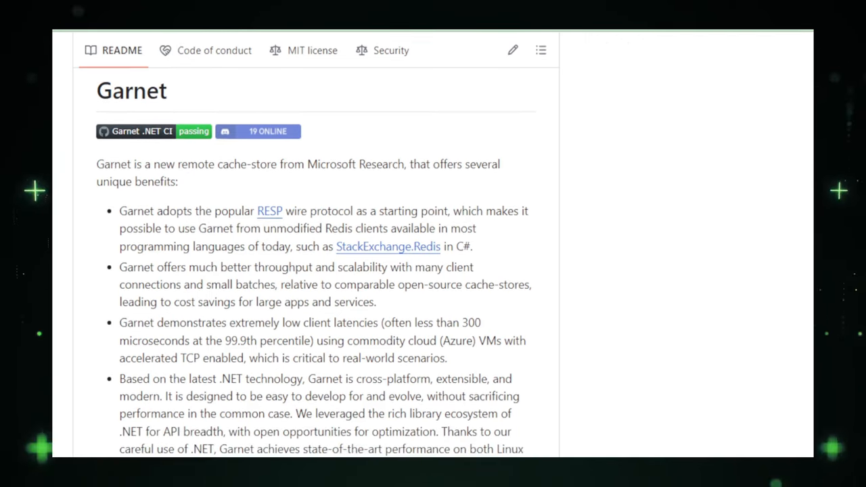
pyautogui.scroll(-3)
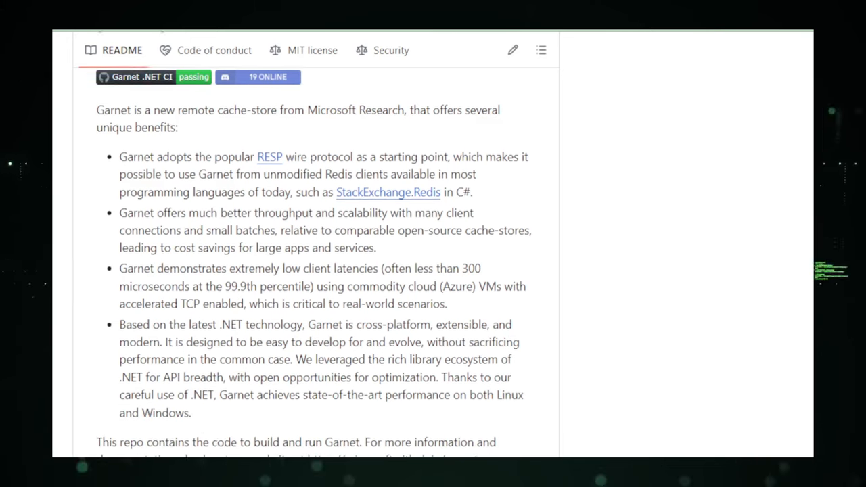
pyautogui.scroll(-3)
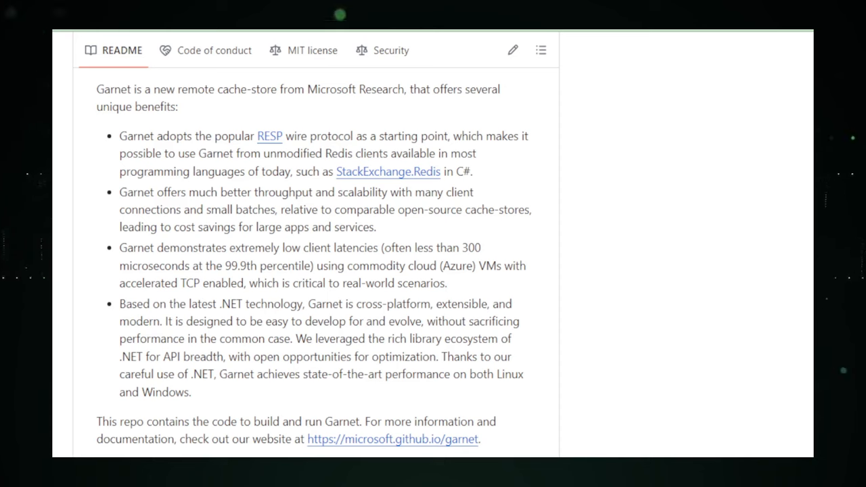
pyautogui.scroll(-3)
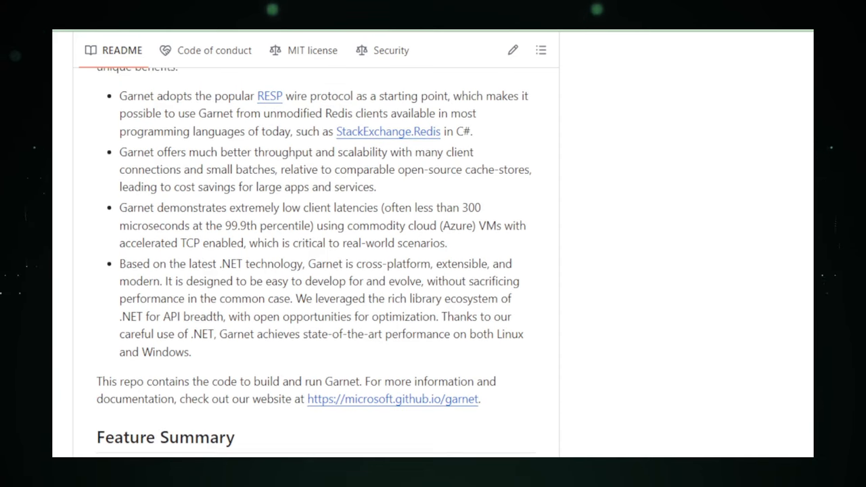
pyautogui.scroll(-3)
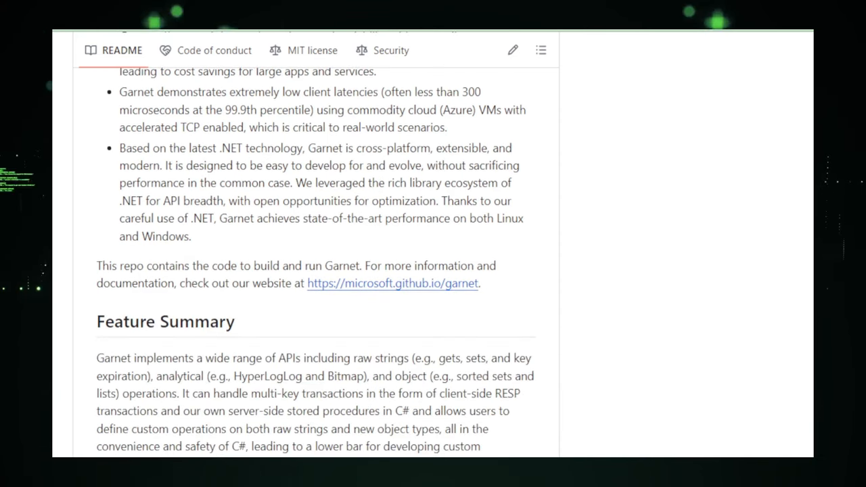
pyautogui.scroll(-3)
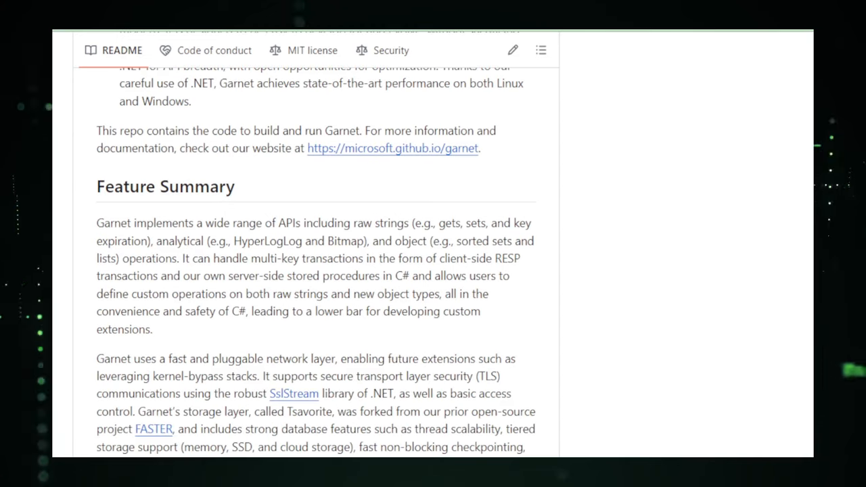
pyautogui.scroll(-3)
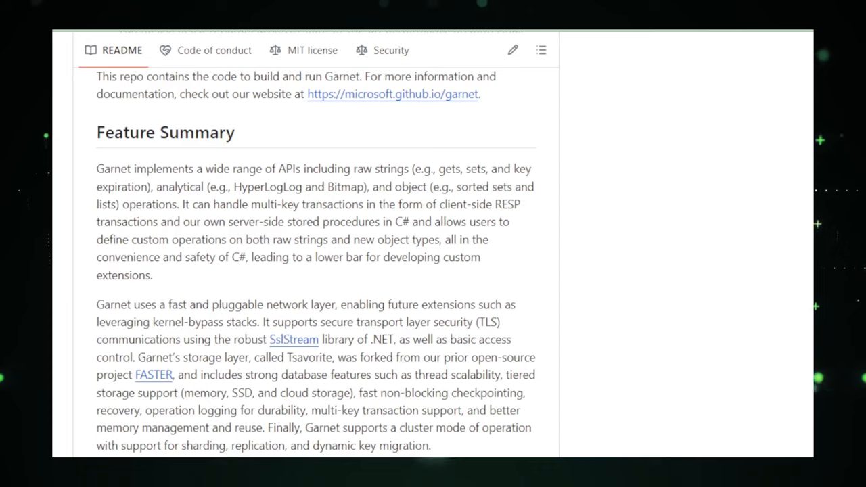
pyautogui.scroll(-3)
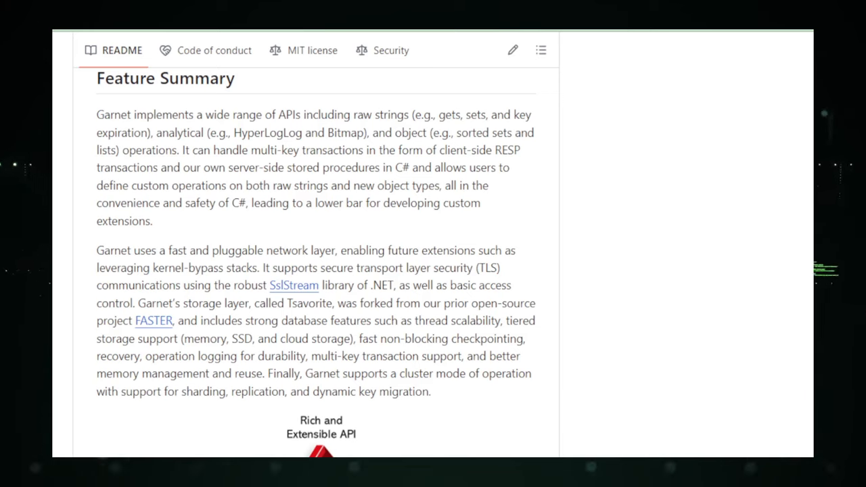
pyautogui.scroll(-3)
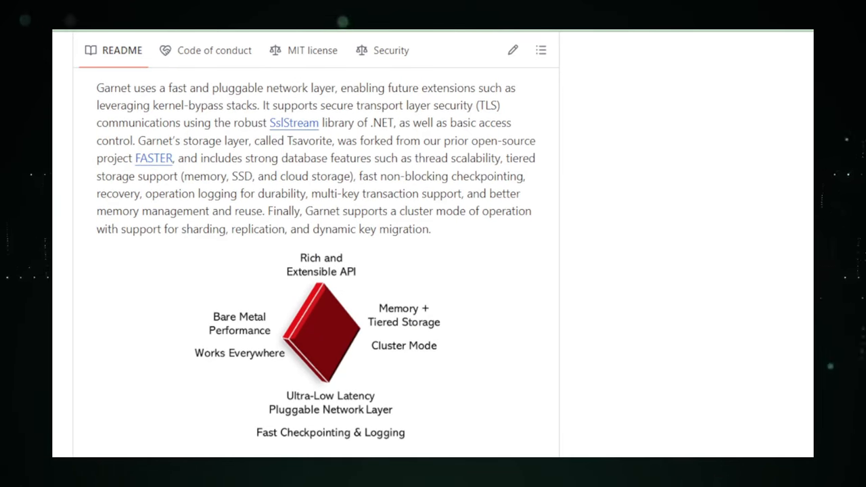
pyautogui.scroll(-3)
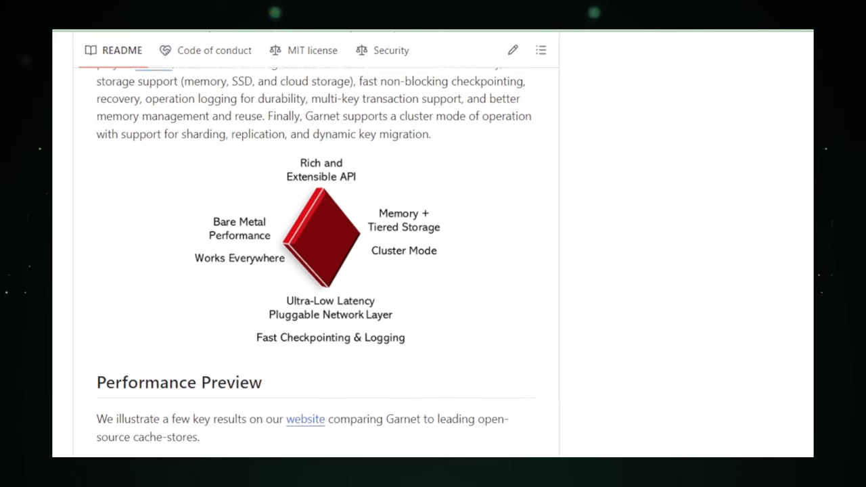
pyautogui.scroll(-3)
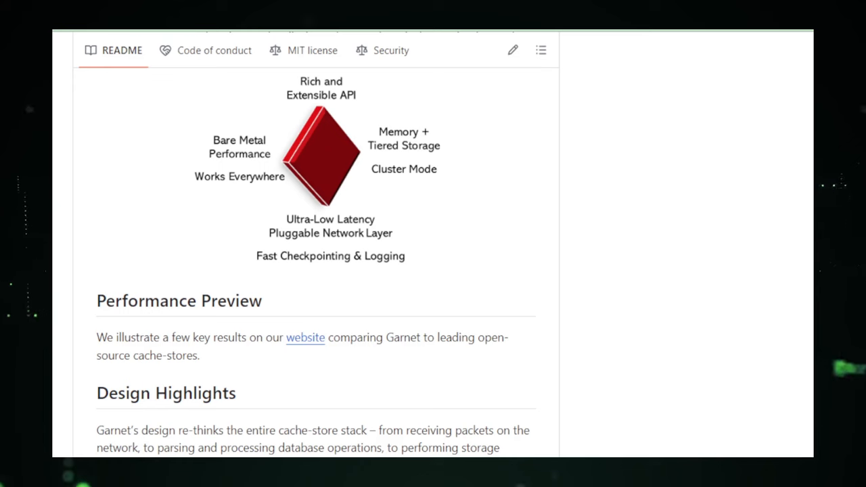
pyautogui.scroll(-3)
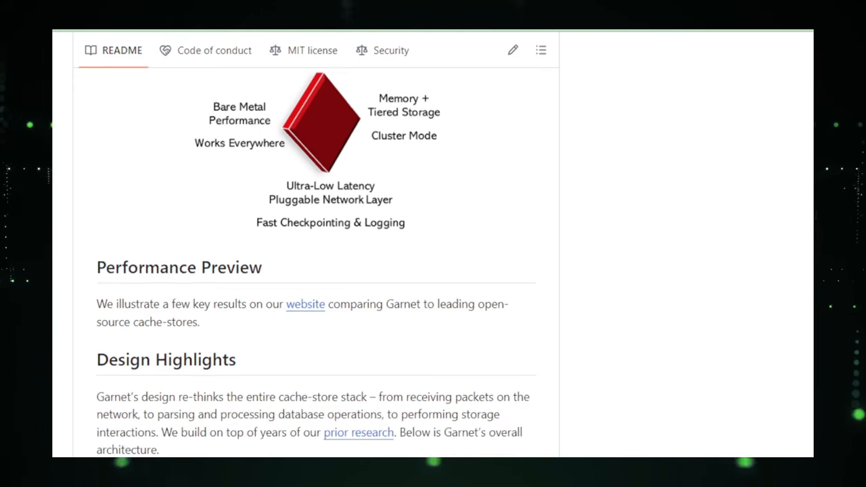
pyautogui.scroll(-3)
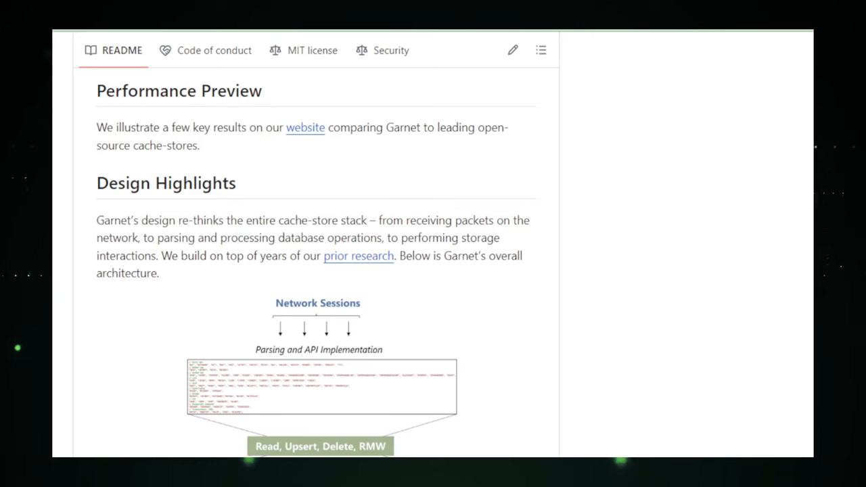
pyautogui.scroll(-3)
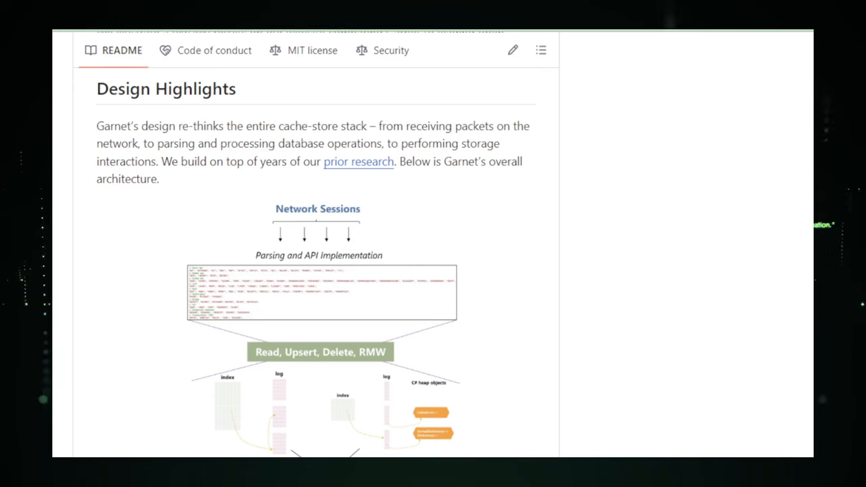
pyautogui.scroll(-3)
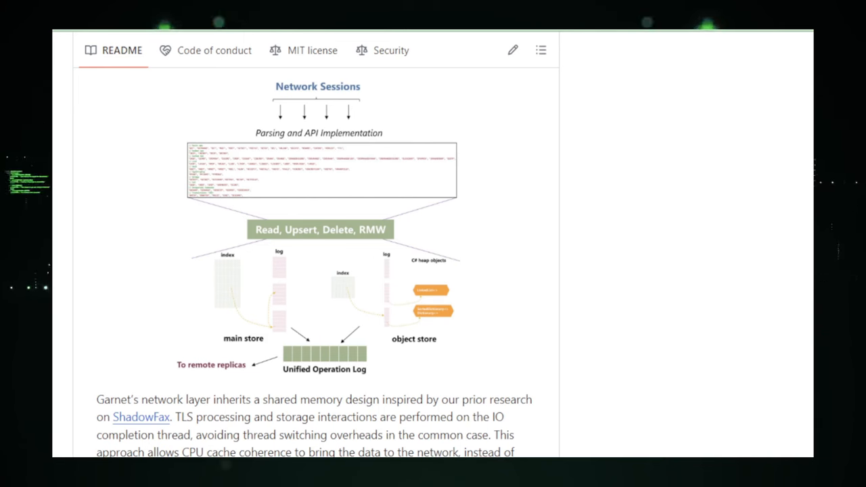
pyautogui.scroll(-3)
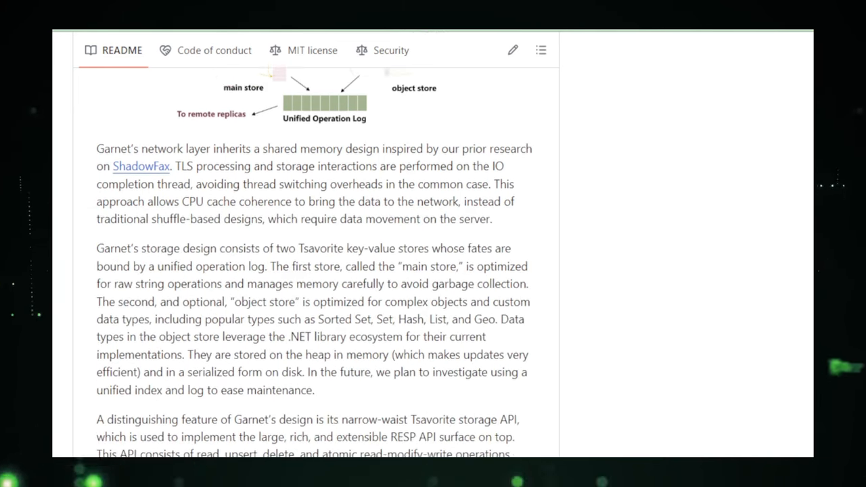
pyautogui.scroll(-3)
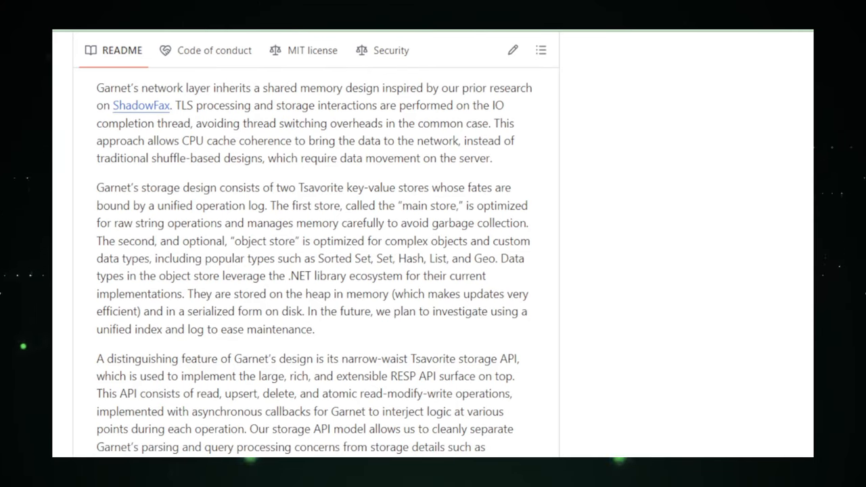
pyautogui.scroll(-3)
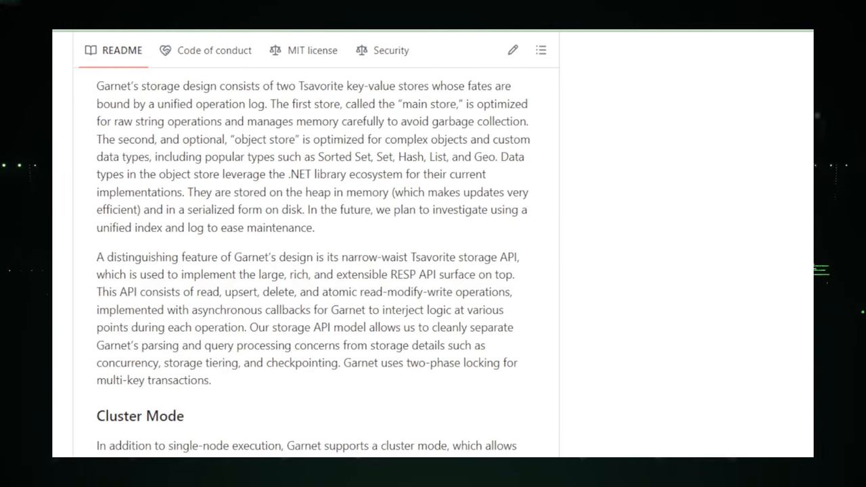
pyautogui.scroll(-3)
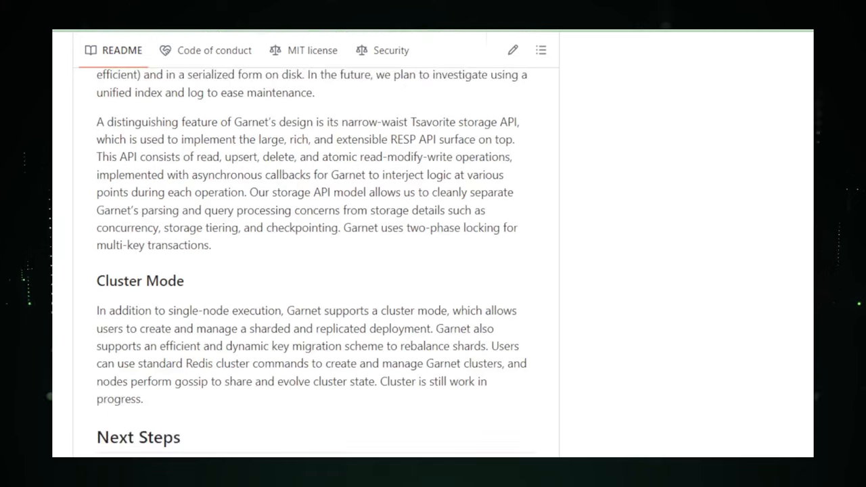
pyautogui.scroll(-3)
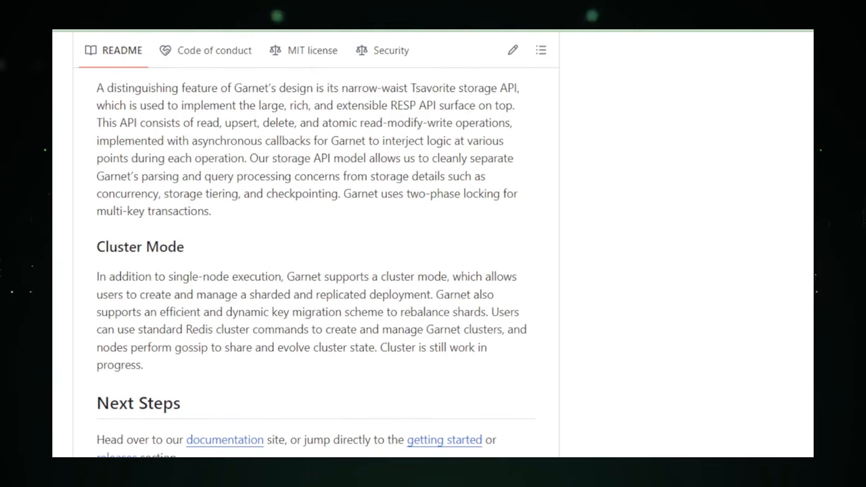
pyautogui.scroll(-3)
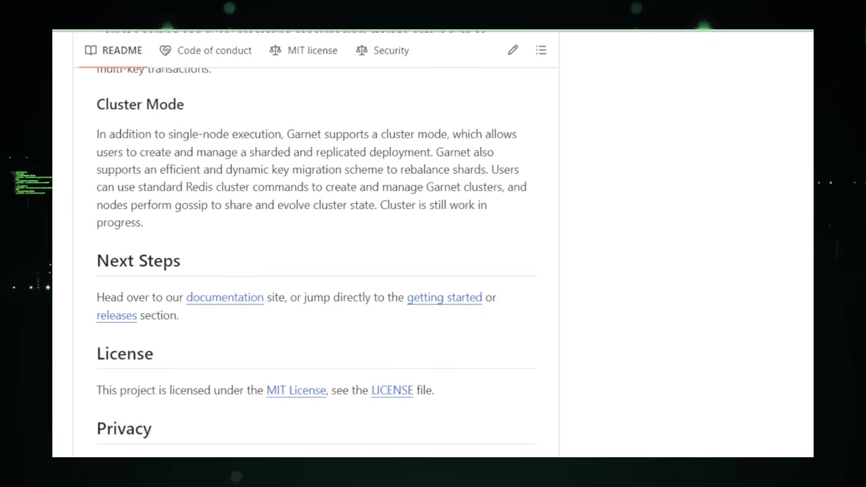
pyautogui.scroll(-3)
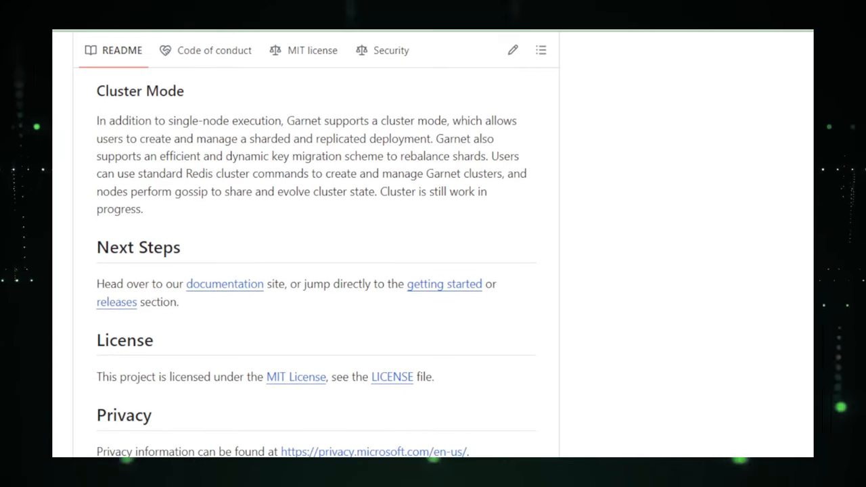
pyautogui.scroll(-3)
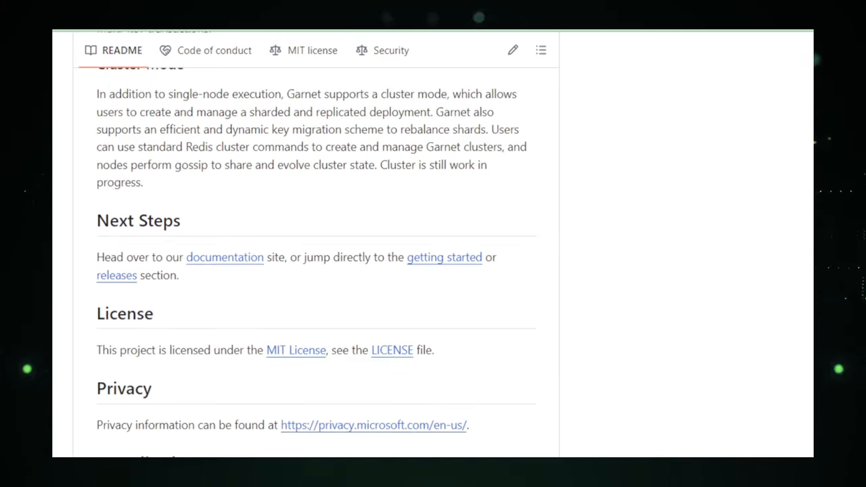
pyautogui.scroll(-3)
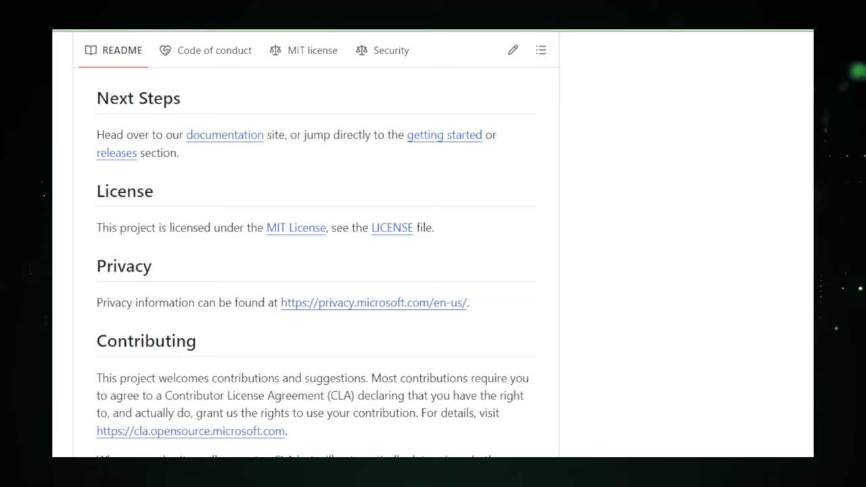
pyautogui.scroll(-3)
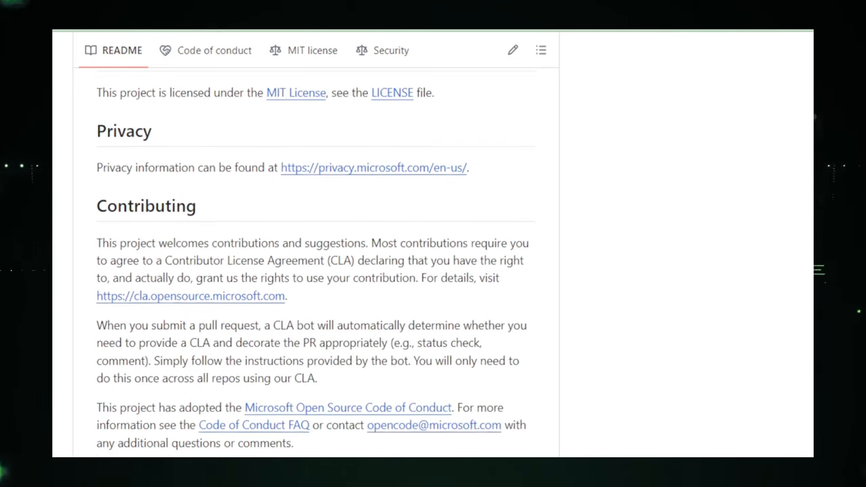
pyautogui.scroll(-3)
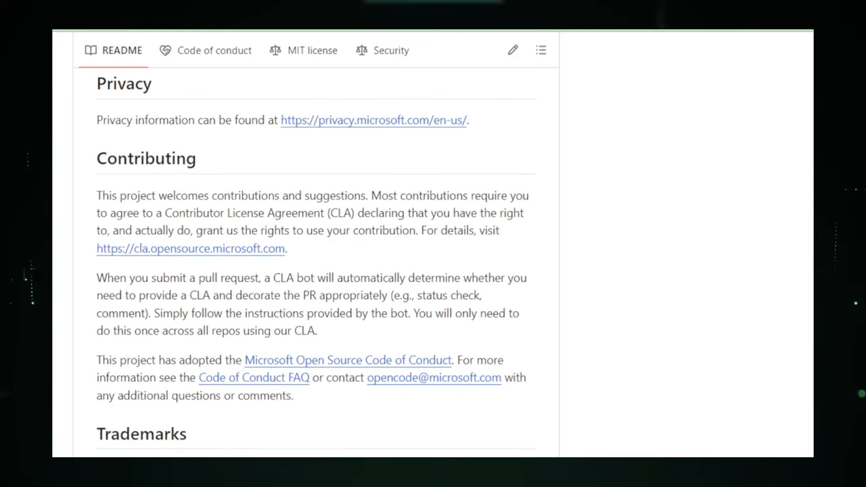
pyautogui.scroll(-3)
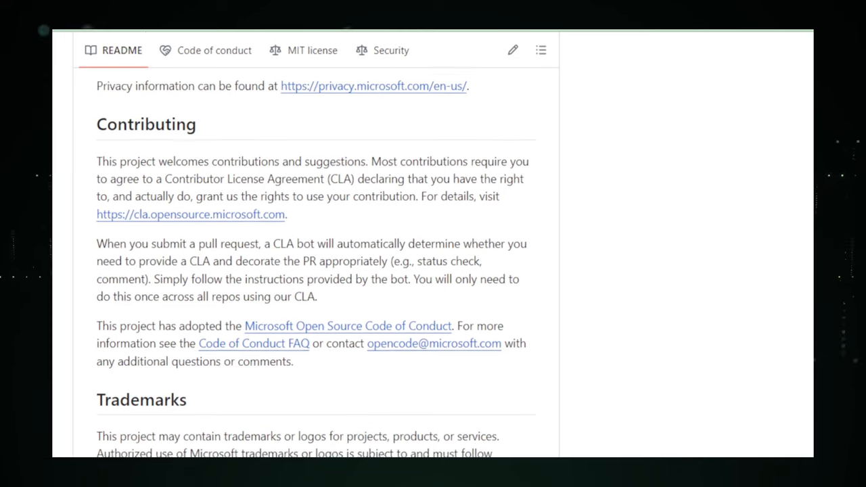
pyautogui.scroll(-3)
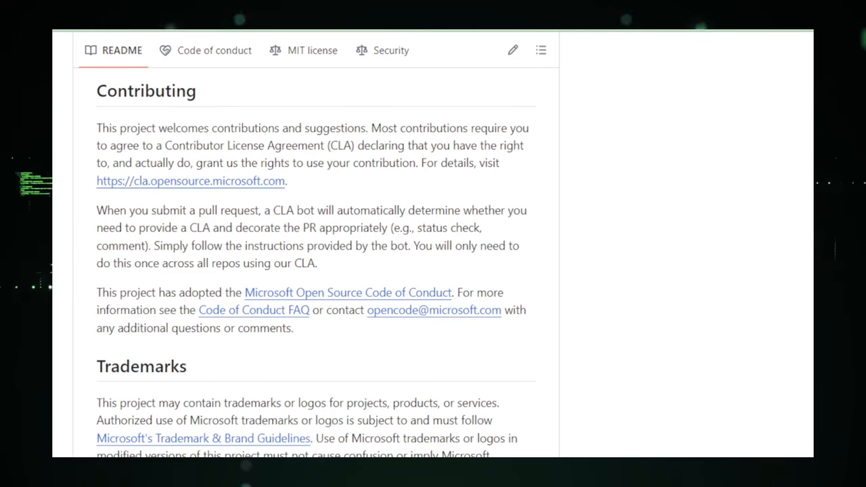
pyautogui.scroll(-3)
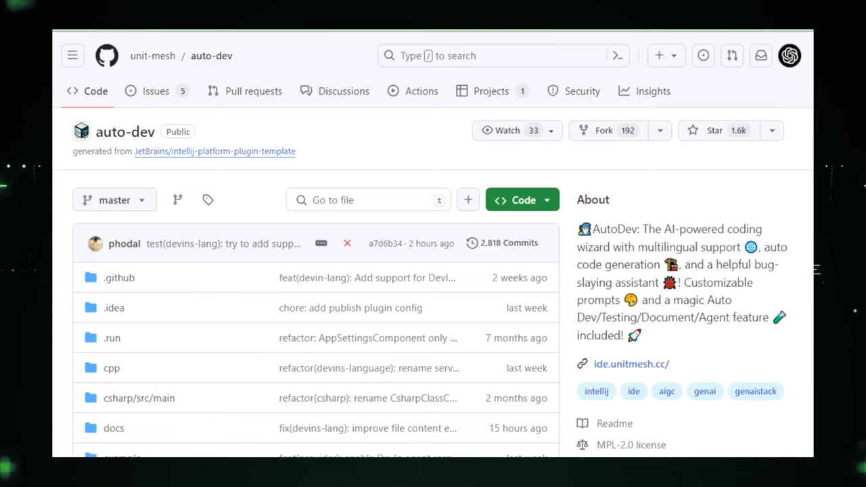
pyautogui.scroll(-3)
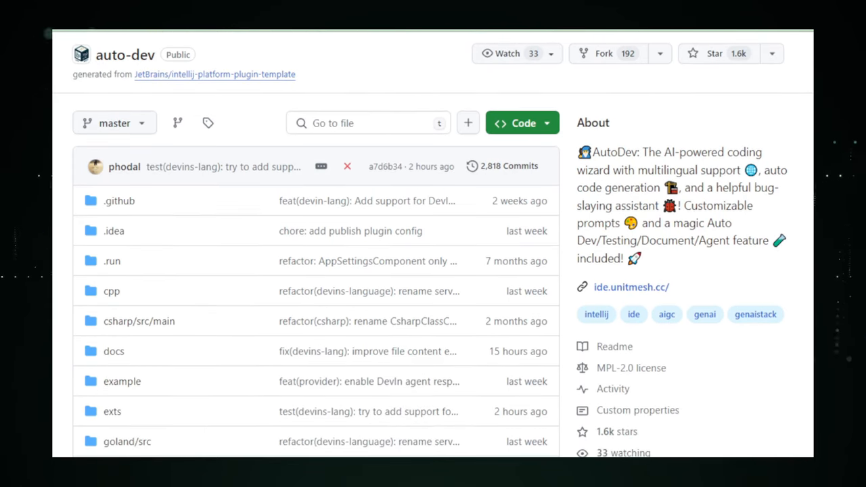
pyautogui.scroll(-3)
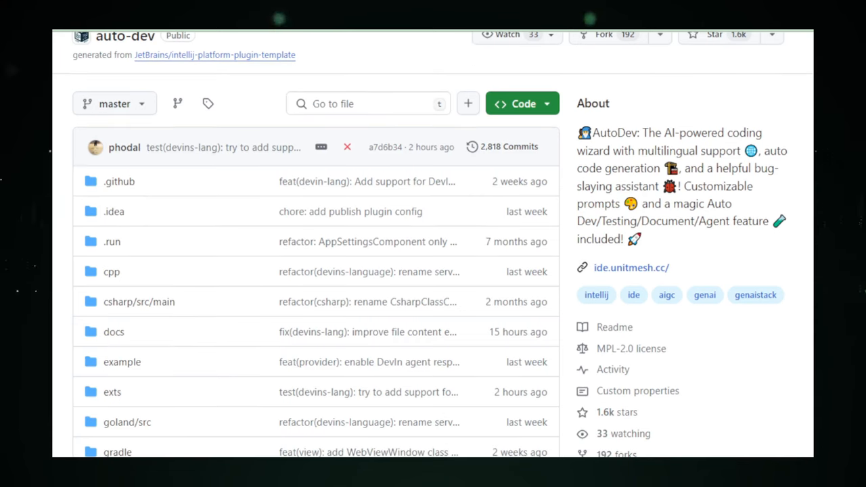
pyautogui.scroll(-3)
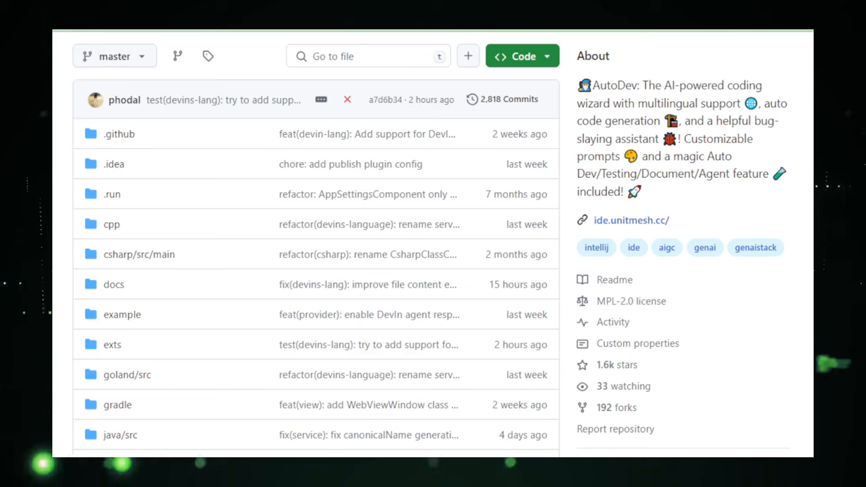
pyautogui.scroll(-3)
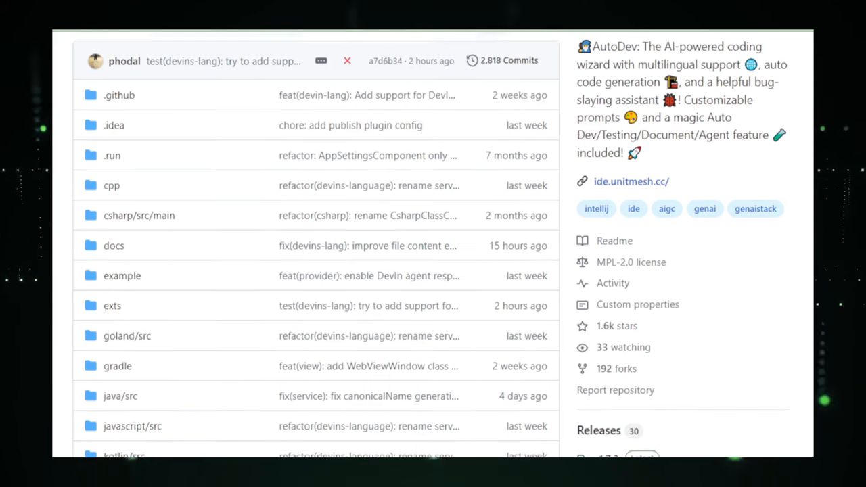
pyautogui.scroll(-3)
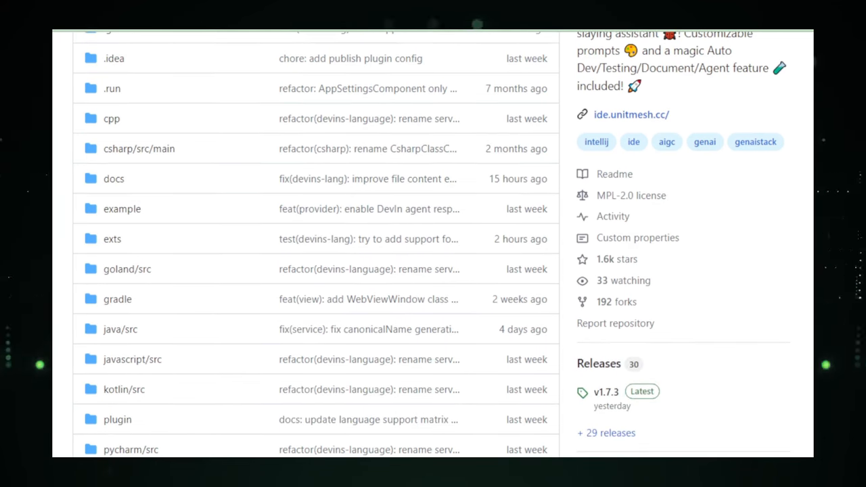
pyautogui.scroll(-3)
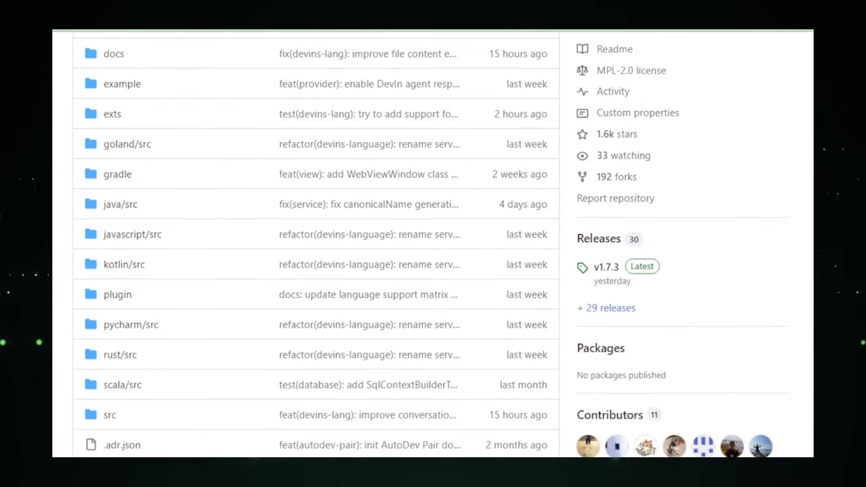
pyautogui.scroll(-3)
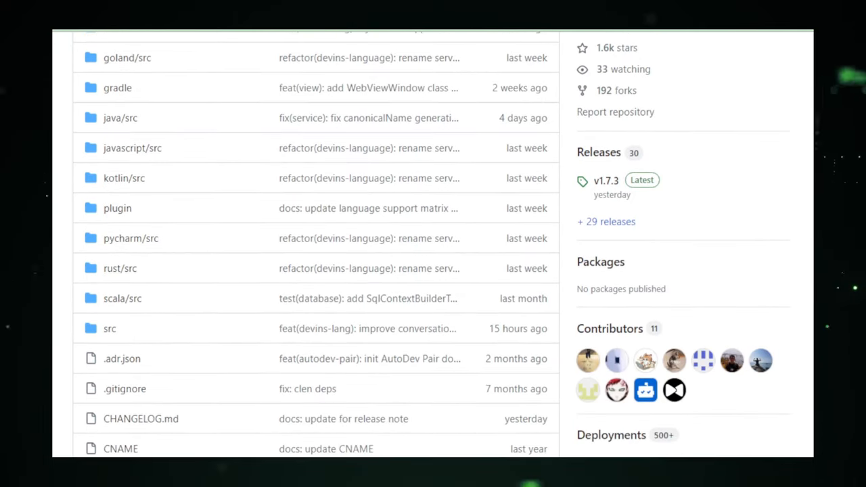
pyautogui.scroll(-3)
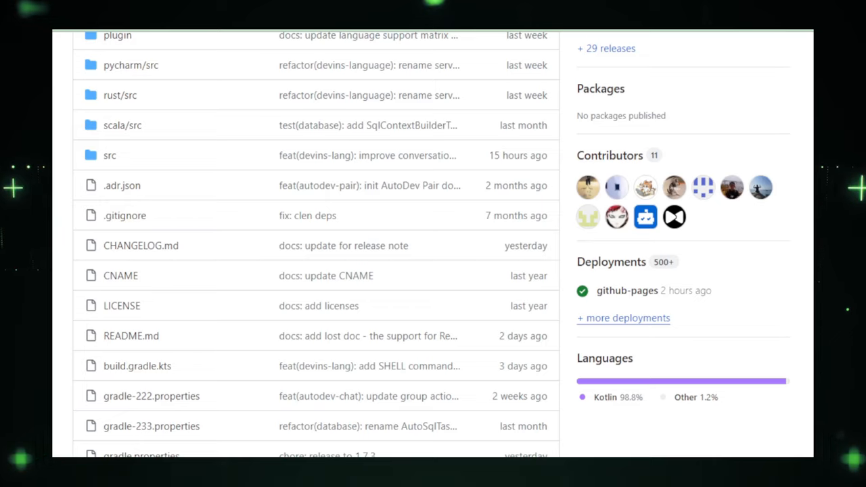
pyautogui.scroll(-3)
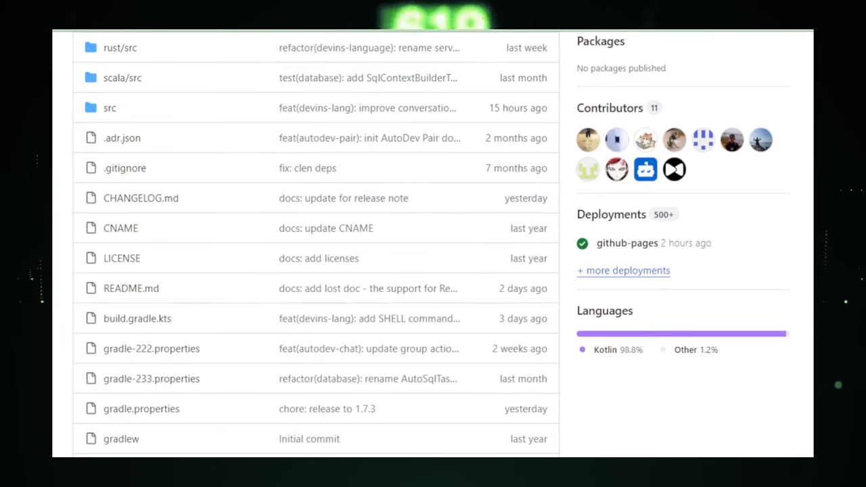
pyautogui.scroll(-3)
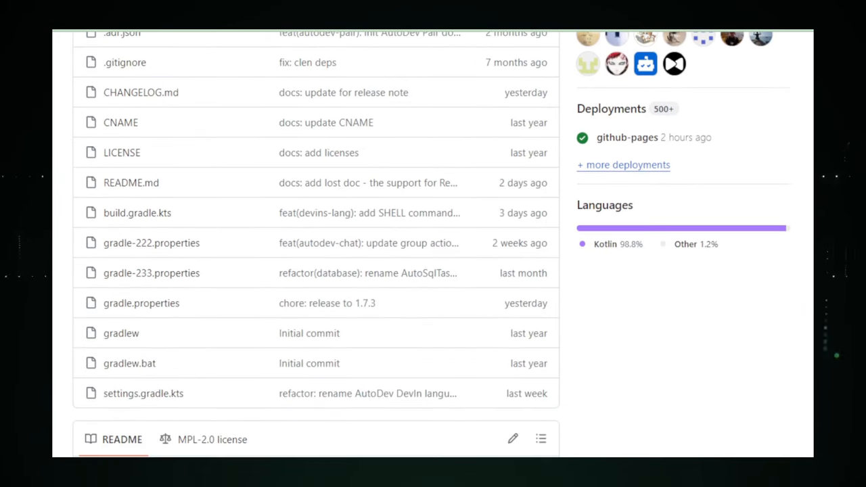
pyautogui.scroll(-3)
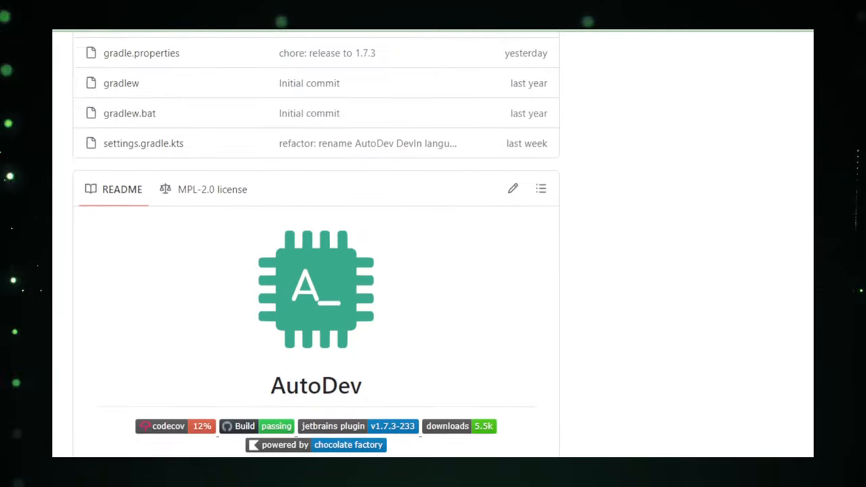
pyautogui.scroll(-3)
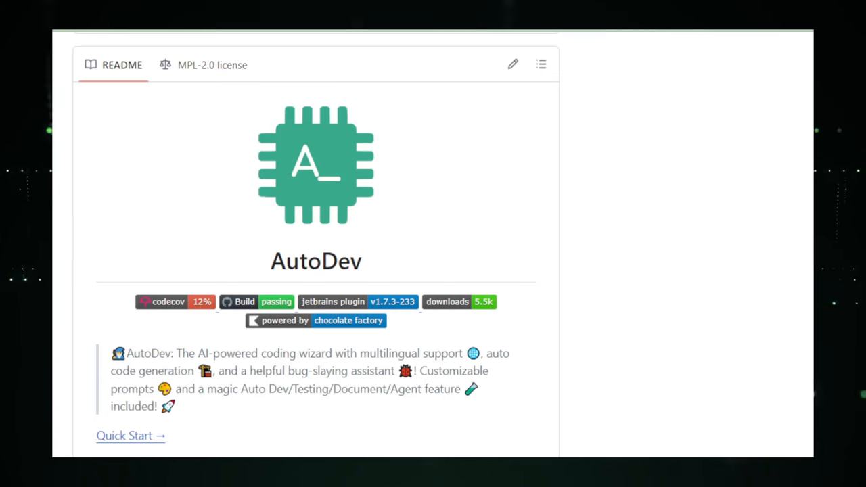
pyautogui.scroll(-3)
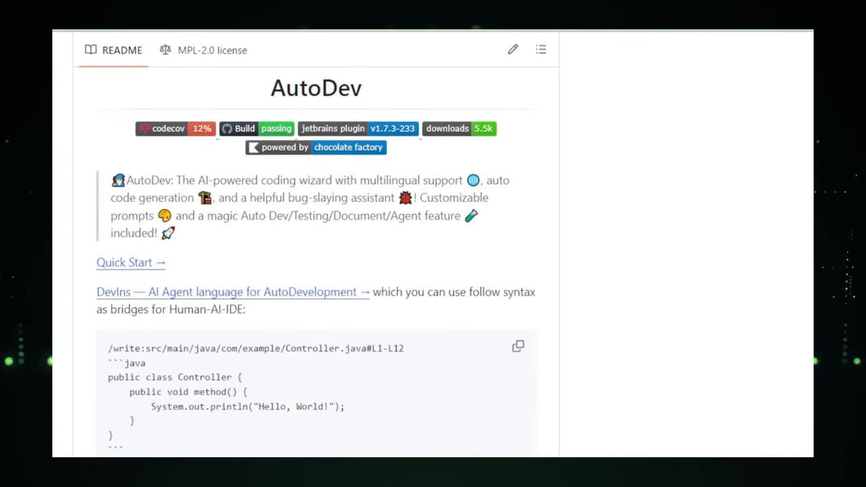
pyautogui.scroll(-3)
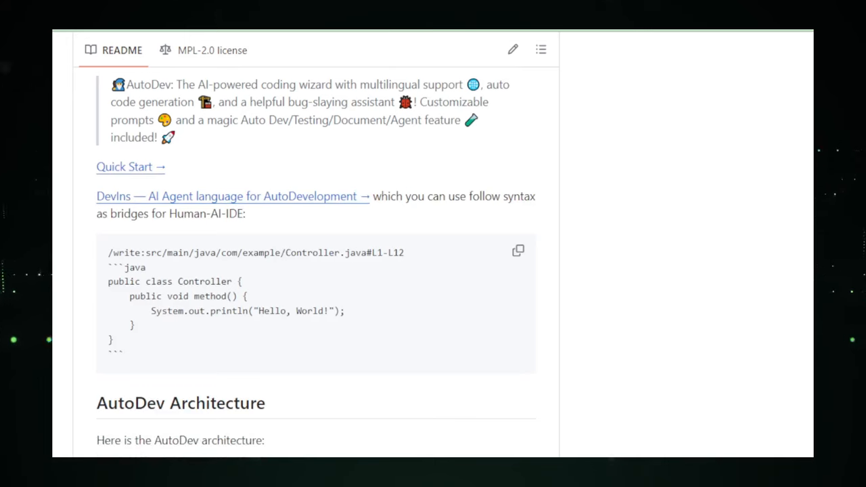
pyautogui.scroll(-3)
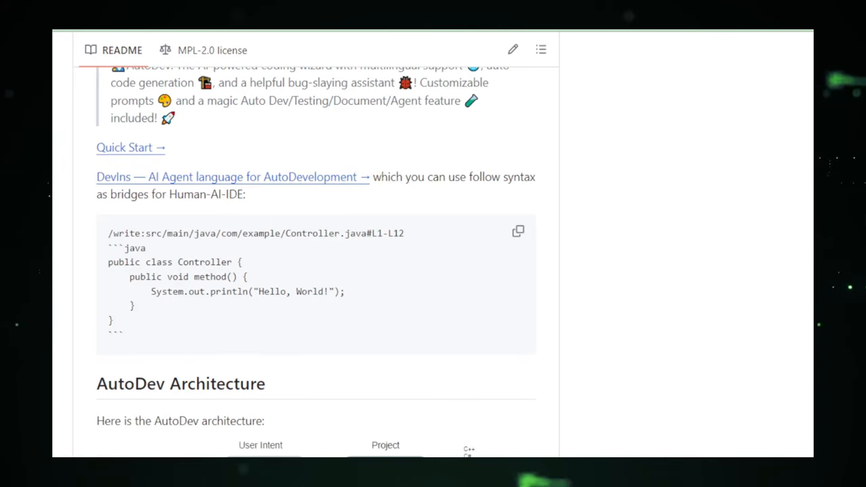
pyautogui.scroll(-3)
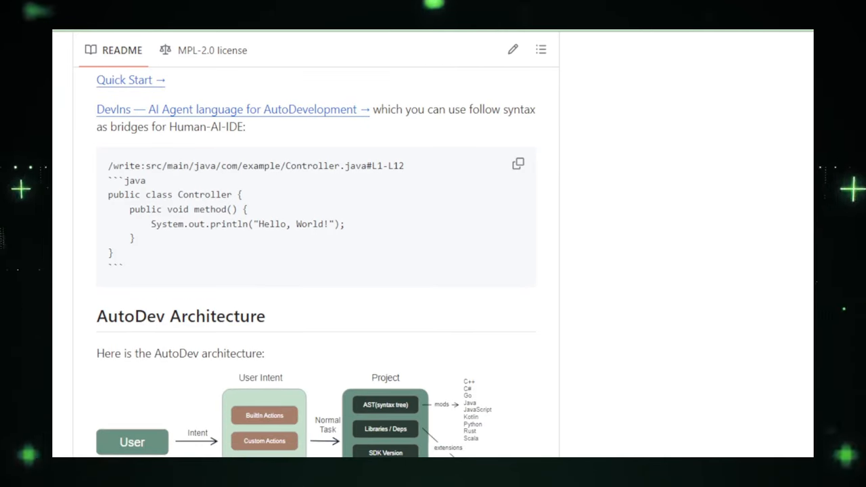
pyautogui.scroll(-3)
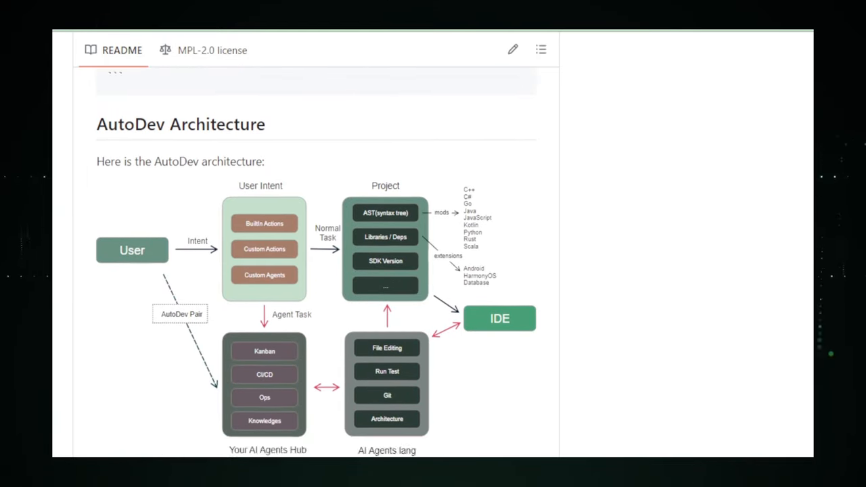
pyautogui.scroll(-3)
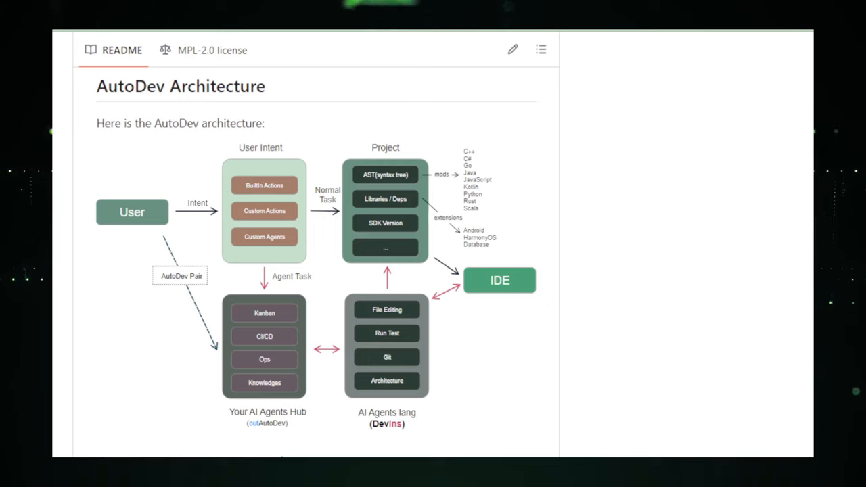
pyautogui.scroll(-3)
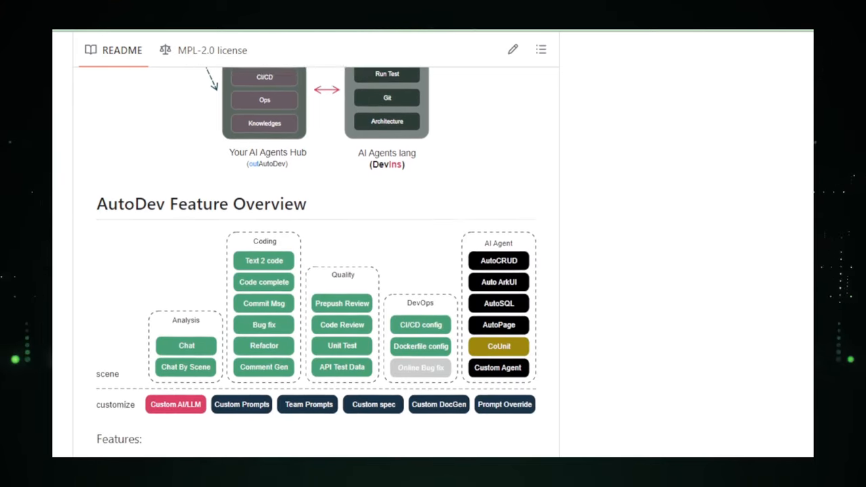
pyautogui.scroll(-3)
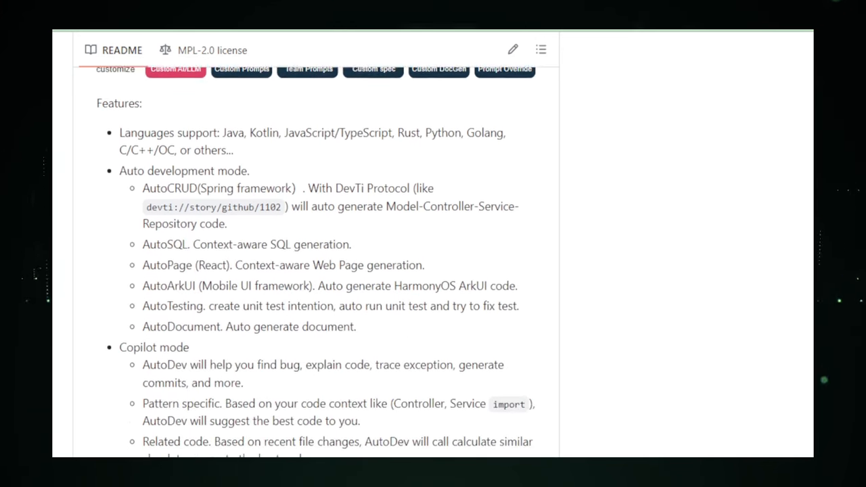
pyautogui.scroll(-3)
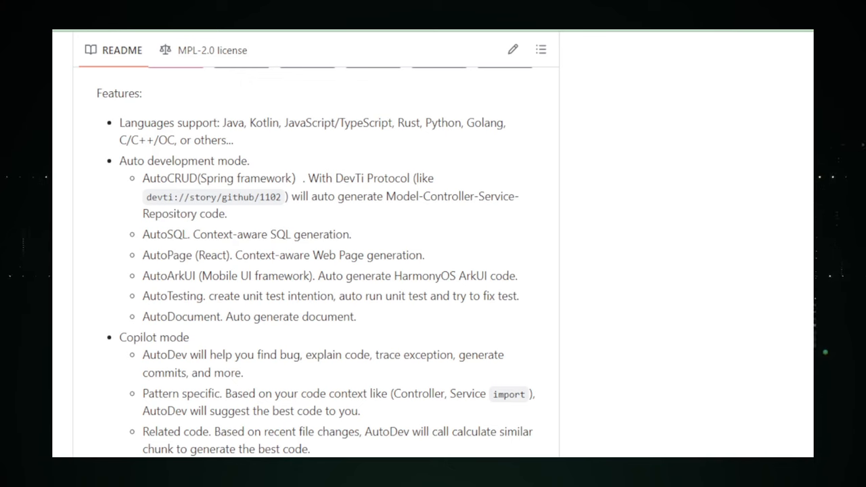
pyautogui.scroll(-3)
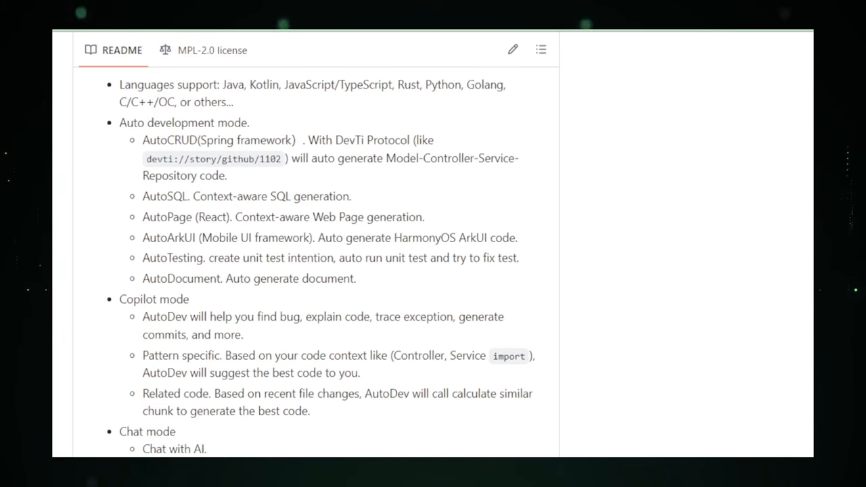
pyautogui.scroll(-3)
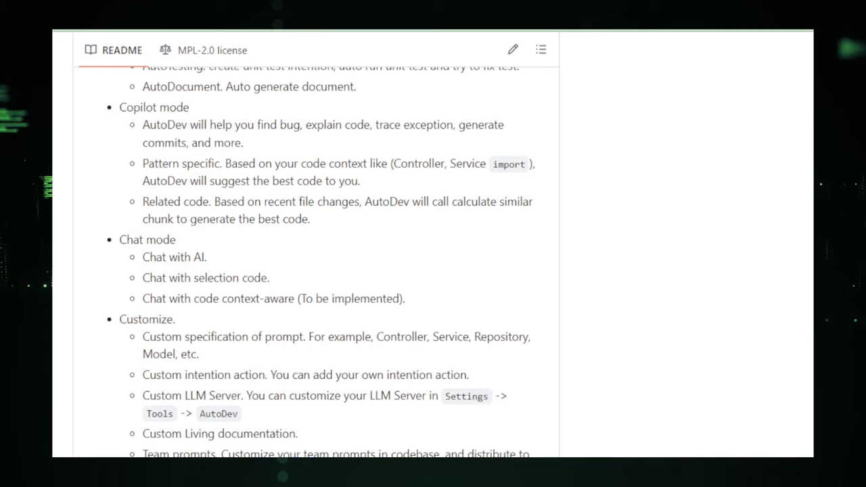
pyautogui.scroll(-3)
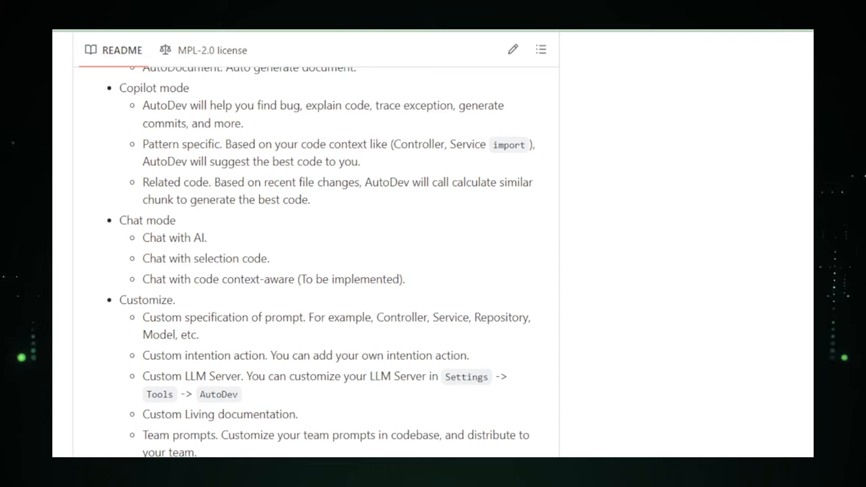
pyautogui.scroll(-3)
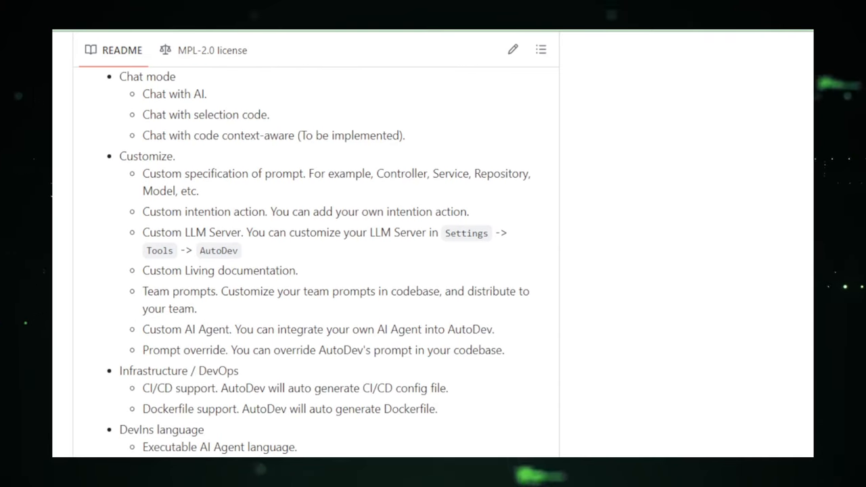
pyautogui.scroll(-3)
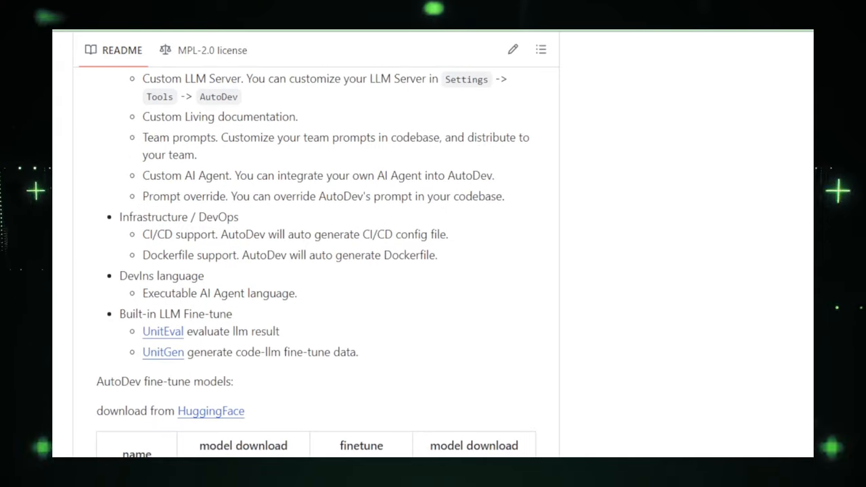
pyautogui.scroll(-3)
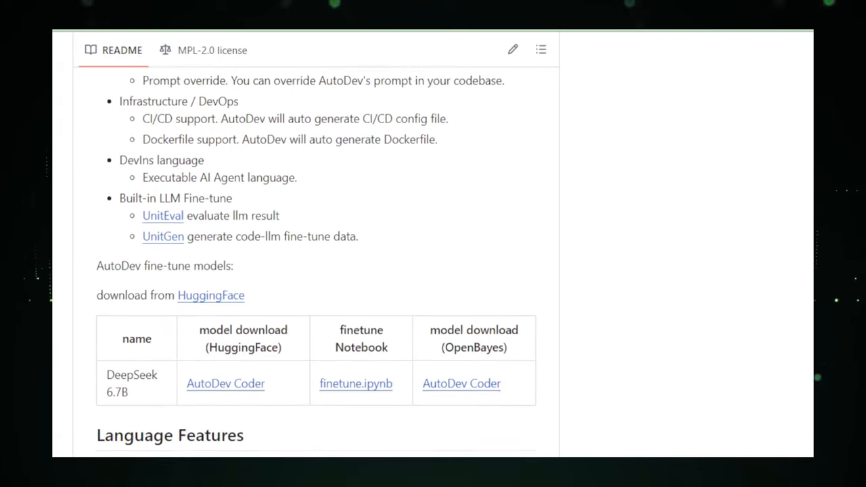
pyautogui.scroll(-3)
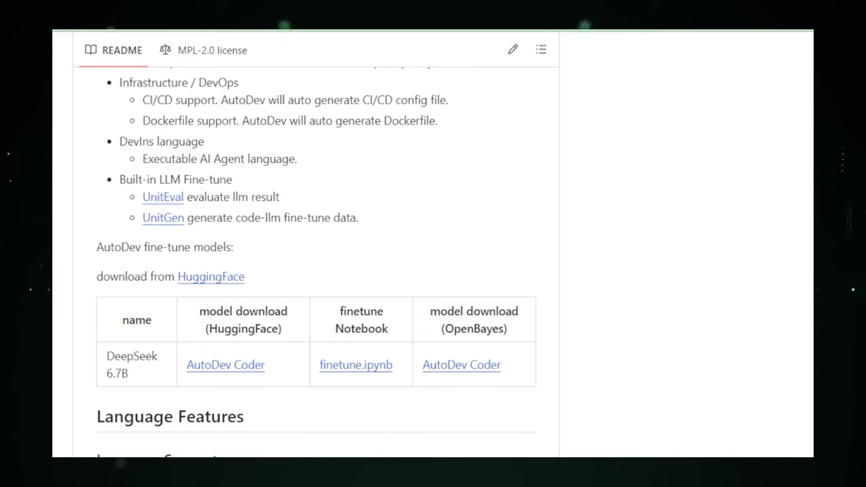
pyautogui.scroll(-3)
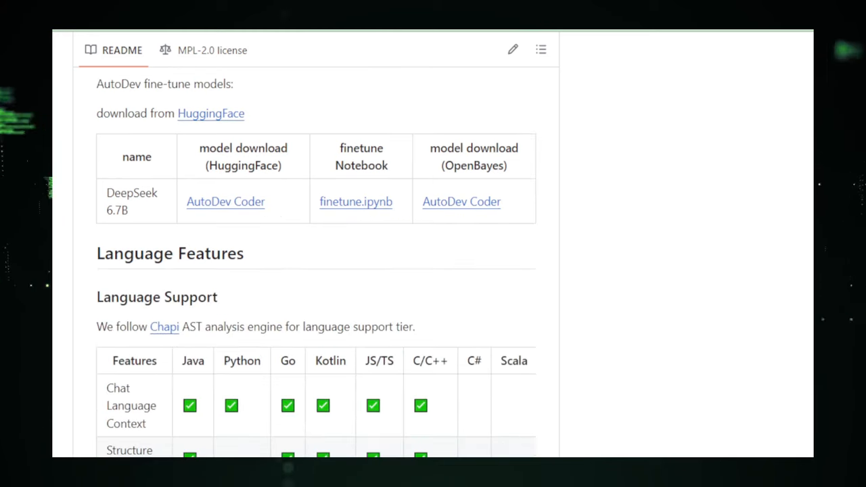
pyautogui.scroll(-3)
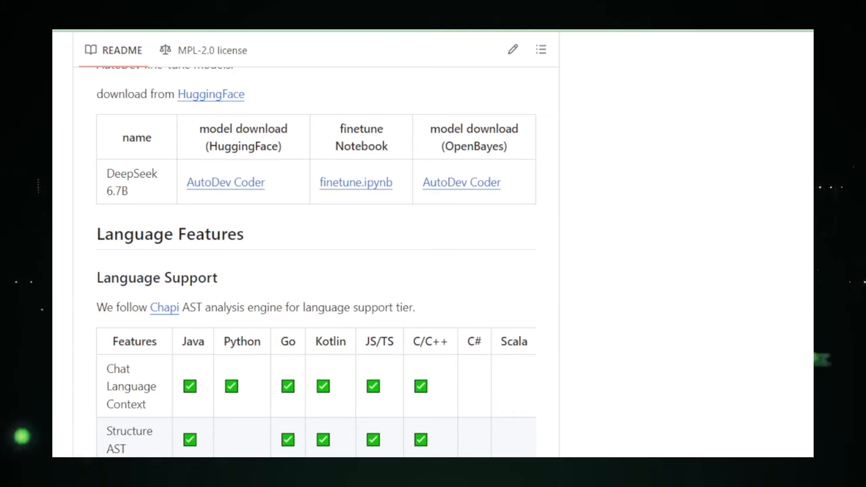
pyautogui.scroll(-3)
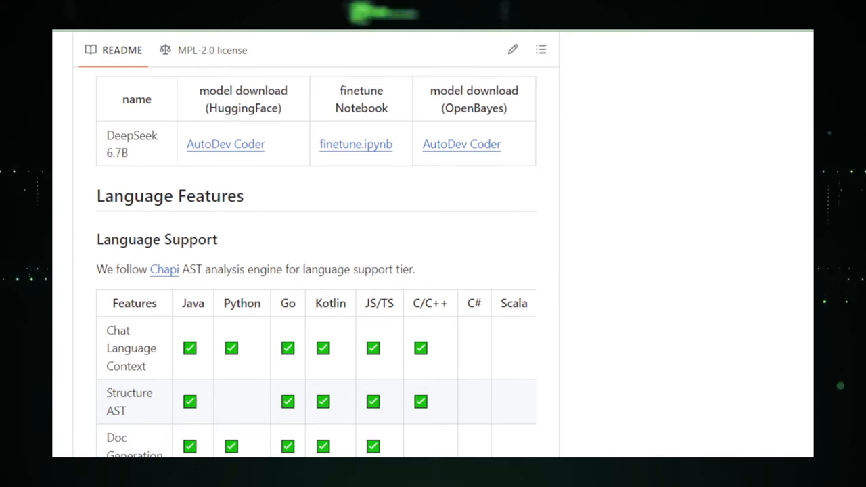
pyautogui.scroll(-3)
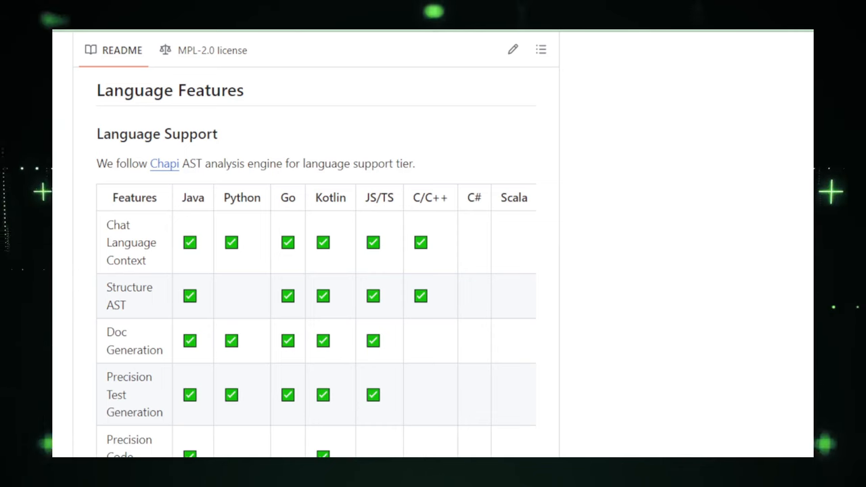
pyautogui.scroll(-3)
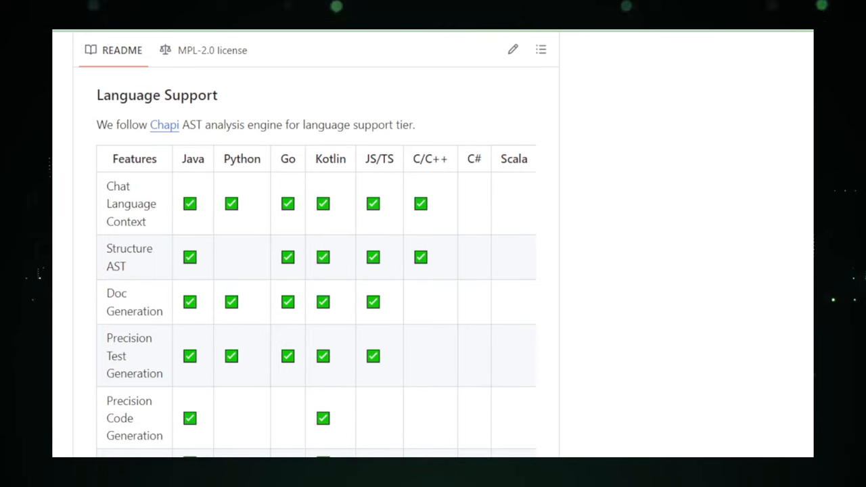
pyautogui.scroll(-3)
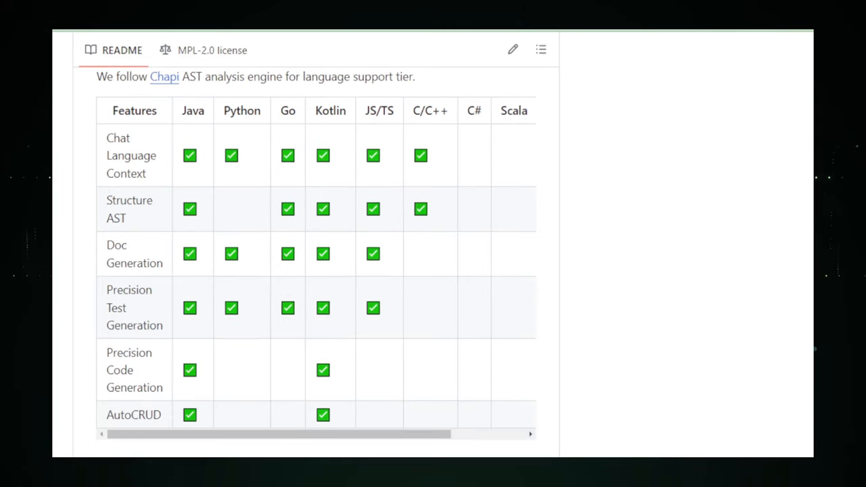
pyautogui.scroll(-3)
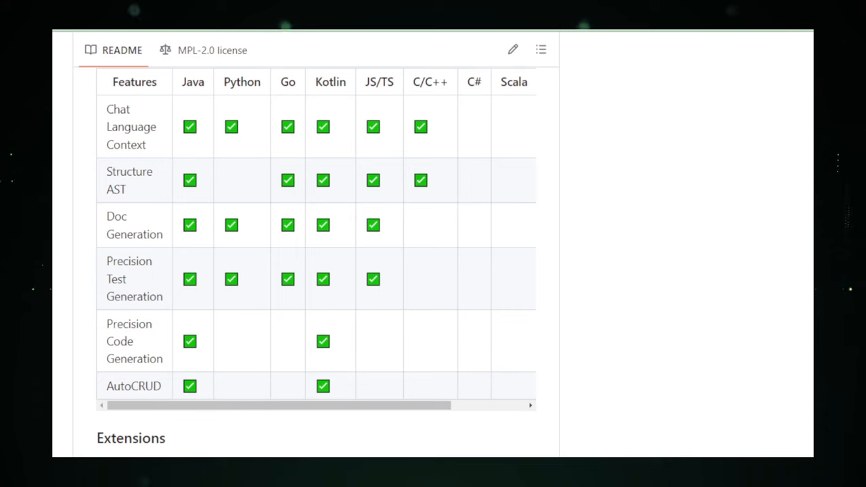
pyautogui.scroll(-3)
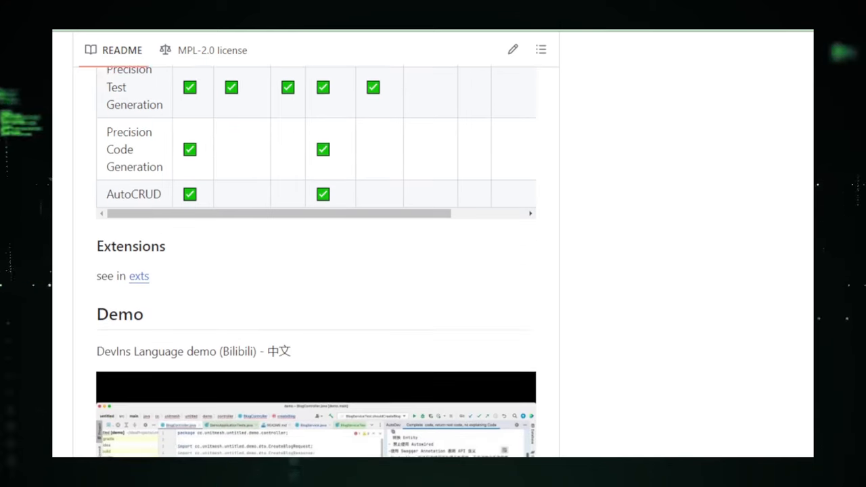
pyautogui.scroll(-3)
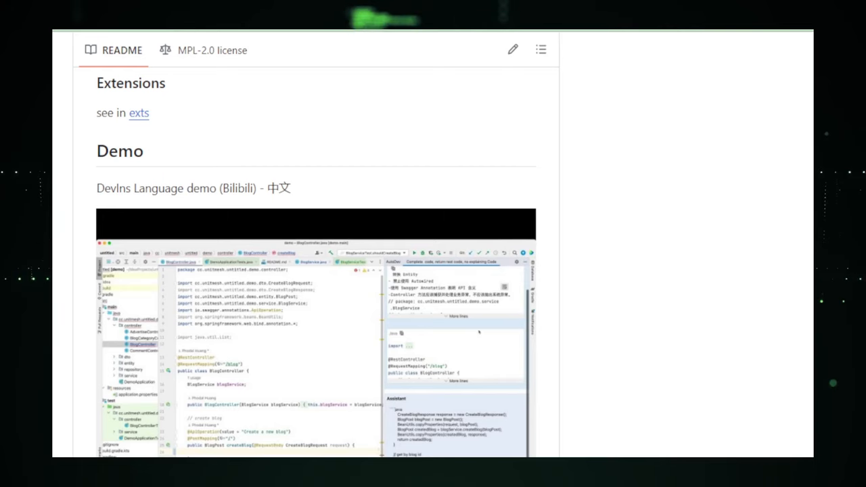
pyautogui.scroll(-3)
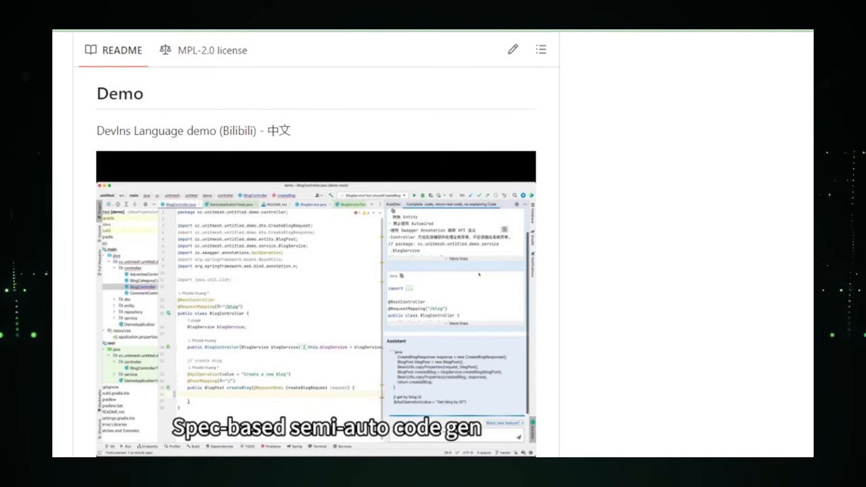
pyautogui.scroll(-3)
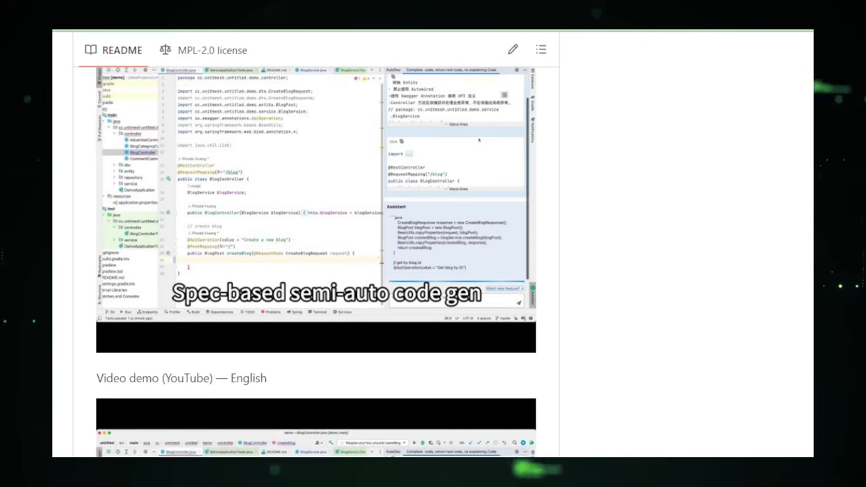
pyautogui.scroll(-3)
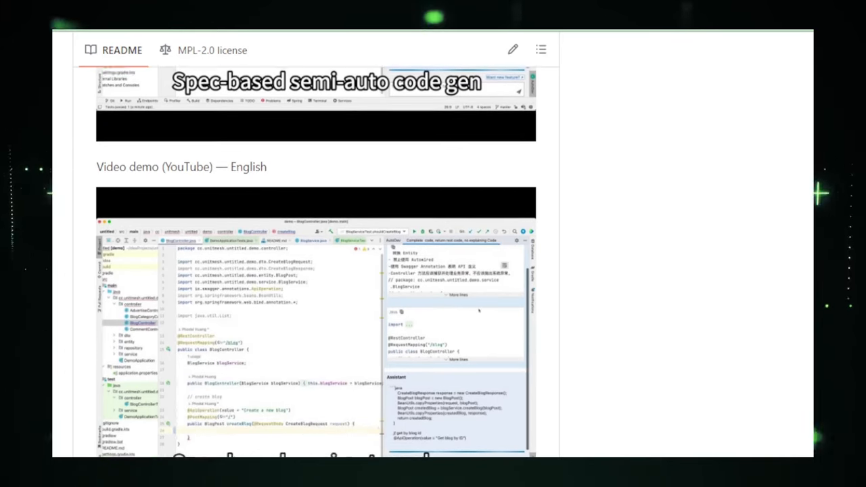
pyautogui.scroll(-3)
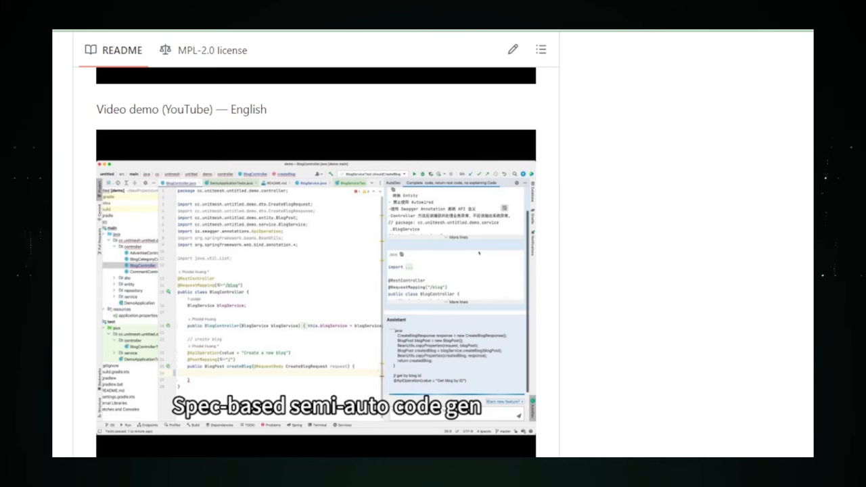
pyautogui.scroll(-3)
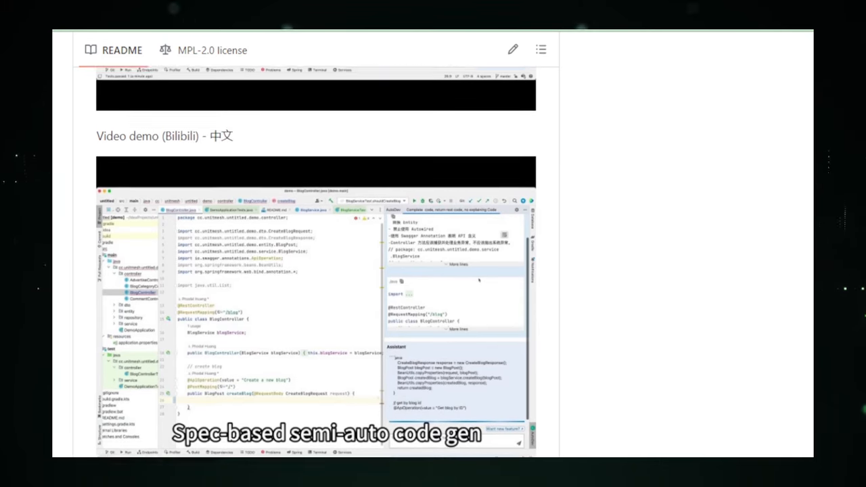
pyautogui.scroll(-3)
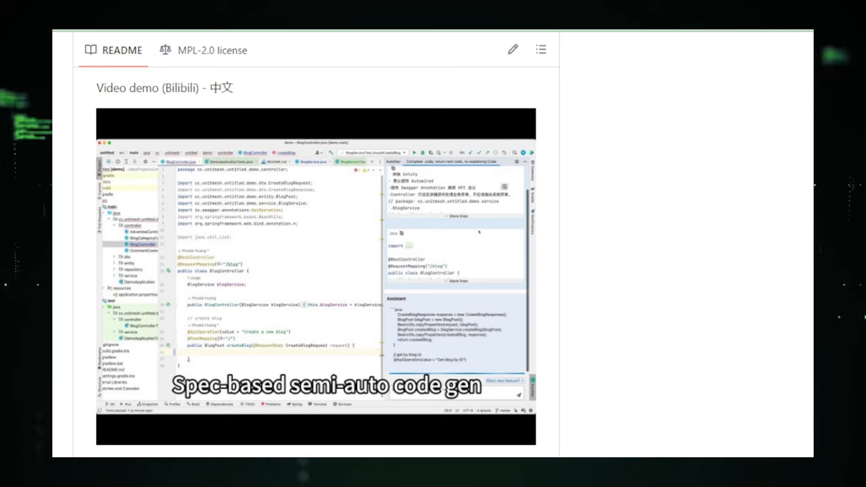
pyautogui.scroll(-3)
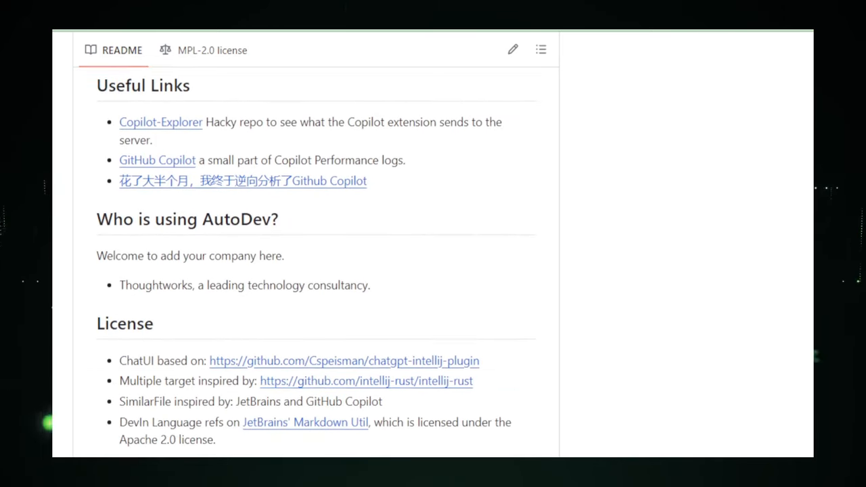
pyautogui.scroll(-3)
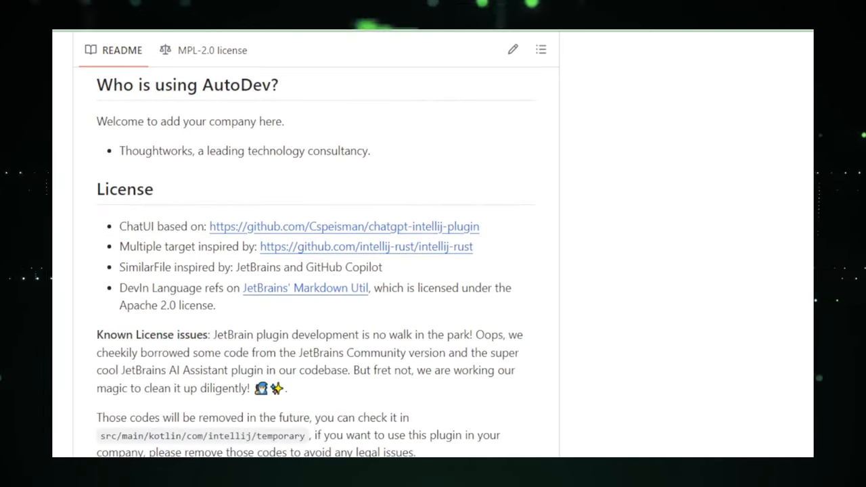
pyautogui.scroll(-3)
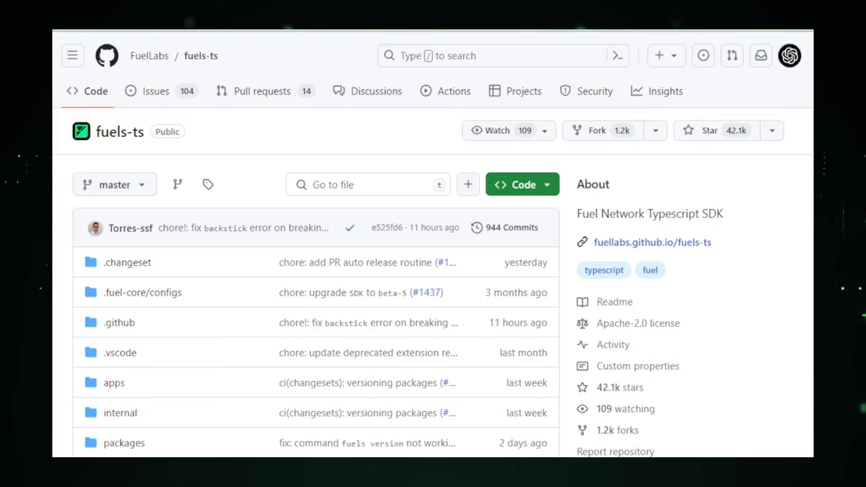
pyautogui.scroll(-3)
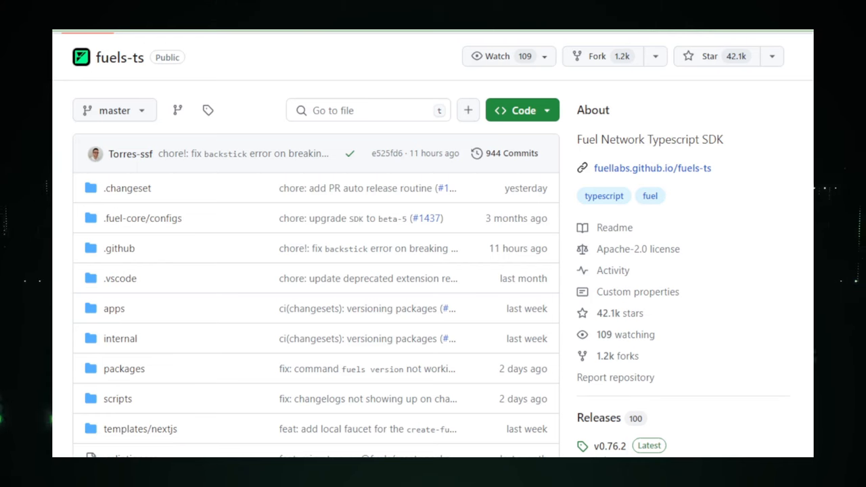
pyautogui.scroll(-3)
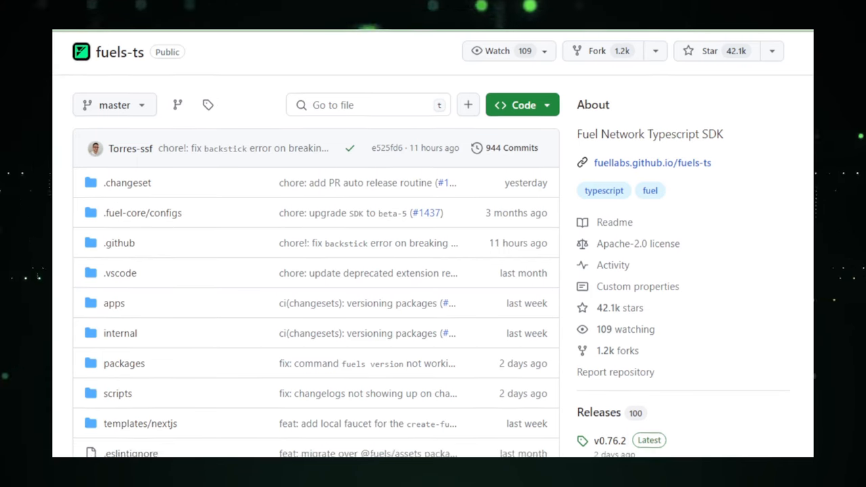
pyautogui.scroll(-3)
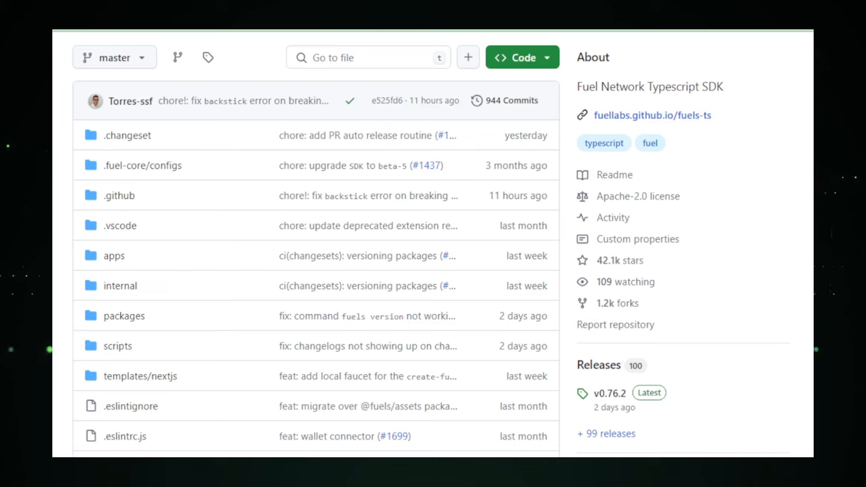
pyautogui.scroll(-3)
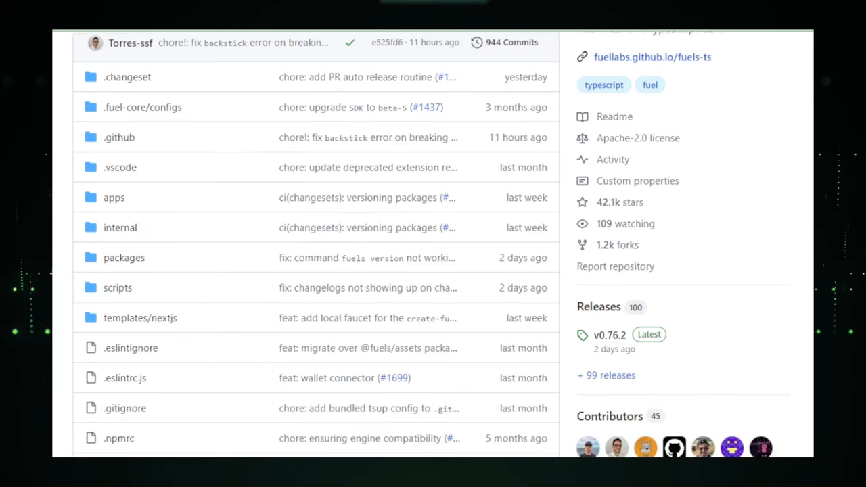
pyautogui.scroll(-3)
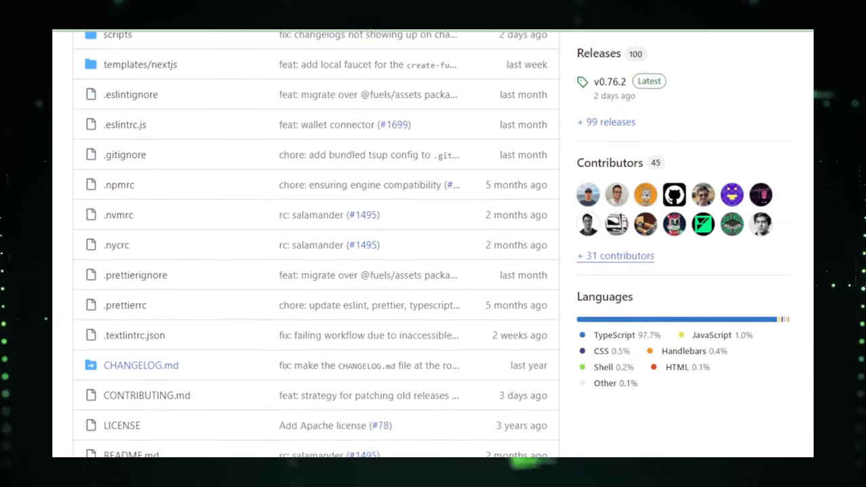
pyautogui.scroll(-3)
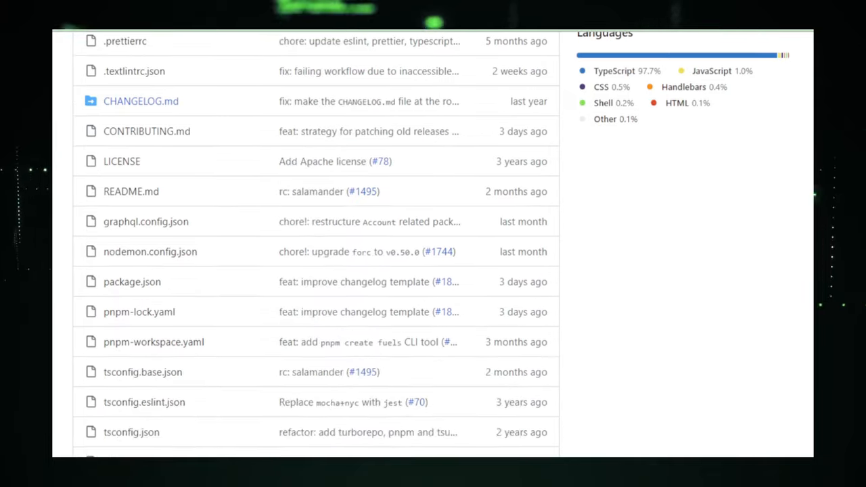
pyautogui.scroll(-3)
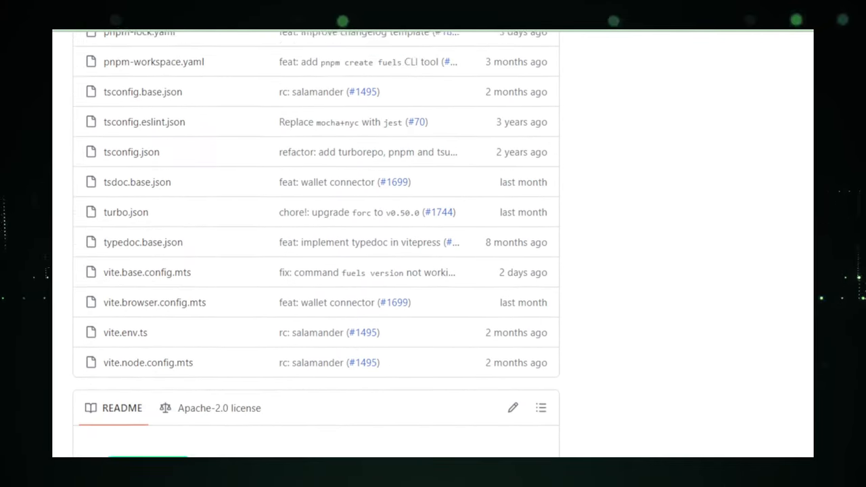
pyautogui.scroll(-3)
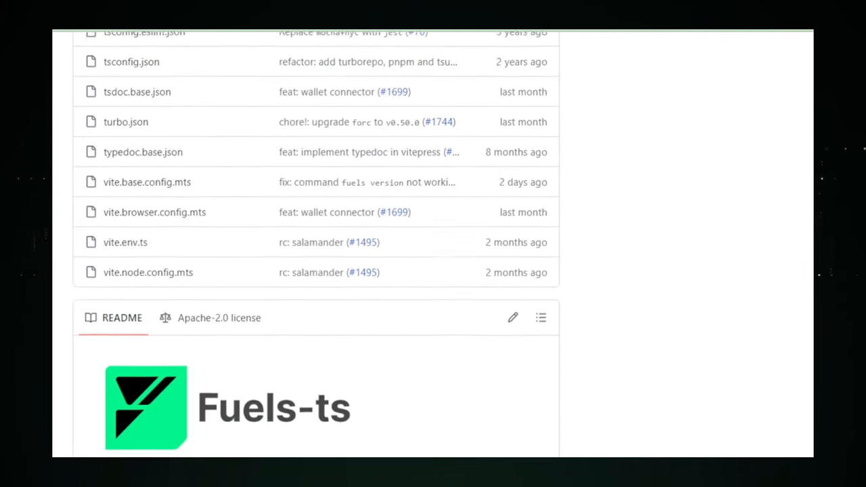
pyautogui.scroll(-3)
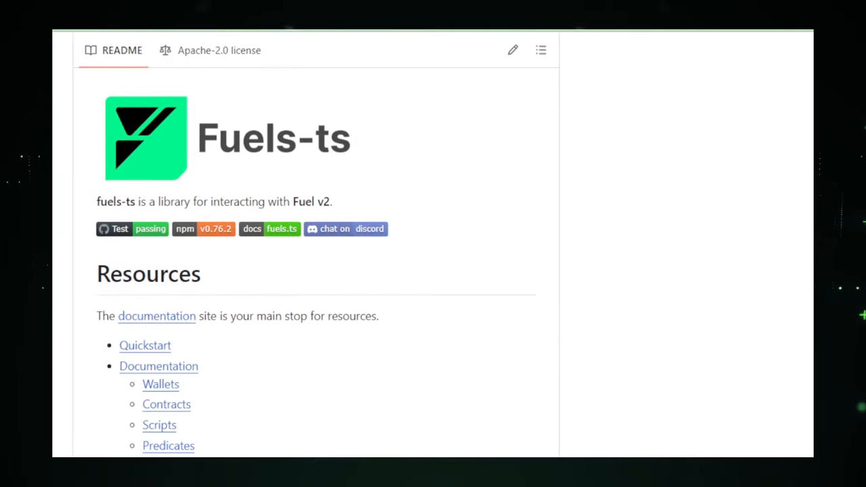
pyautogui.moveTo(801, 244)
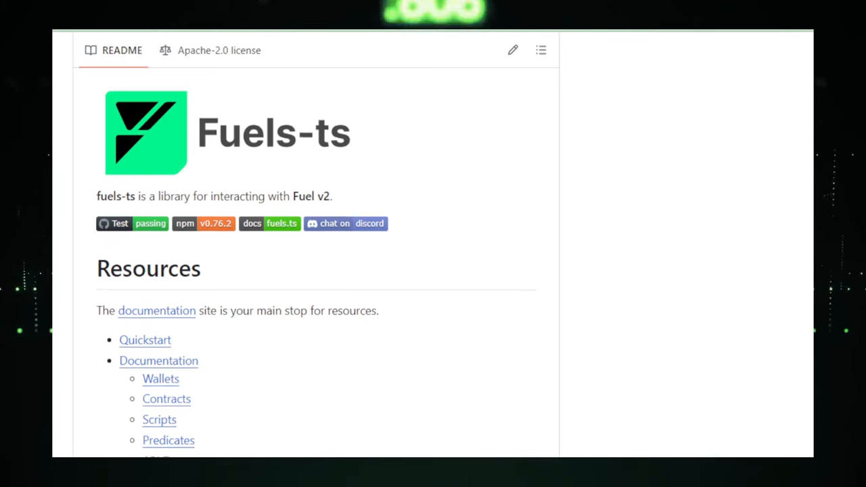
pyautogui.scroll(-3)
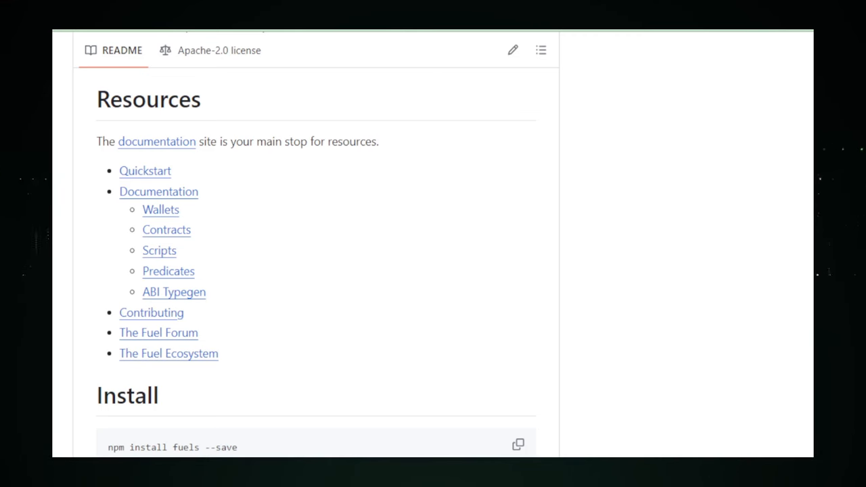
pyautogui.scroll(-3)
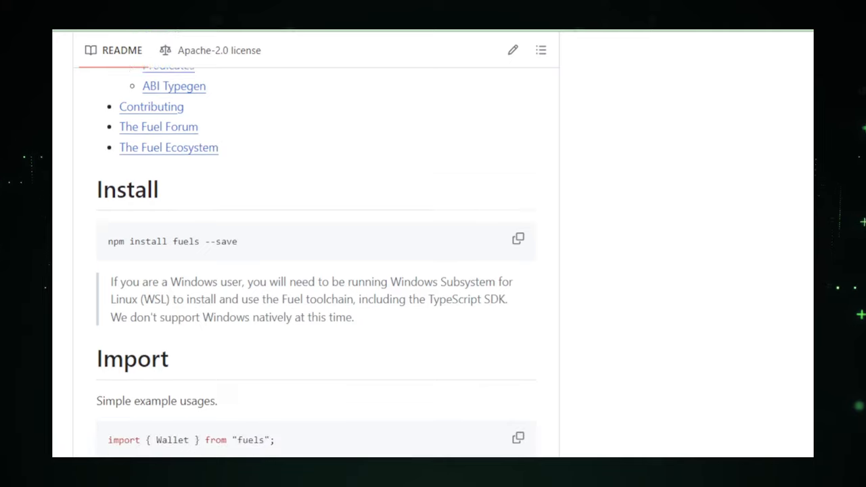
pyautogui.scroll(-3)
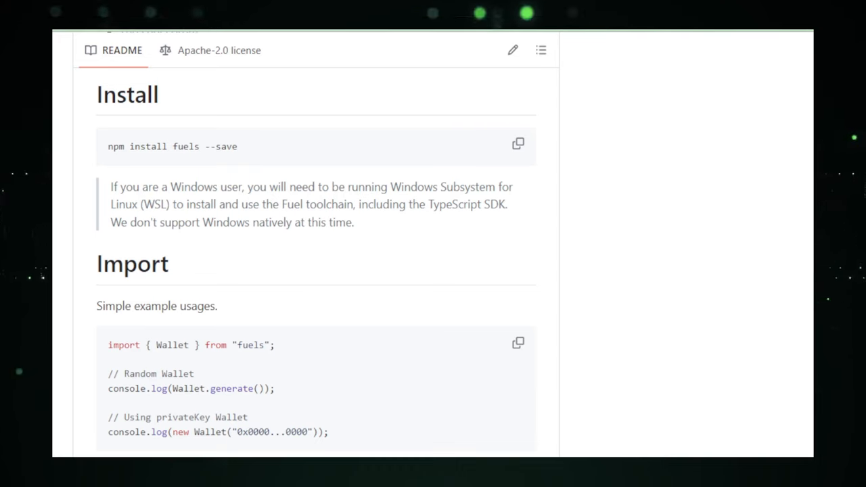
pyautogui.scroll(-3)
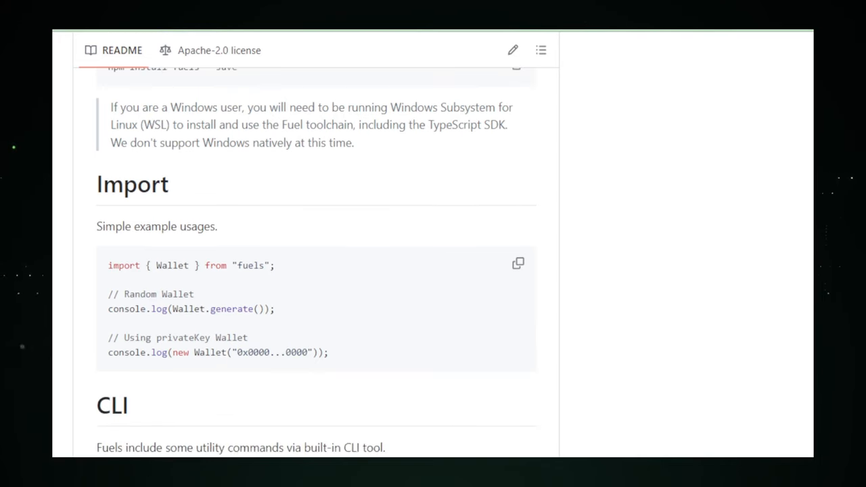
pyautogui.scroll(-3)
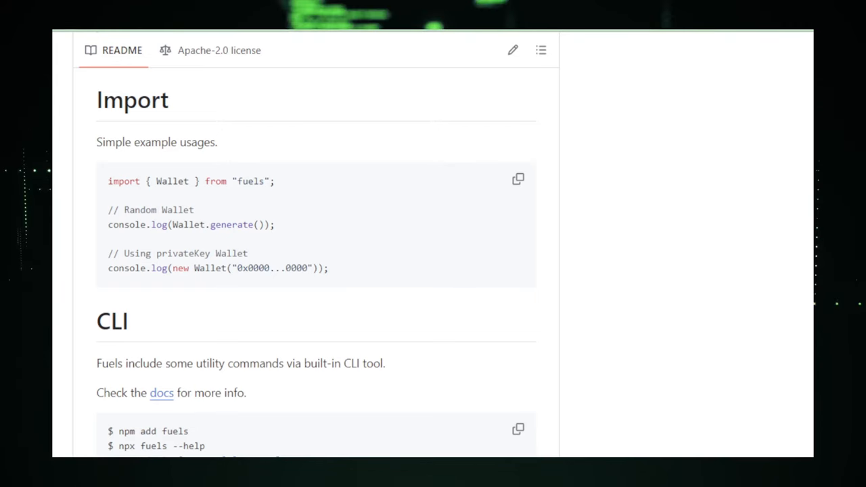
pyautogui.scroll(-3)
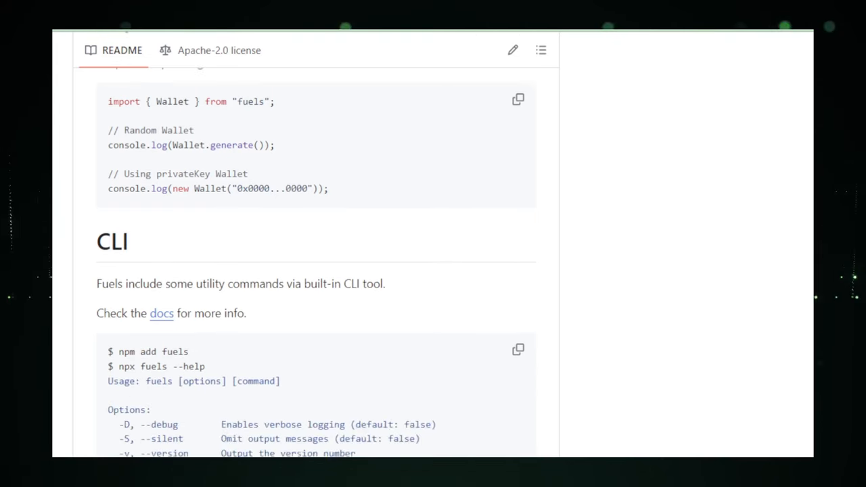
pyautogui.scroll(-3)
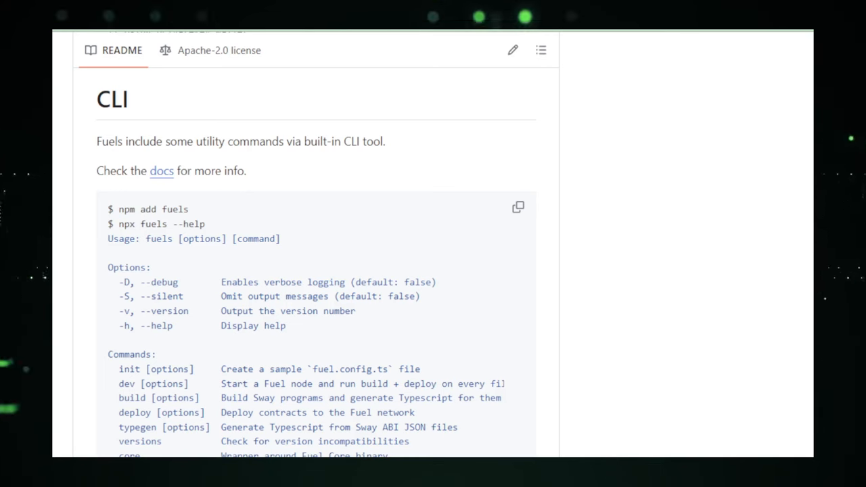
pyautogui.scroll(-3)
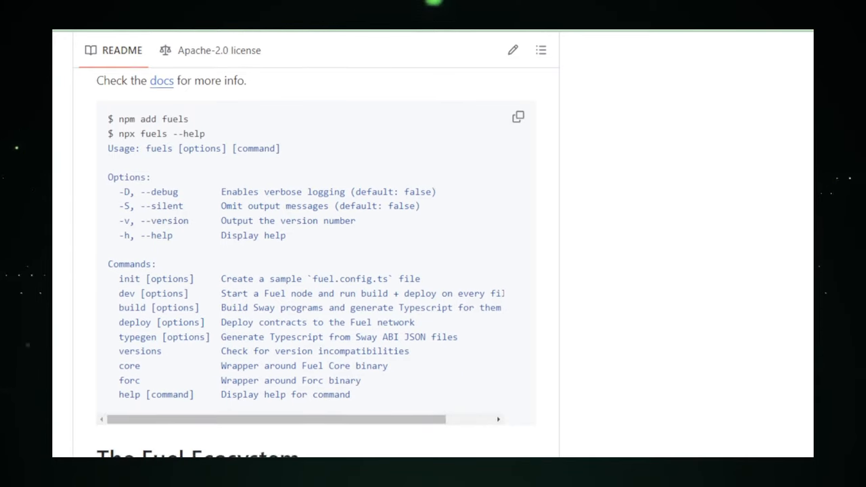
pyautogui.scroll(-3)
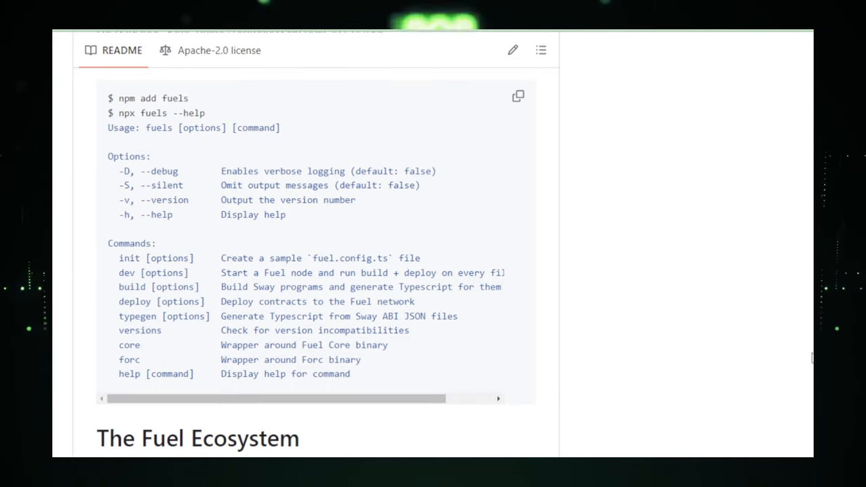
pyautogui.scroll(-3)
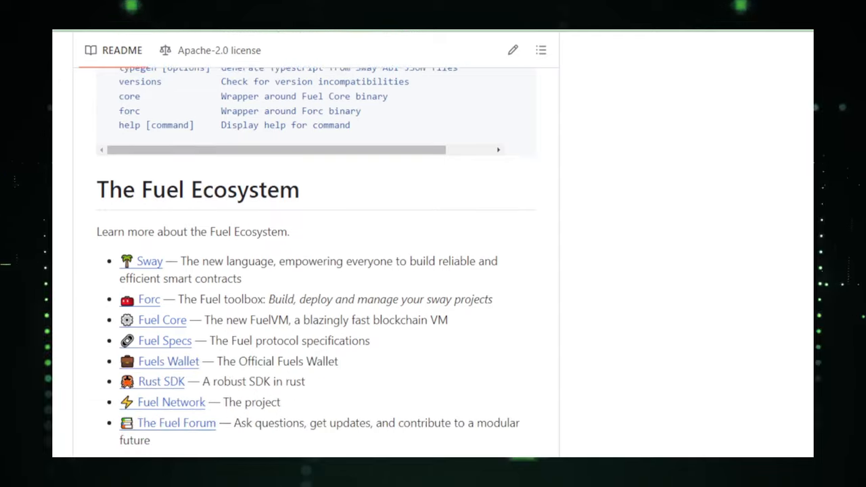
pyautogui.scroll(-3)
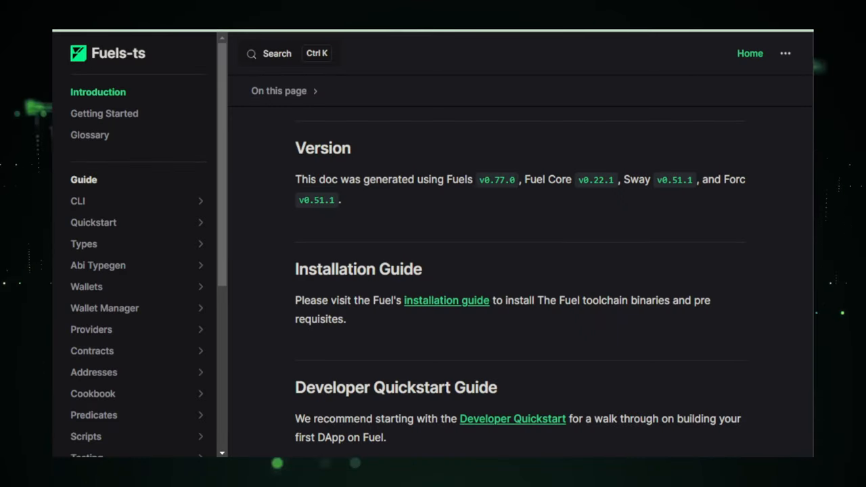
pyautogui.scroll(-3)
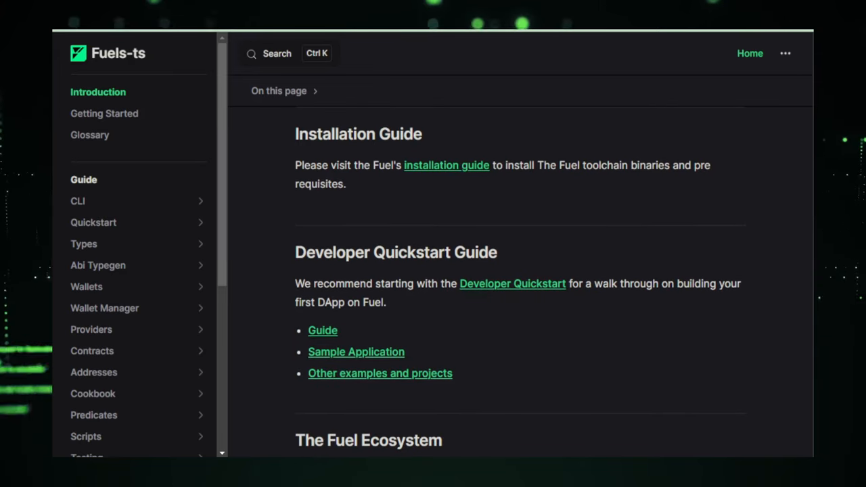
pyautogui.scroll(-3)
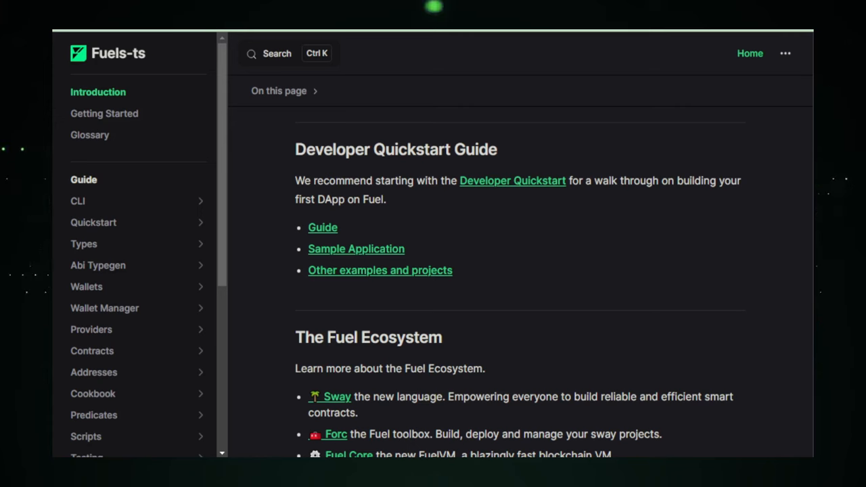
pyautogui.scroll(-3)
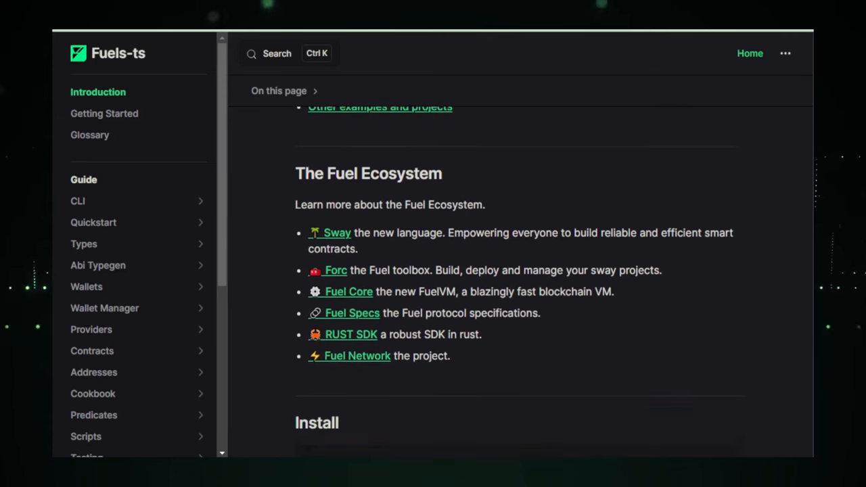
pyautogui.scroll(-3)
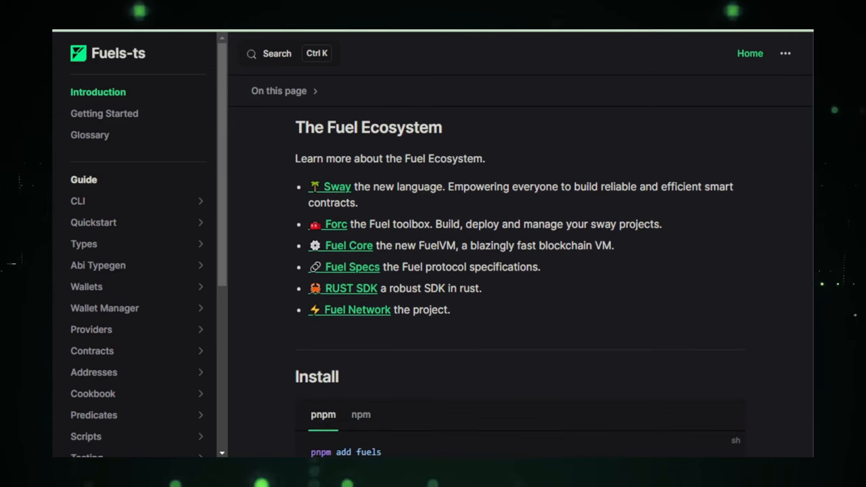
pyautogui.scroll(-3)
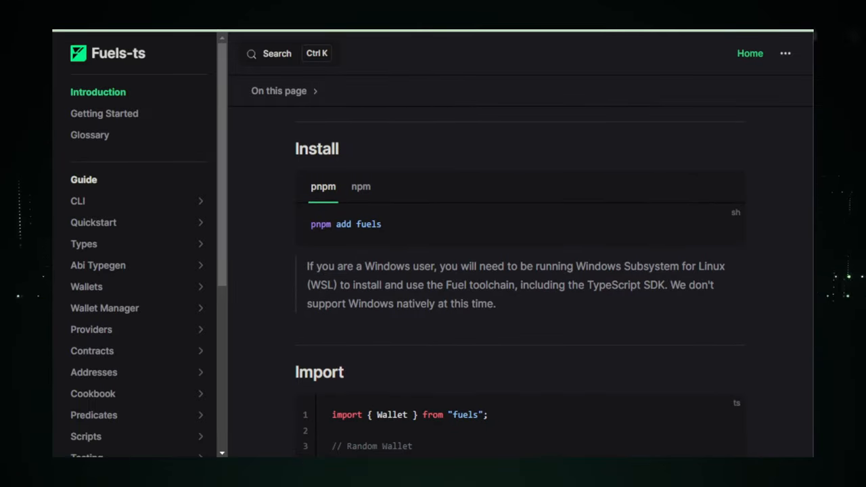
pyautogui.scroll(-3)
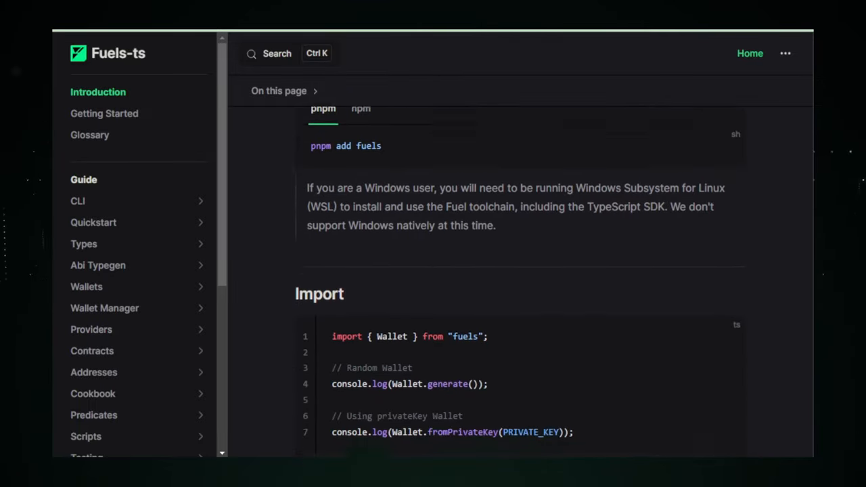
pyautogui.scroll(-3)
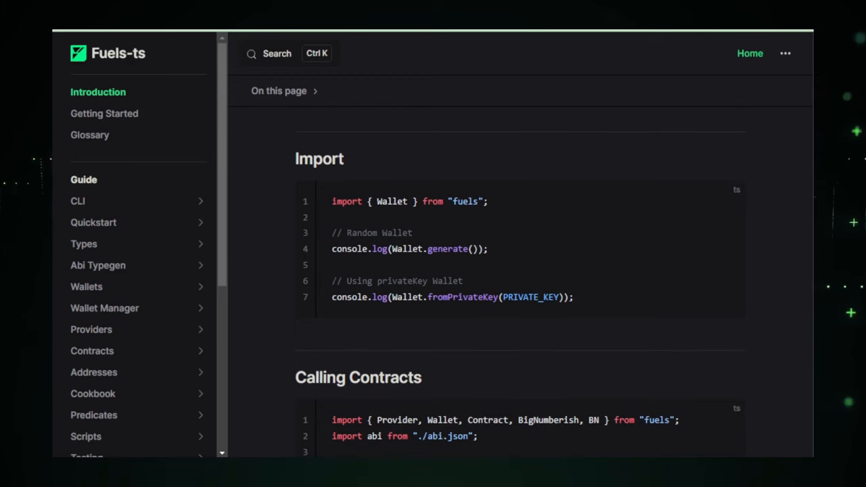
pyautogui.scroll(-3)
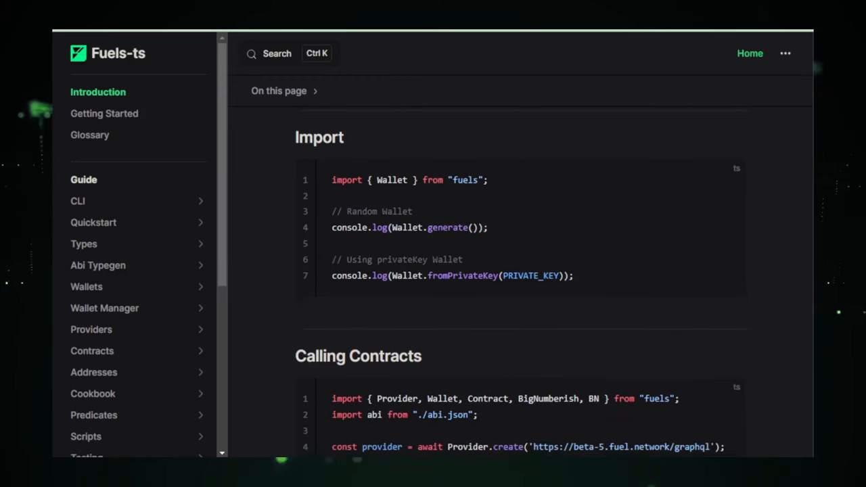
pyautogui.scroll(-3)
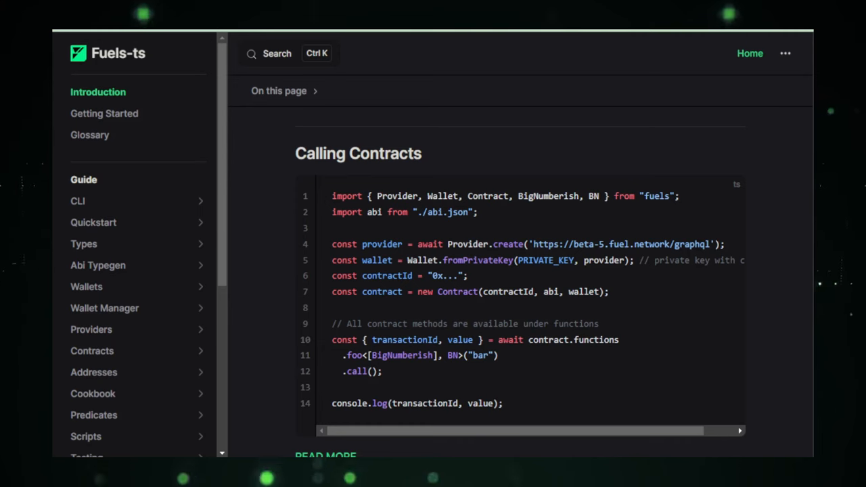
pyautogui.scroll(-3)
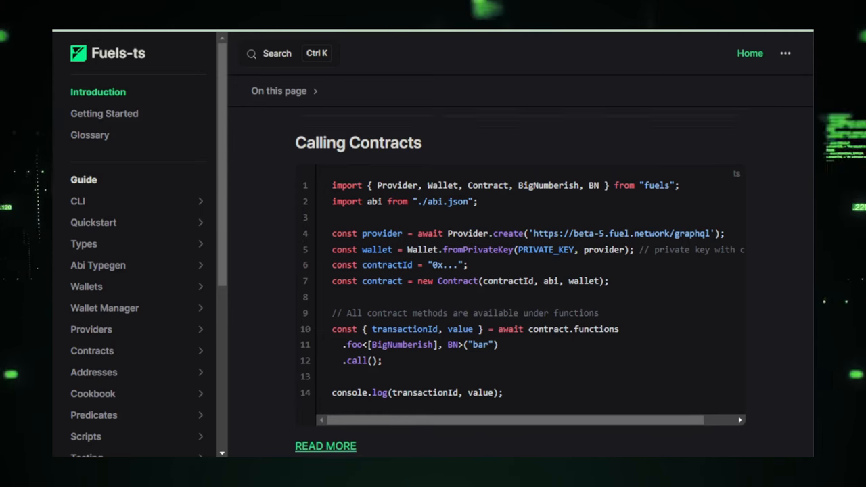
pyautogui.scroll(-3)
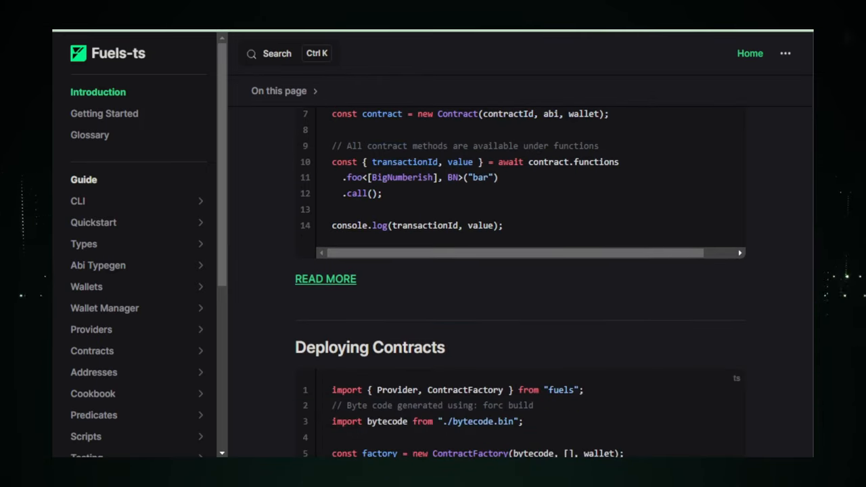
pyautogui.scroll(-3)
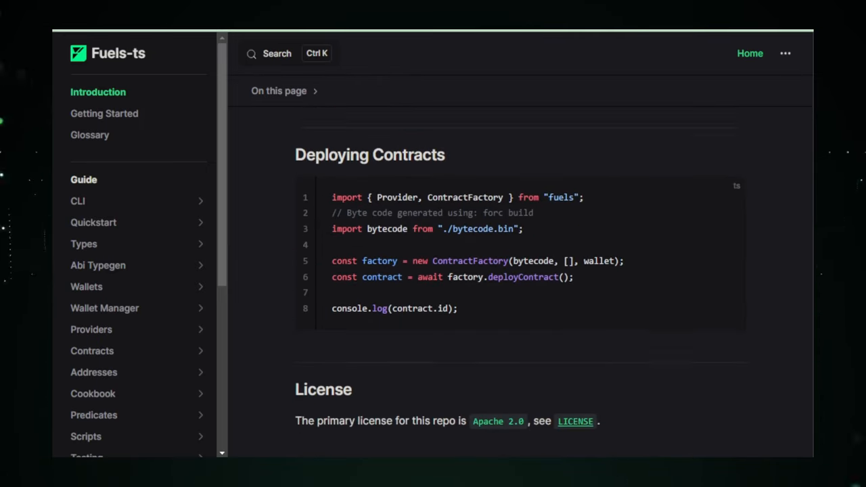
pyautogui.scroll(-3)
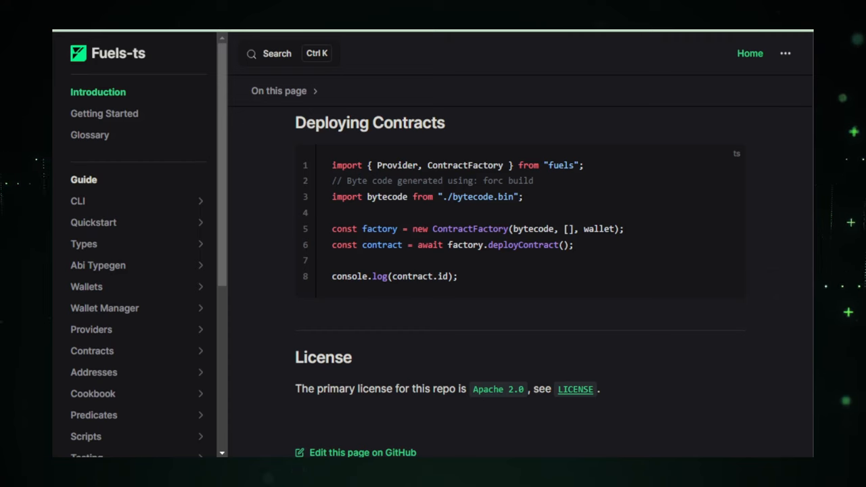
pyautogui.scroll(-3)
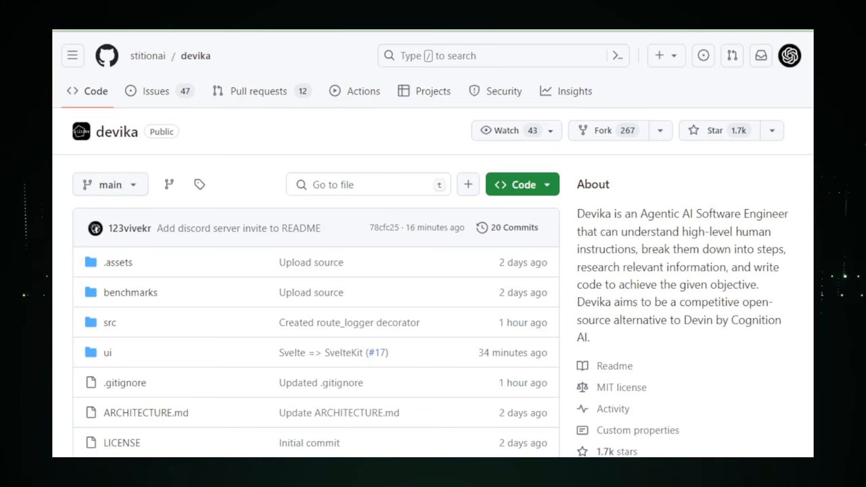
pyautogui.scroll(-3)
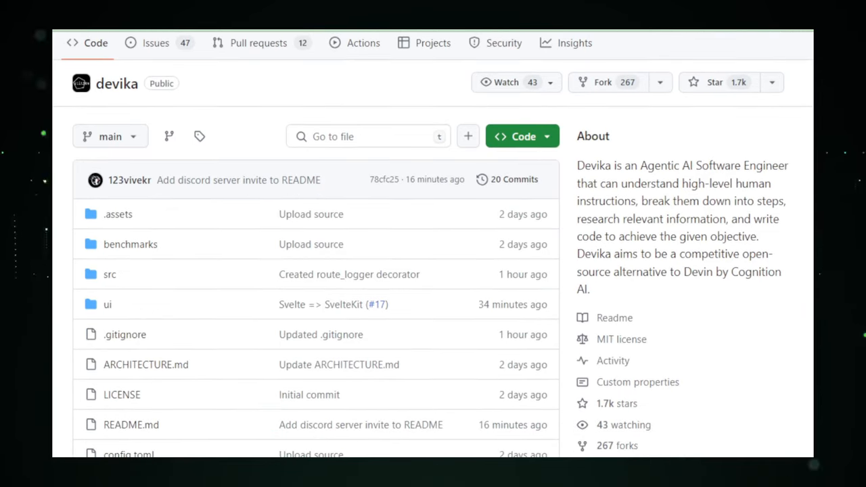
pyautogui.scroll(-3)
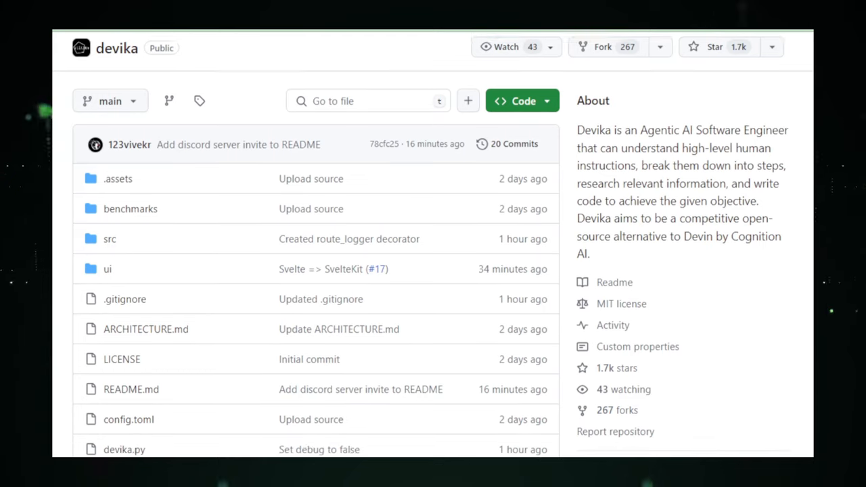
pyautogui.scroll(-3)
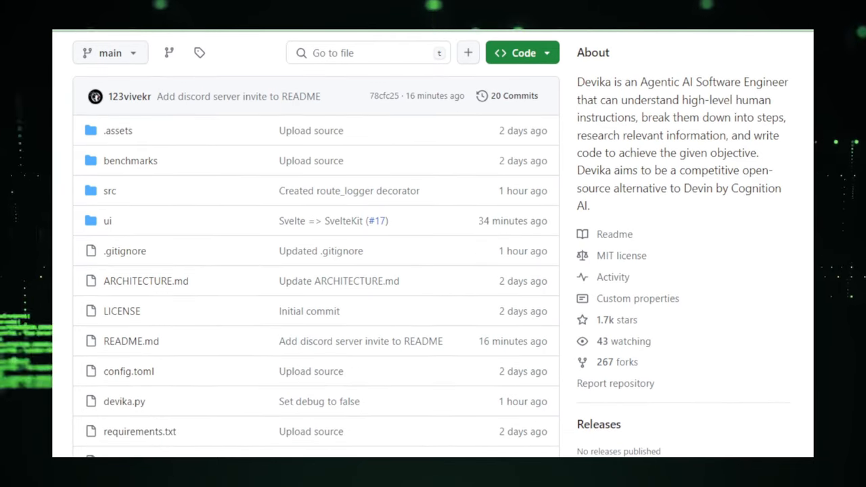
pyautogui.scroll(-3)
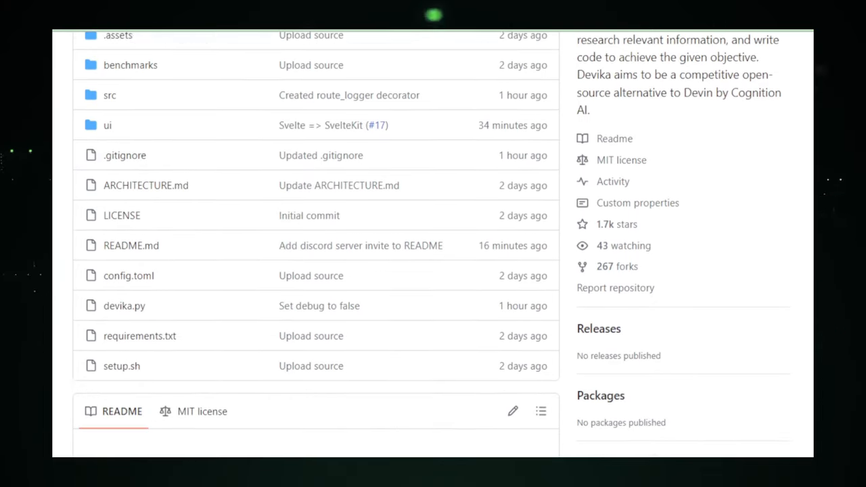
pyautogui.scroll(-3)
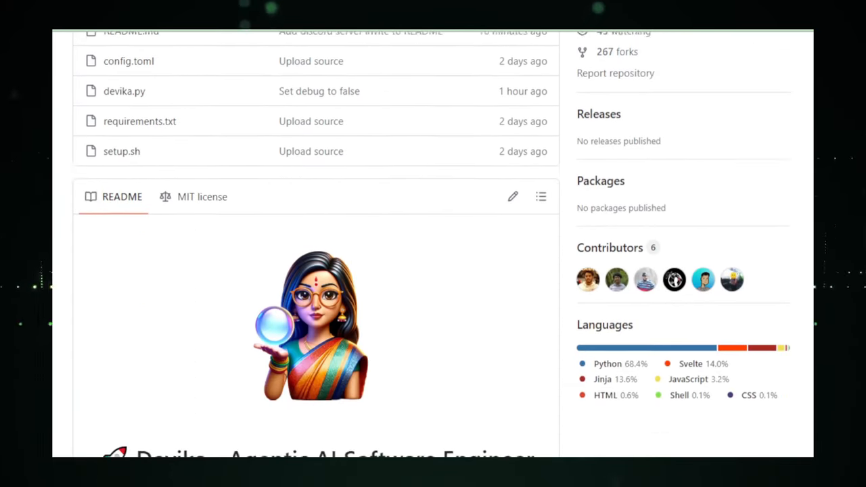
pyautogui.scroll(-3)
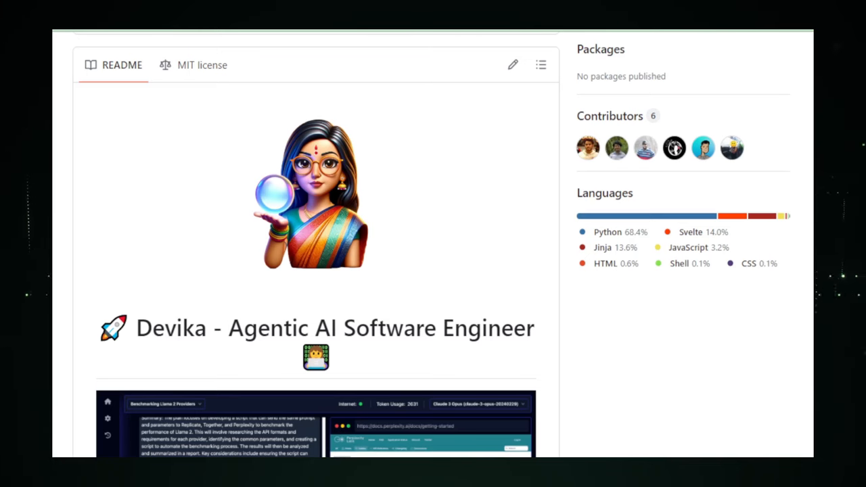
pyautogui.scroll(-3)
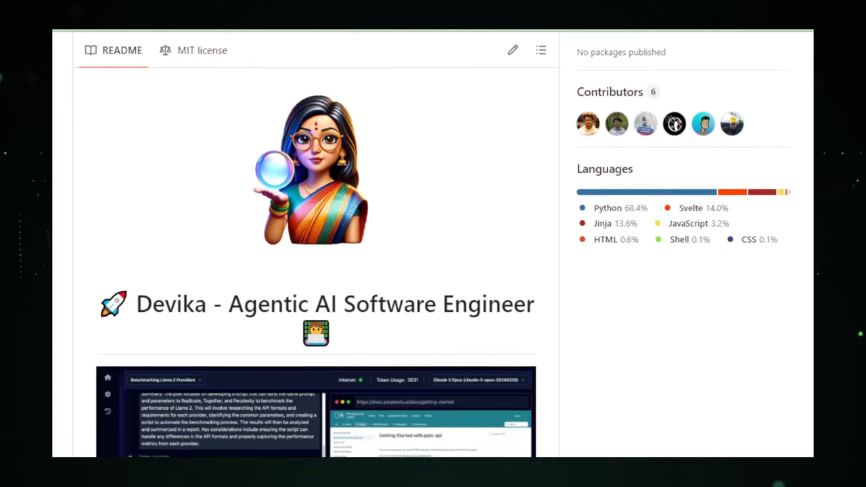
pyautogui.scroll(-3)
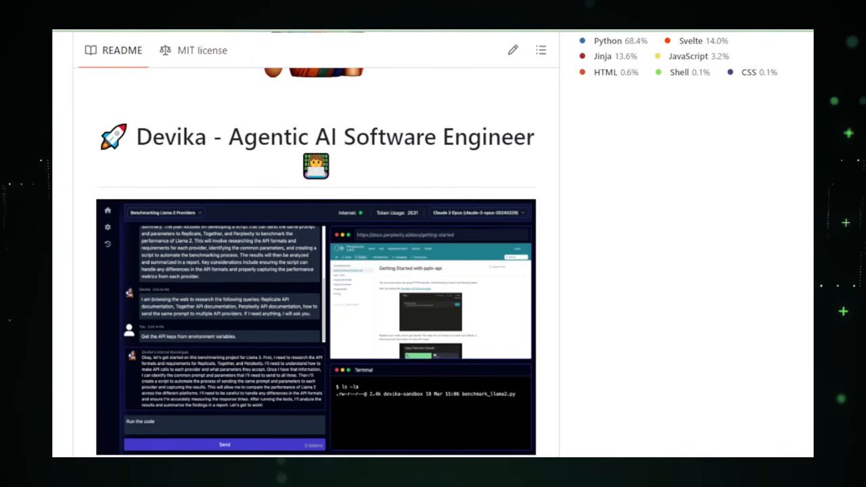
pyautogui.scroll(-3)
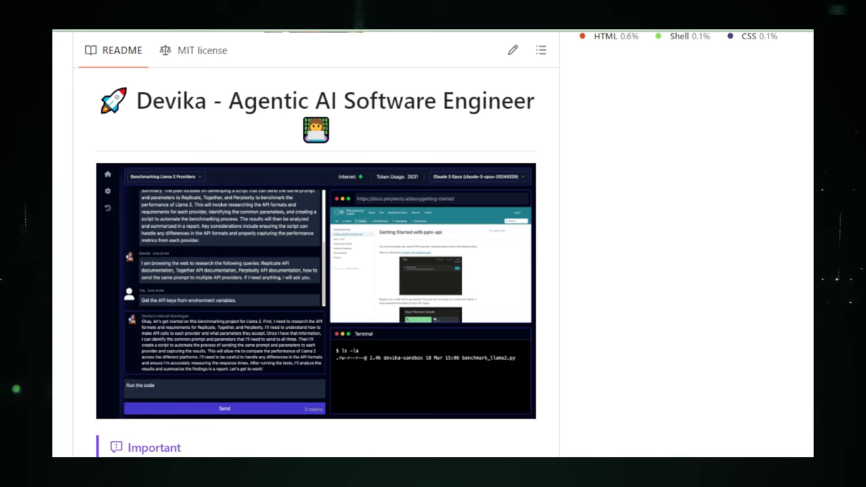
pyautogui.scroll(-3)
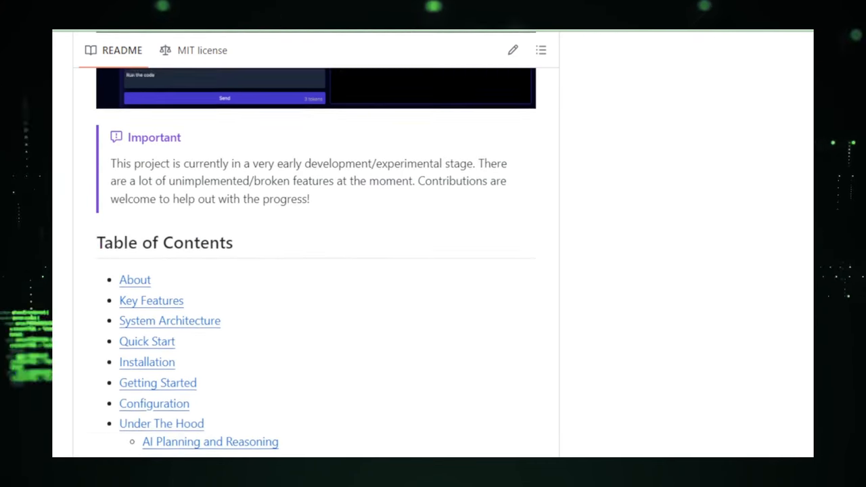
pyautogui.scroll(-3)
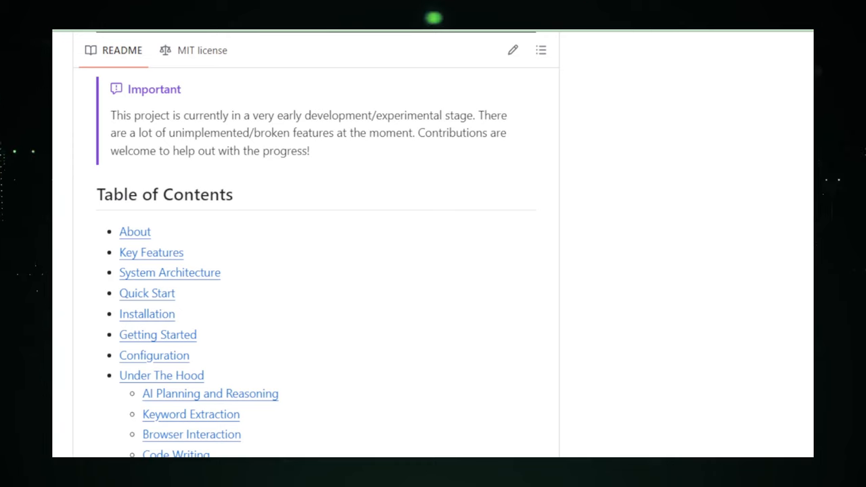
pyautogui.scroll(-3)
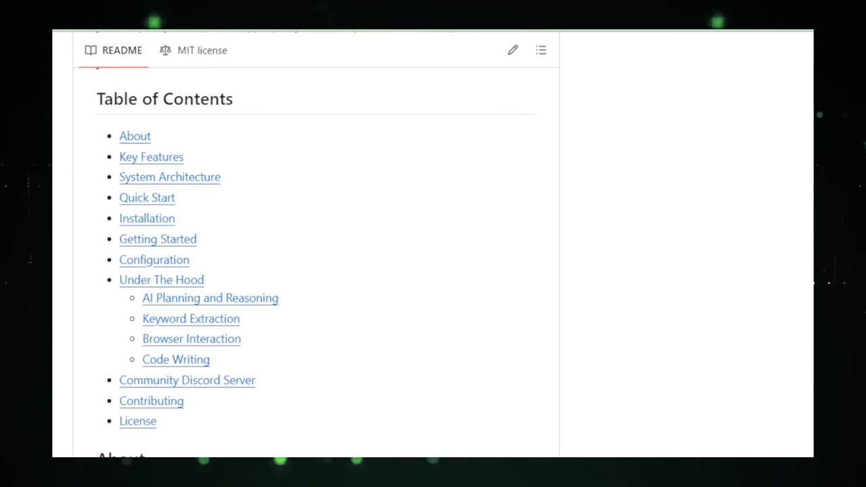
pyautogui.scroll(-3)
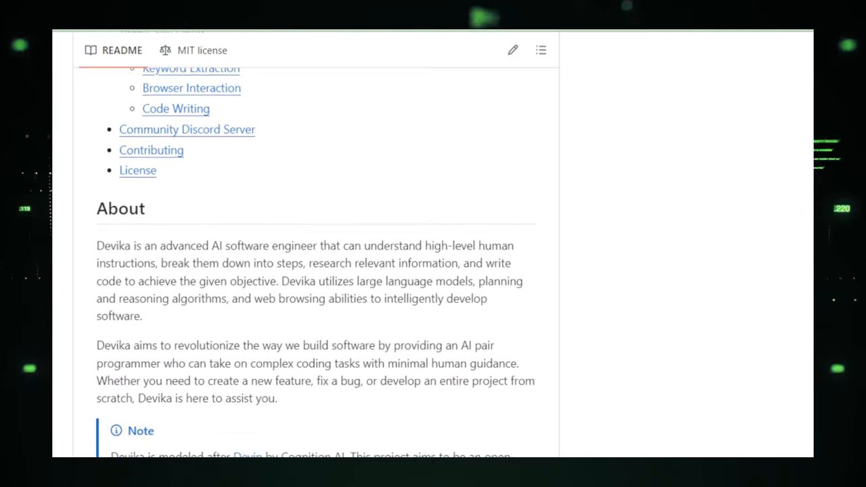
pyautogui.scroll(-3)
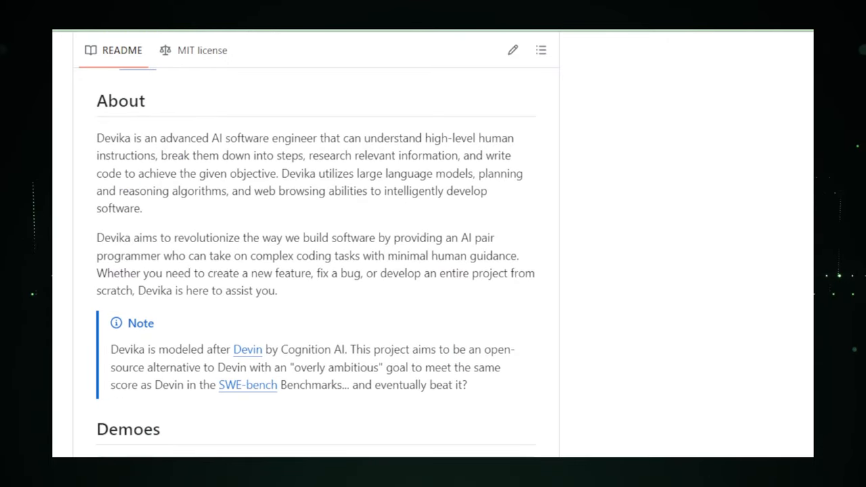
pyautogui.scroll(-3)
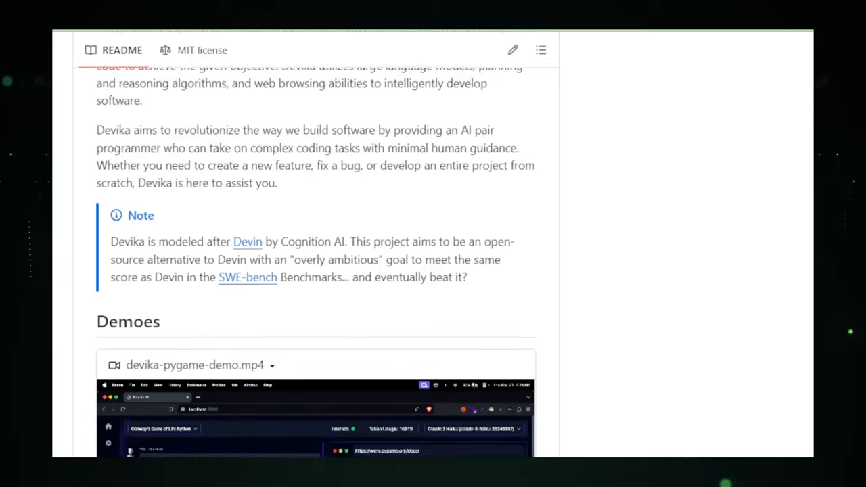
pyautogui.scroll(-3)
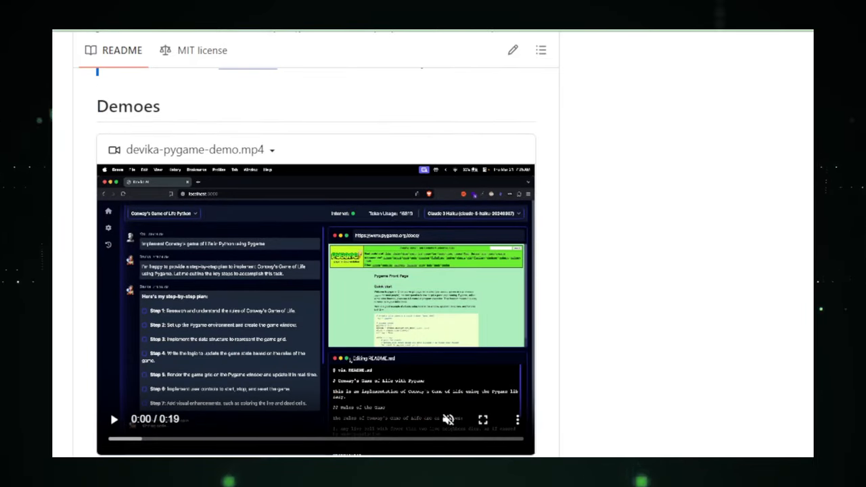
pyautogui.scroll(-3)
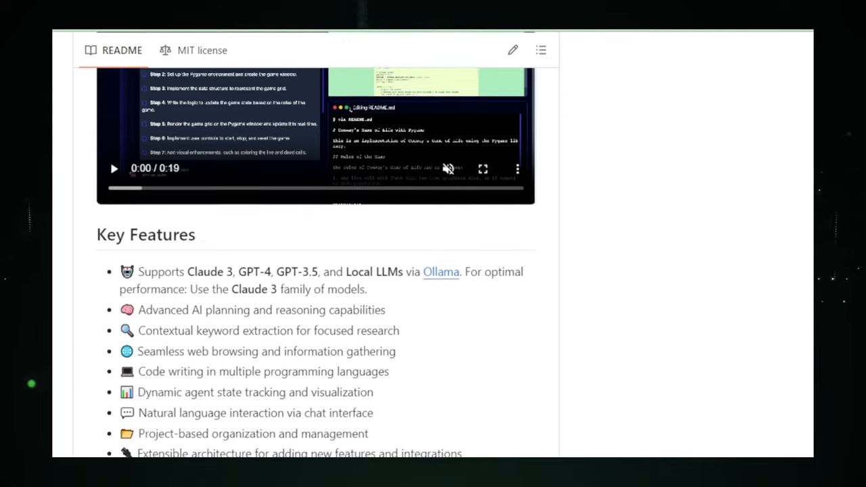
pyautogui.scroll(-3)
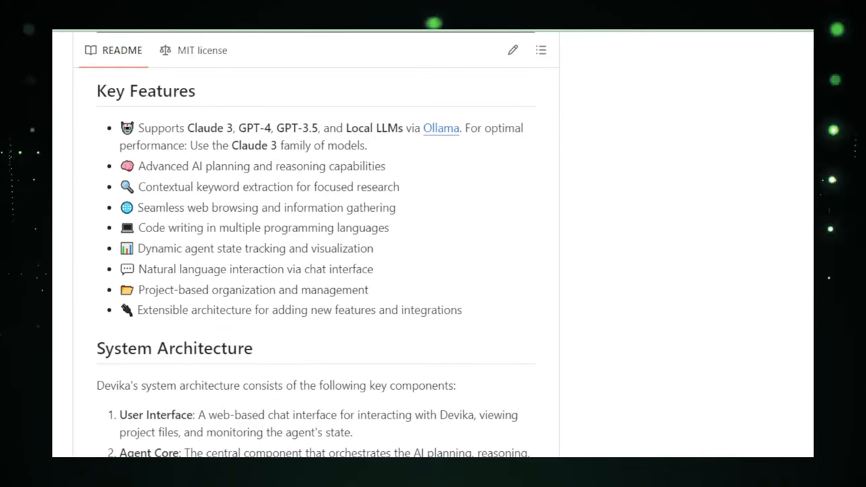
pyautogui.scroll(-3)
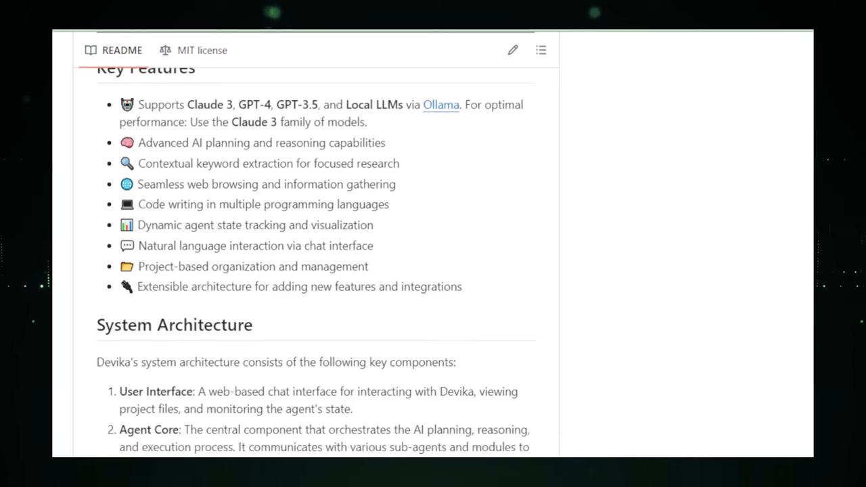
pyautogui.scroll(-3)
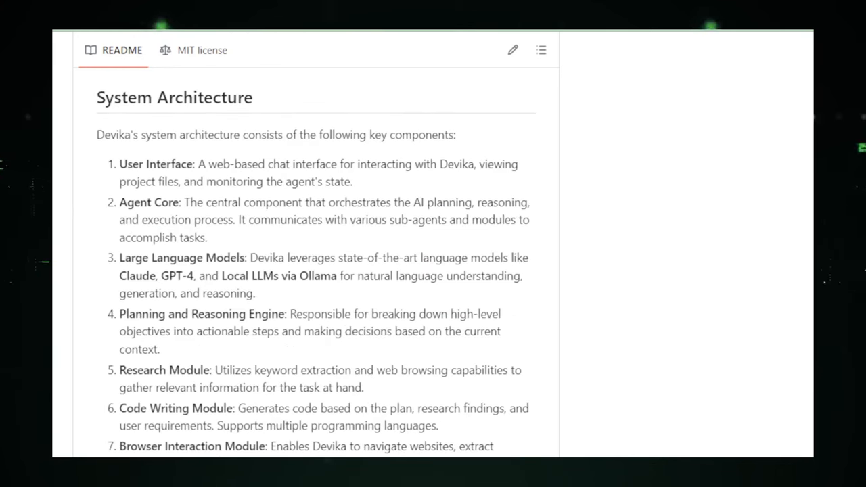
pyautogui.scroll(-3)
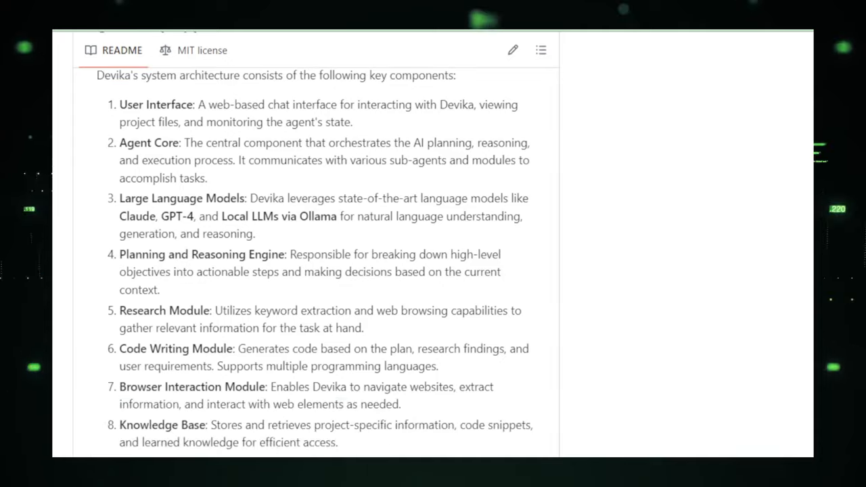
pyautogui.scroll(-3)
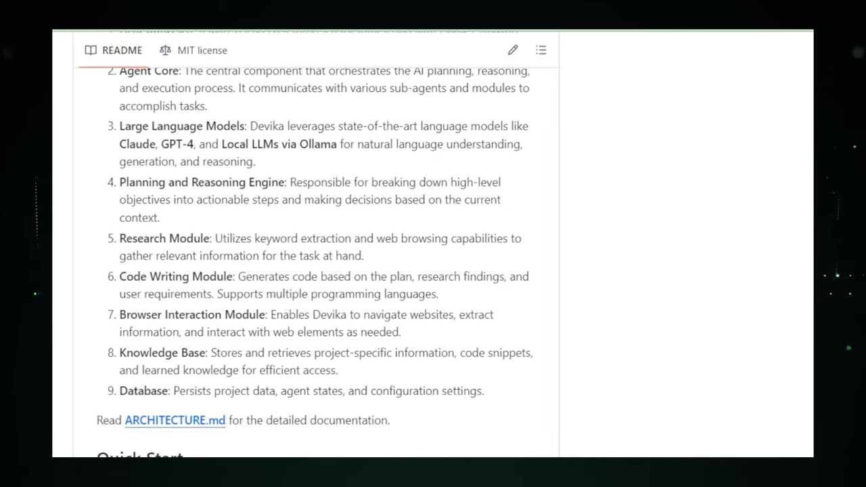
pyautogui.scroll(-3)
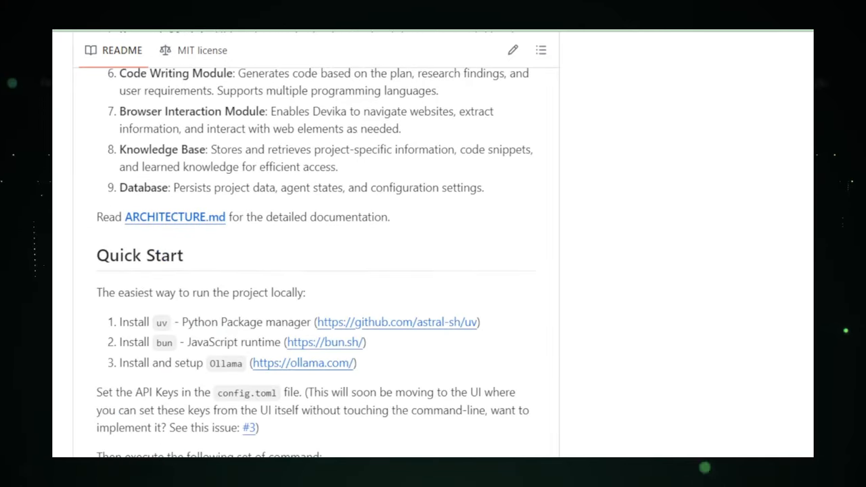
pyautogui.scroll(-3)
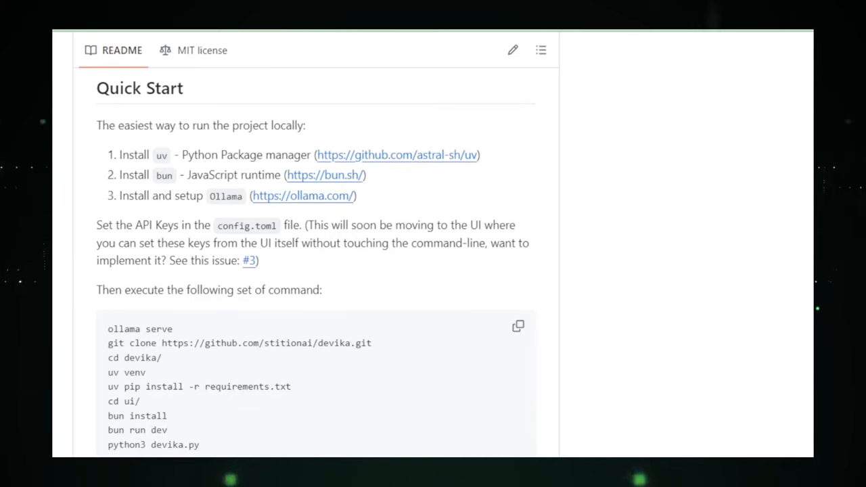
pyautogui.scroll(-3)
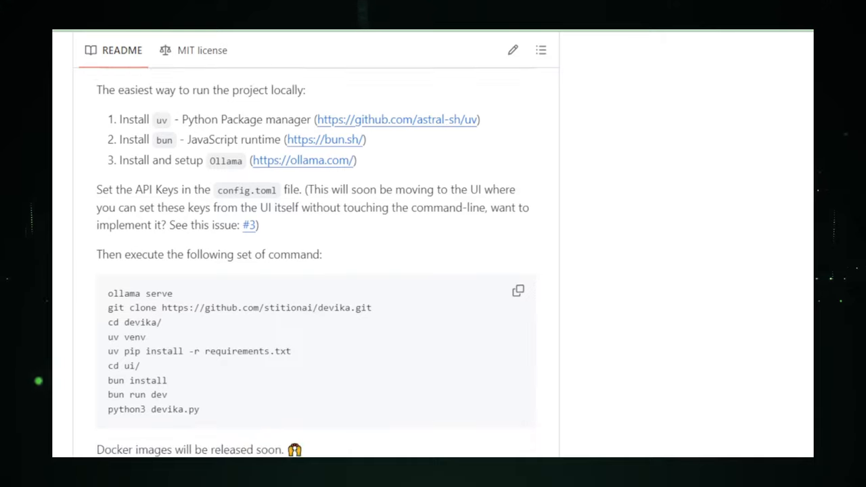
pyautogui.scroll(-3)
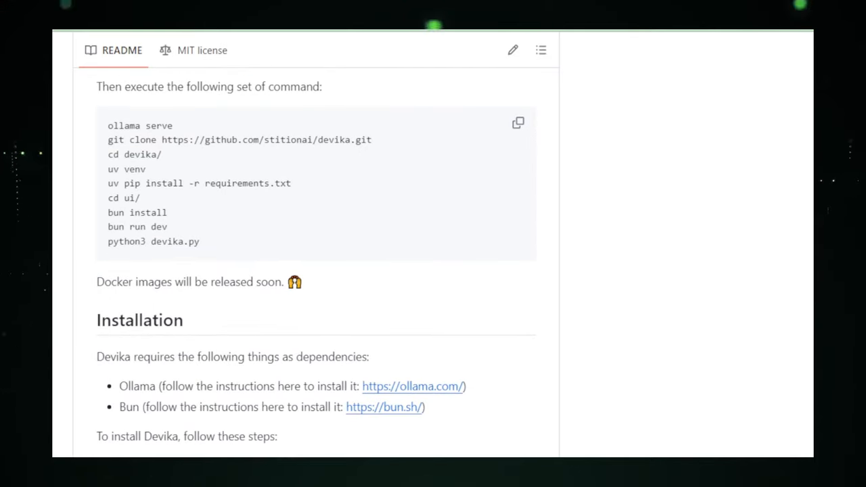
pyautogui.scroll(-3)
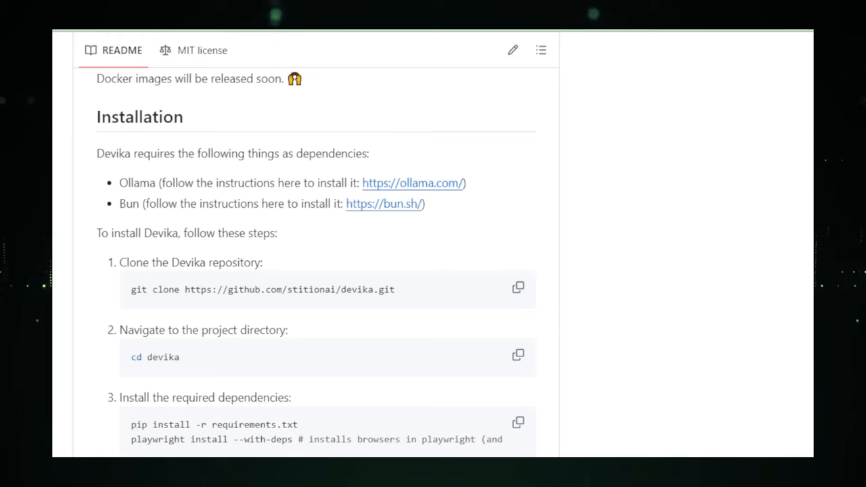
pyautogui.scroll(-3)
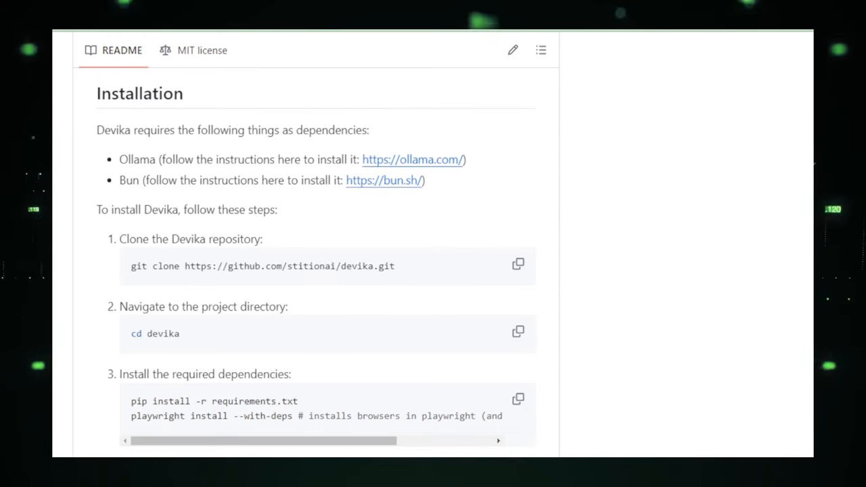
pyautogui.scroll(-3)
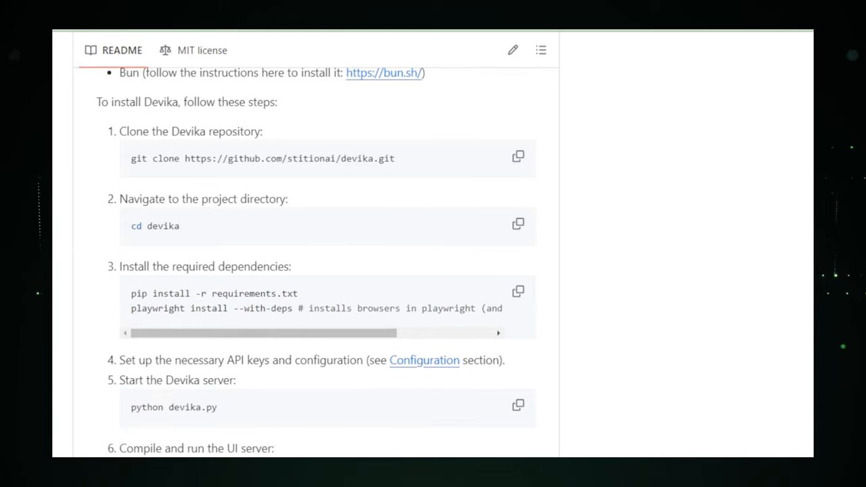
pyautogui.scroll(-3)
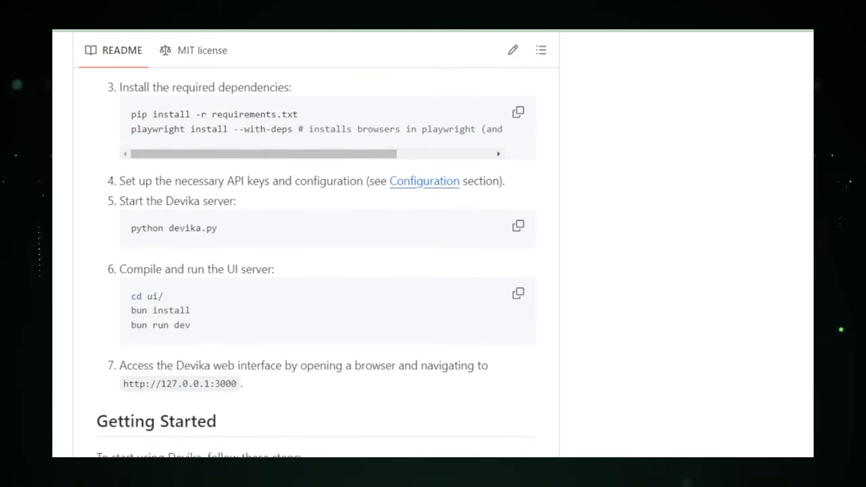
pyautogui.scroll(-3)
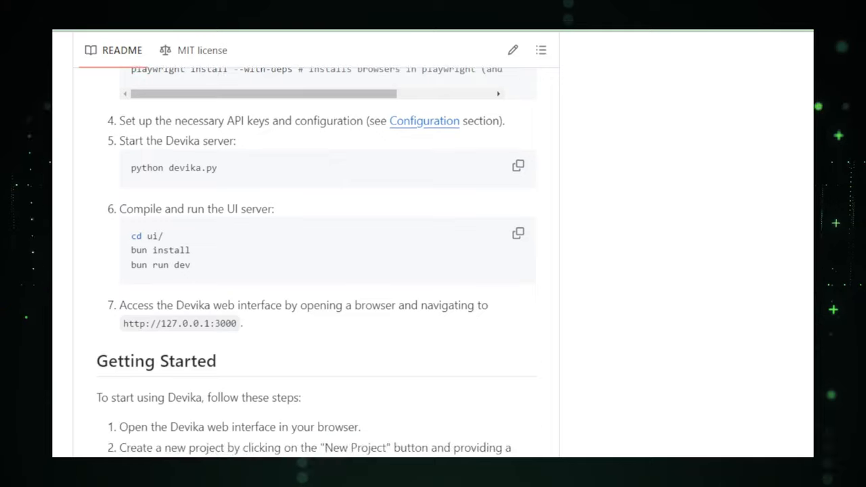
pyautogui.scroll(-3)
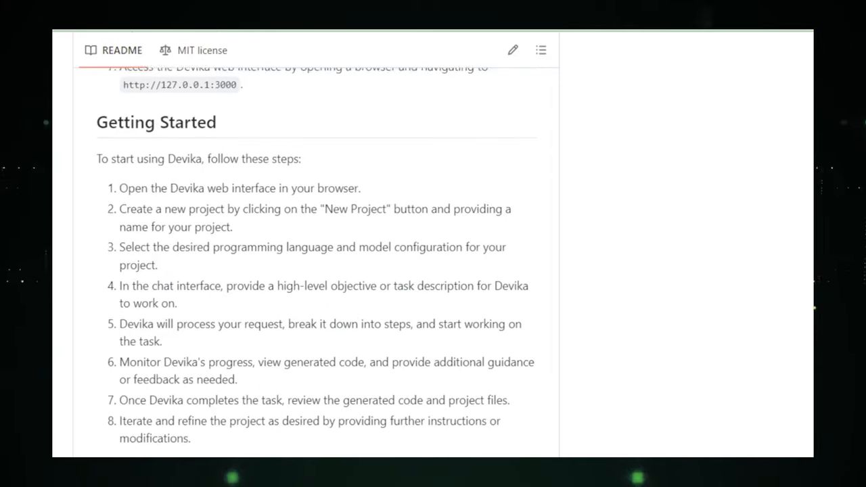
pyautogui.scroll(-3)
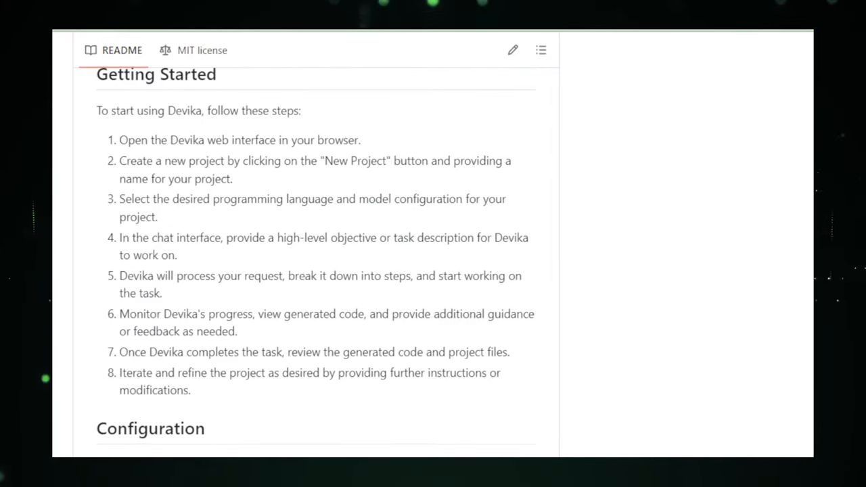
pyautogui.scroll(-3)
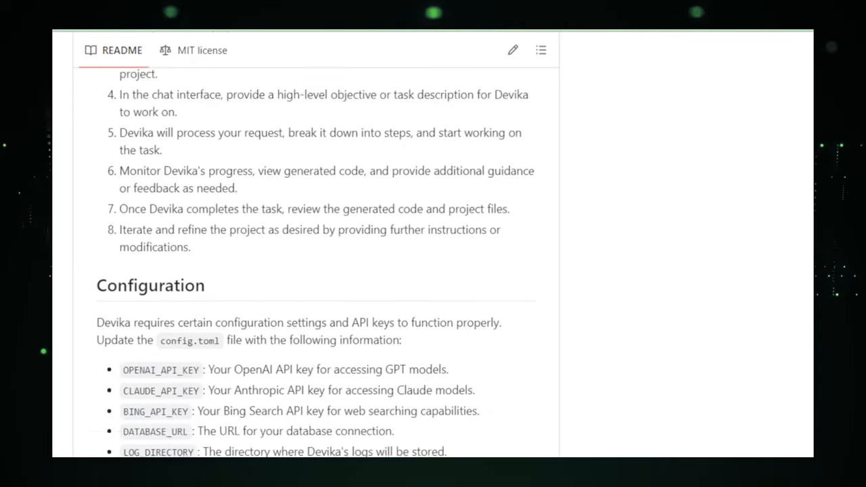
pyautogui.scroll(-3)
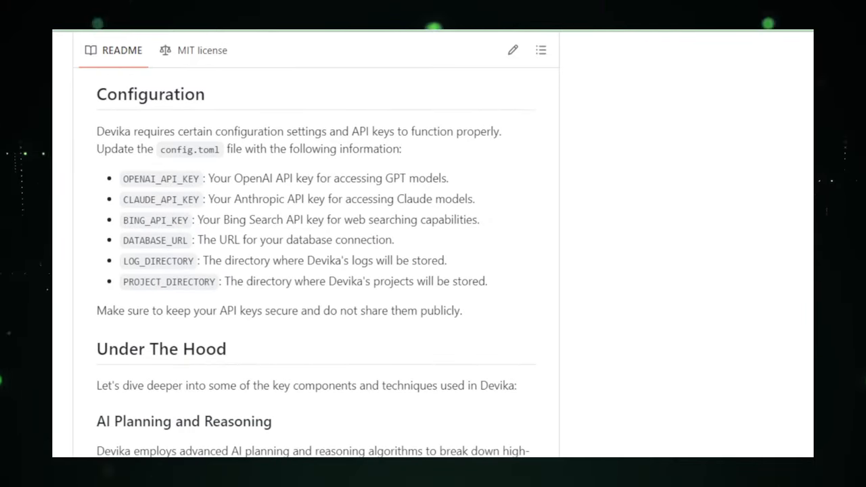
pyautogui.scroll(-3)
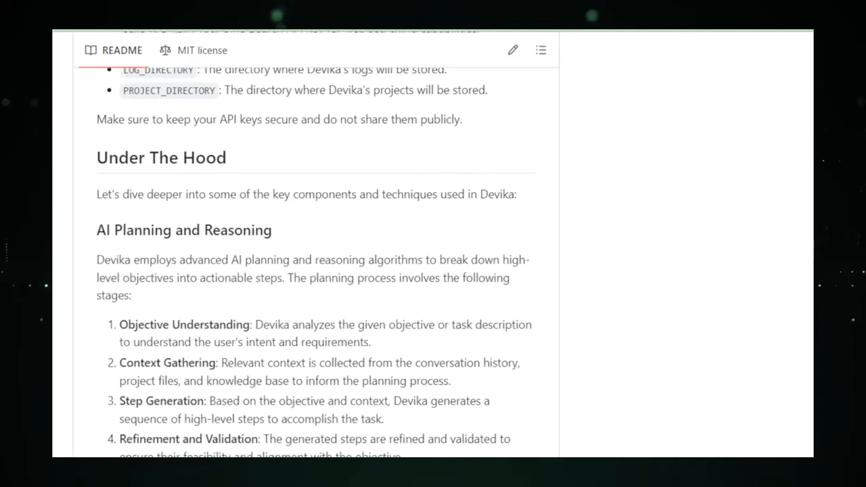
pyautogui.scroll(-3)
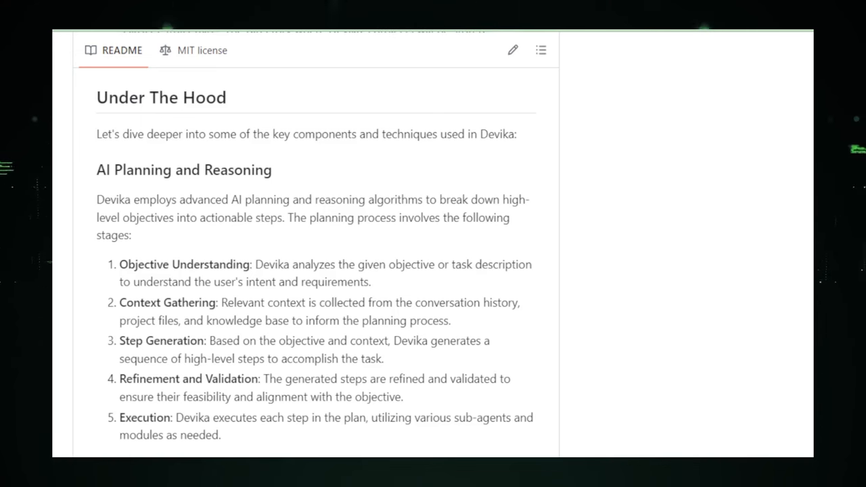
pyautogui.scroll(-3)
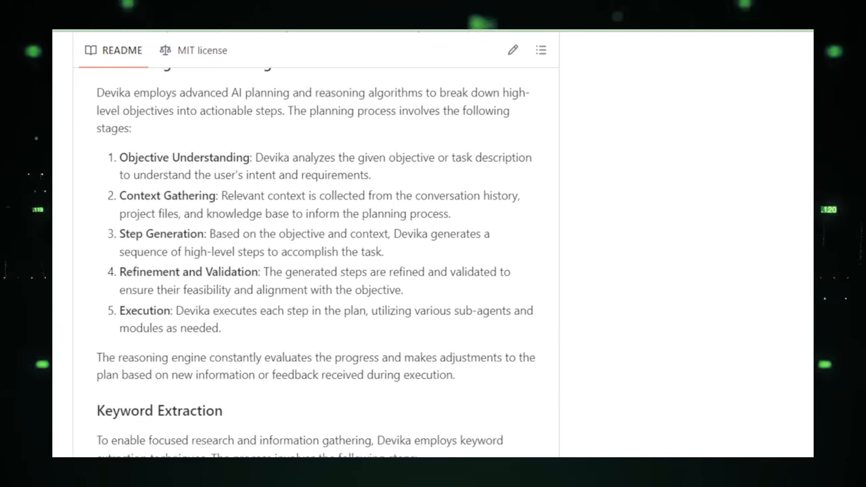
pyautogui.scroll(-3)
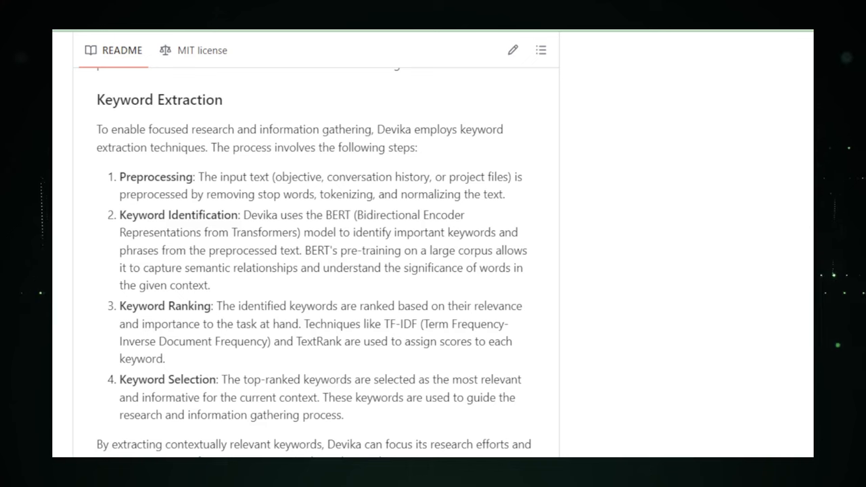
pyautogui.scroll(-3)
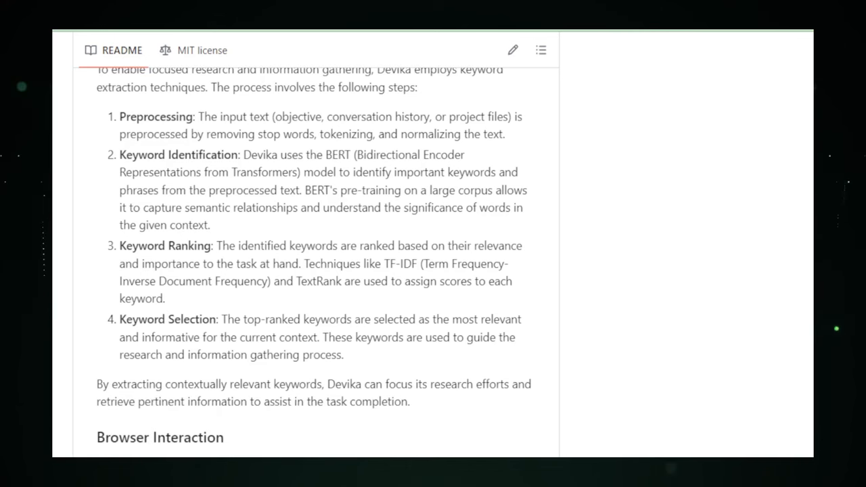
pyautogui.scroll(-3)
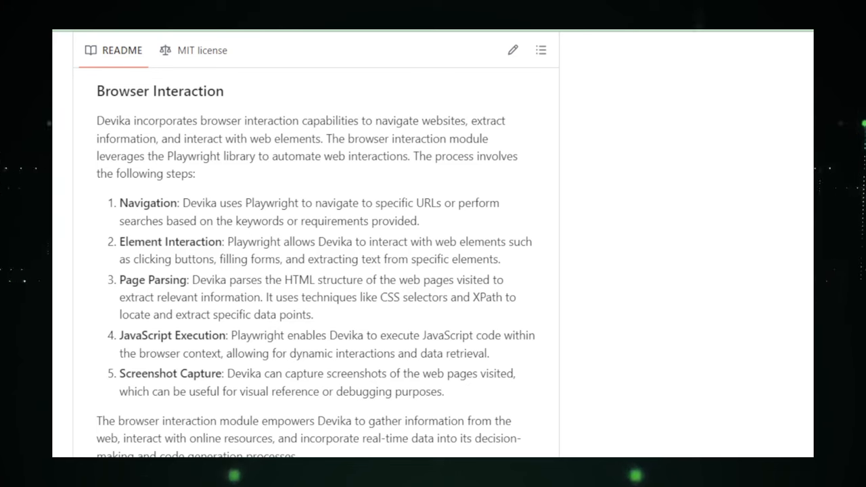
pyautogui.scroll(-3)
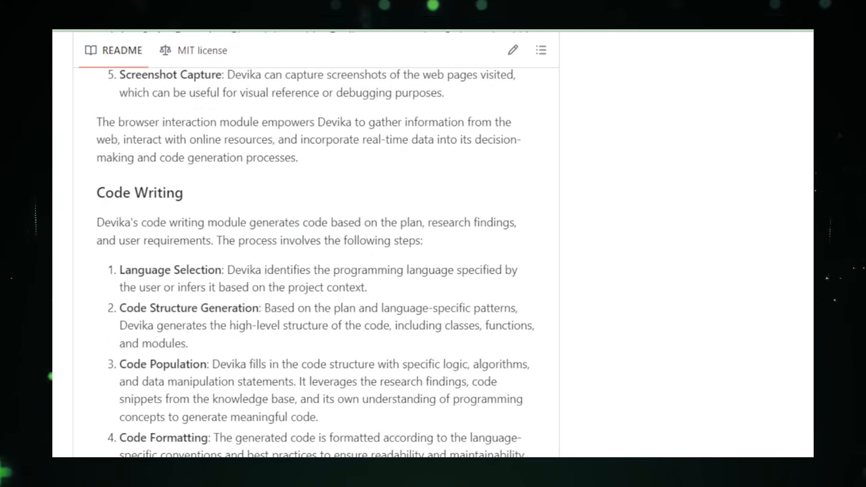
pyautogui.scroll(-3)
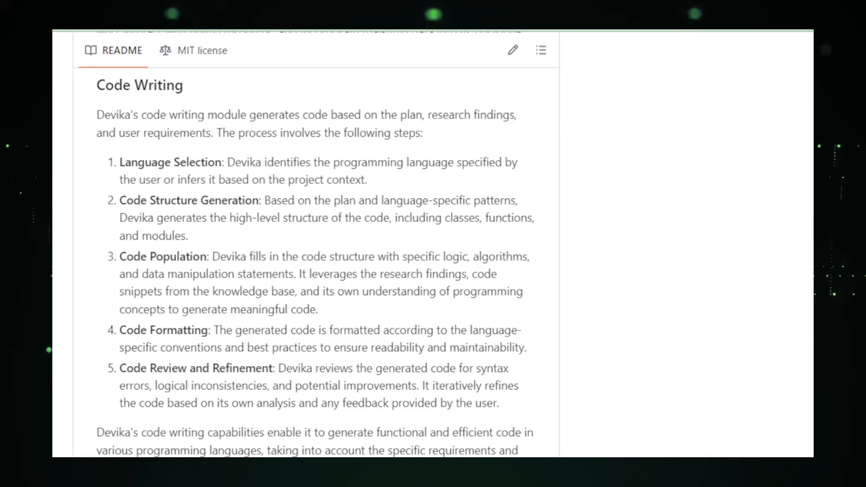
pyautogui.scroll(-3)
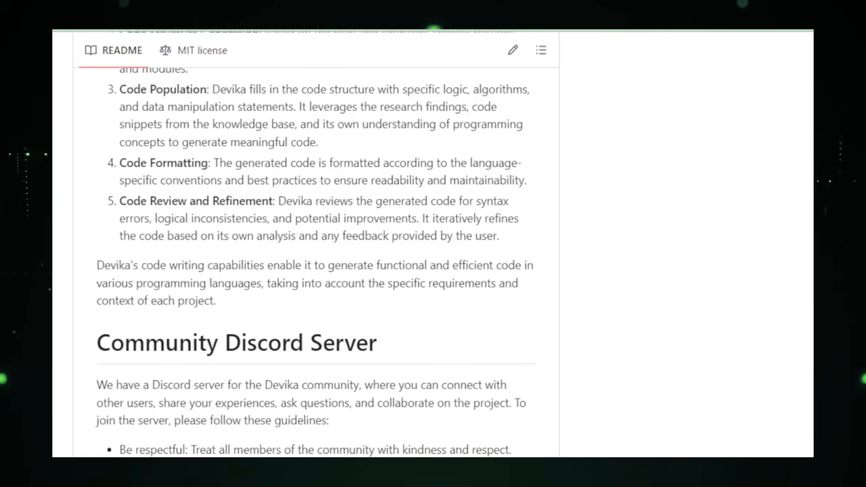
pyautogui.scroll(-3)
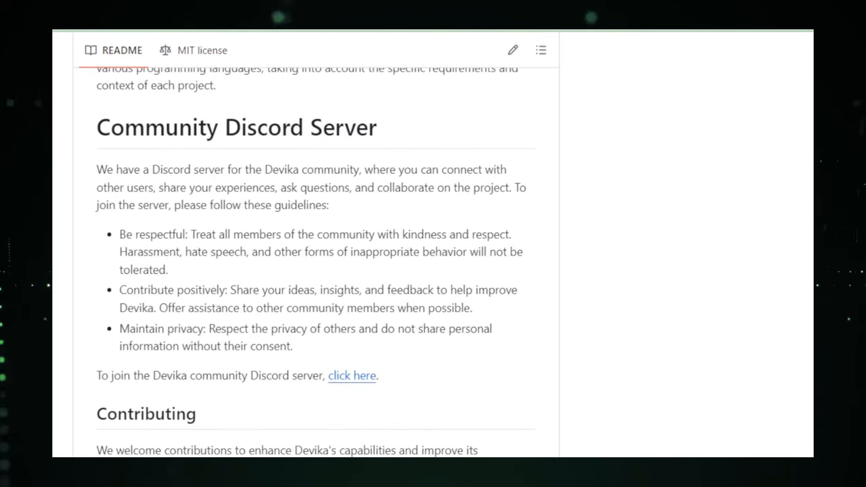
pyautogui.scroll(-3)
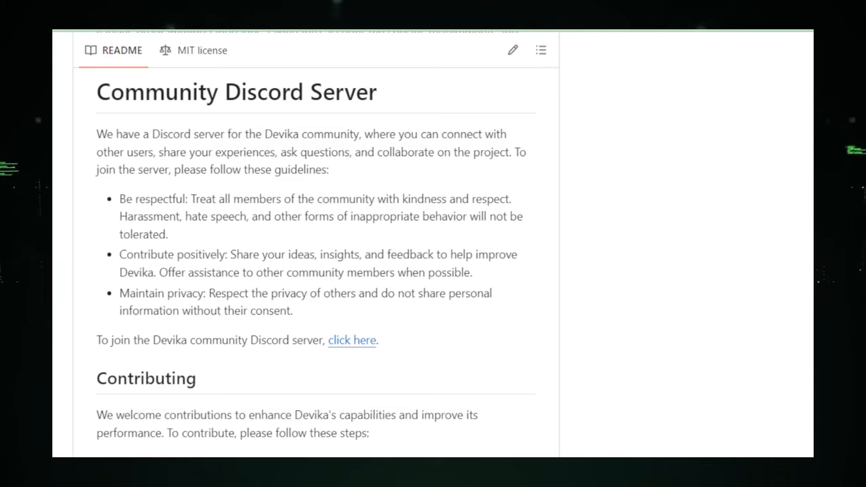
pyautogui.scroll(-3)
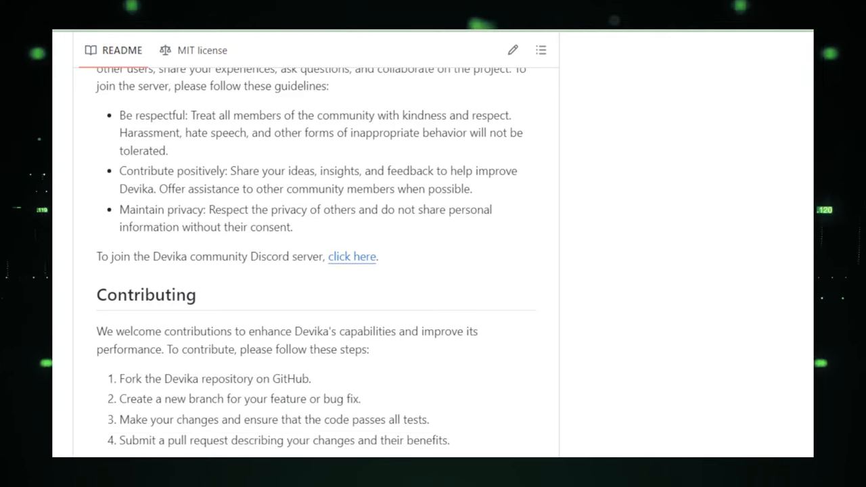
pyautogui.scroll(-3)
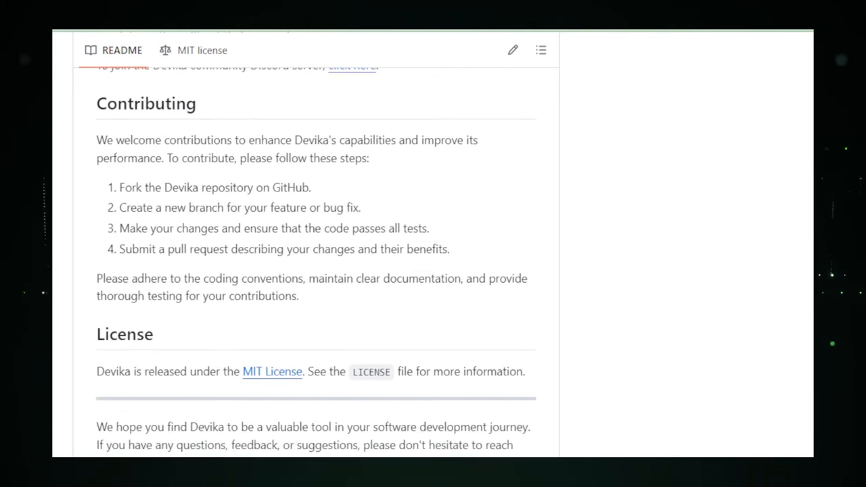
pyautogui.scroll(-3)
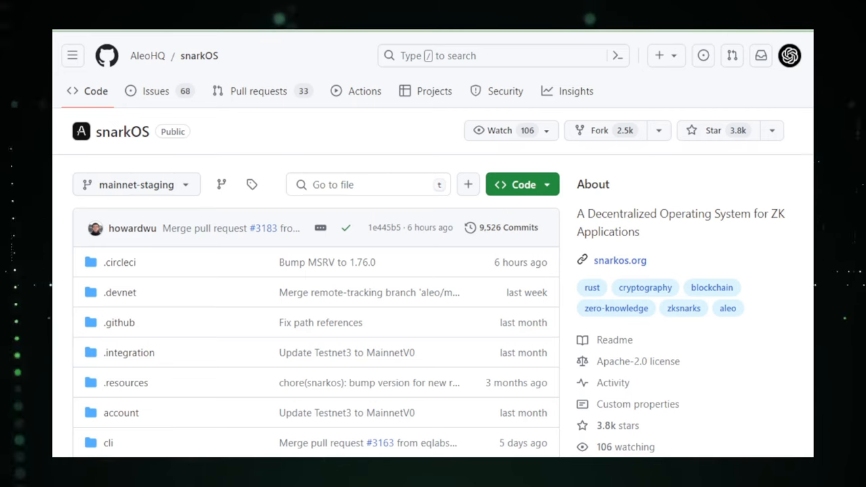
pyautogui.scroll(-3)
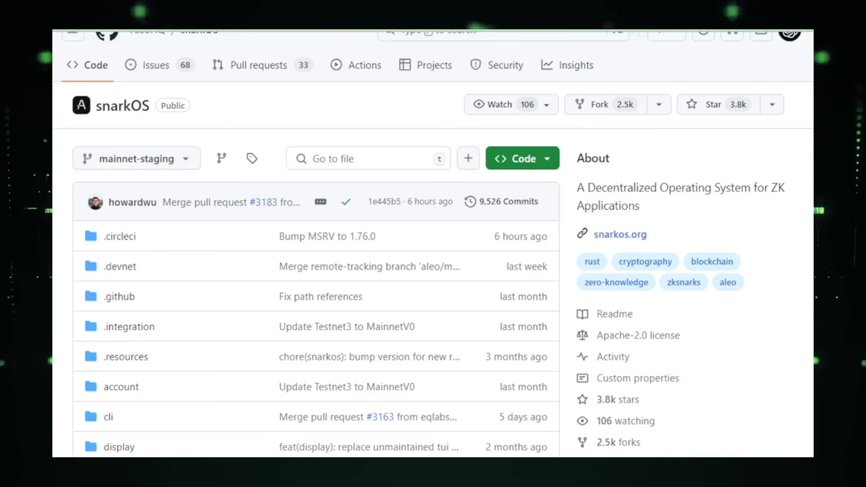
pyautogui.scroll(-3)
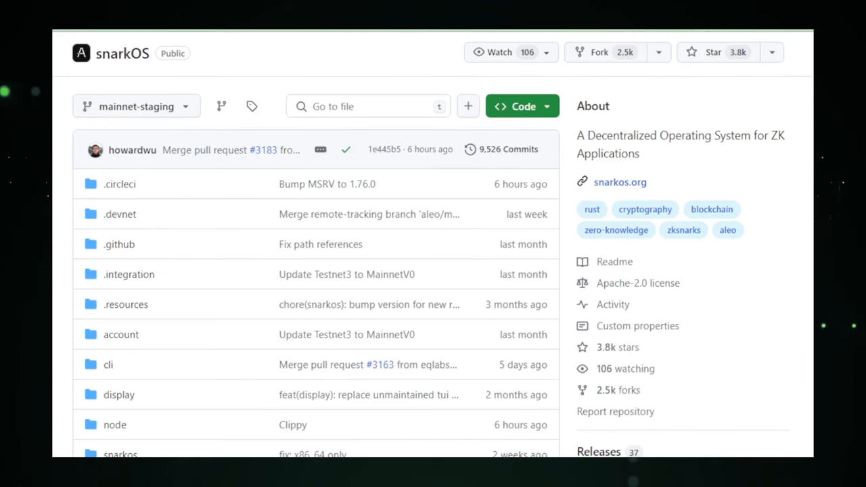
pyautogui.scroll(-3)
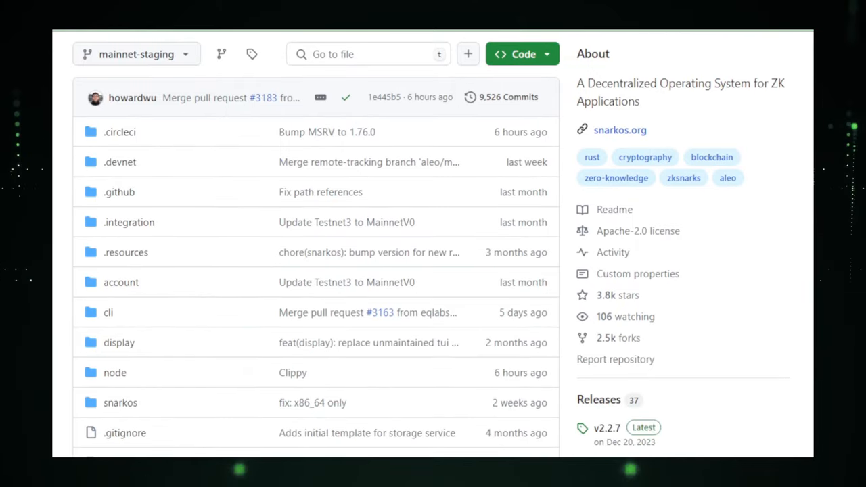
pyautogui.scroll(-3)
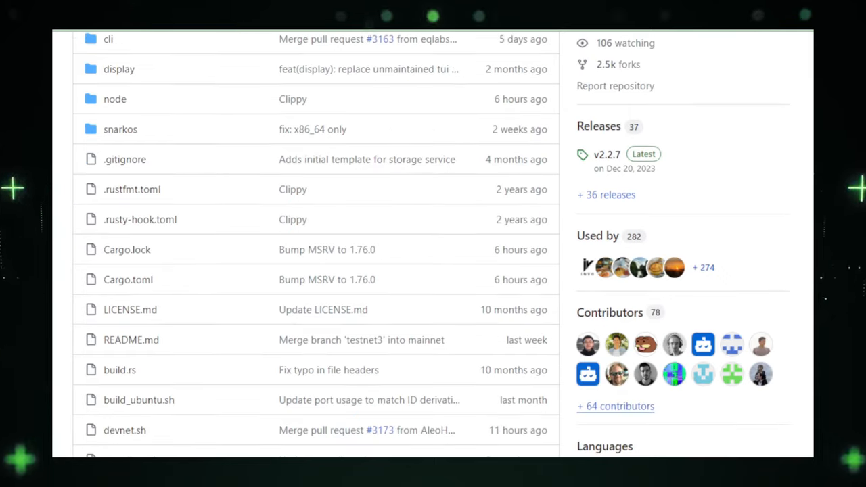
pyautogui.scroll(-3)
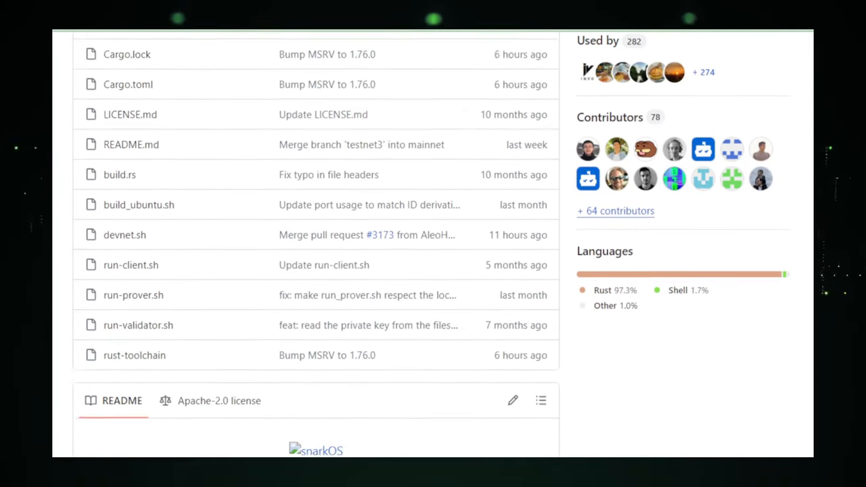
pyautogui.scroll(-3)
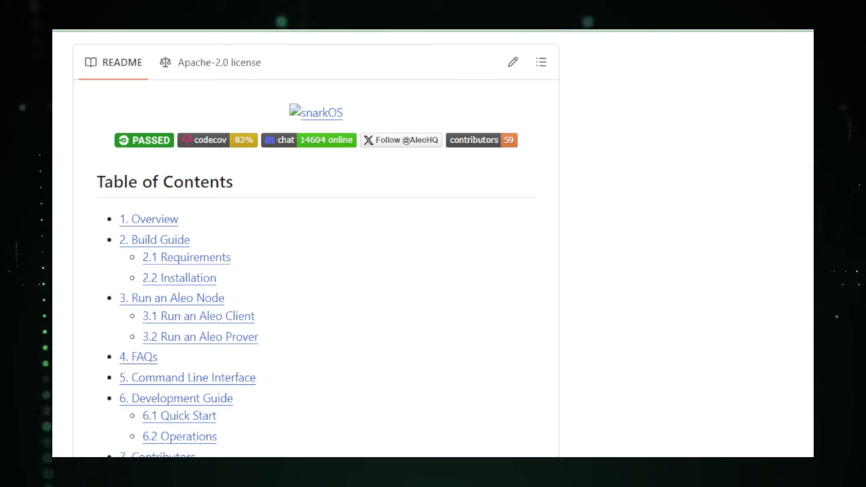
pyautogui.scroll(-3)
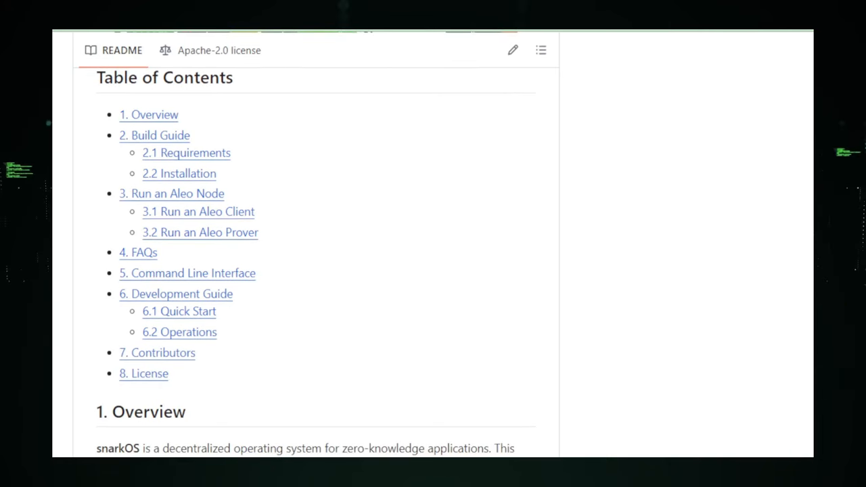
pyautogui.scroll(-3)
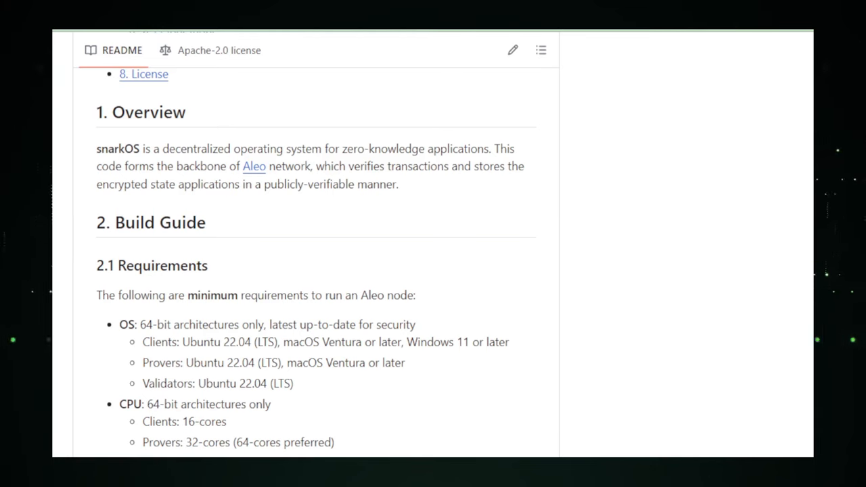
pyautogui.scroll(-3)
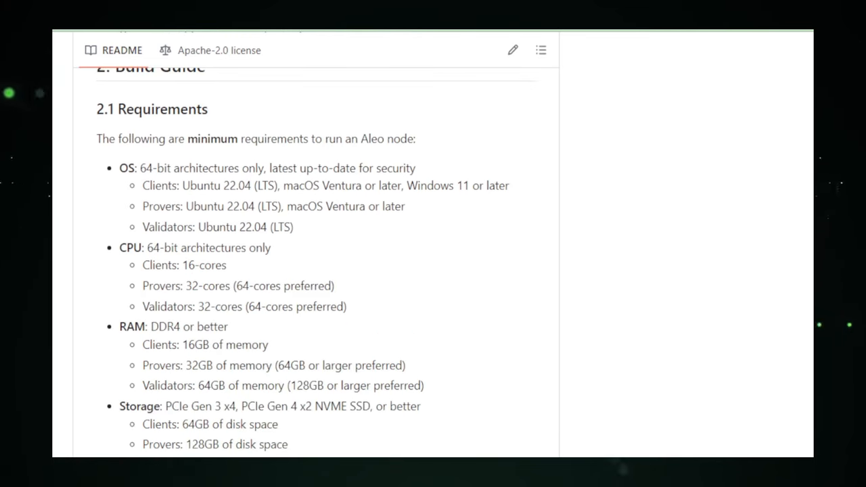
pyautogui.scroll(-3)
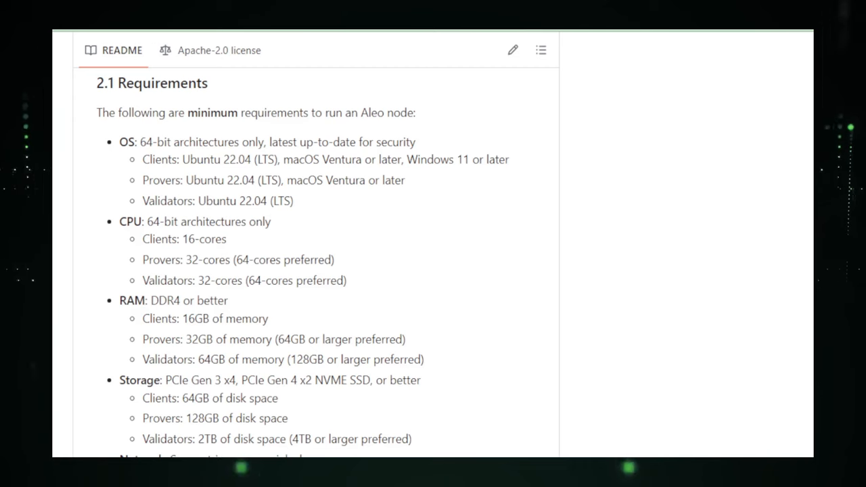
pyautogui.scroll(-3)
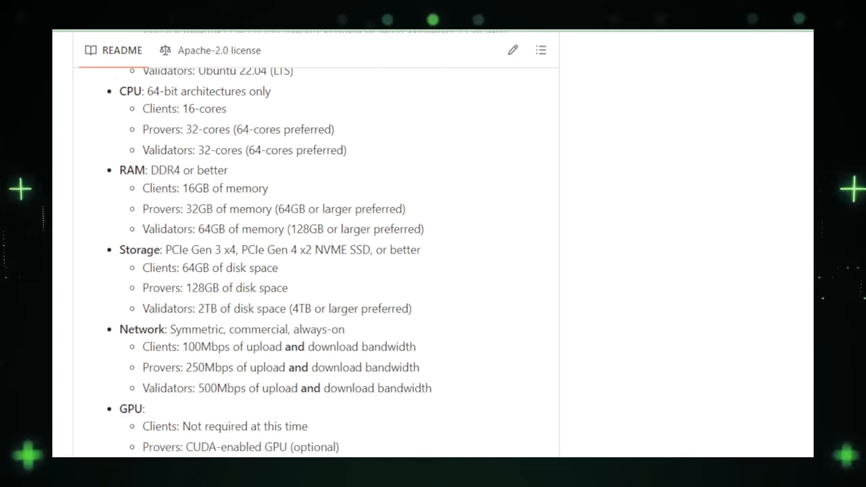
pyautogui.scroll(-3)
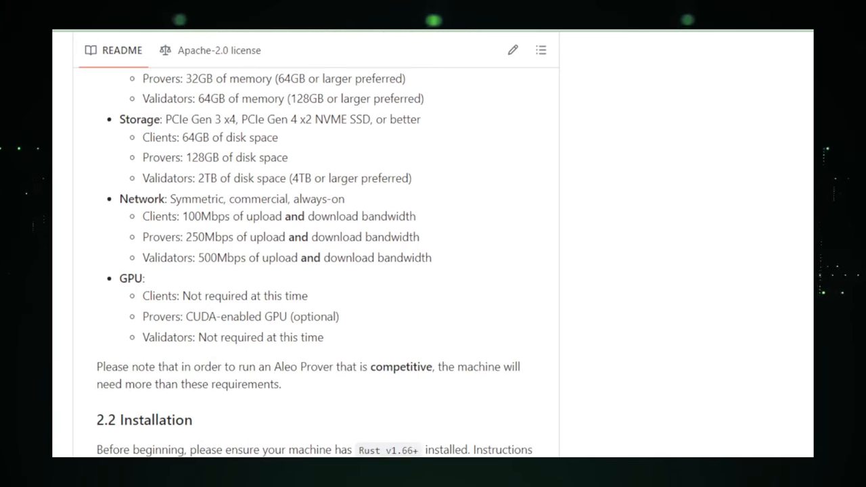
pyautogui.scroll(-3)
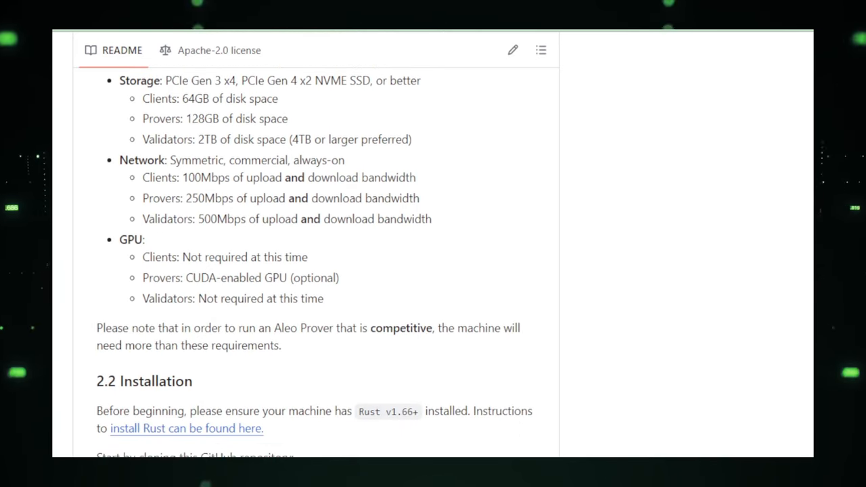
pyautogui.scroll(-3)
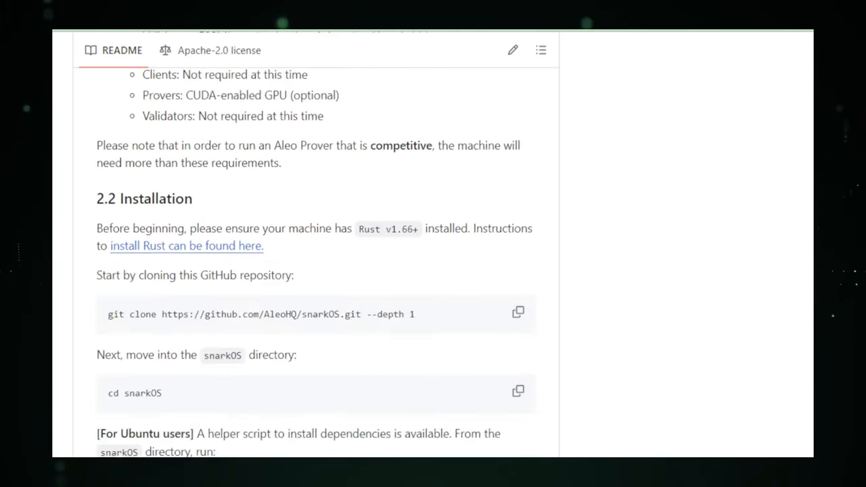
pyautogui.scroll(-3)
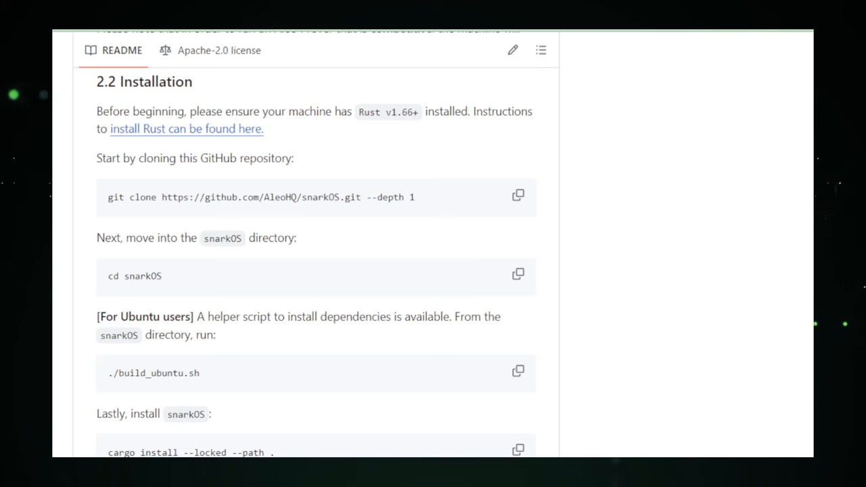
pyautogui.scroll(-3)
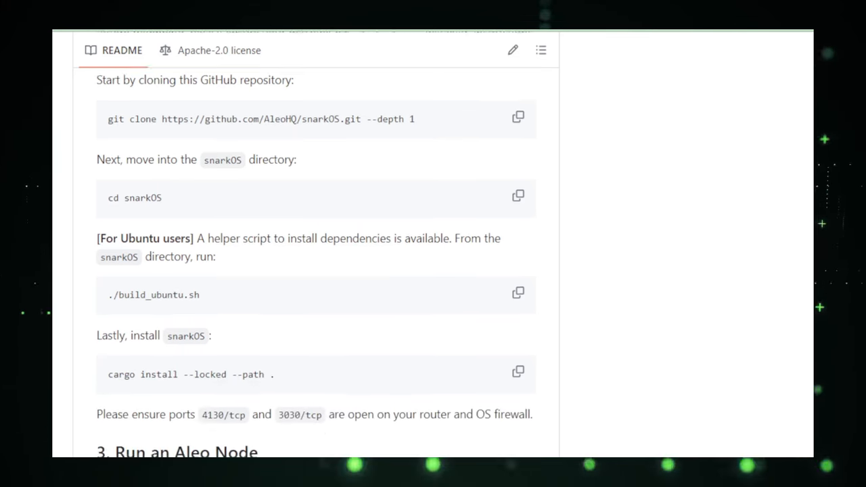
pyautogui.scroll(-3)
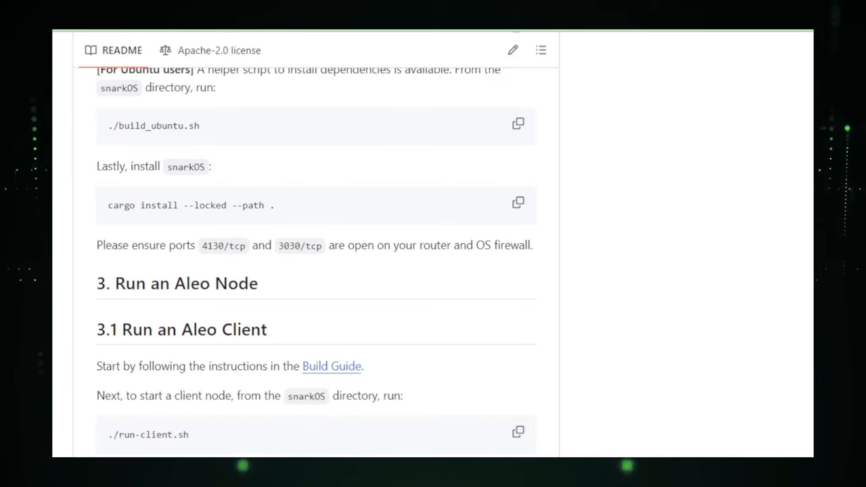
pyautogui.scroll(-3)
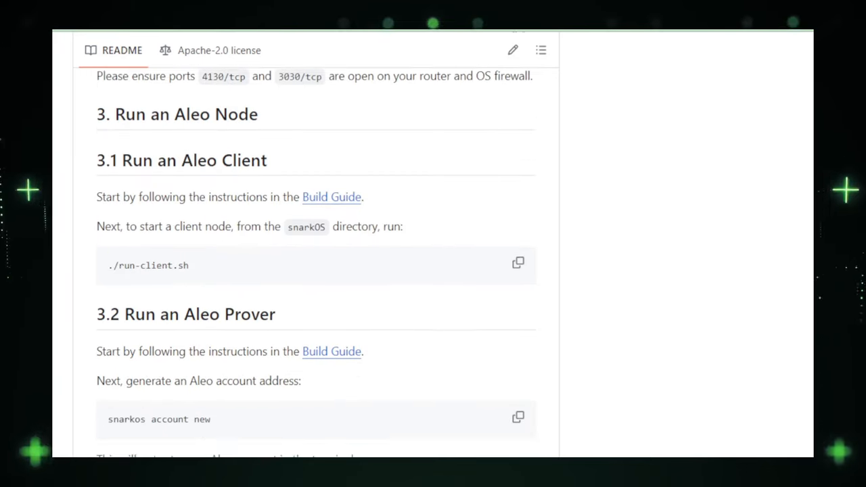
pyautogui.scroll(-3)
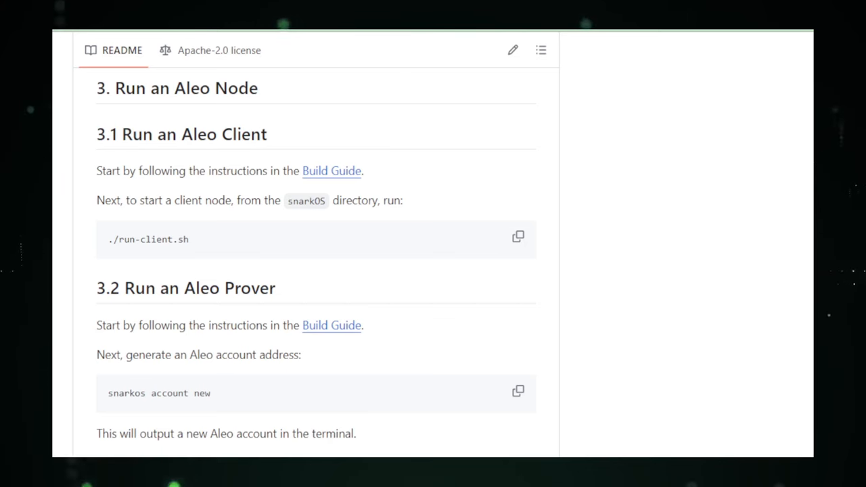
pyautogui.scroll(-3)
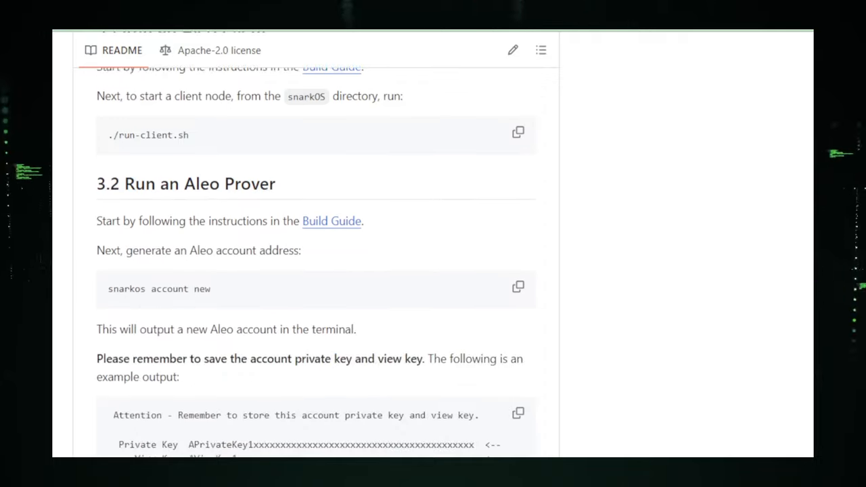
pyautogui.scroll(-3)
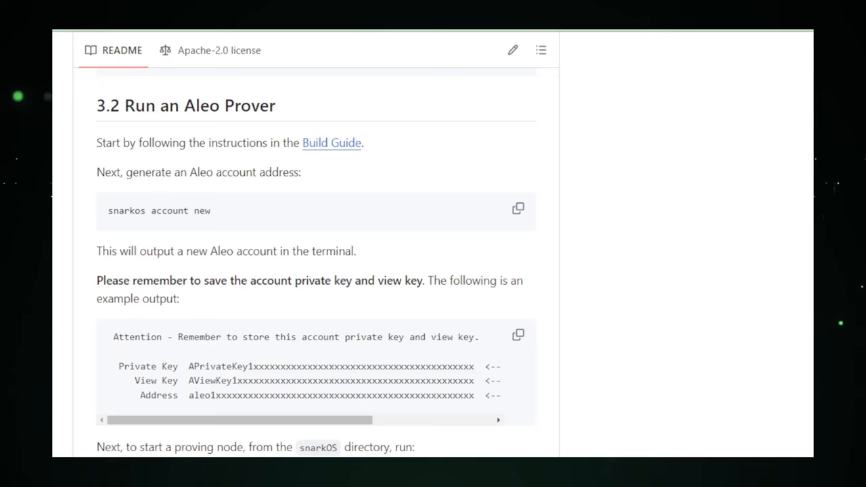
pyautogui.scroll(-3)
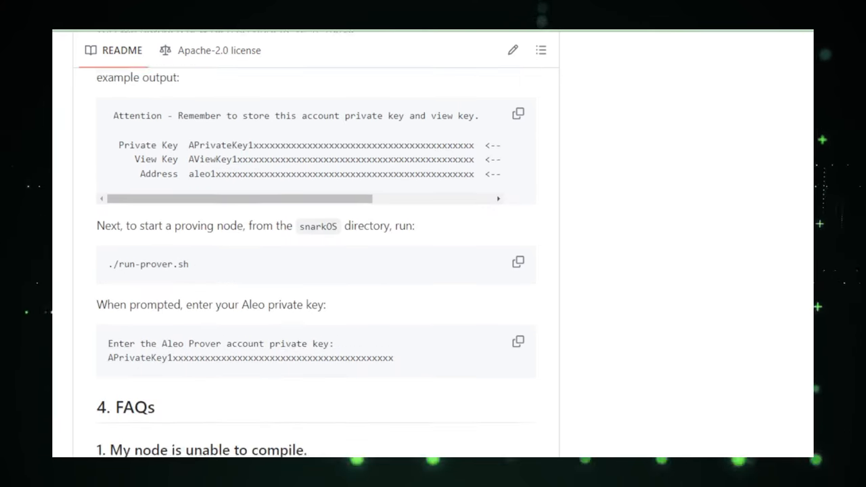
pyautogui.scroll(-3)
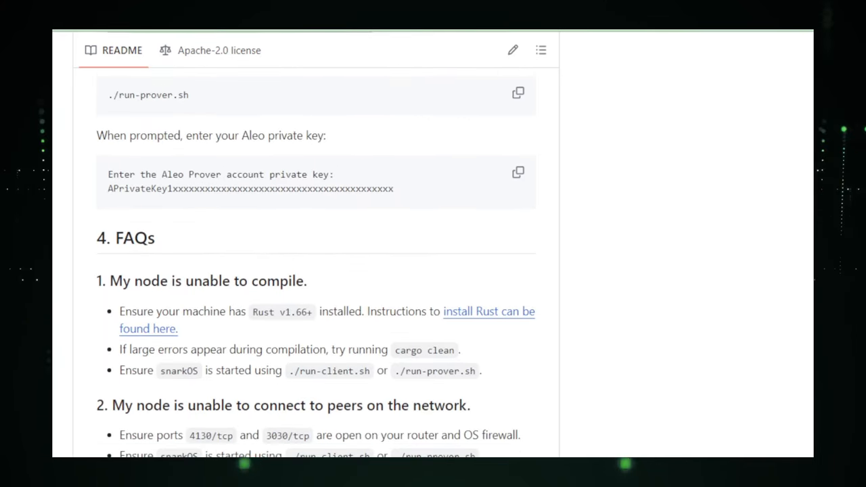
pyautogui.scroll(-3)
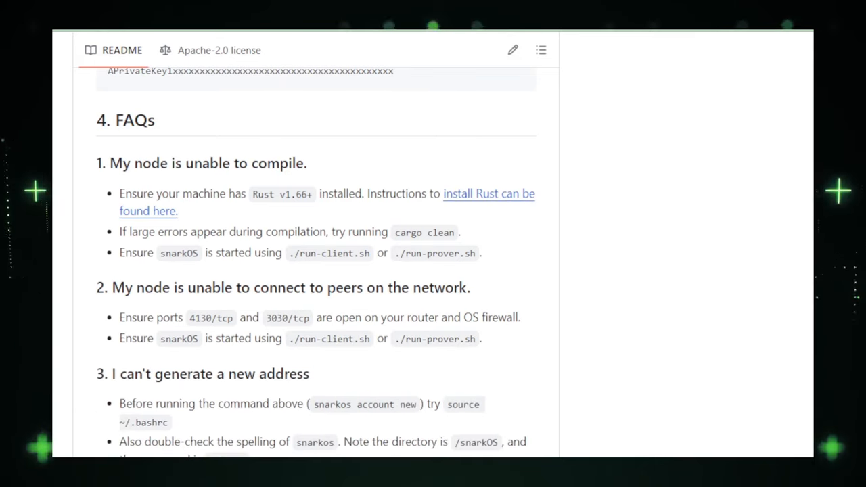
pyautogui.scroll(-3)
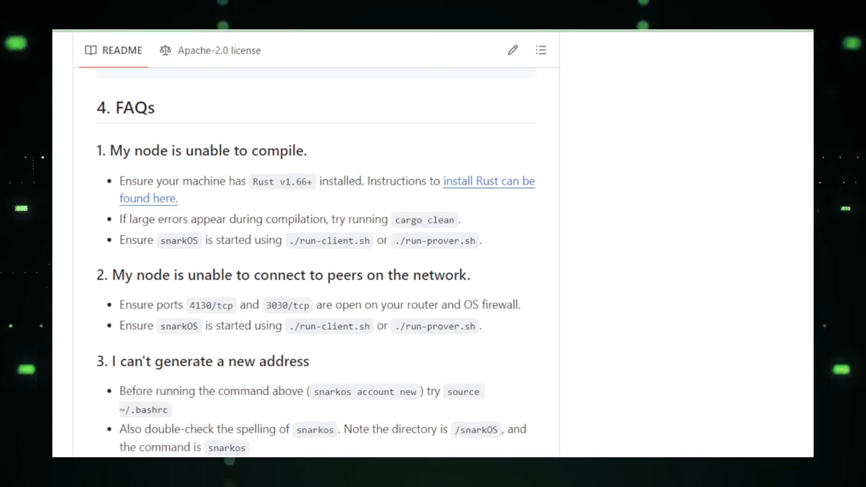
pyautogui.scroll(-3)
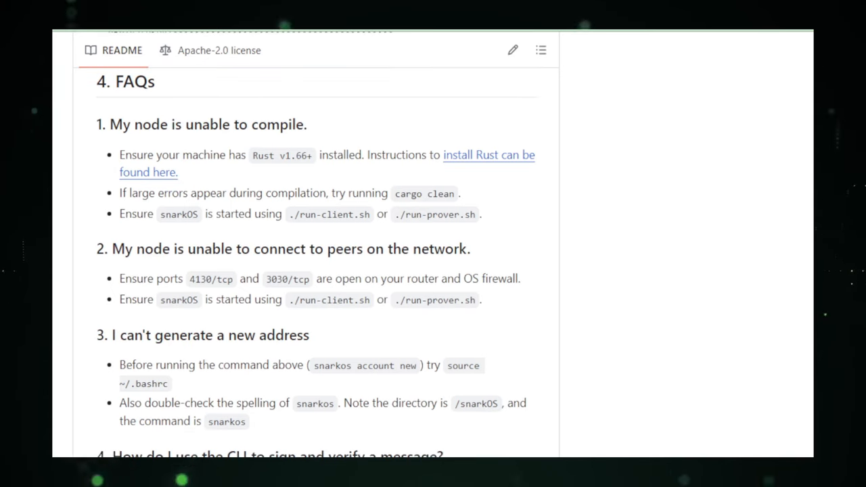
pyautogui.scroll(-3)
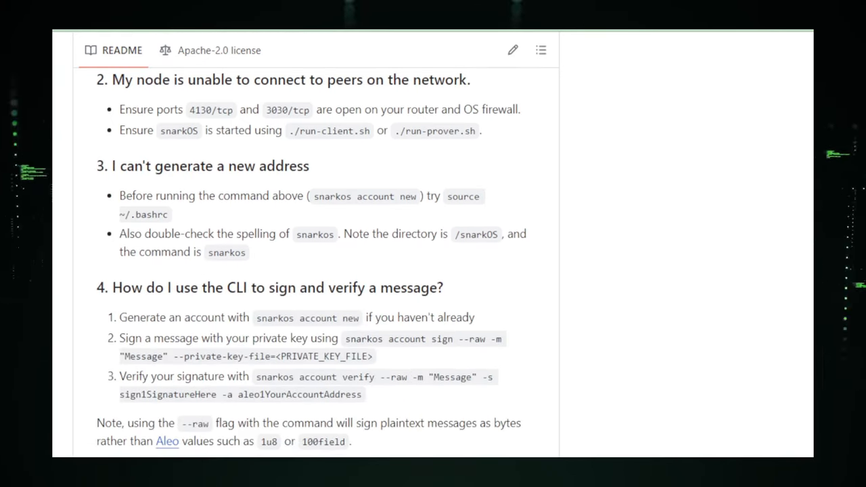
pyautogui.scroll(-3)
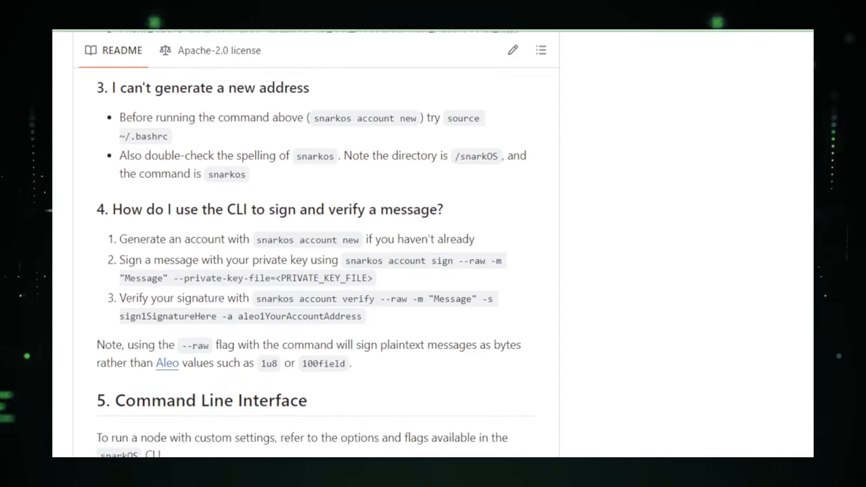
pyautogui.scroll(-3)
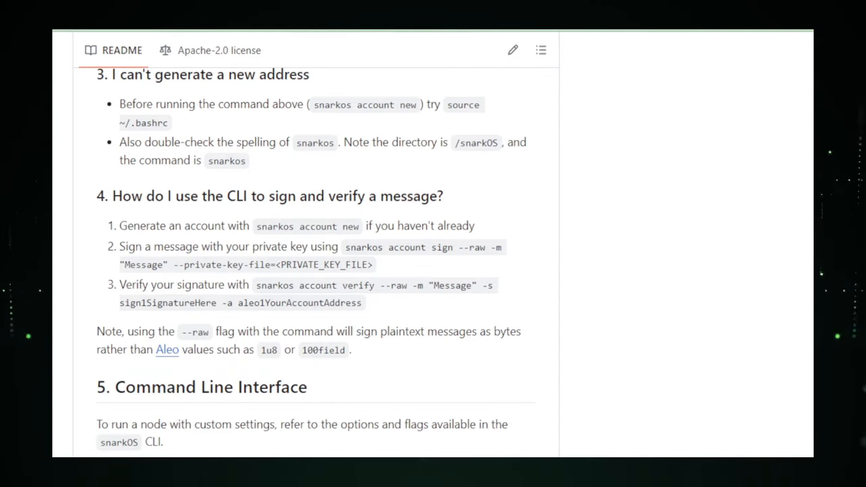
pyautogui.scroll(-3)
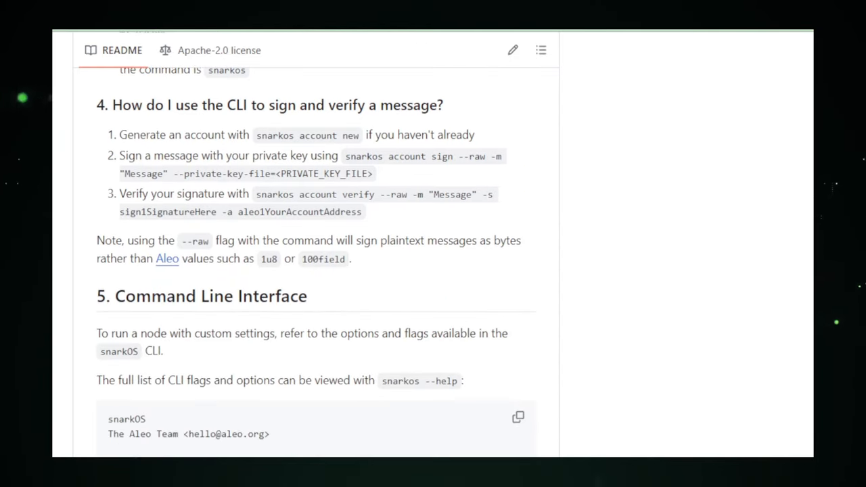
pyautogui.scroll(-3)
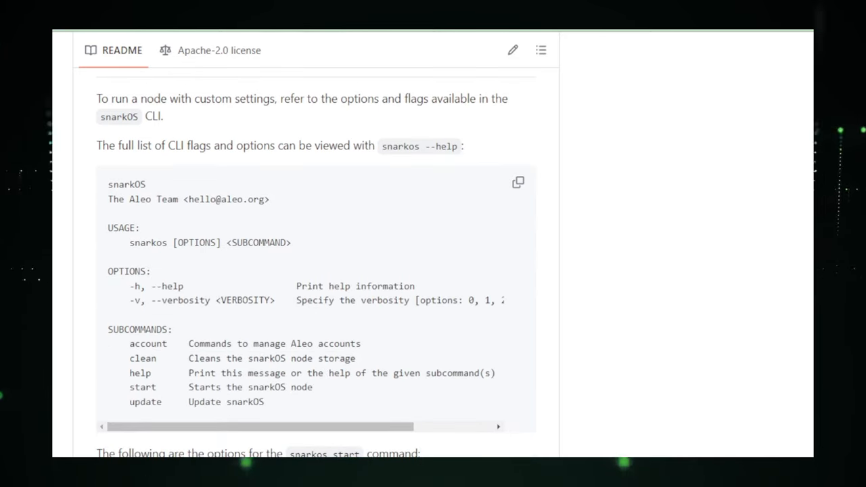
pyautogui.scroll(-3)
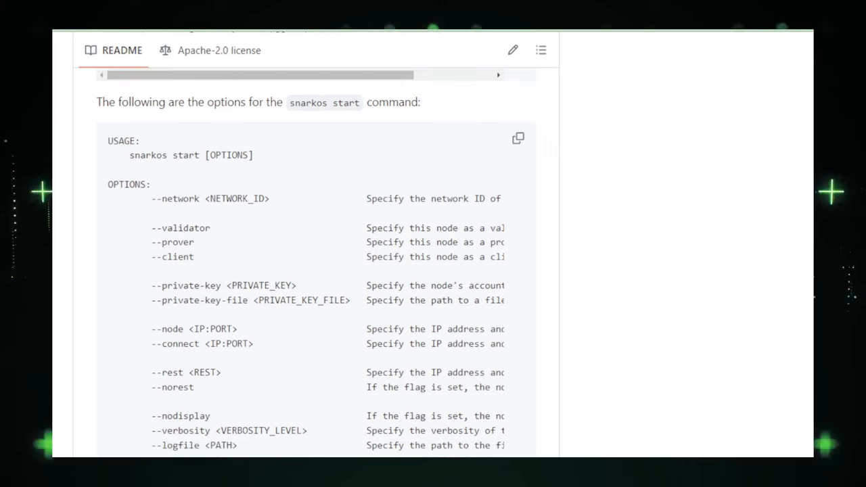
pyautogui.scroll(-3)
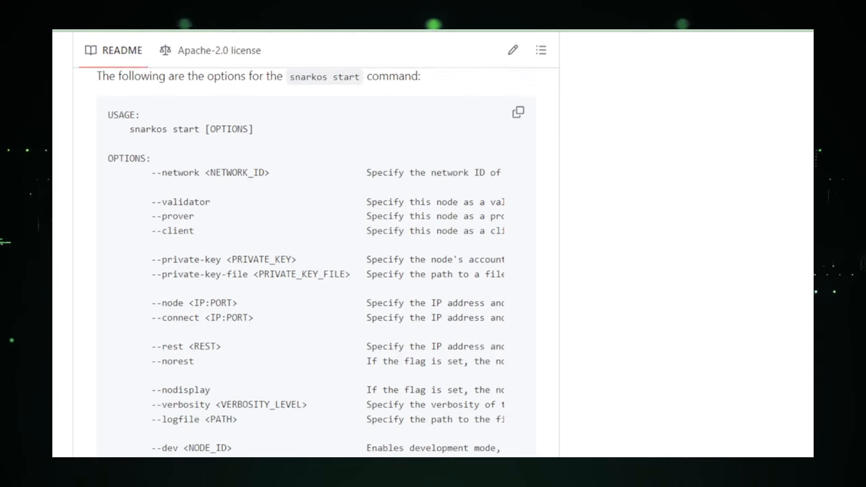
pyautogui.scroll(-3)
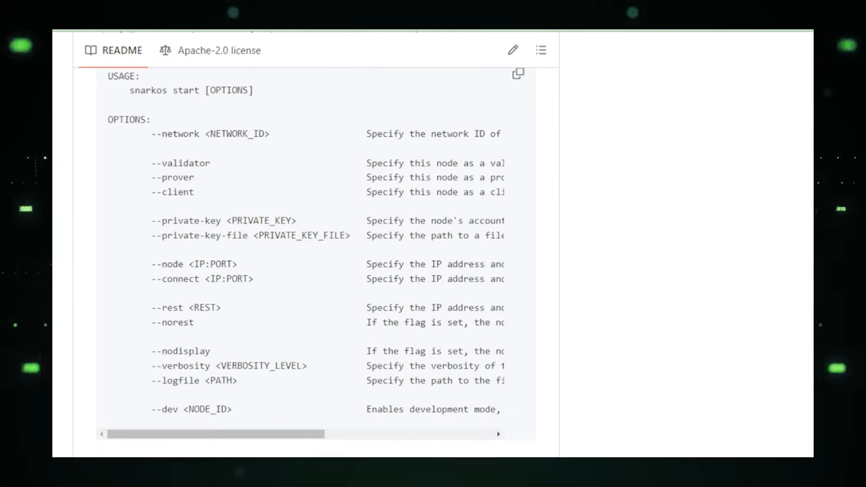
pyautogui.scroll(-3)
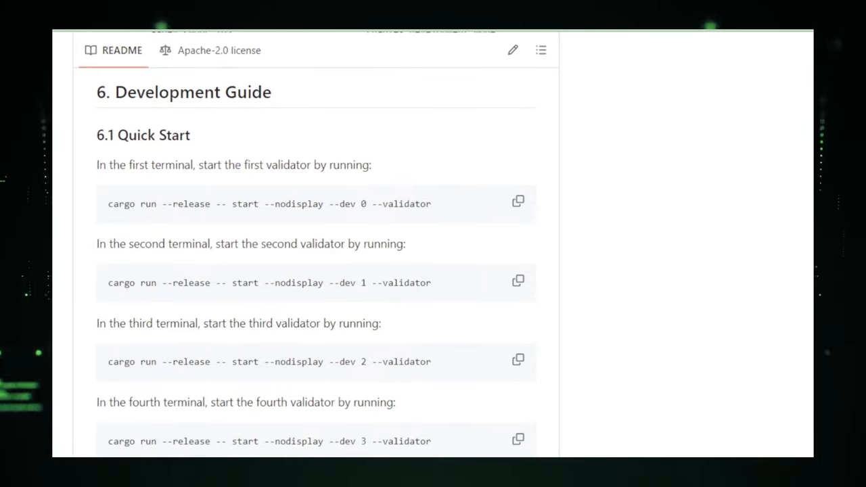
pyautogui.scroll(-3)
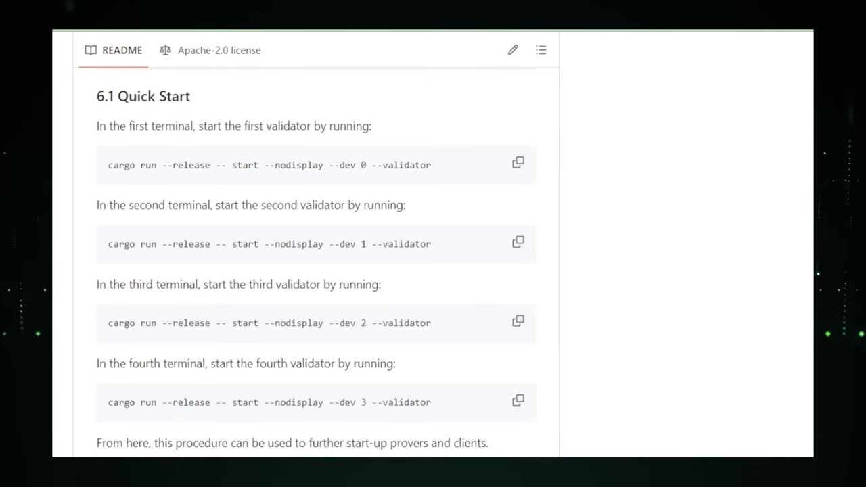
pyautogui.scroll(-3)
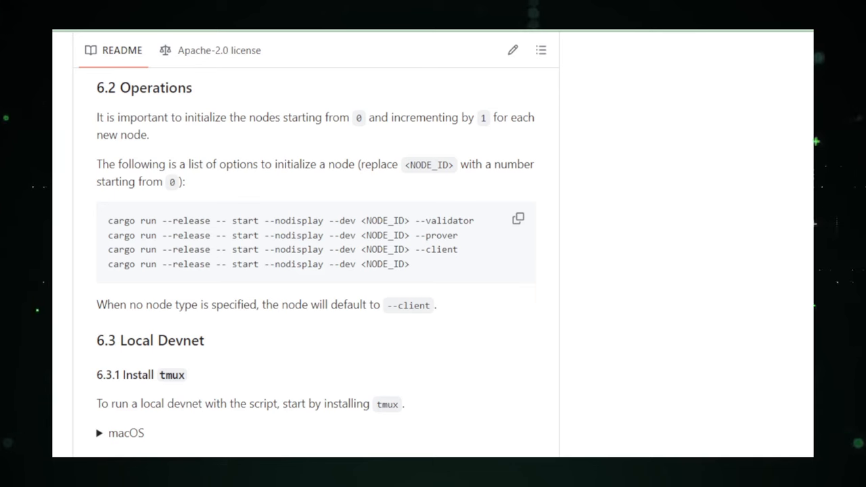
pyautogui.scroll(-3)
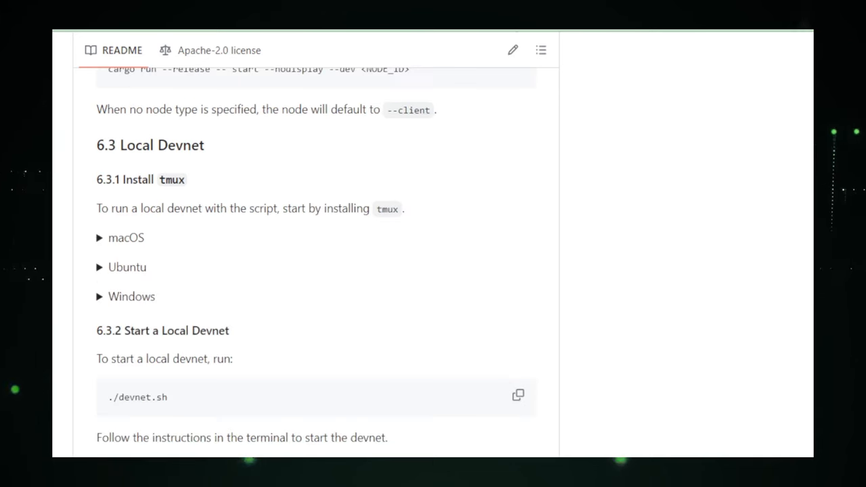
pyautogui.scroll(-3)
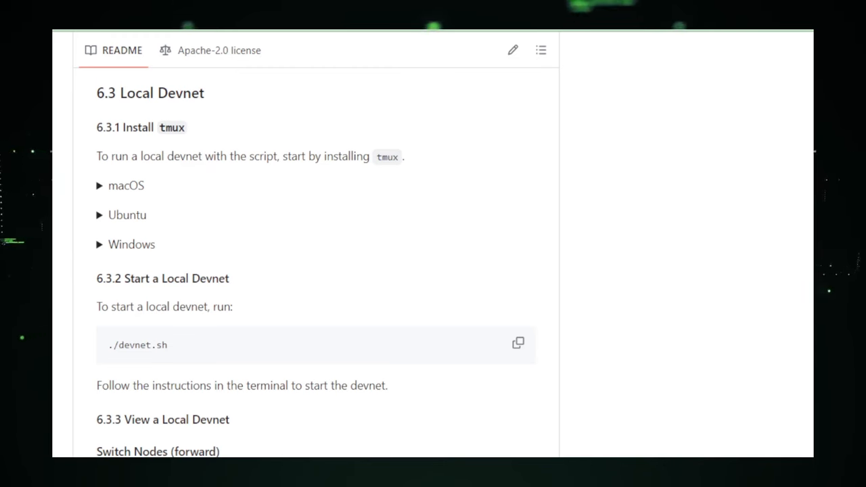
pyautogui.scroll(-3)
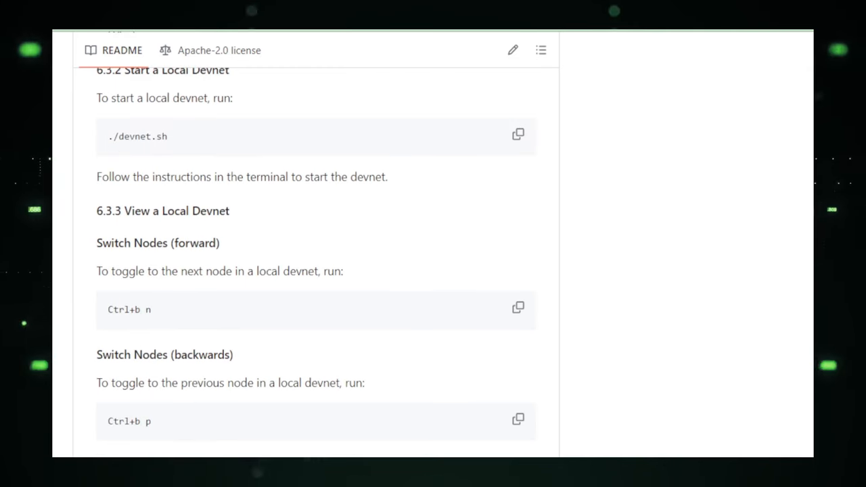
pyautogui.scroll(-3)
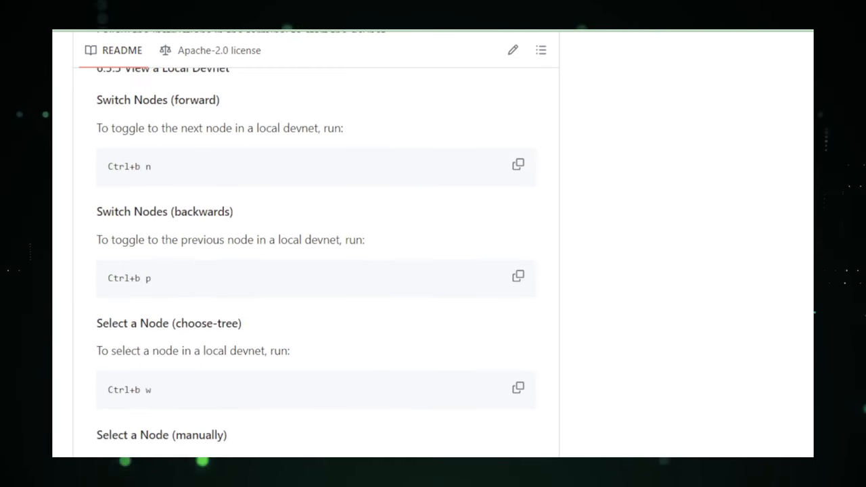
pyautogui.scroll(-3)
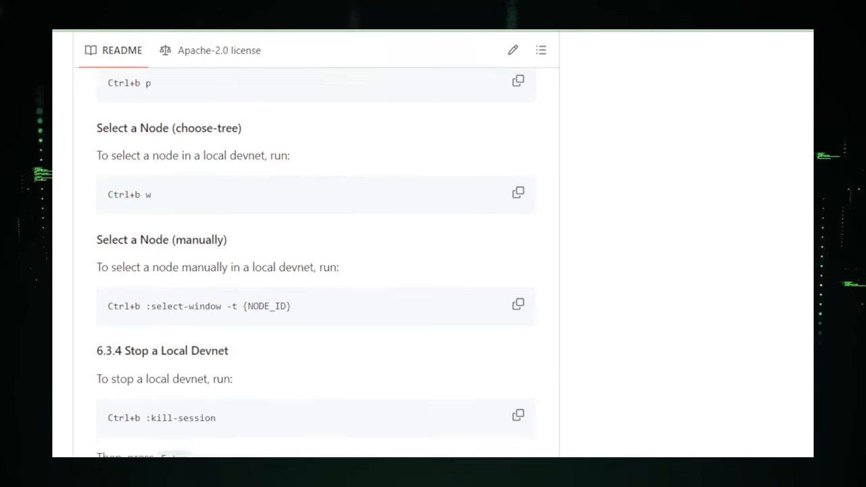
pyautogui.scroll(-3)
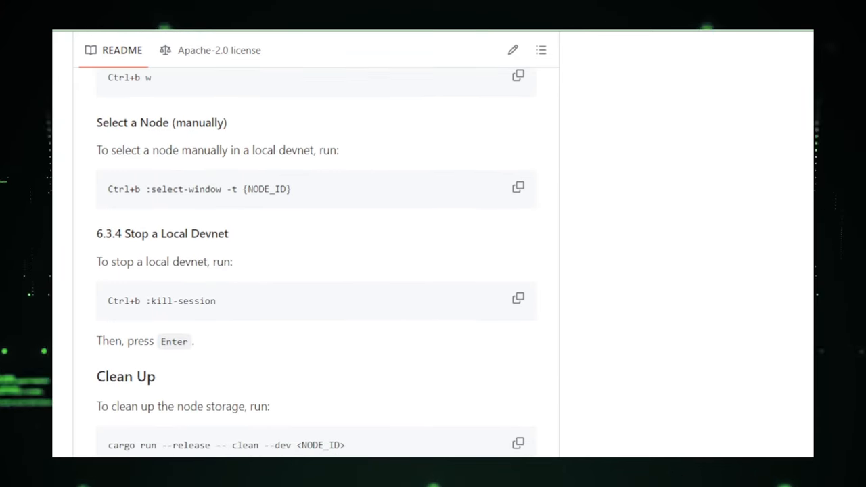
pyautogui.scroll(-3)
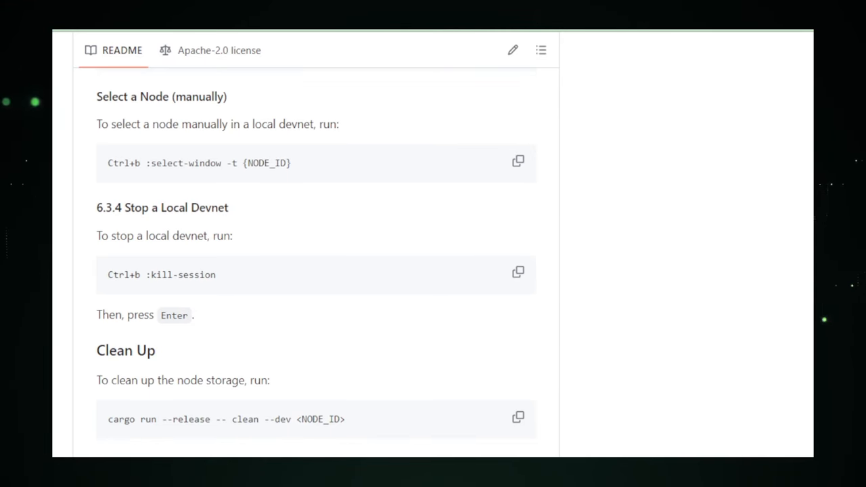
pyautogui.scroll(-3)
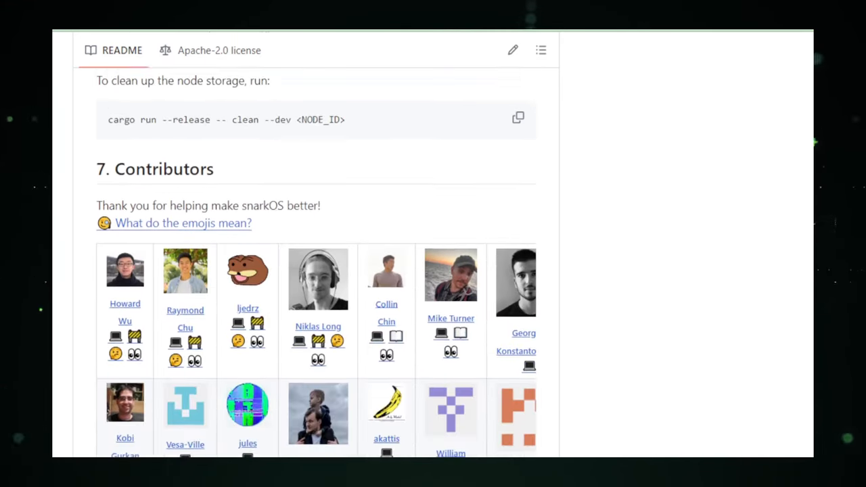
pyautogui.scroll(-3)
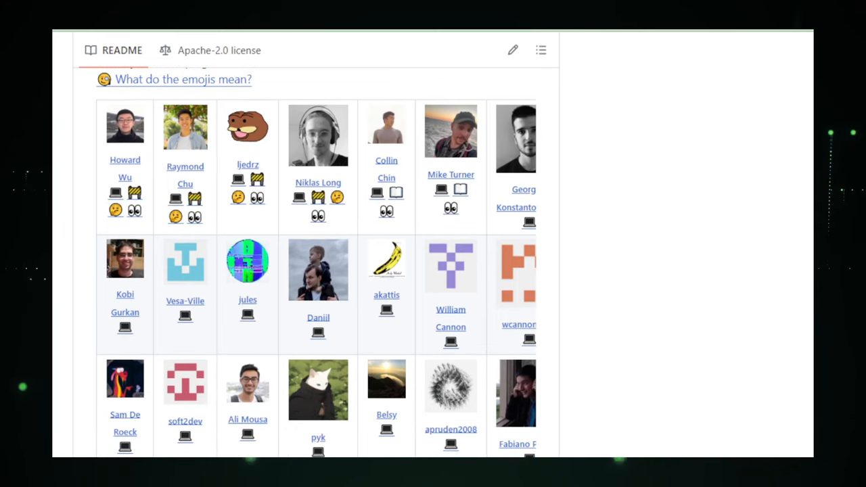
pyautogui.scroll(-3)
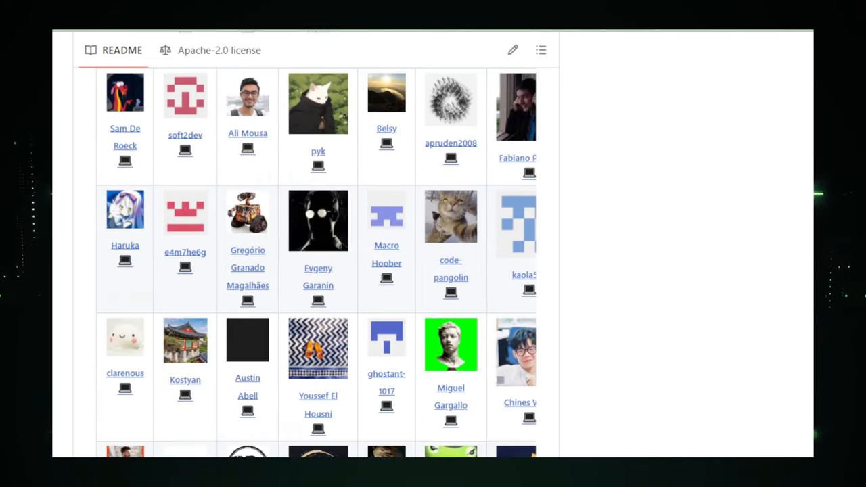
pyautogui.scroll(-3)
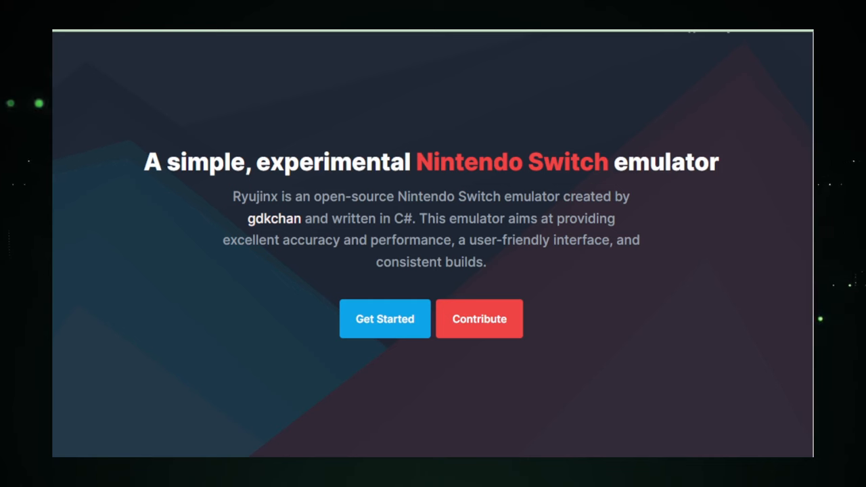
pyautogui.scroll(-3)
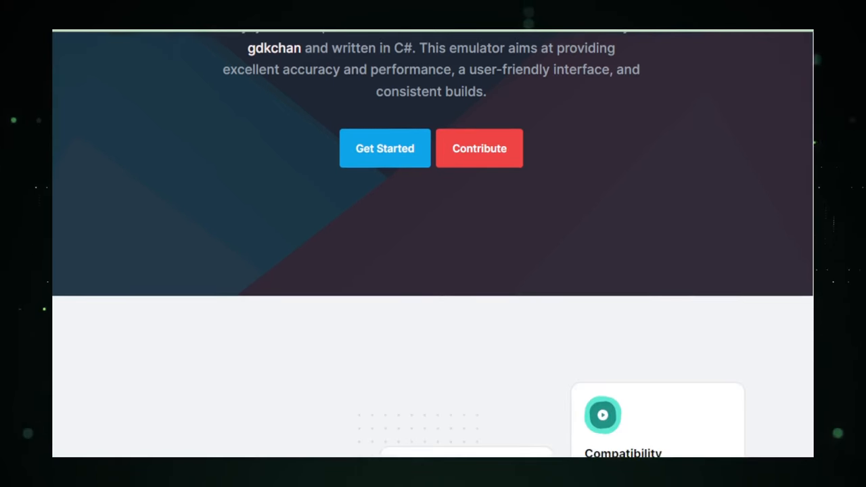
pyautogui.scroll(-3)
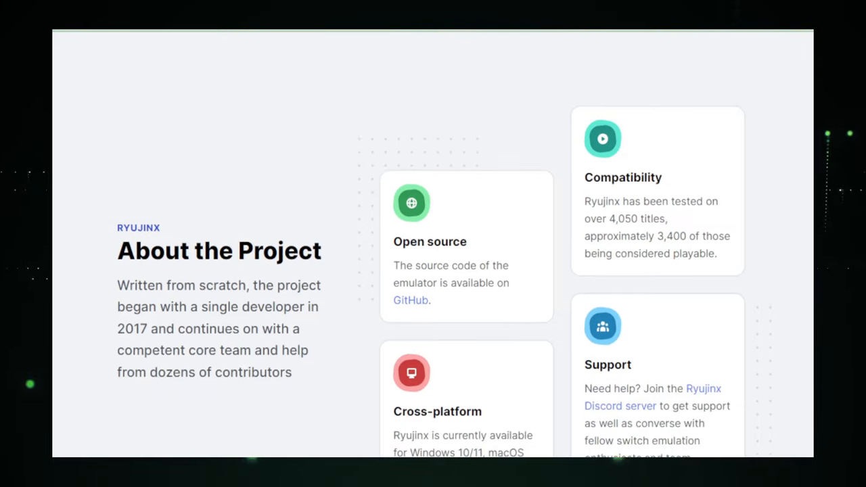
pyautogui.scroll(-3)
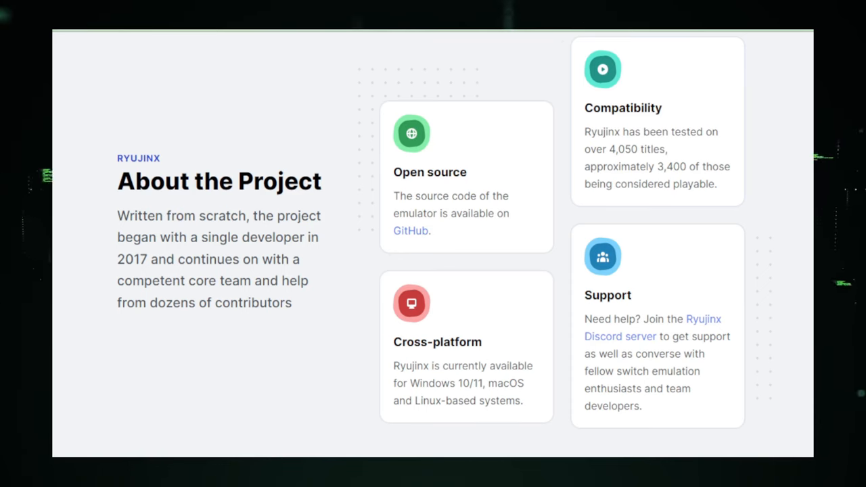
pyautogui.scroll(-3)
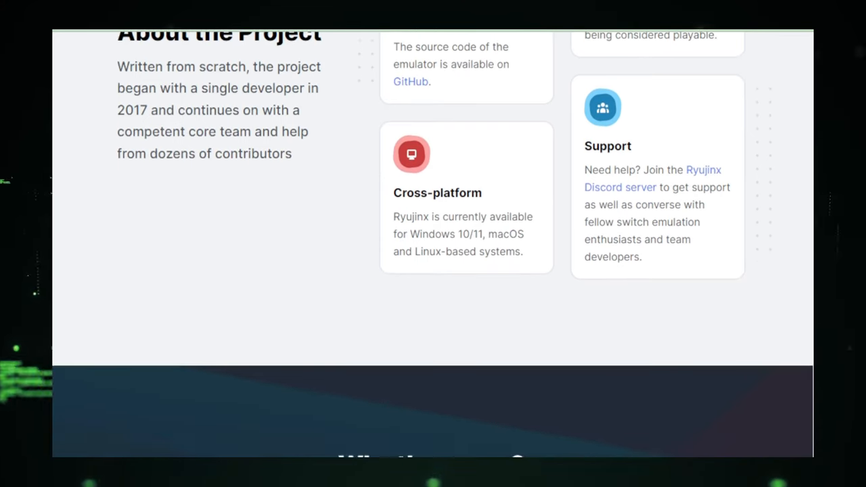
pyautogui.scroll(-3)
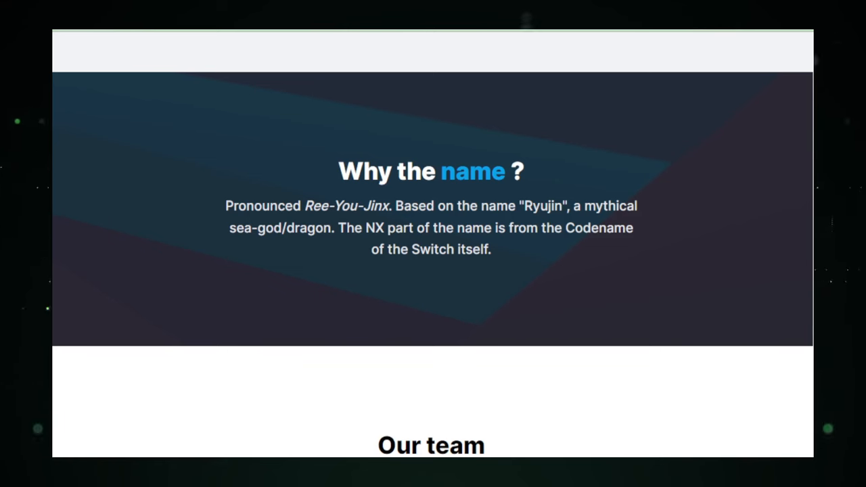
pyautogui.scroll(-3)
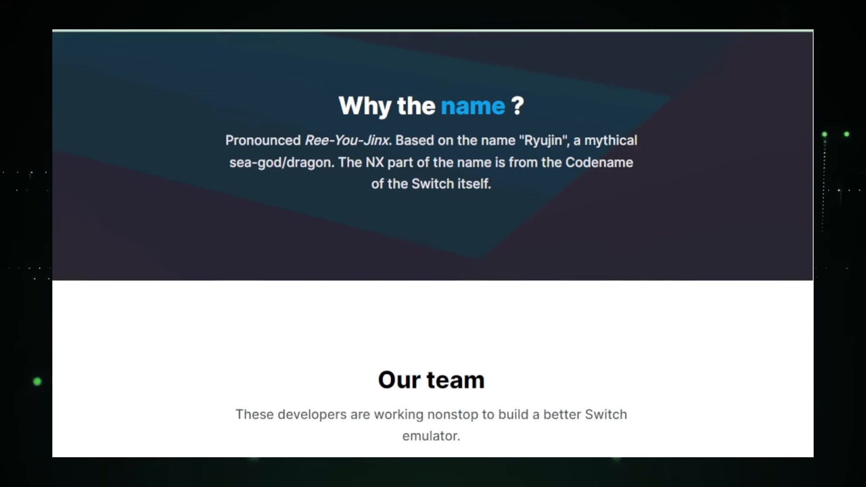
pyautogui.scroll(-3)
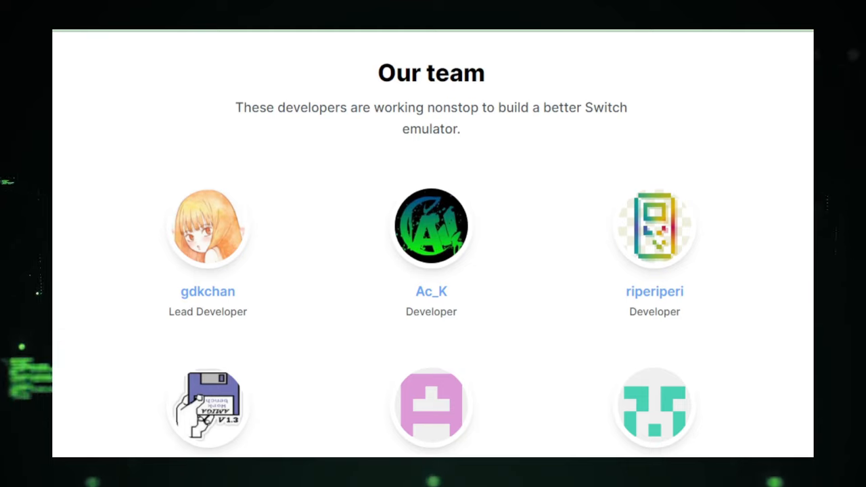
pyautogui.scroll(-3)
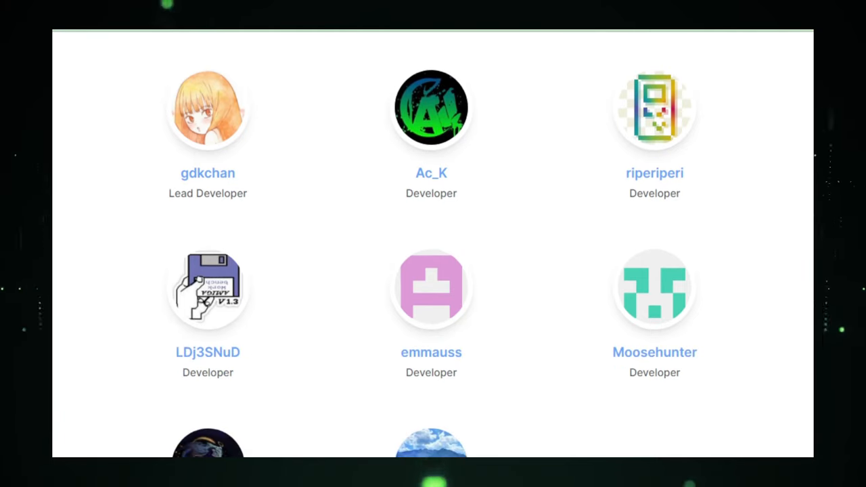
pyautogui.scroll(-3)
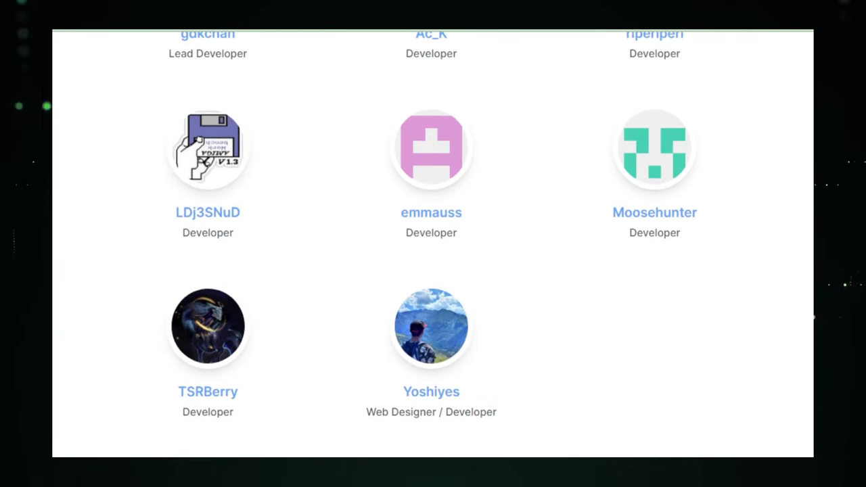
pyautogui.scroll(-3)
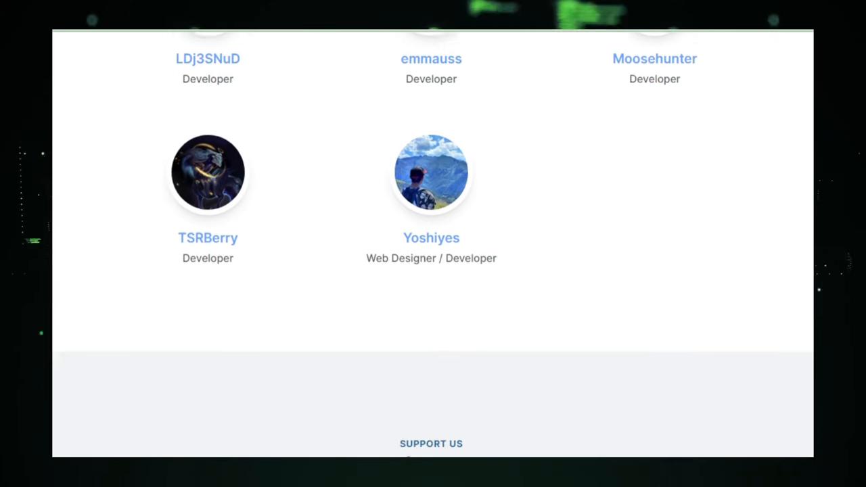
pyautogui.scroll(-3)
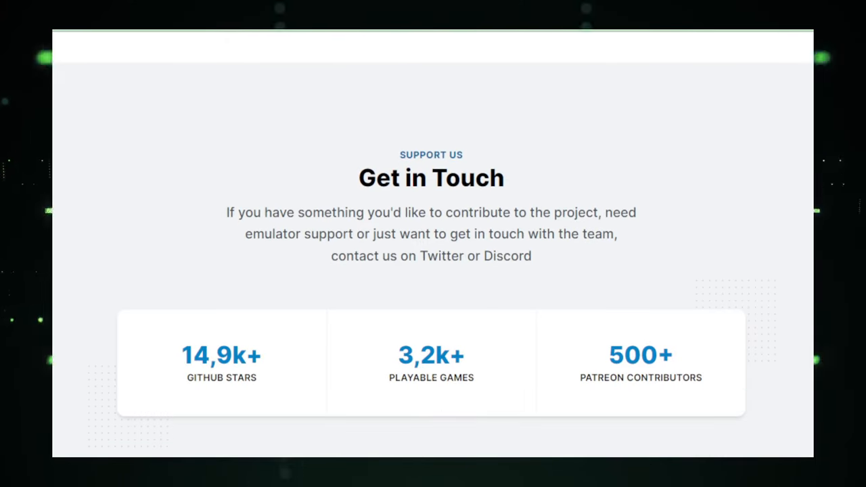
pyautogui.scroll(-3)
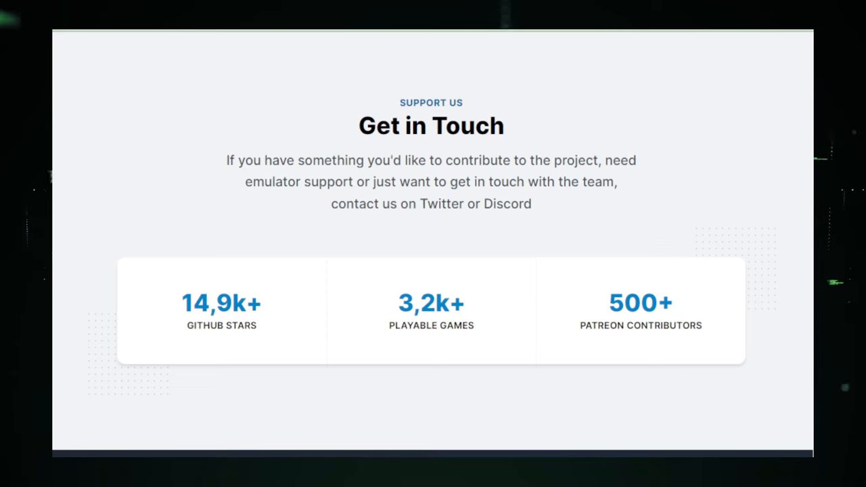
pyautogui.scroll(-3)
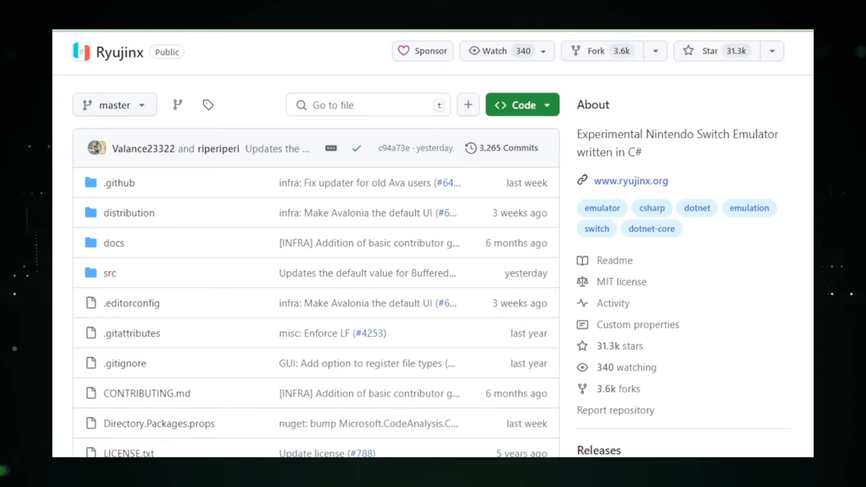
pyautogui.scroll(-3)
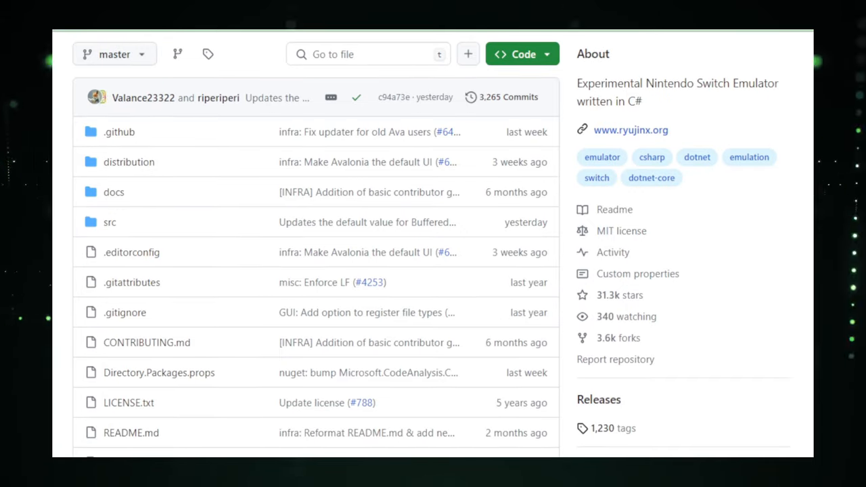
pyautogui.scroll(-3)
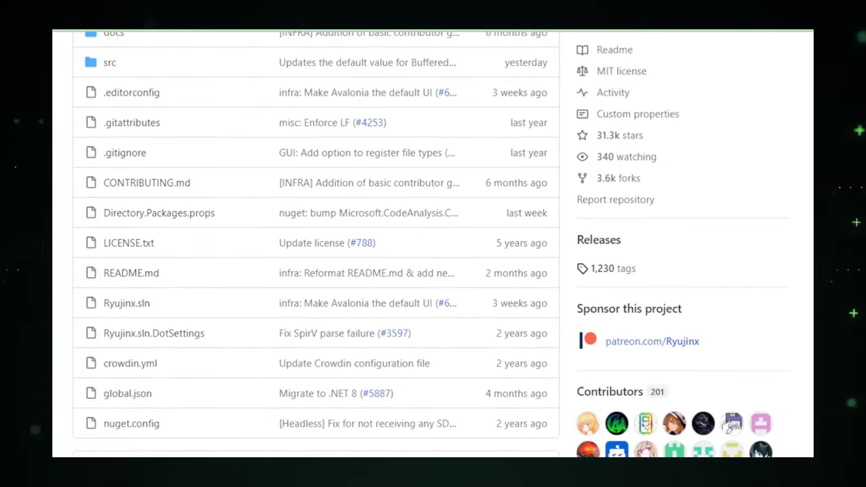
pyautogui.scroll(-3)
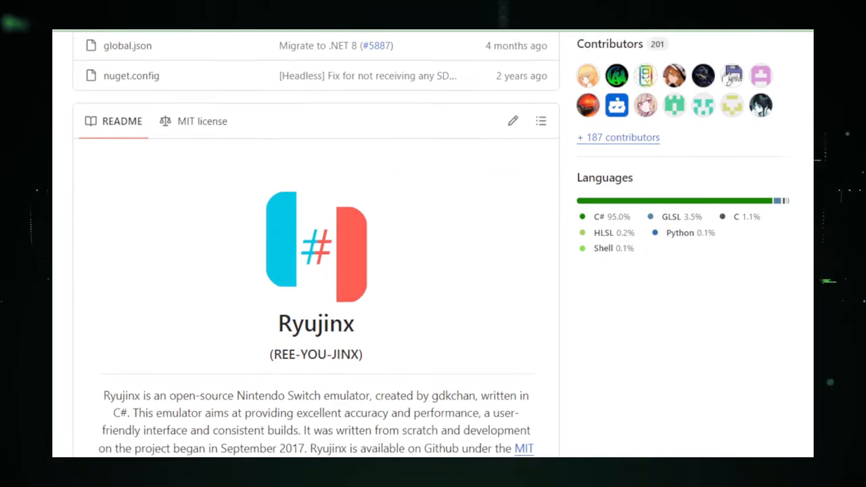
pyautogui.scroll(-3)
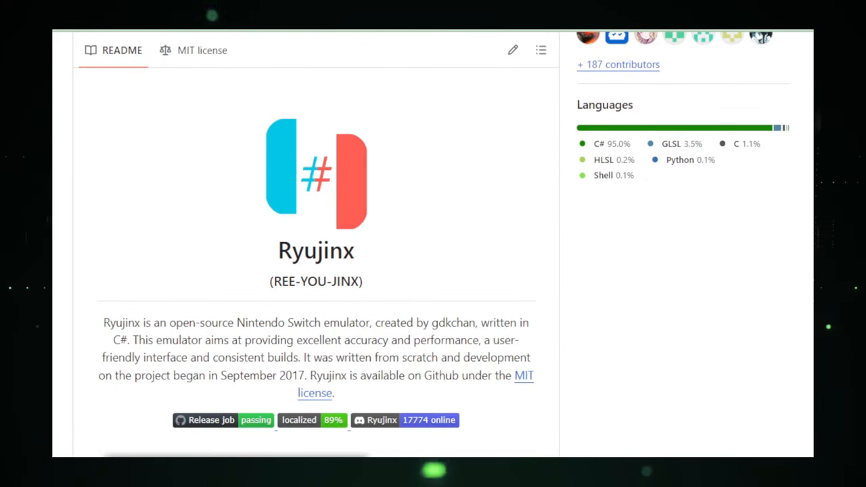
pyautogui.scroll(-3)
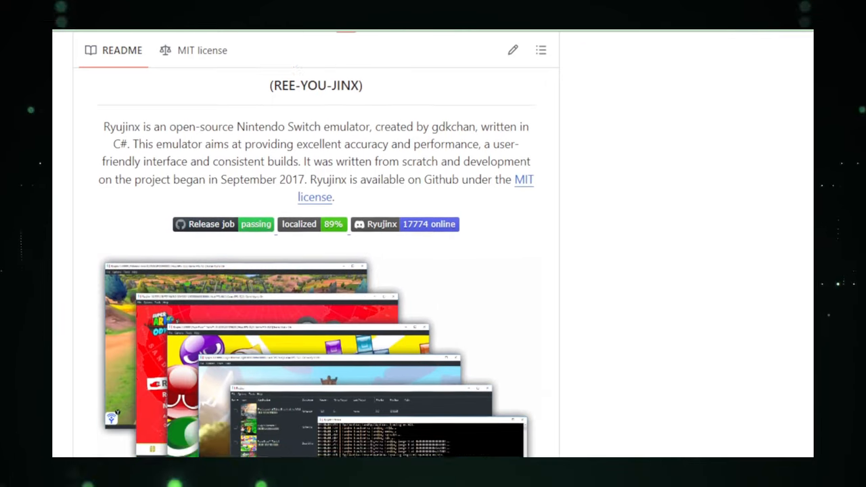
pyautogui.scroll(-3)
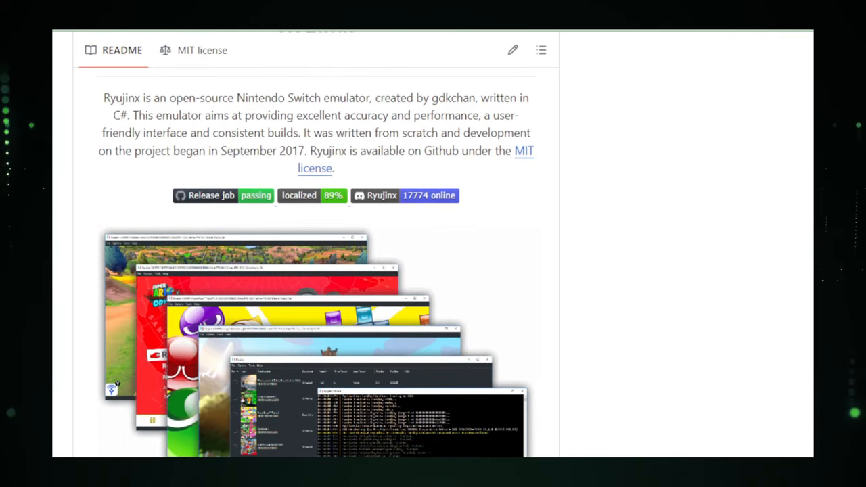
pyautogui.scroll(-3)
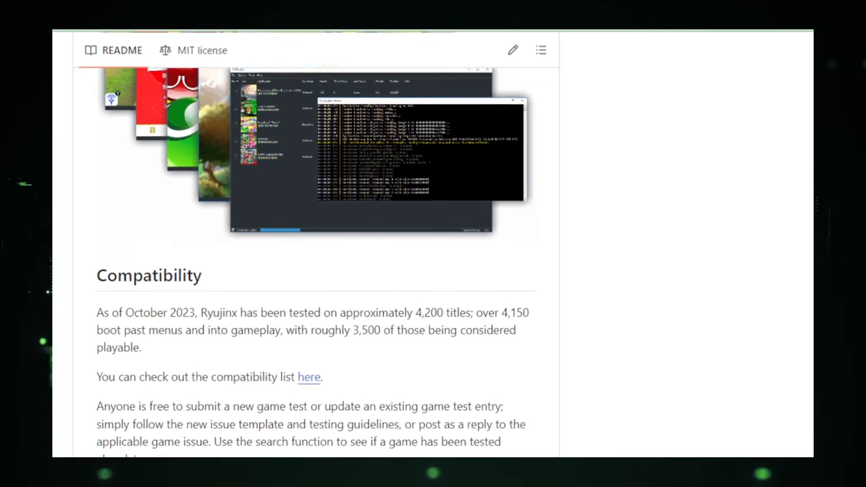
pyautogui.scroll(-3)
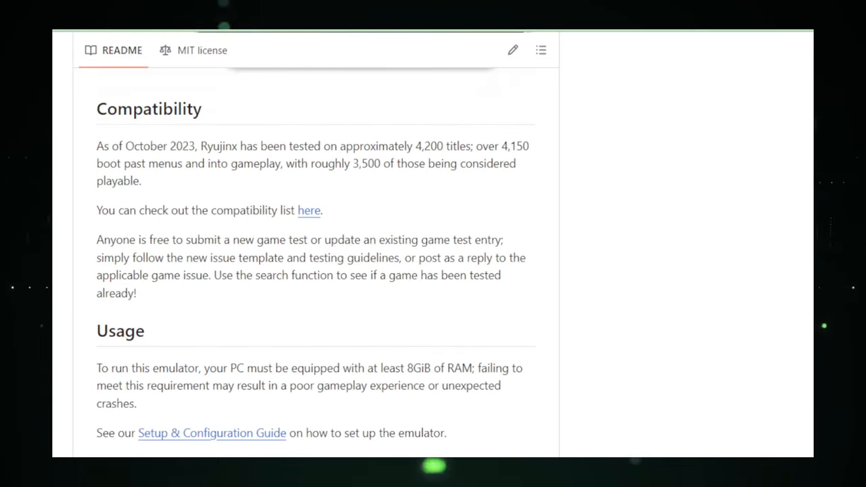
pyautogui.scroll(-3)
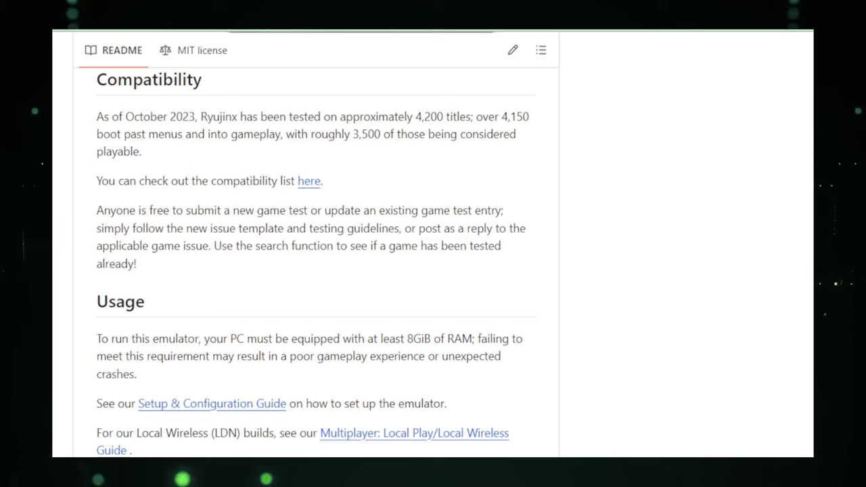
pyautogui.scroll(-3)
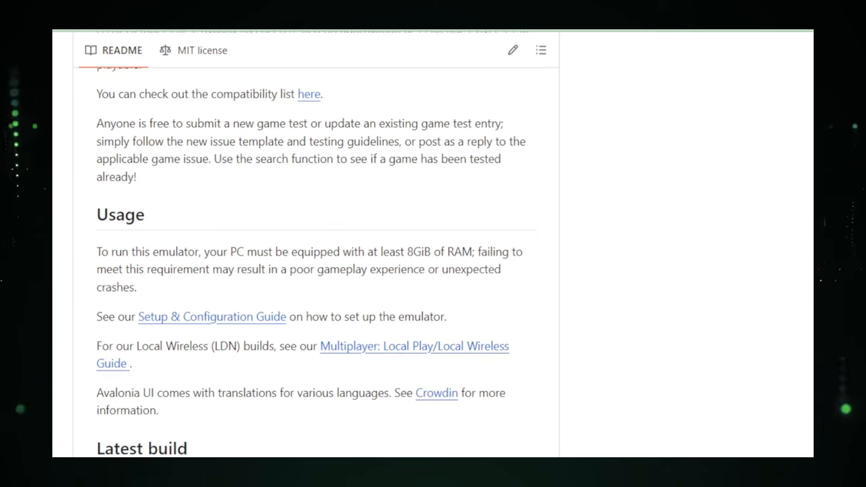
pyautogui.scroll(-3)
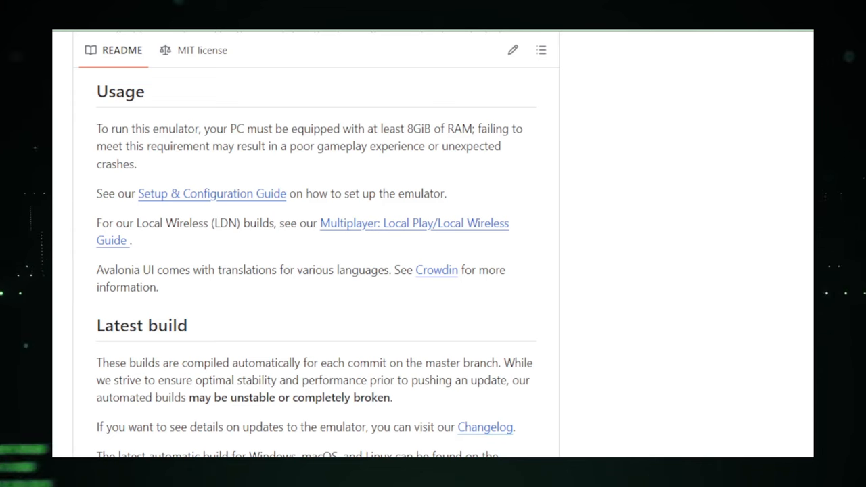
pyautogui.scroll(-3)
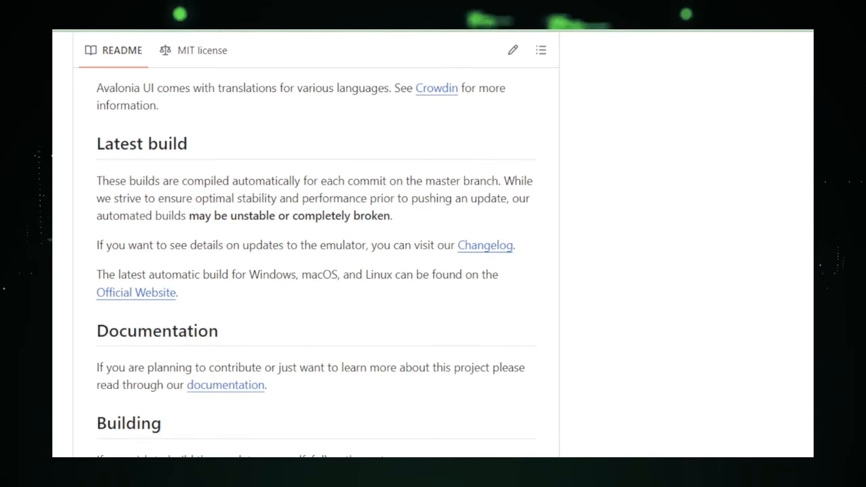
pyautogui.scroll(-3)
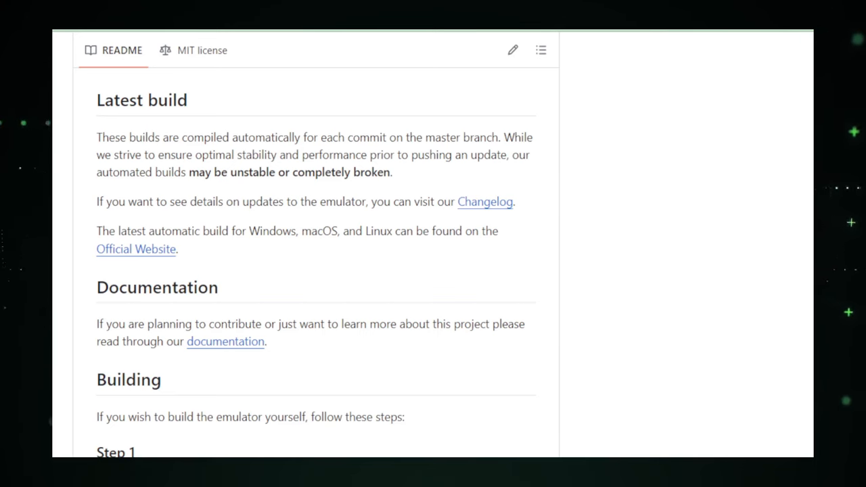
pyautogui.scroll(-3)
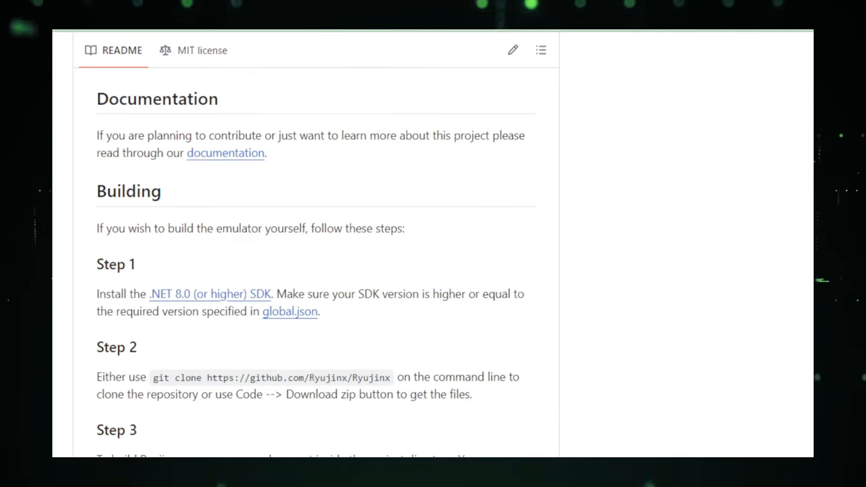
pyautogui.scroll(-3)
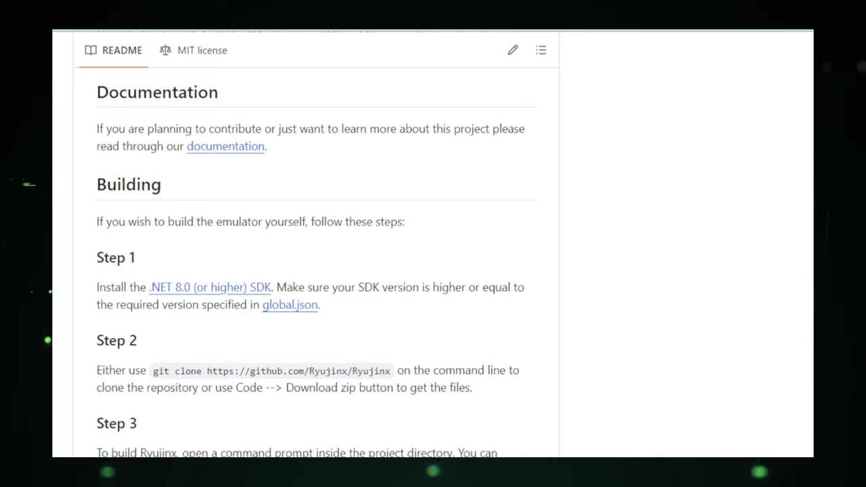
pyautogui.scroll(-3)
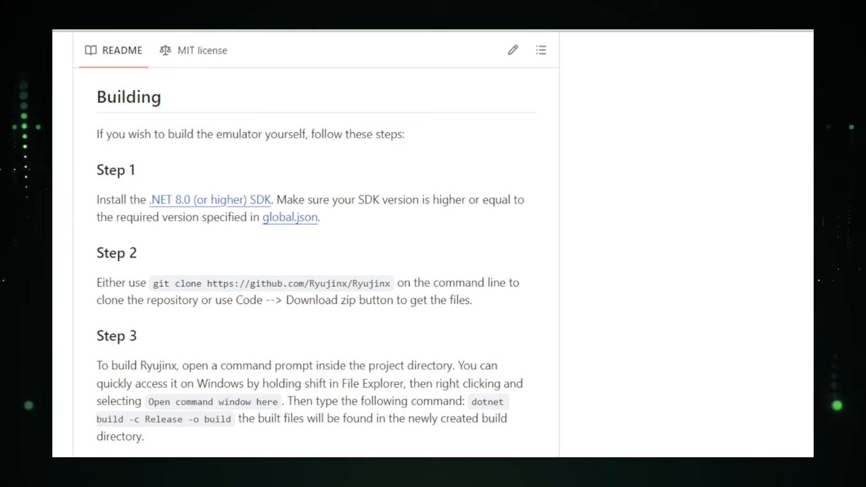
pyautogui.scroll(-3)
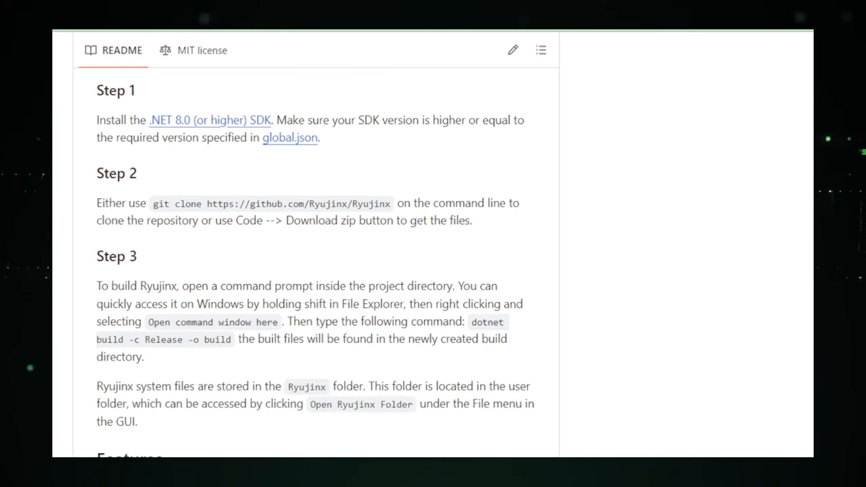
pyautogui.scroll(-3)
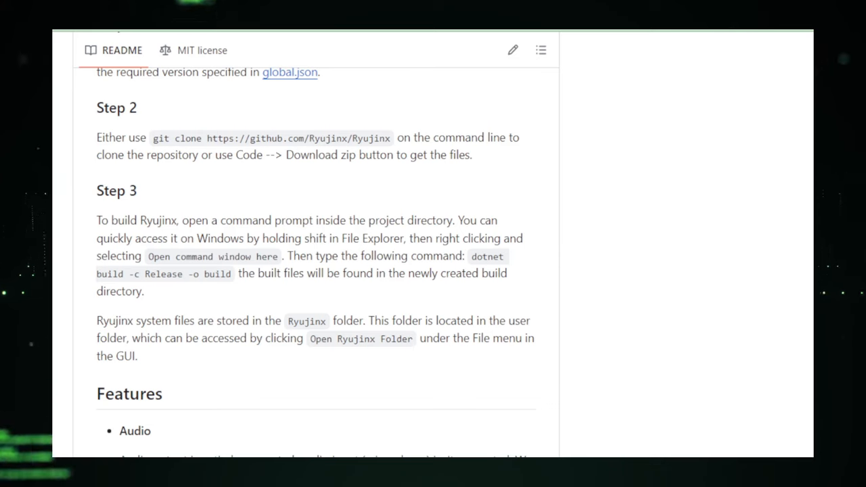
pyautogui.scroll(-3)
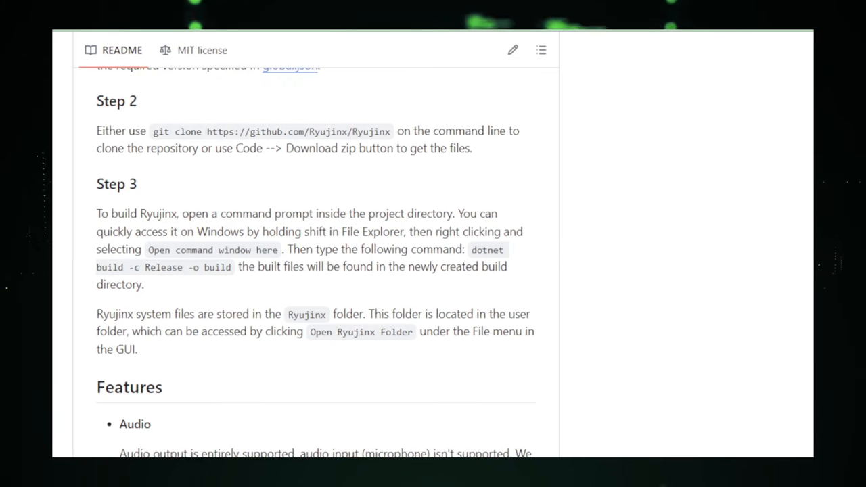
pyautogui.scroll(-3)
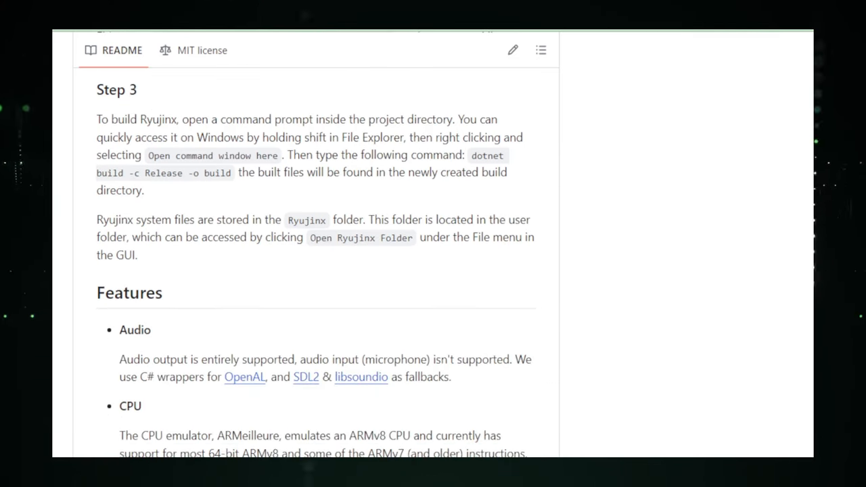
pyautogui.scroll(-3)
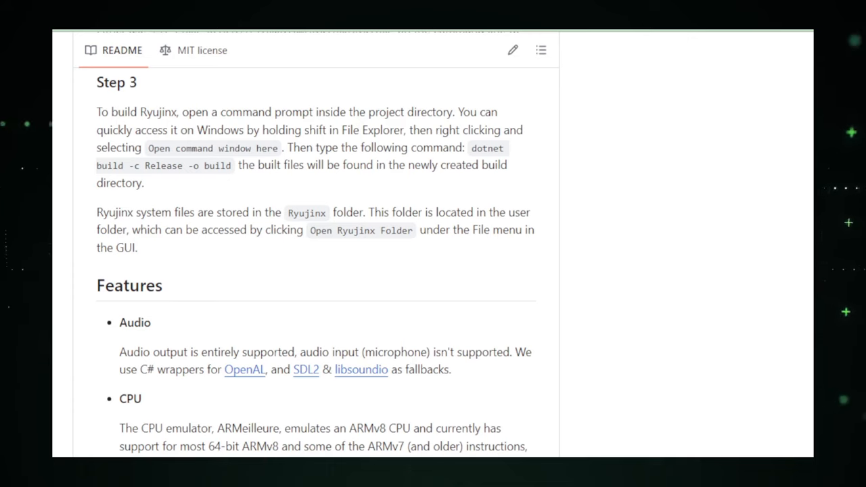
pyautogui.scroll(-3)
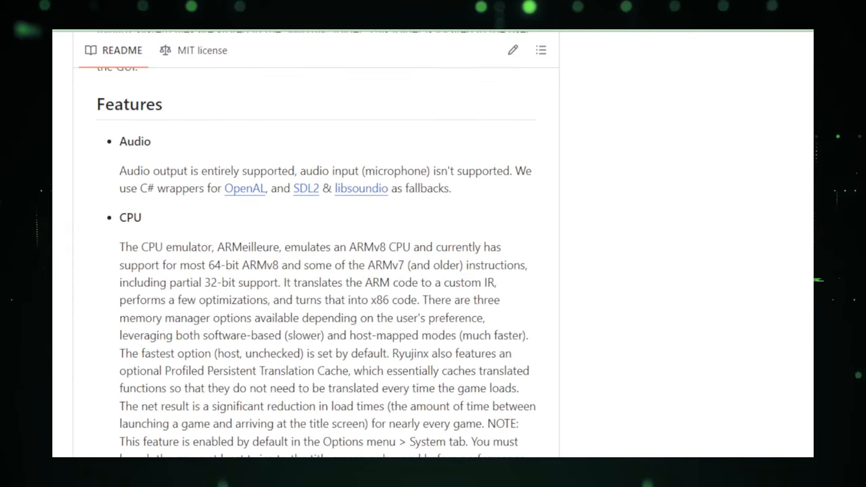
pyautogui.scroll(-3)
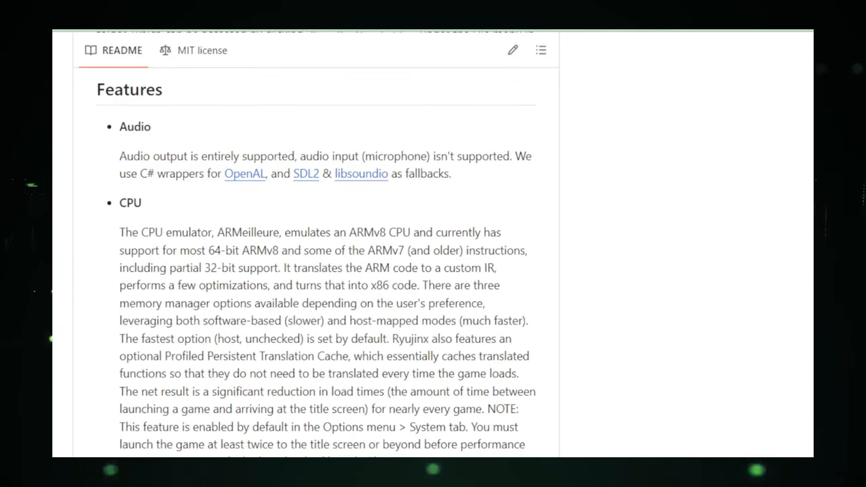
pyautogui.scroll(-3)
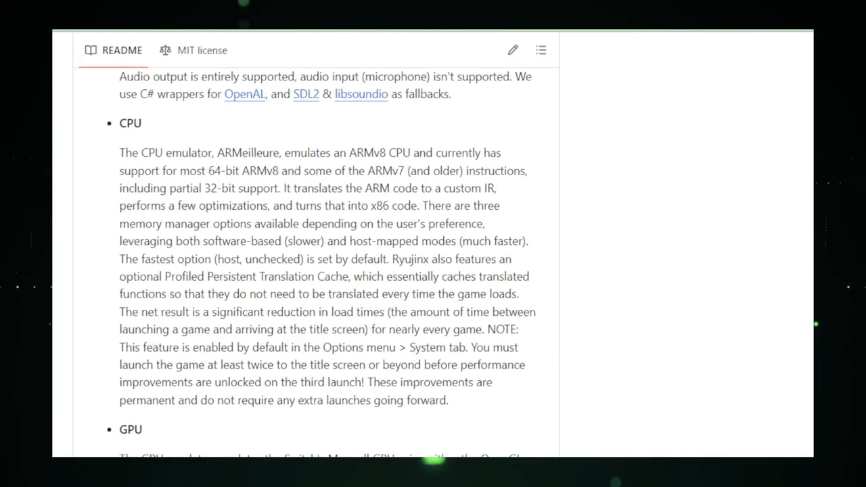
pyautogui.scroll(-3)
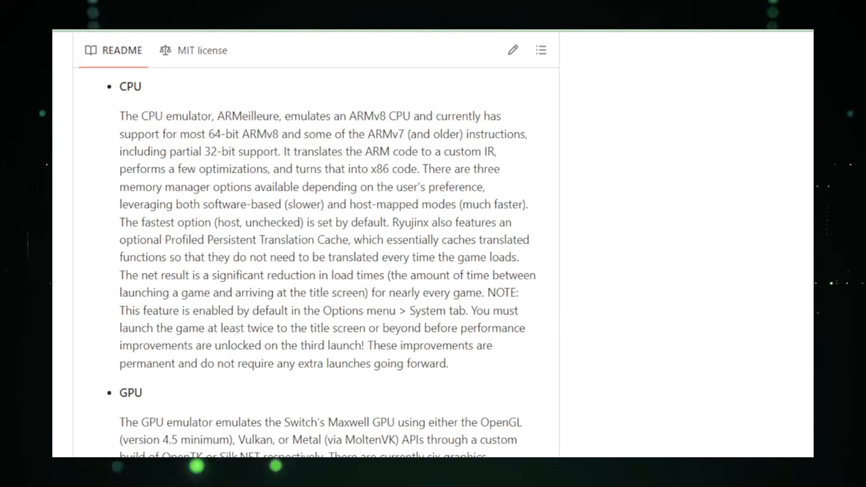
pyautogui.scroll(-3)
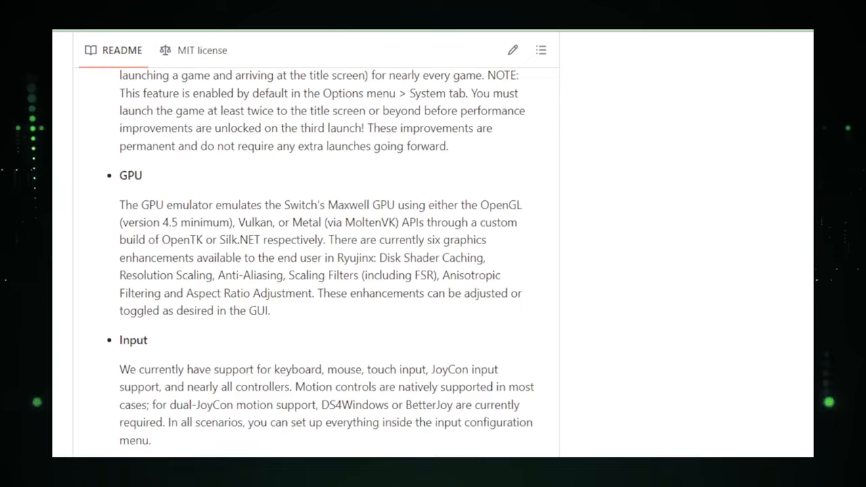
pyautogui.scroll(-3)
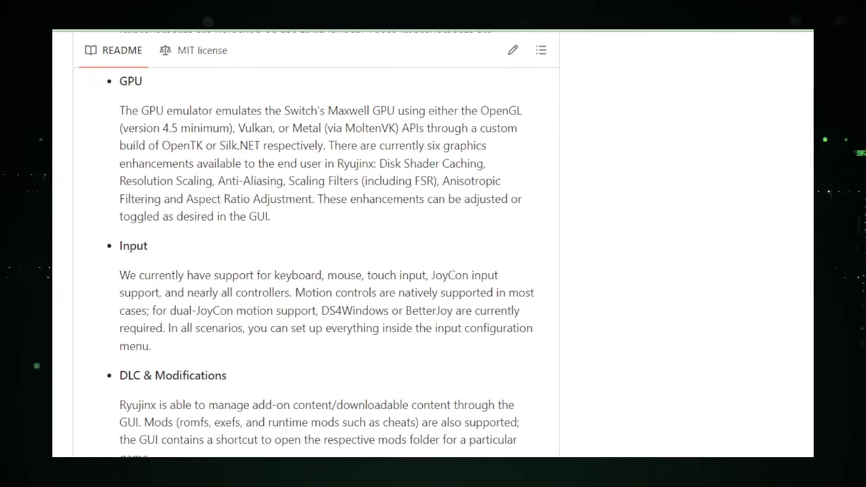
pyautogui.scroll(-3)
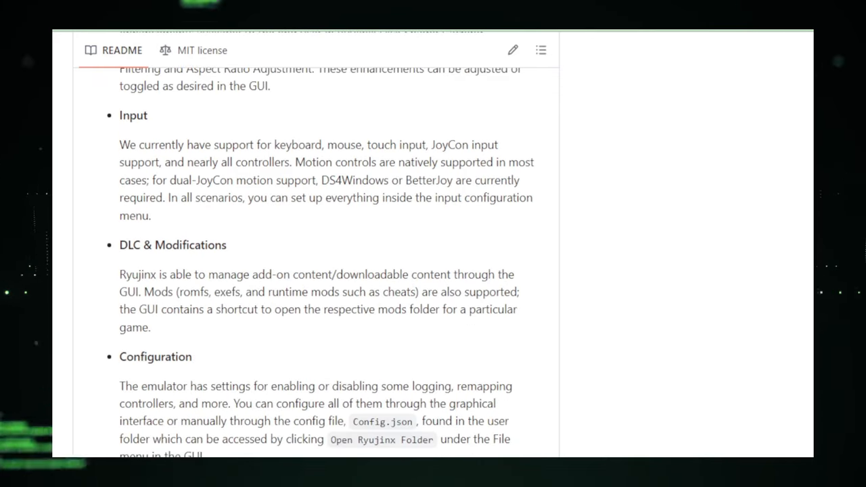
pyautogui.scroll(-3)
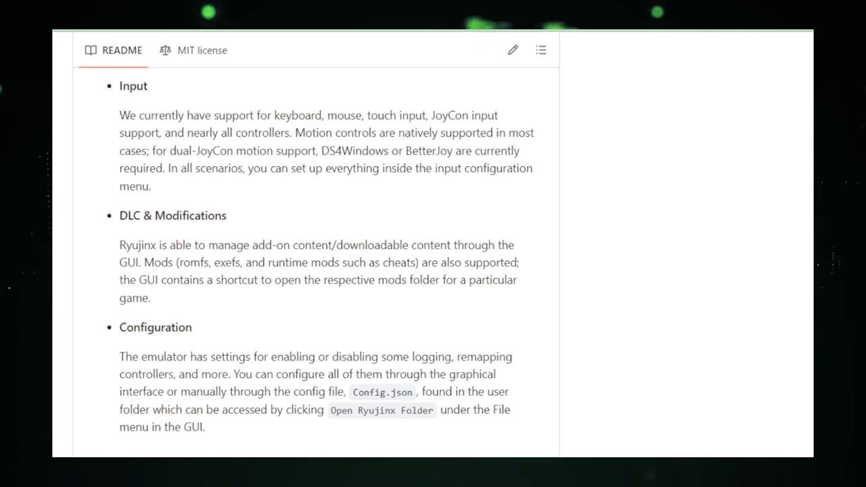
pyautogui.scroll(-3)
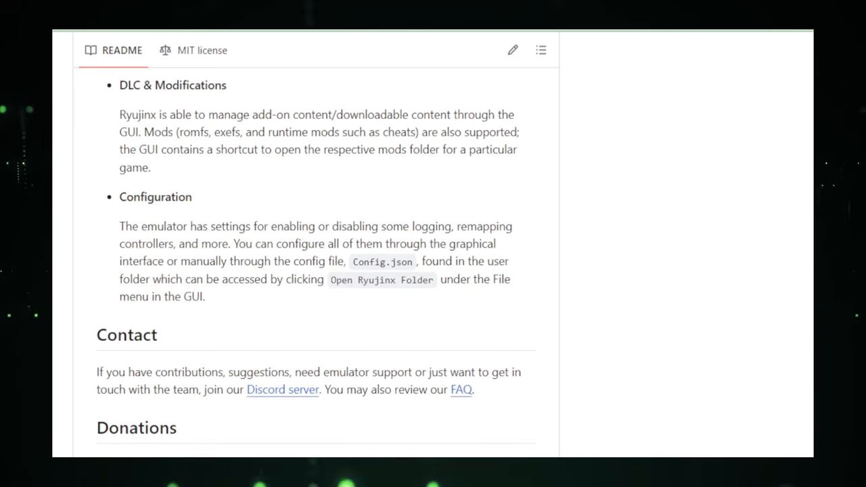
pyautogui.scroll(-3)
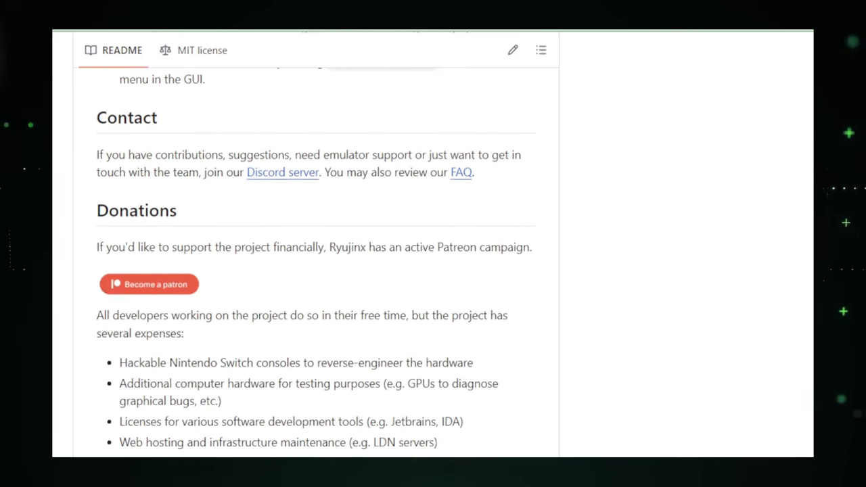
pyautogui.scroll(-3)
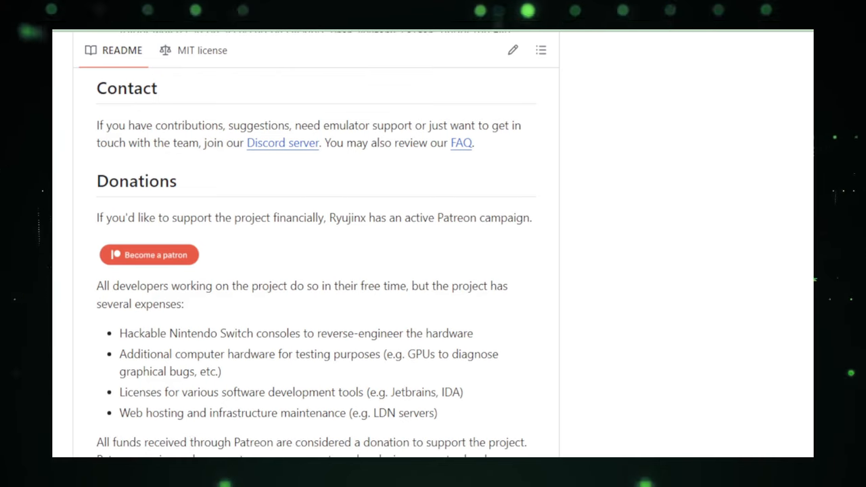
pyautogui.scroll(-3)
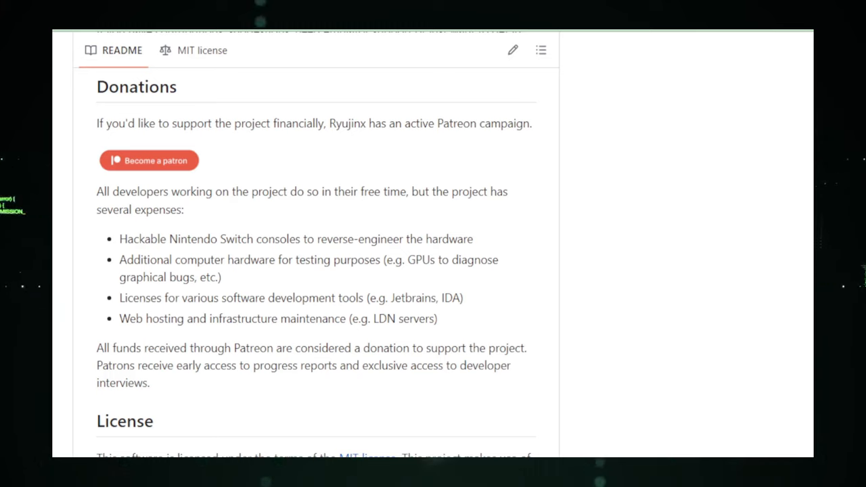
pyautogui.scroll(-3)
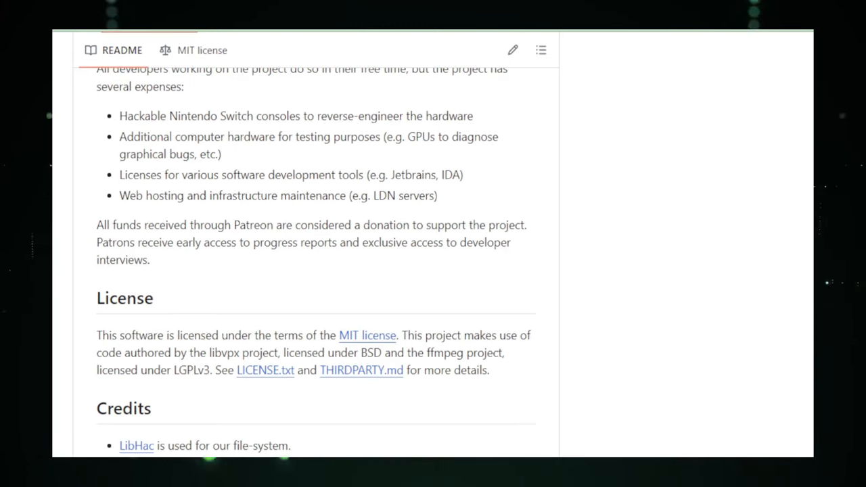
pyautogui.scroll(-3)
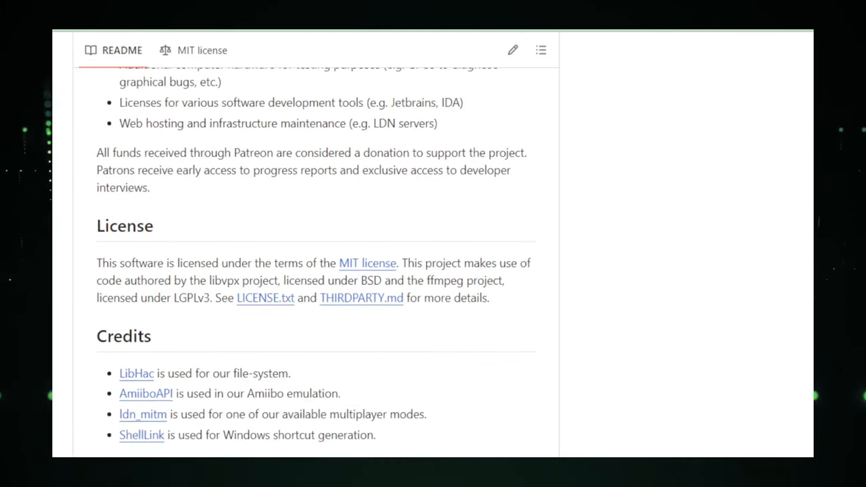
pyautogui.scroll(-3)
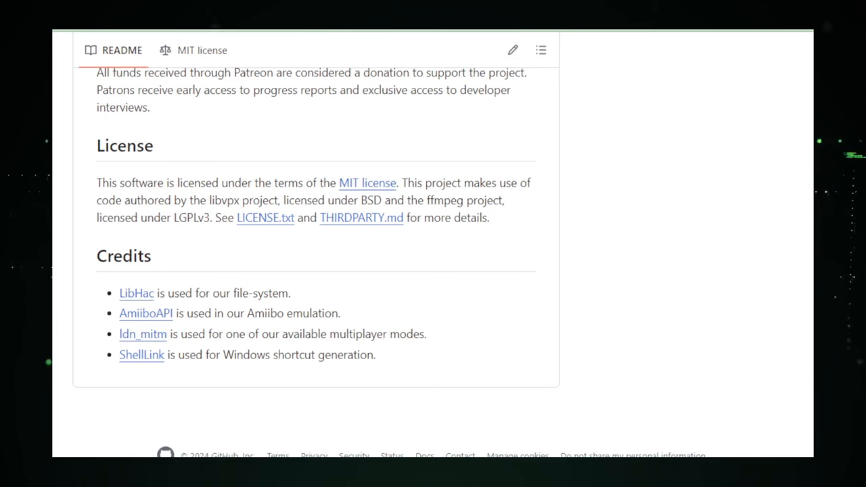